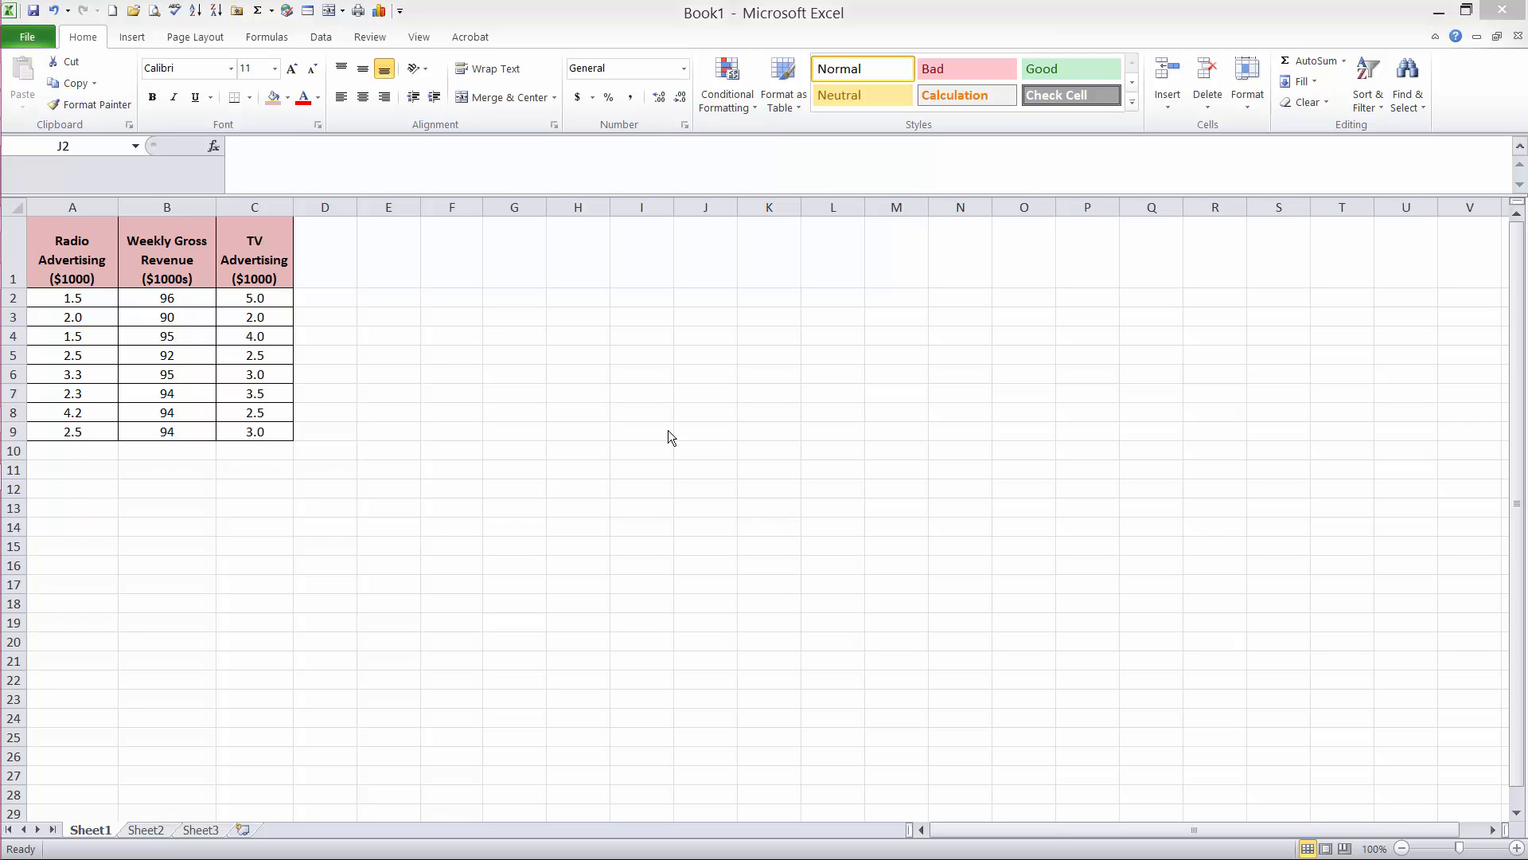
mouse_move(505, 306)
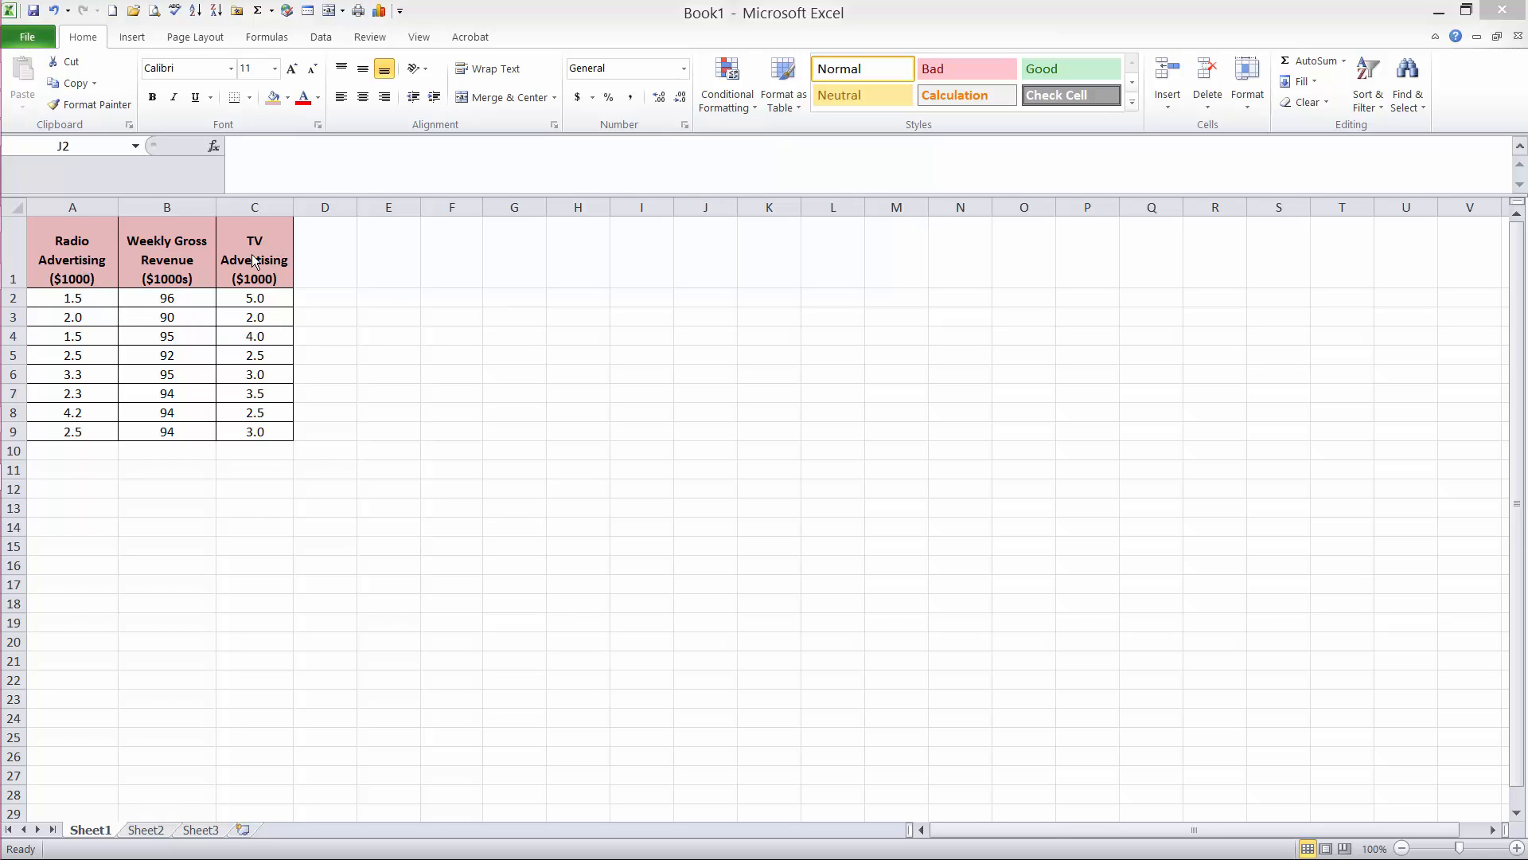
mouse_move(174, 267)
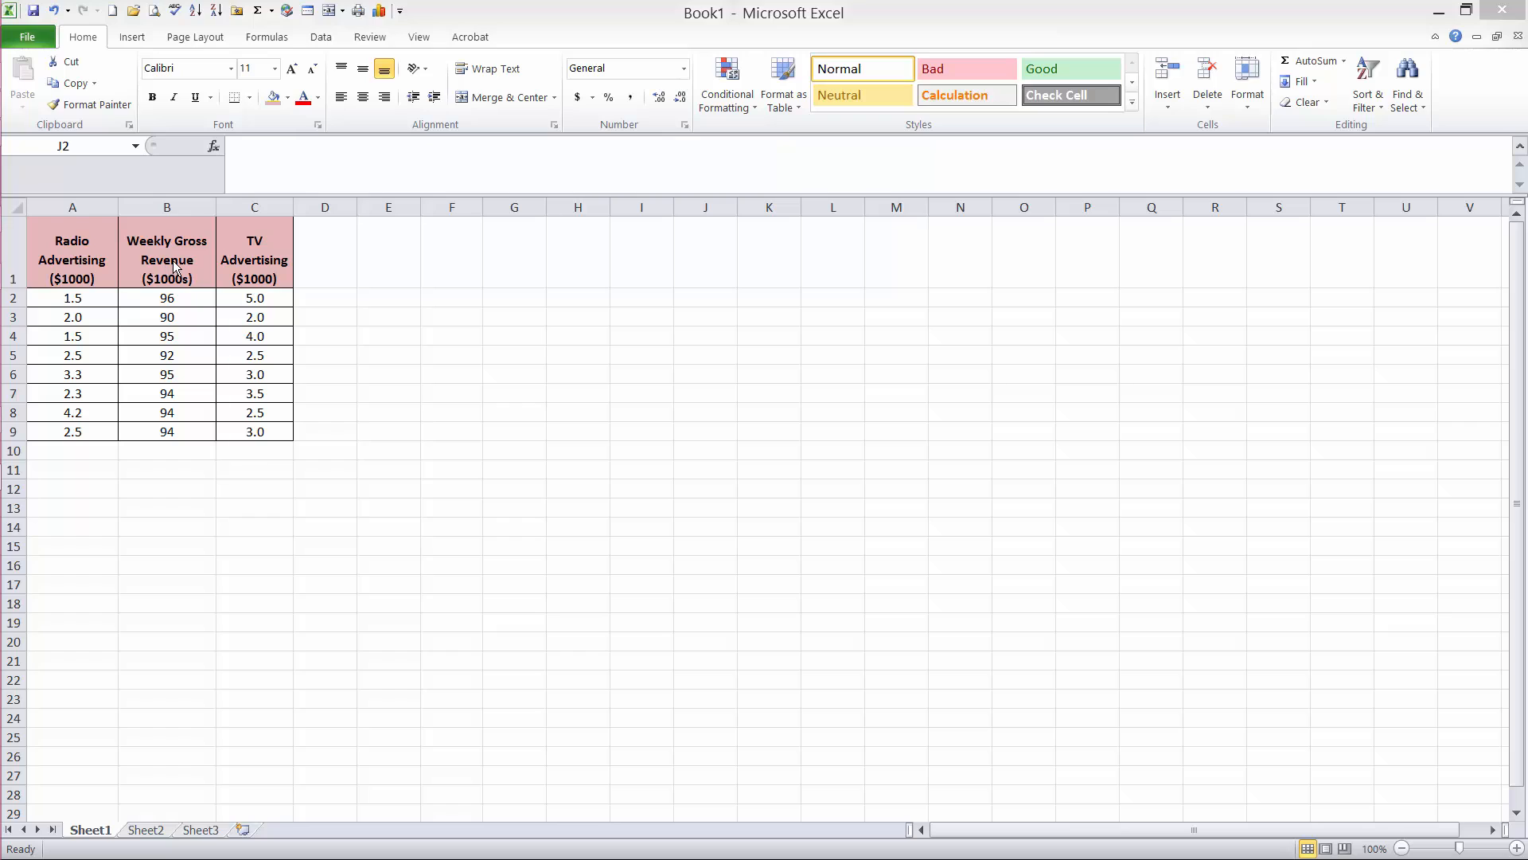
mouse_move(275, 278)
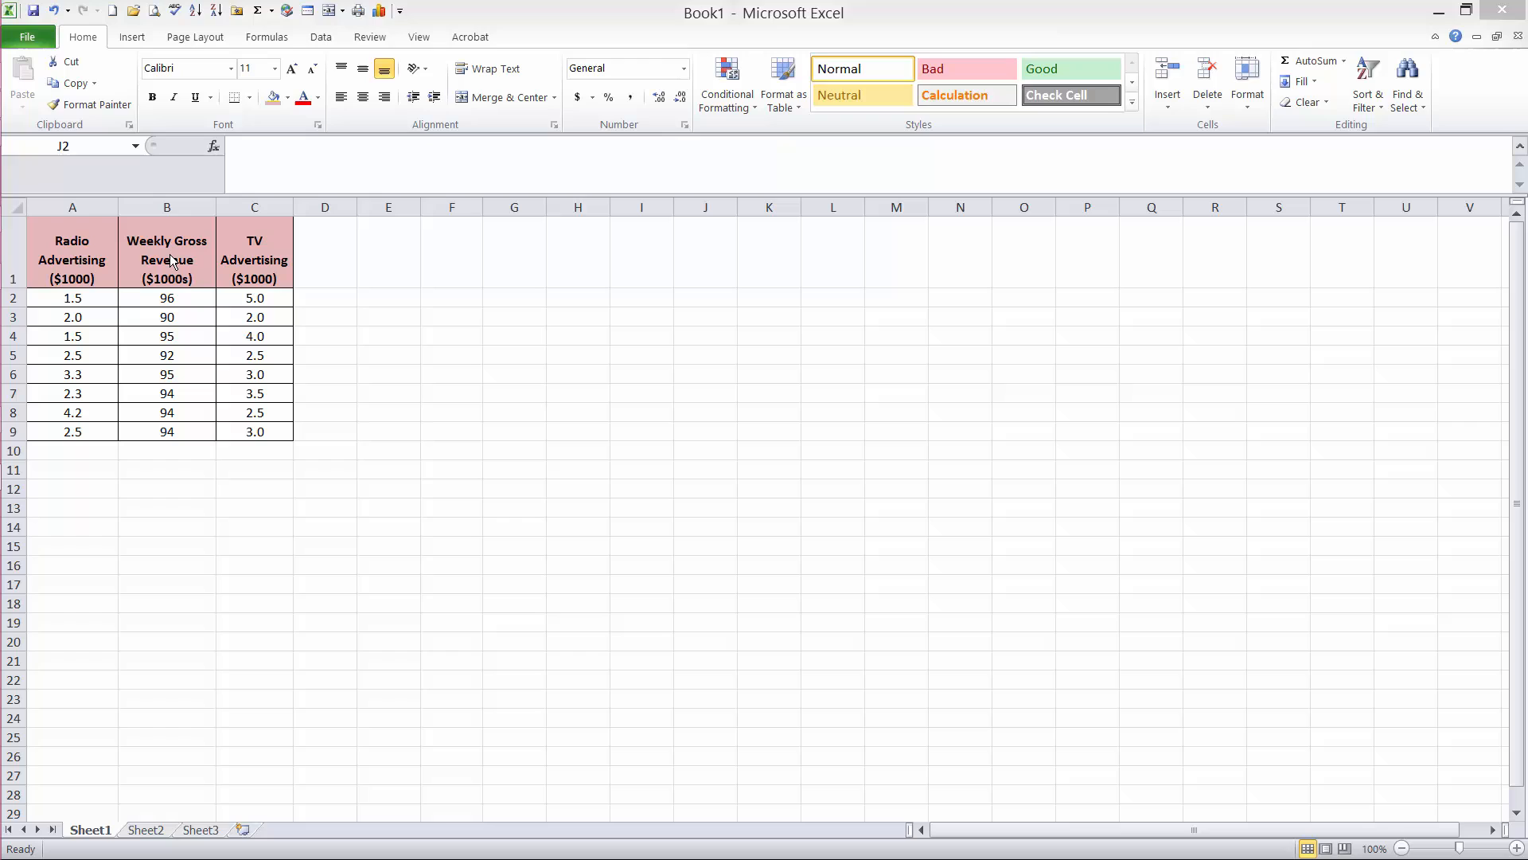
mouse_move(191, 266)
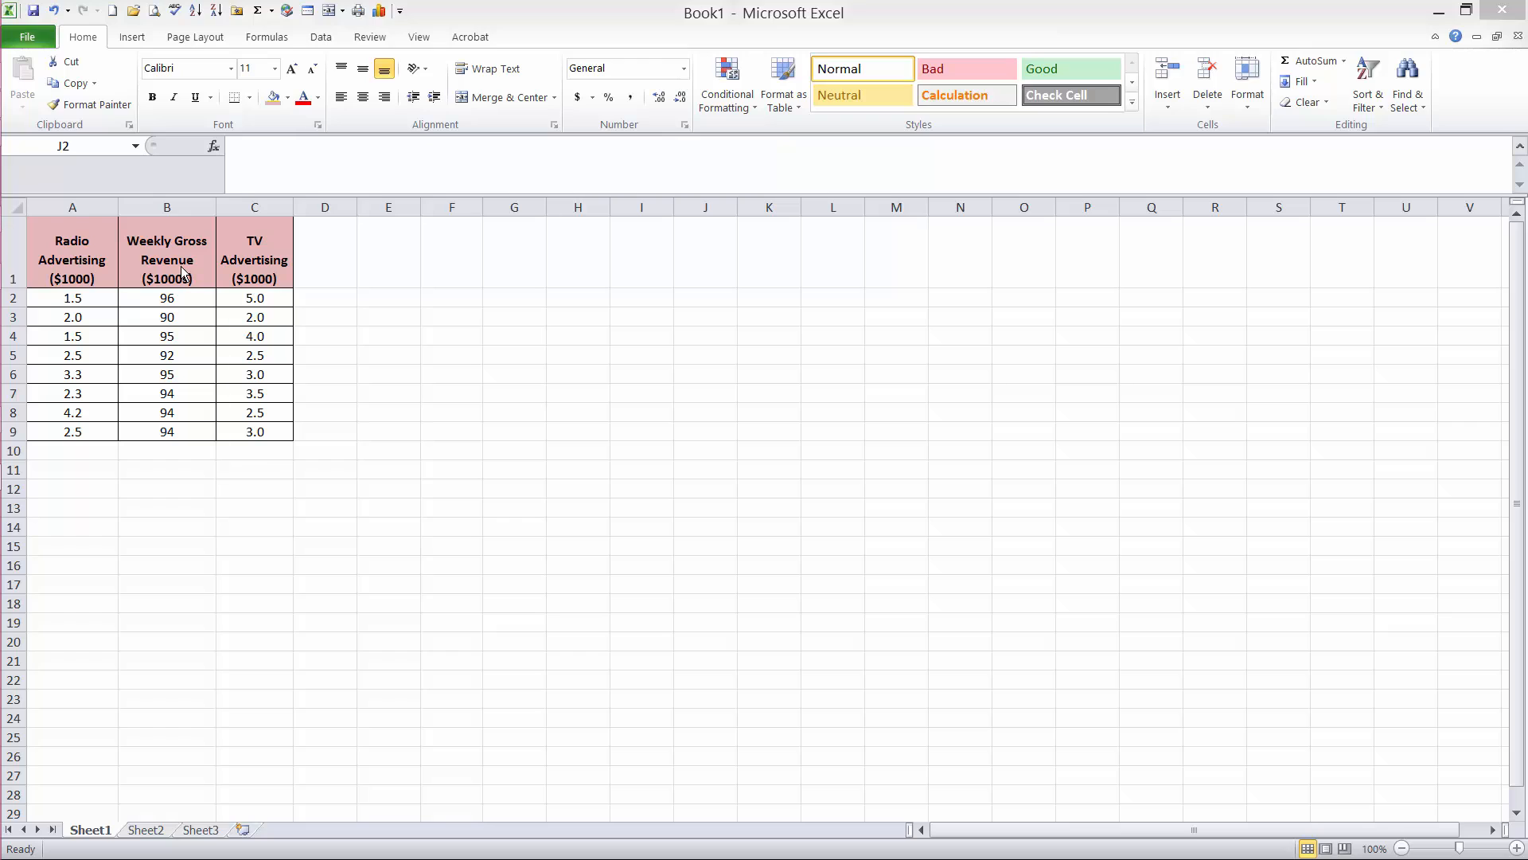
mouse_move(185, 272)
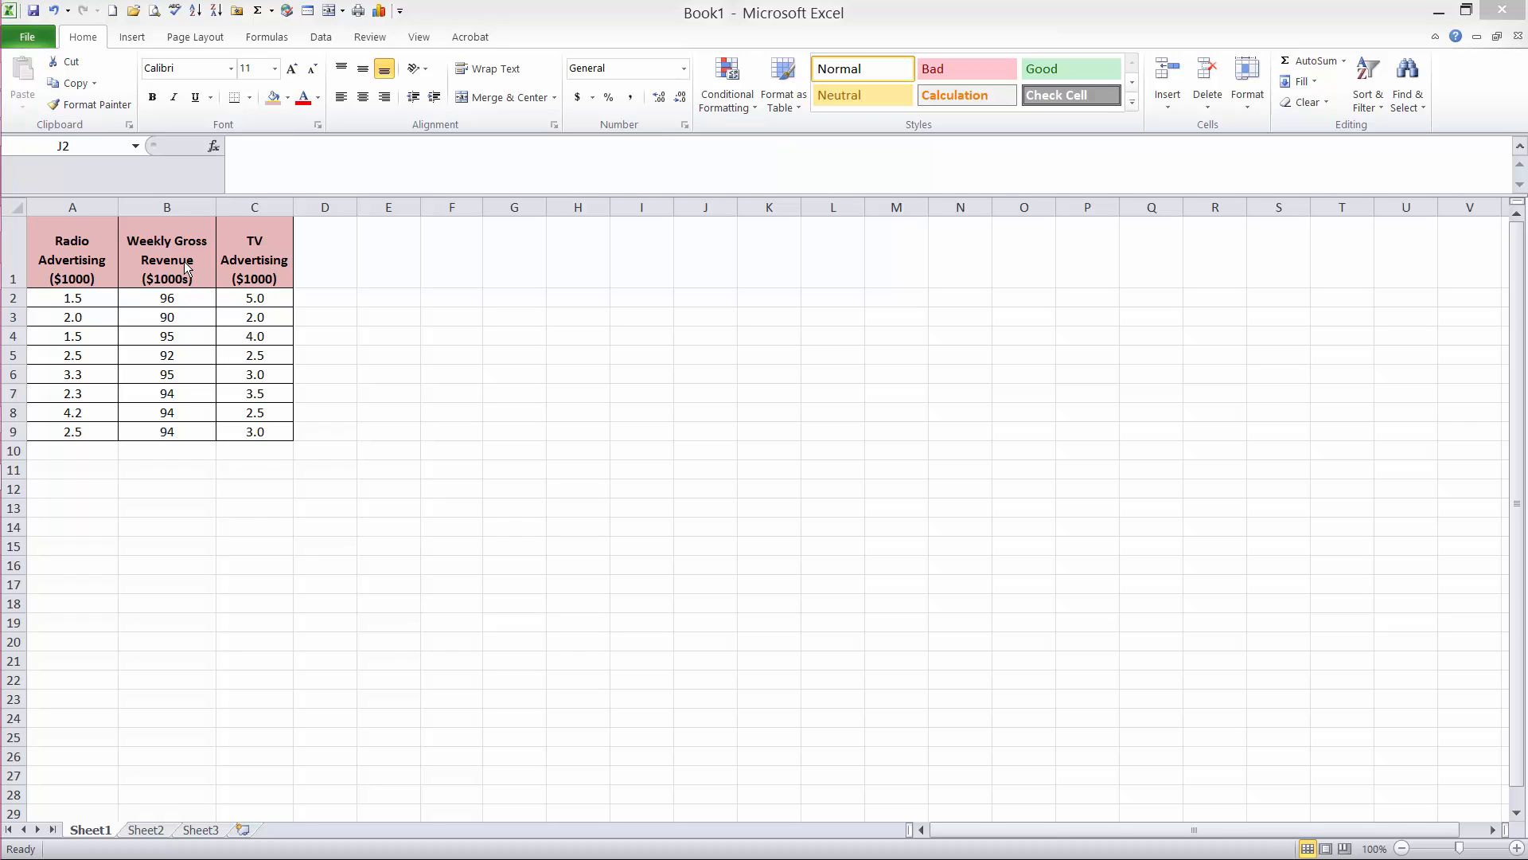
mouse_move(242, 270)
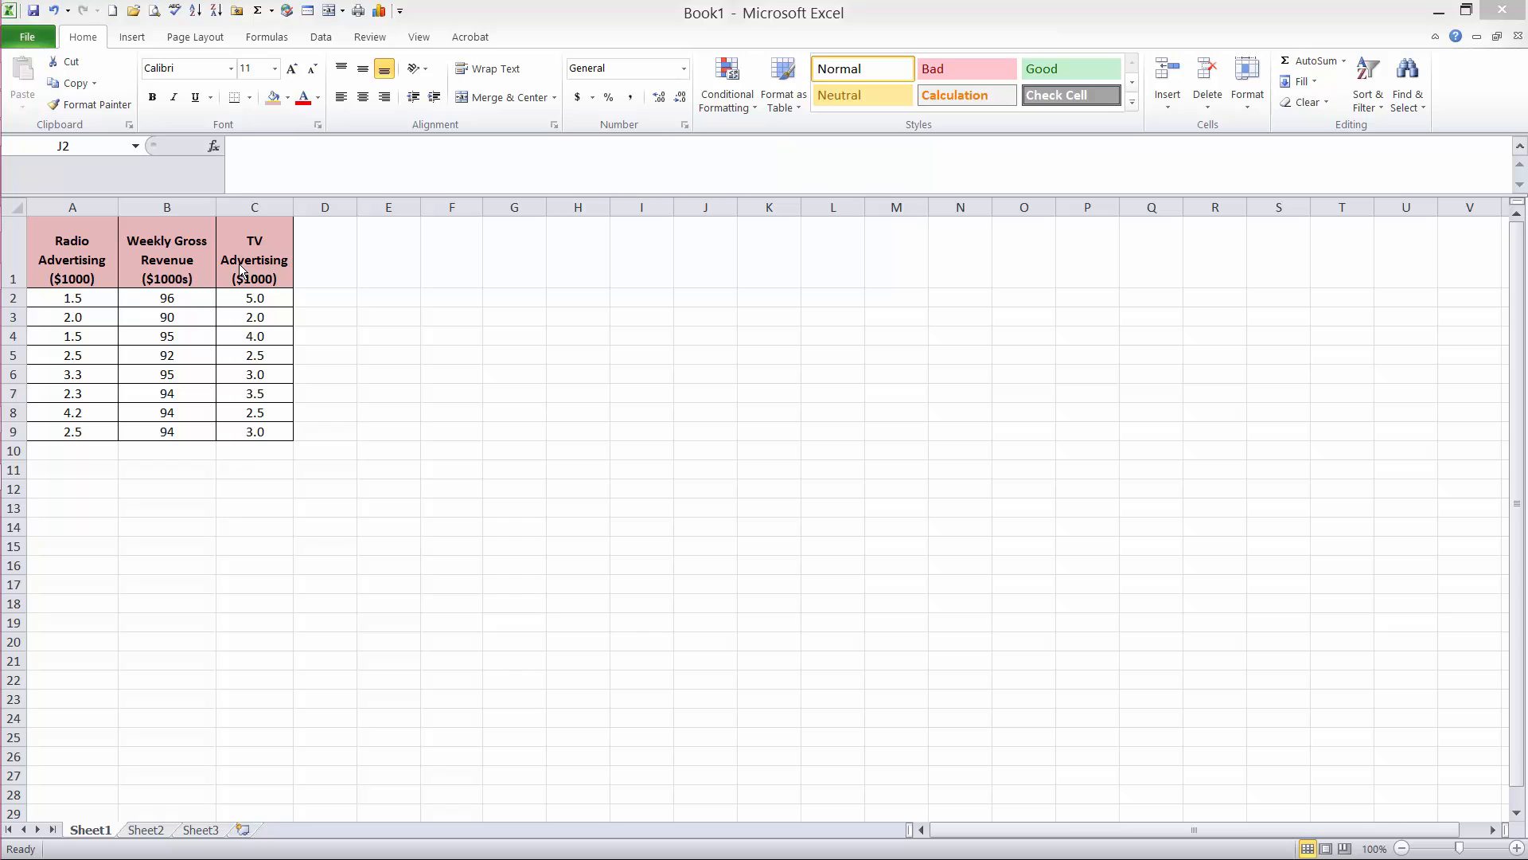
mouse_move(71, 258)
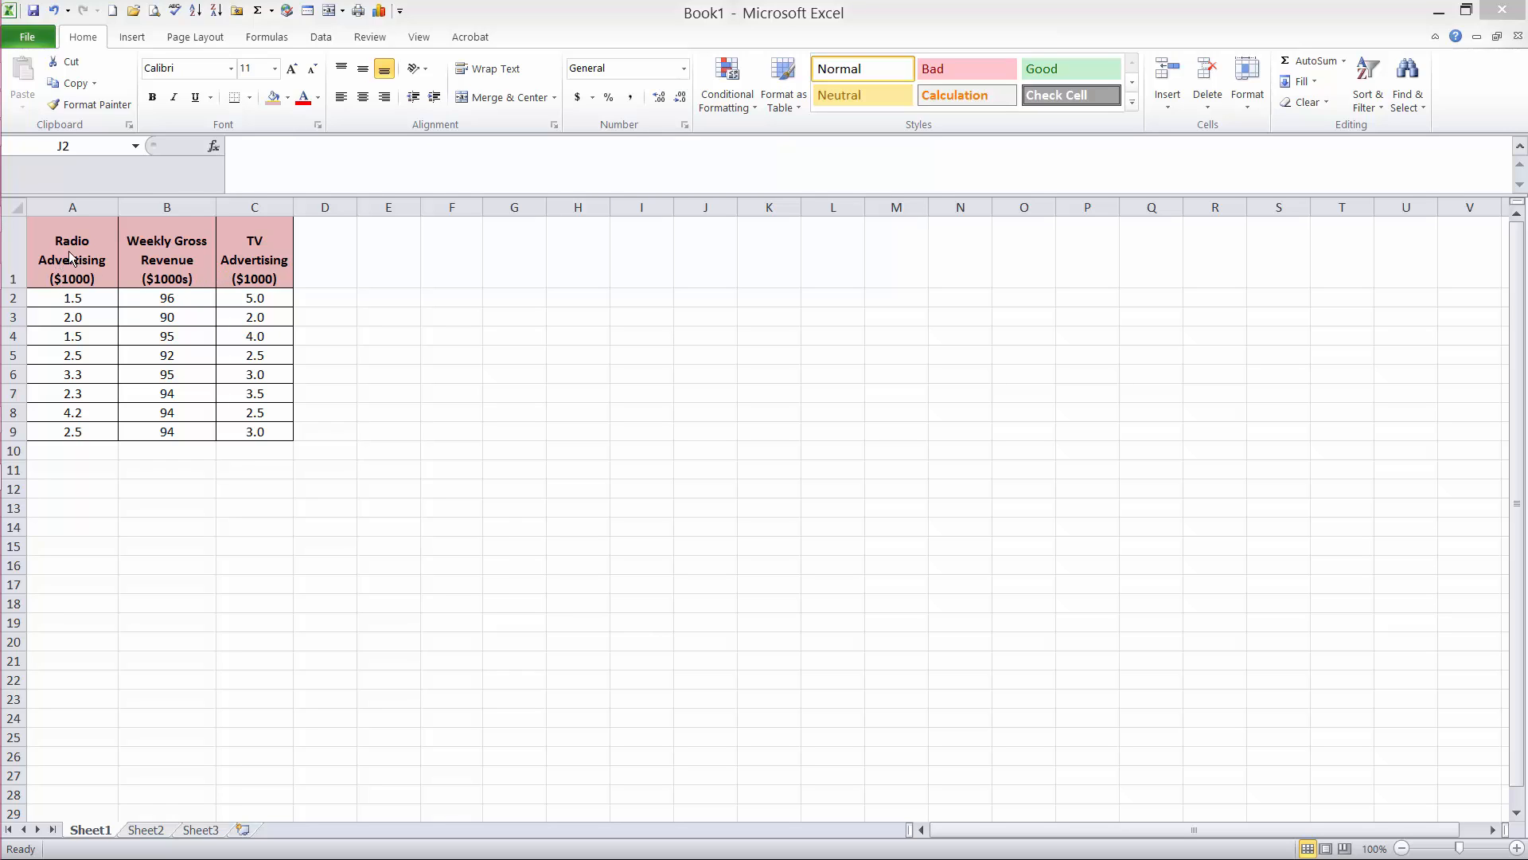
Prefix headers: B1 'Y = ', A1 'X1 = ' Radio Advertising, C1 'X2 = ' TV Advertising.
click(167, 260)
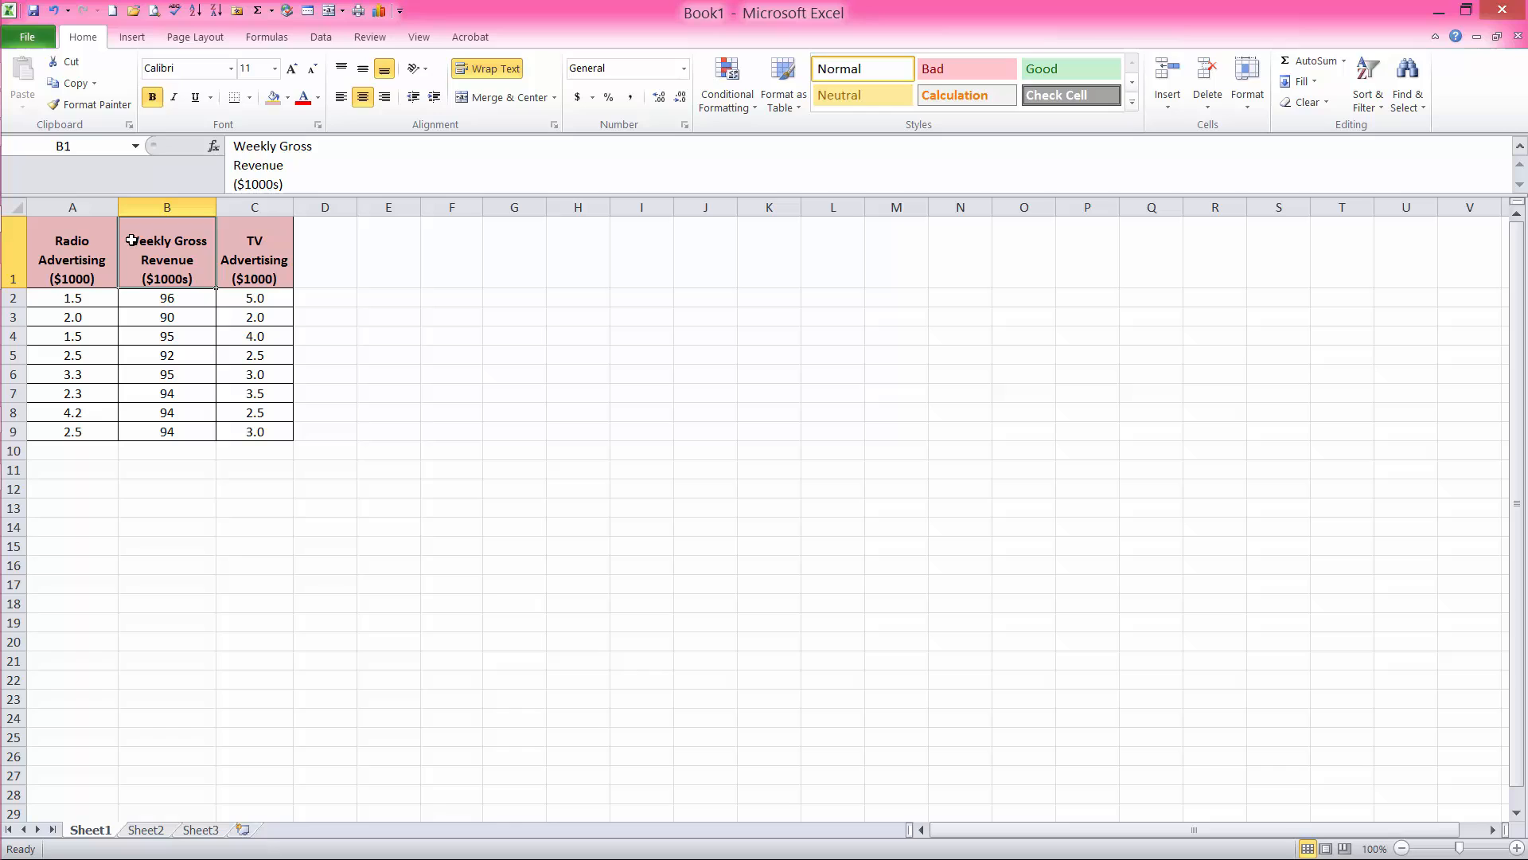
text(Y =)
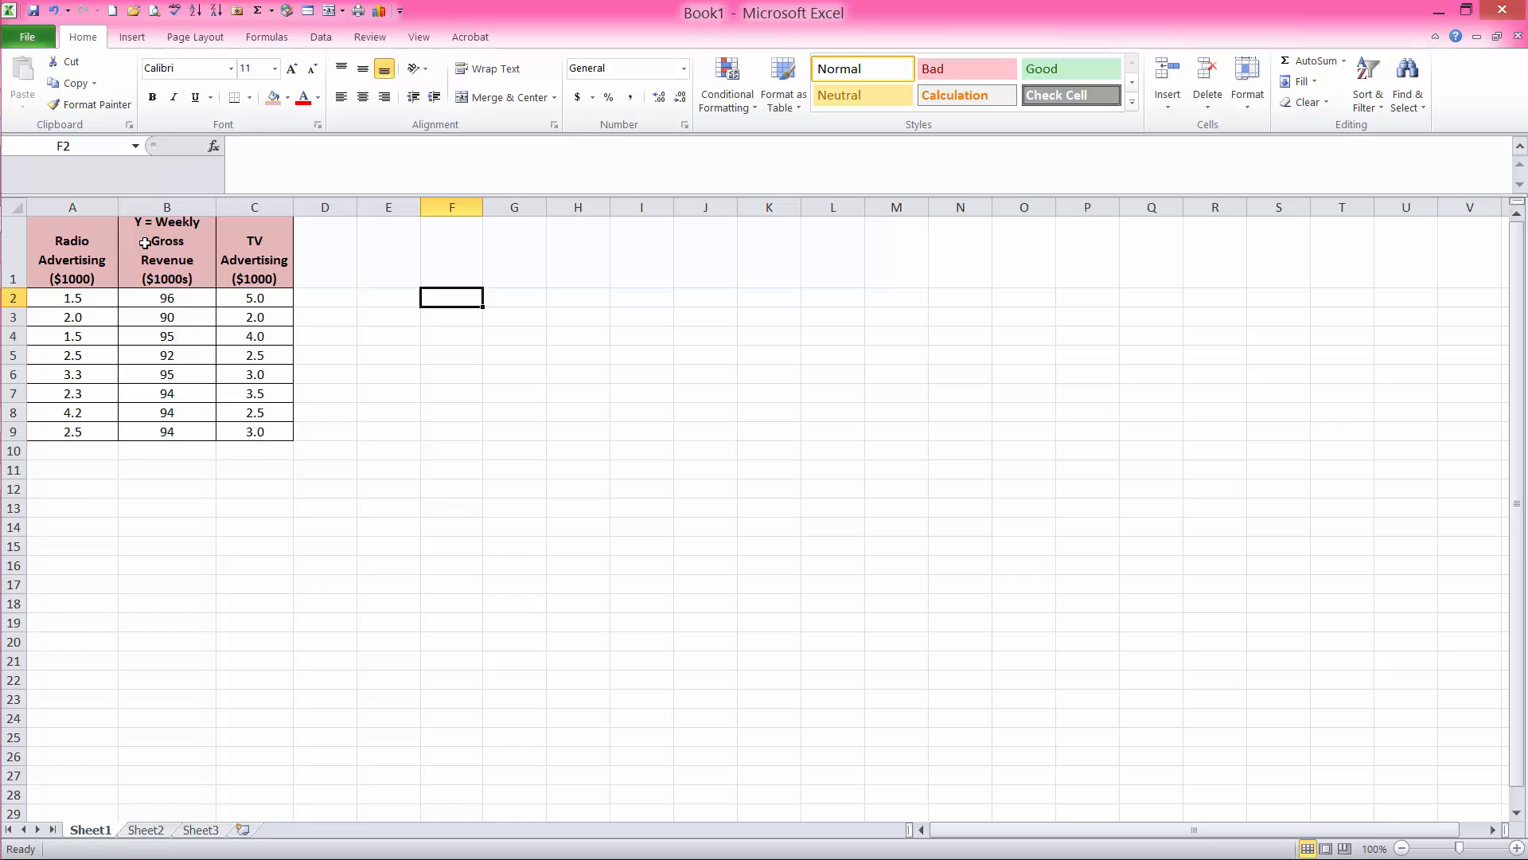
double_click(72, 259)
text(X1 = )
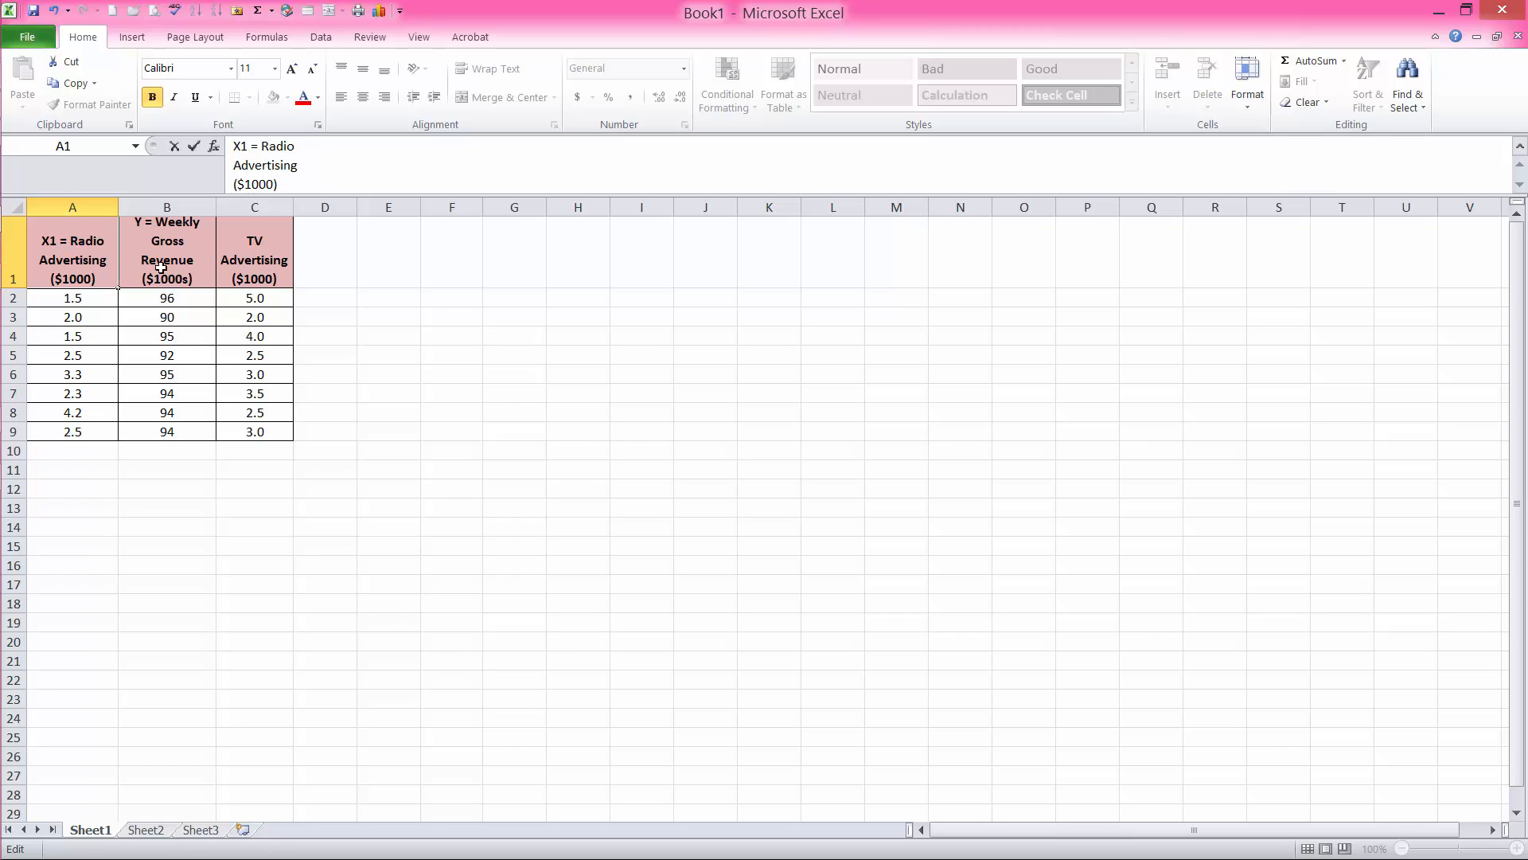
click(255, 259)
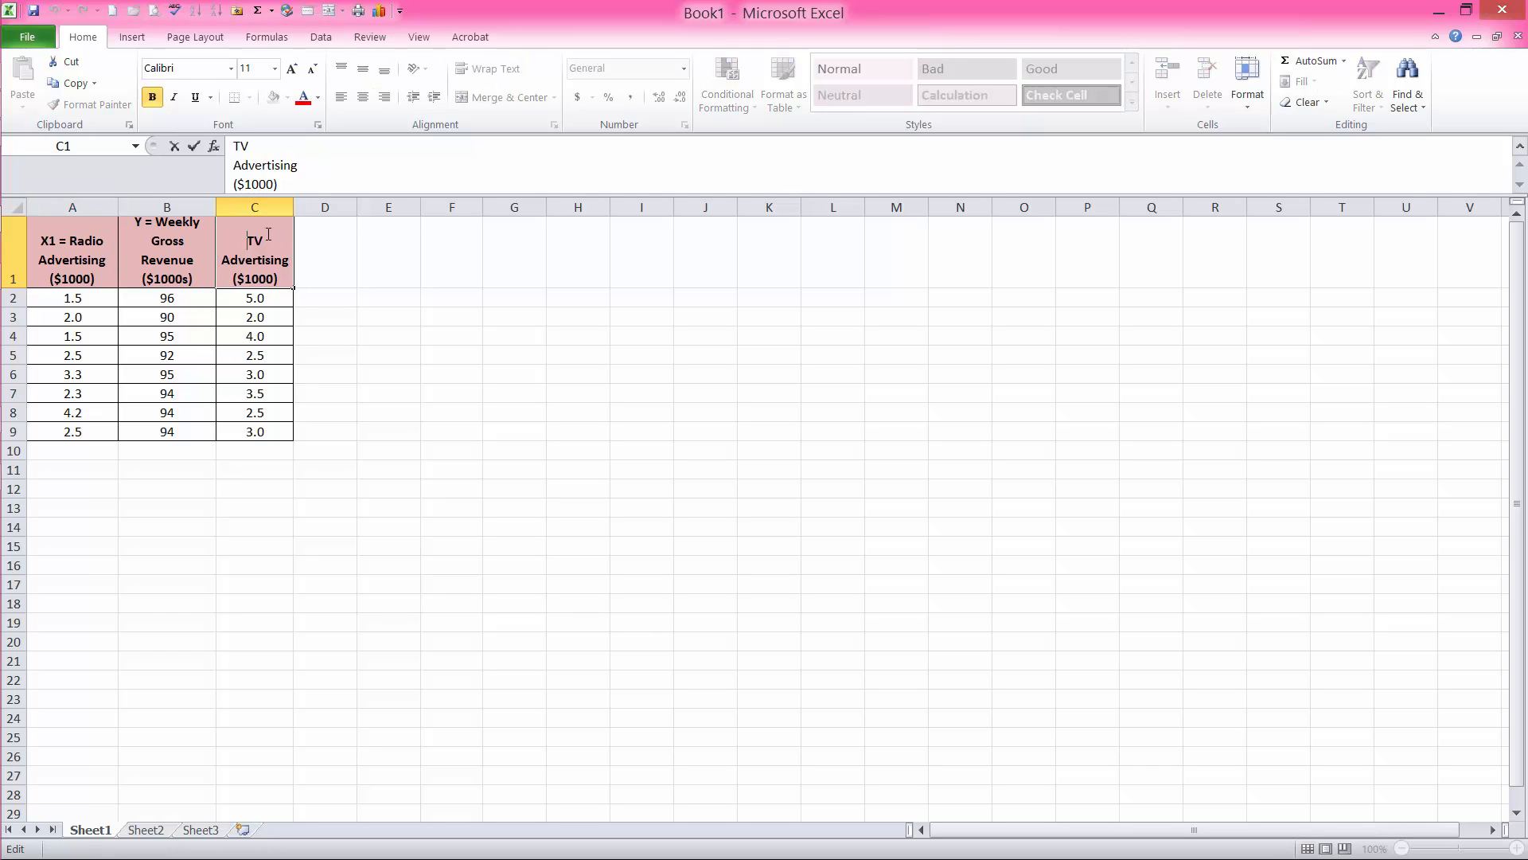
text(X2 =)
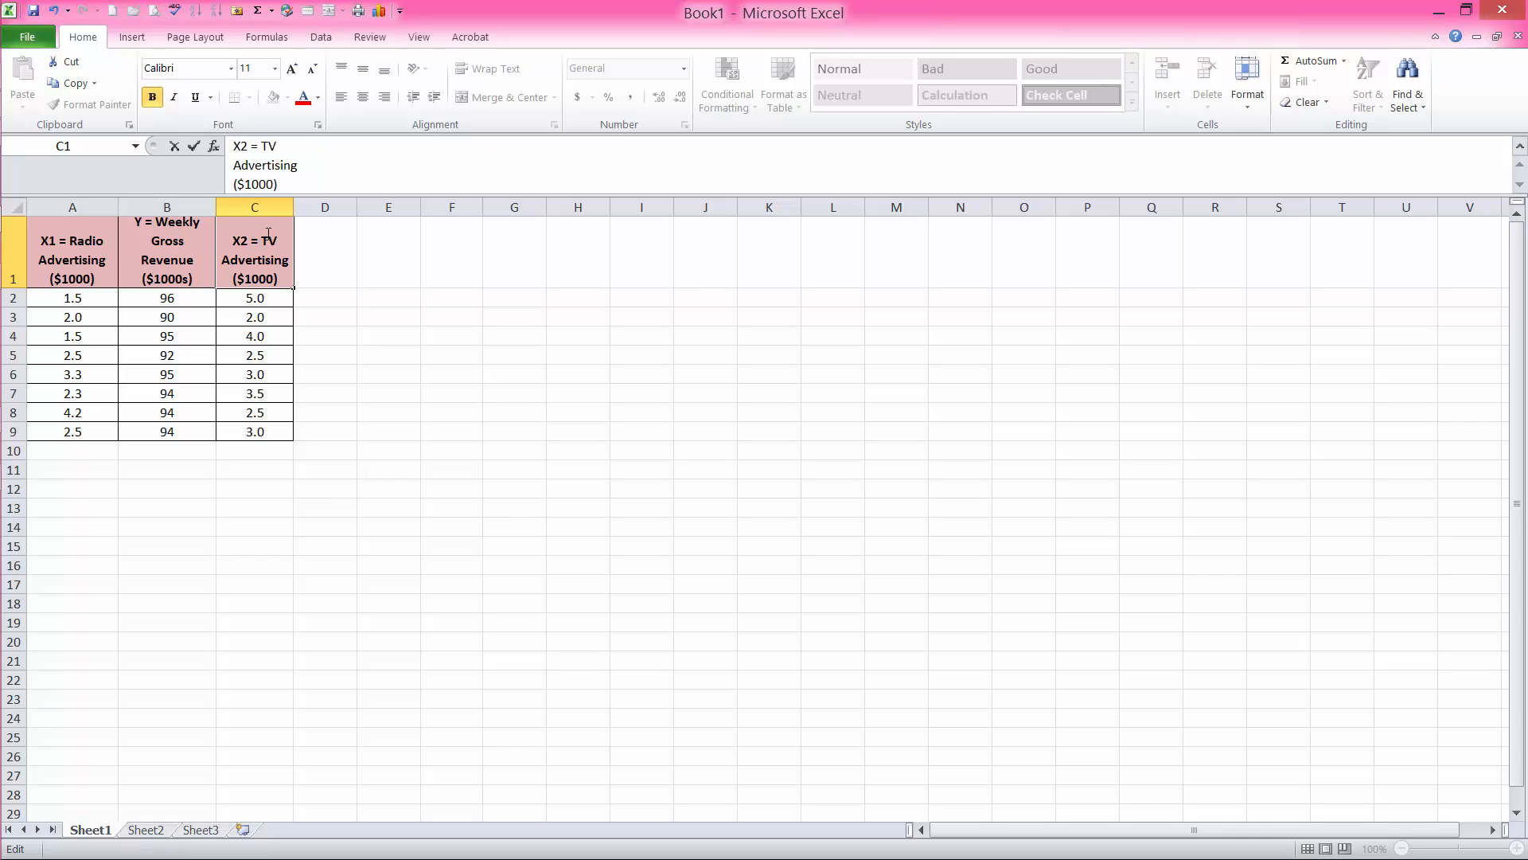
click(389, 253)
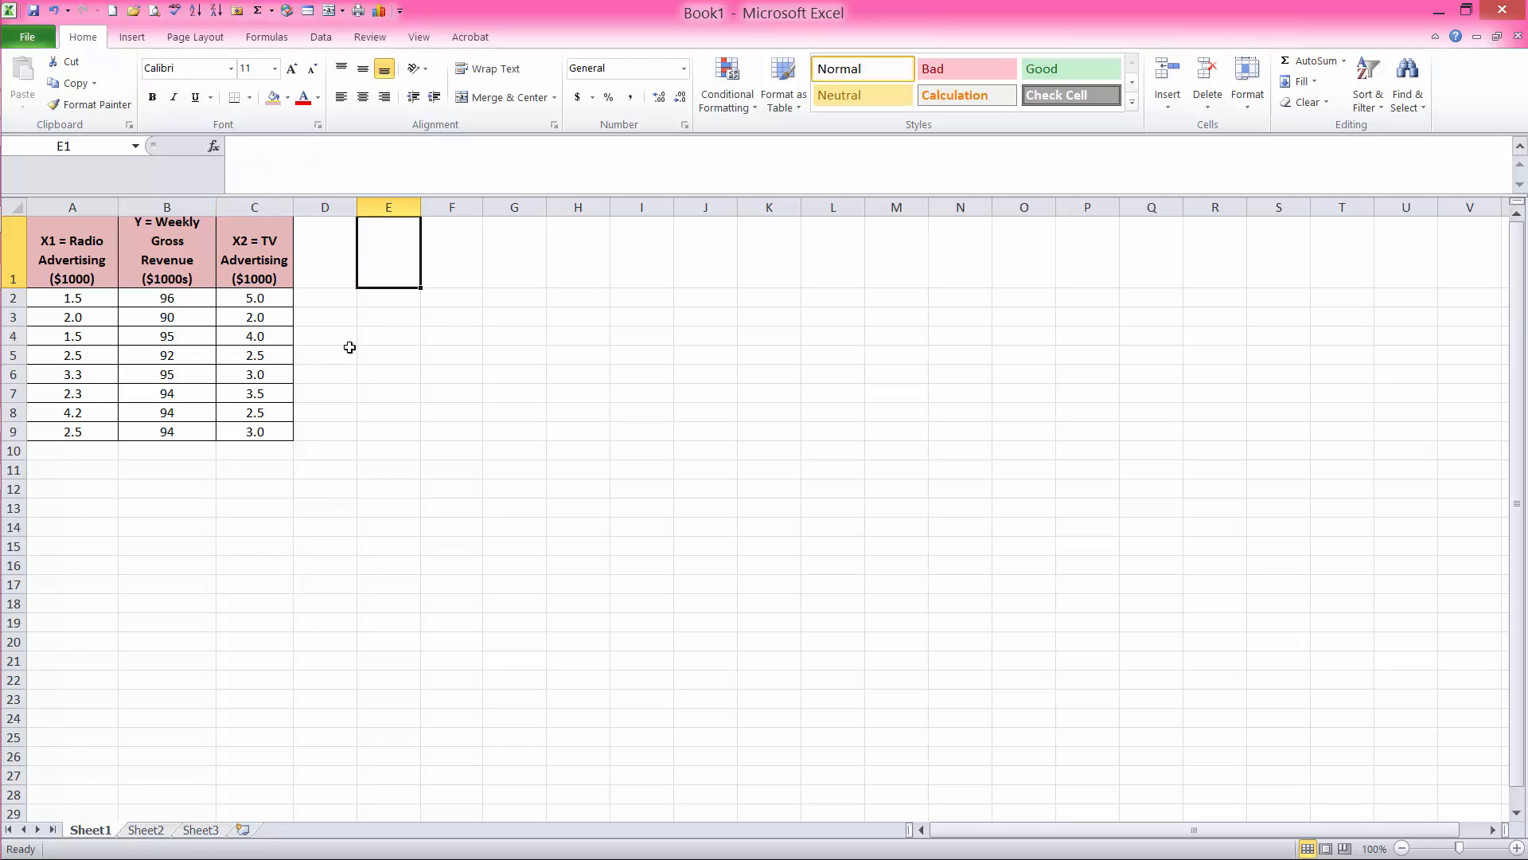
mouse_move(115, 282)
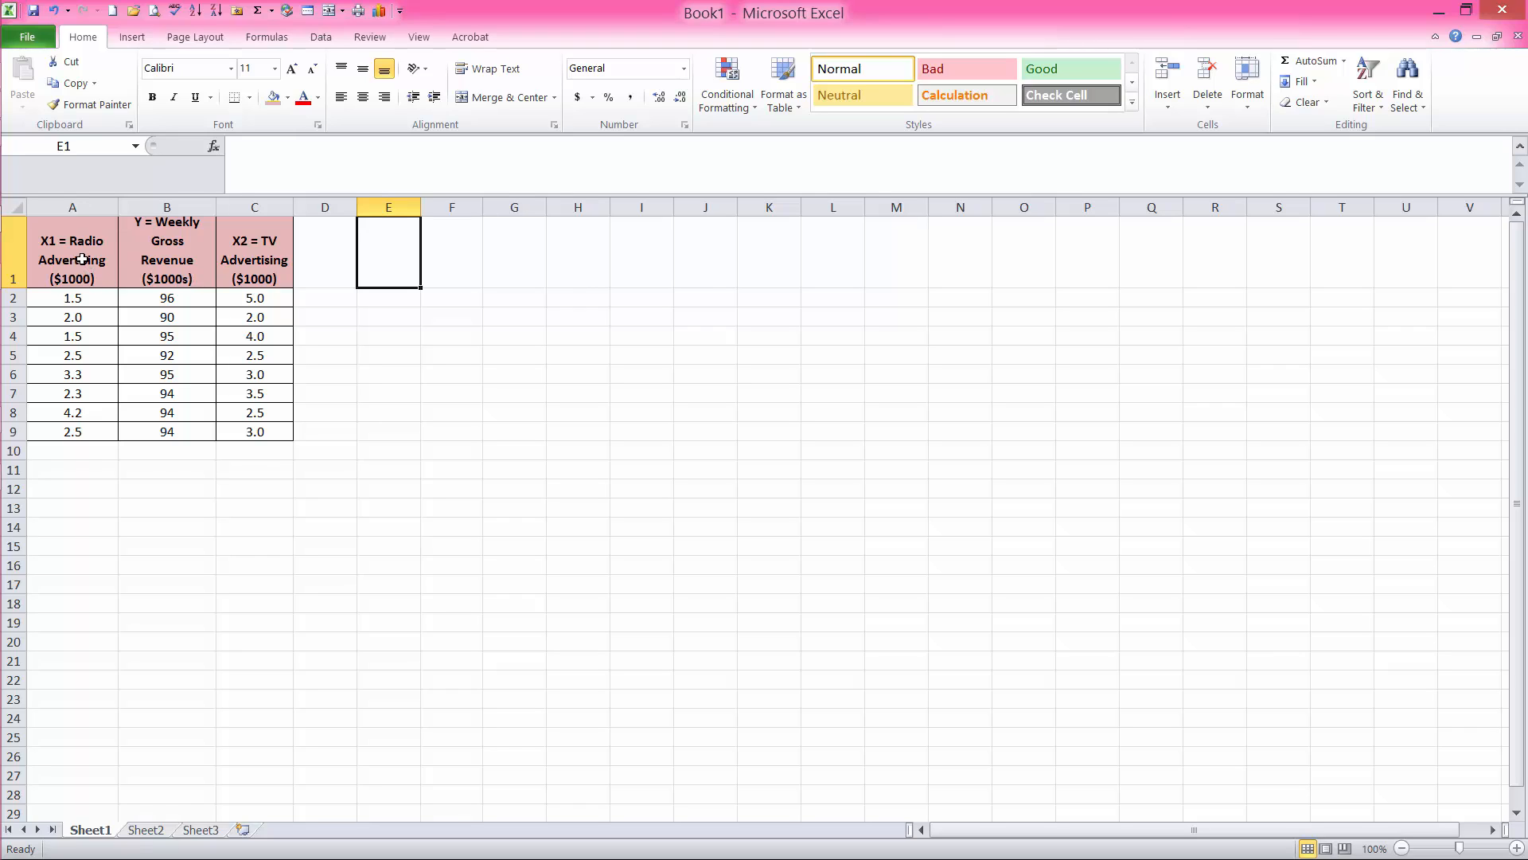
mouse_move(164, 240)
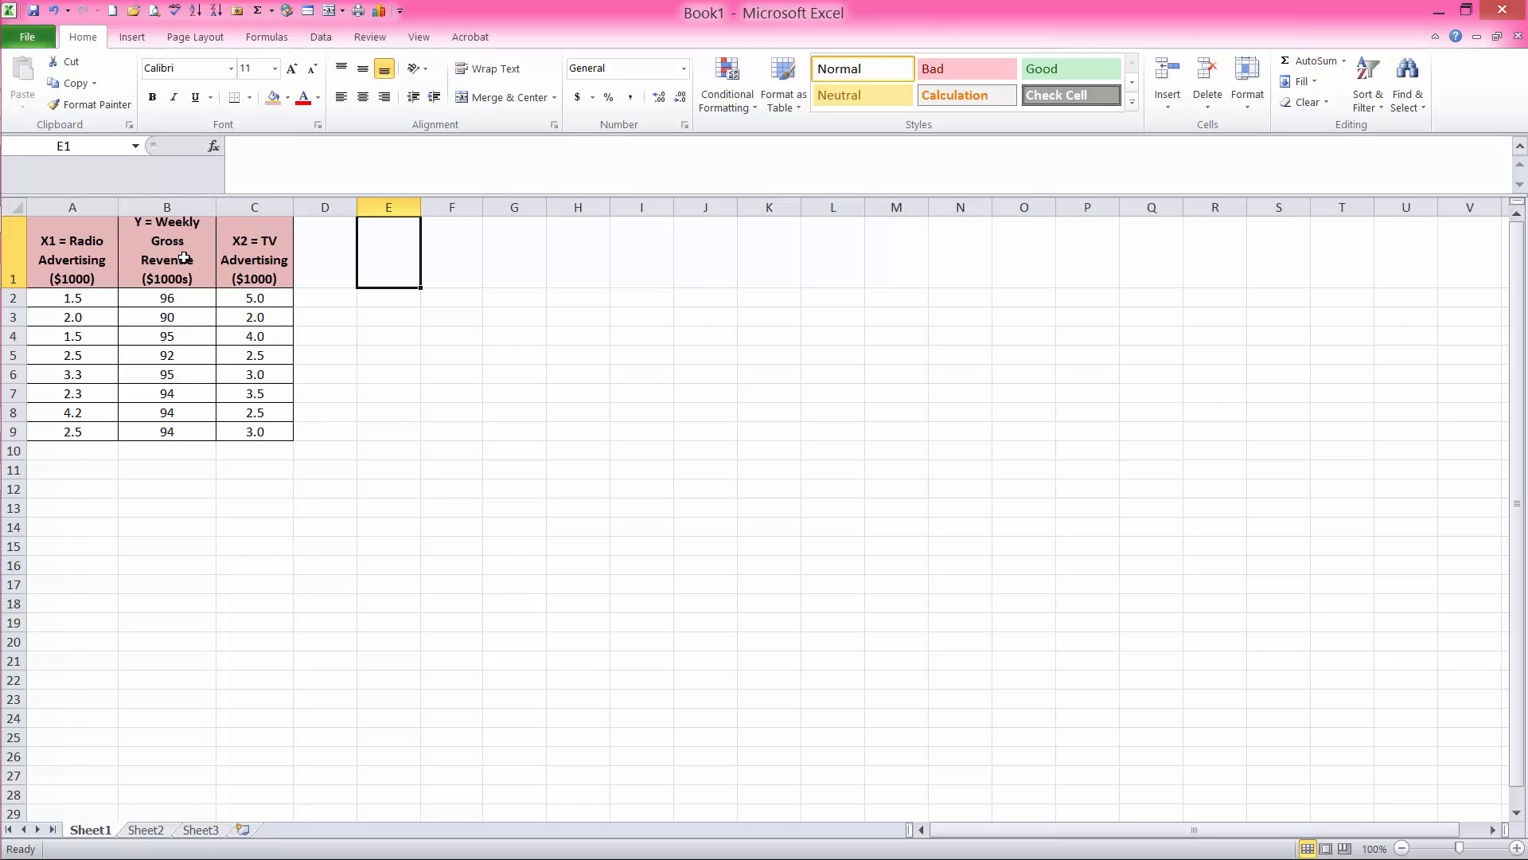
mouse_move(102, 271)
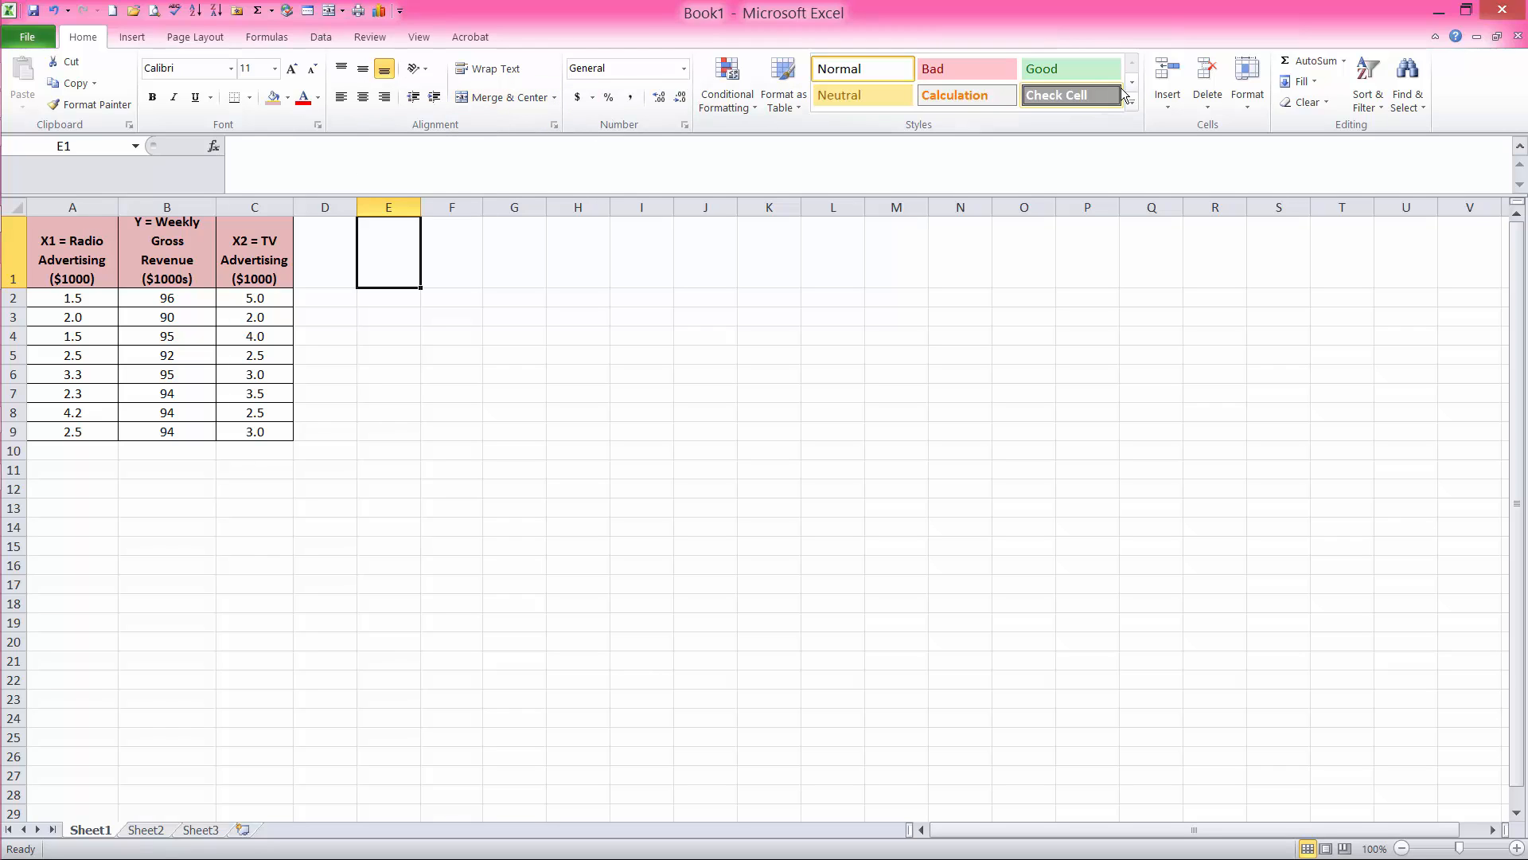
Enable the Analysis ToolPak add-in through Excel Options > Add-Ins.
click(320, 36)
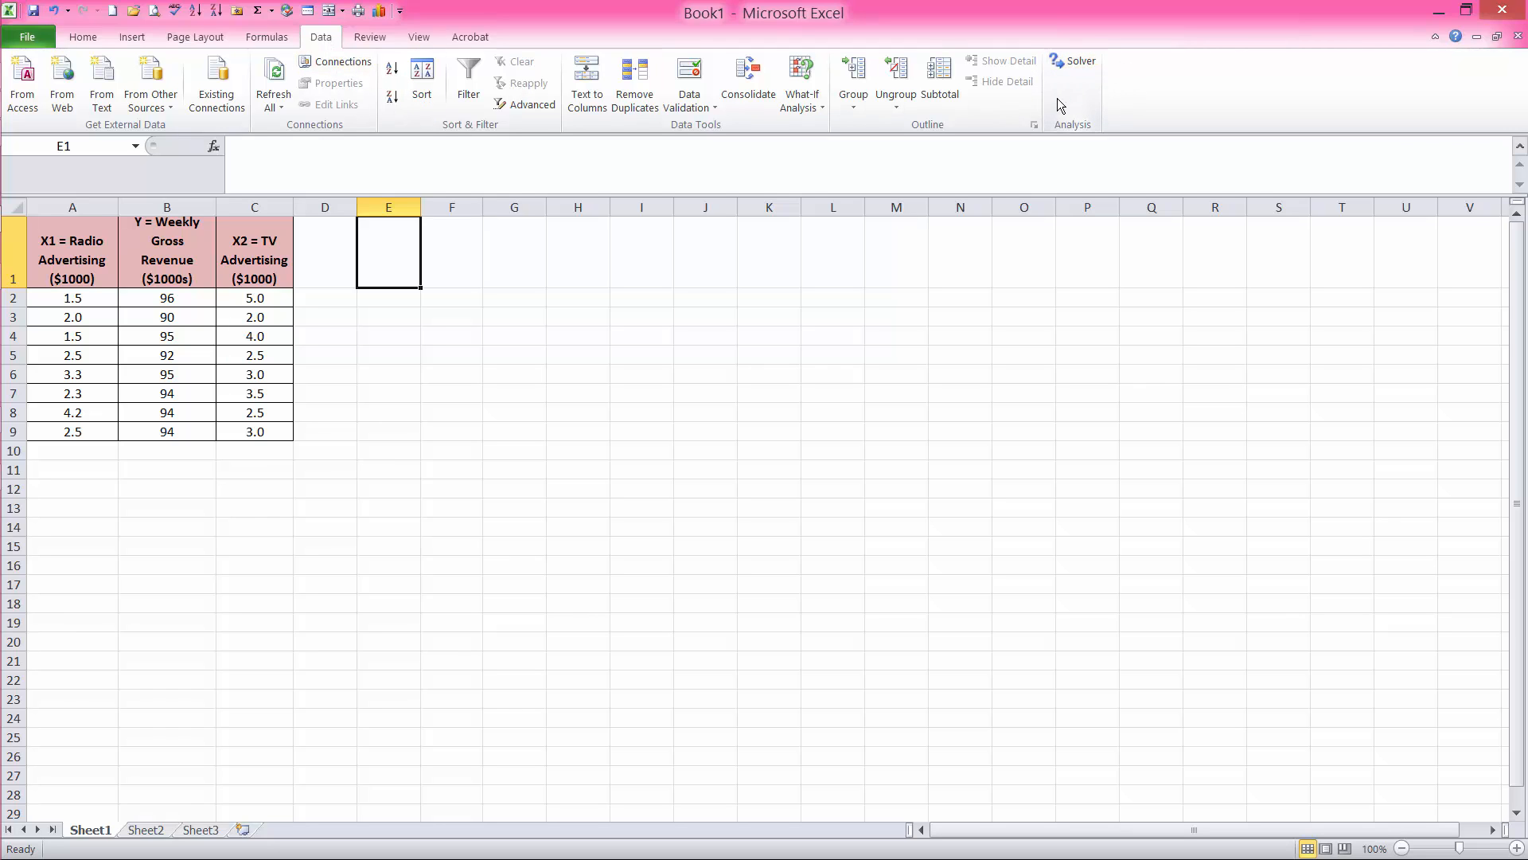
mouse_move(336, 77)
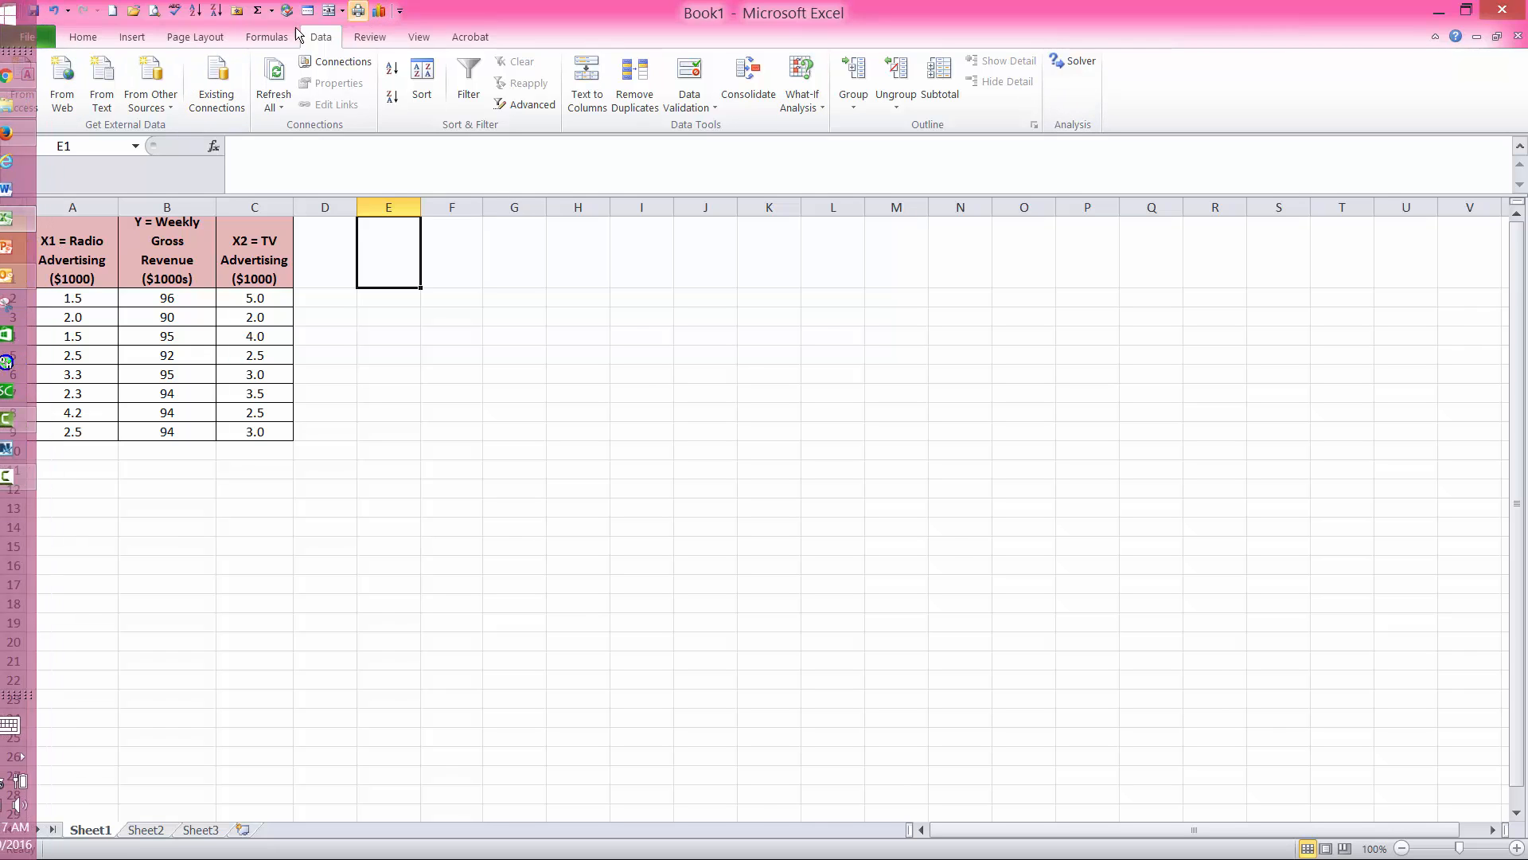
click(28, 37)
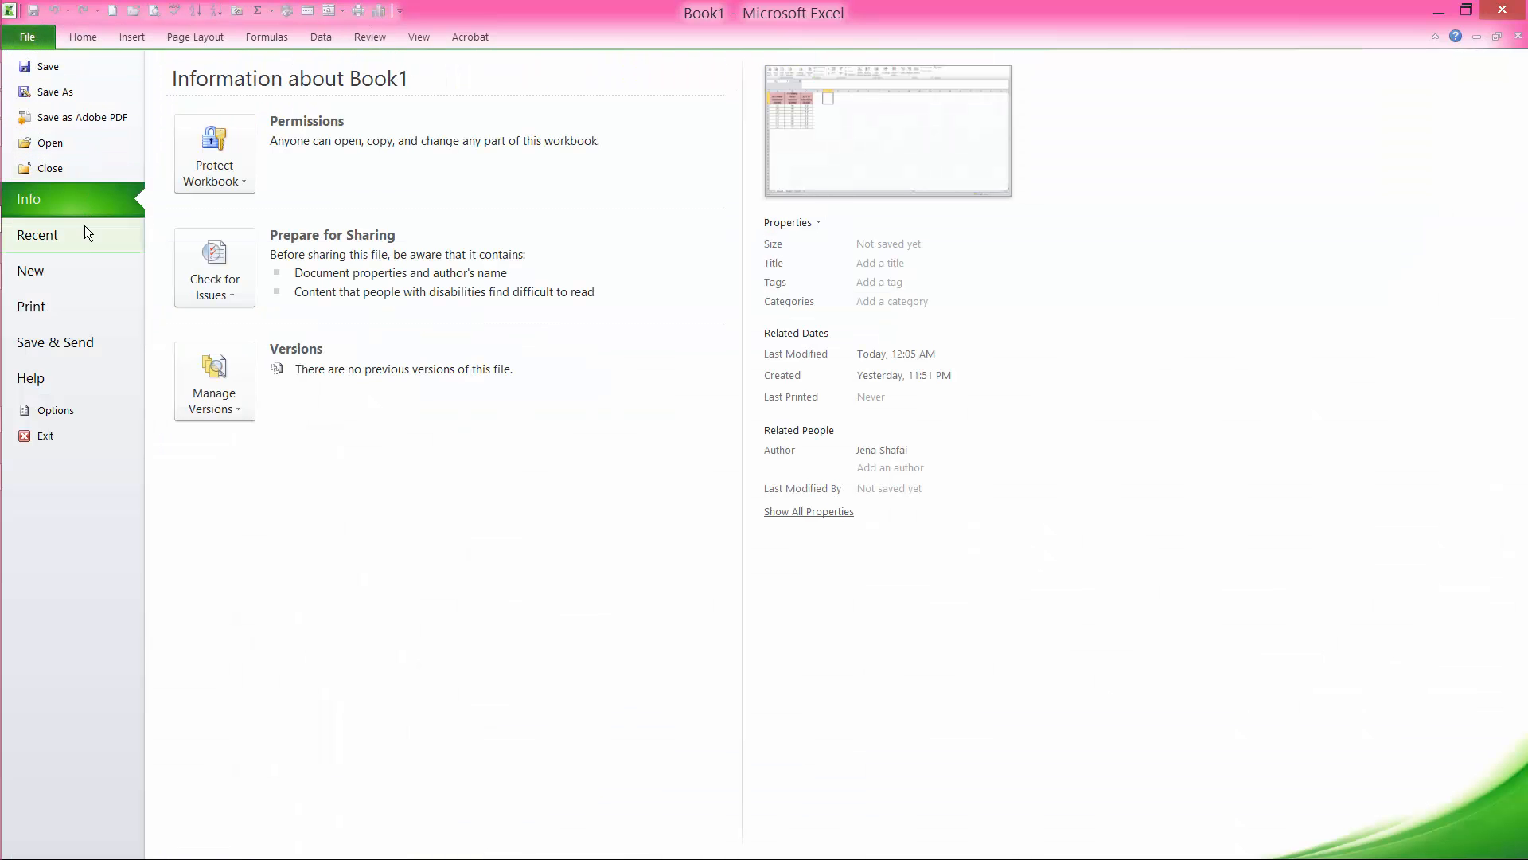
click(55, 409)
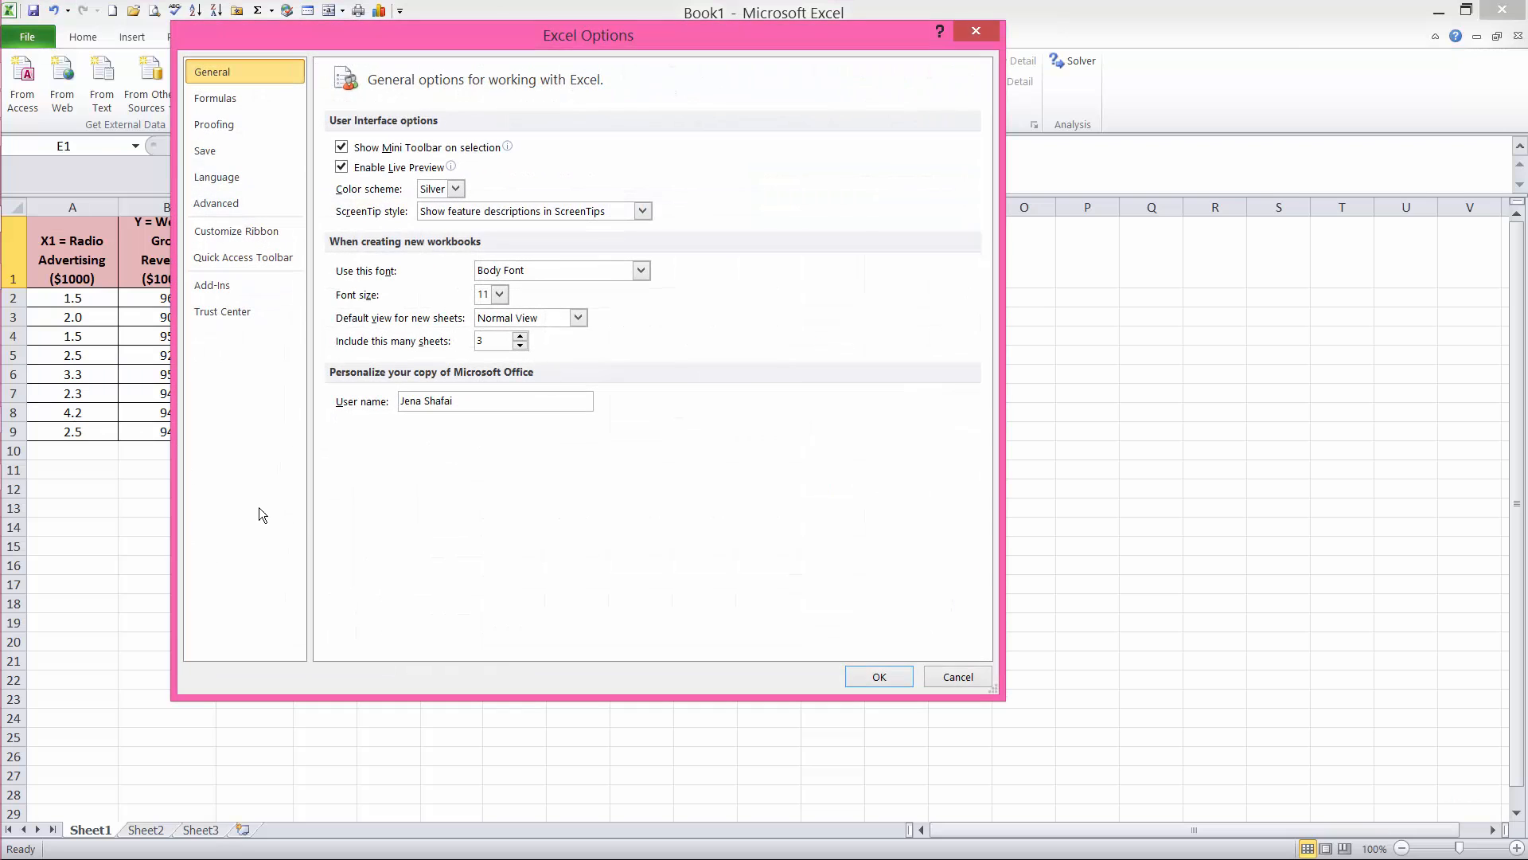
click(211, 285)
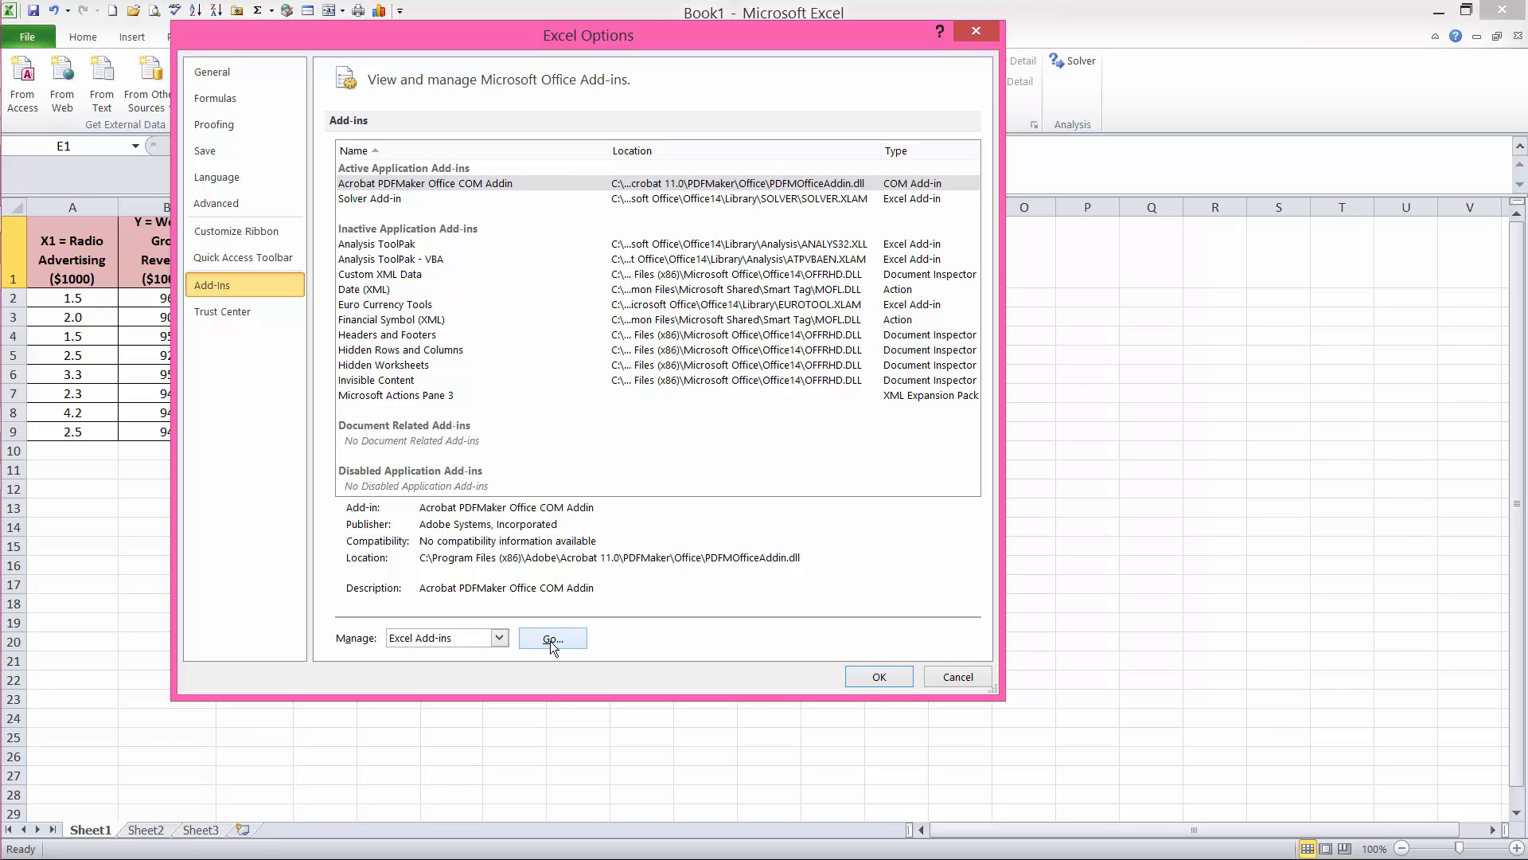
click(553, 637)
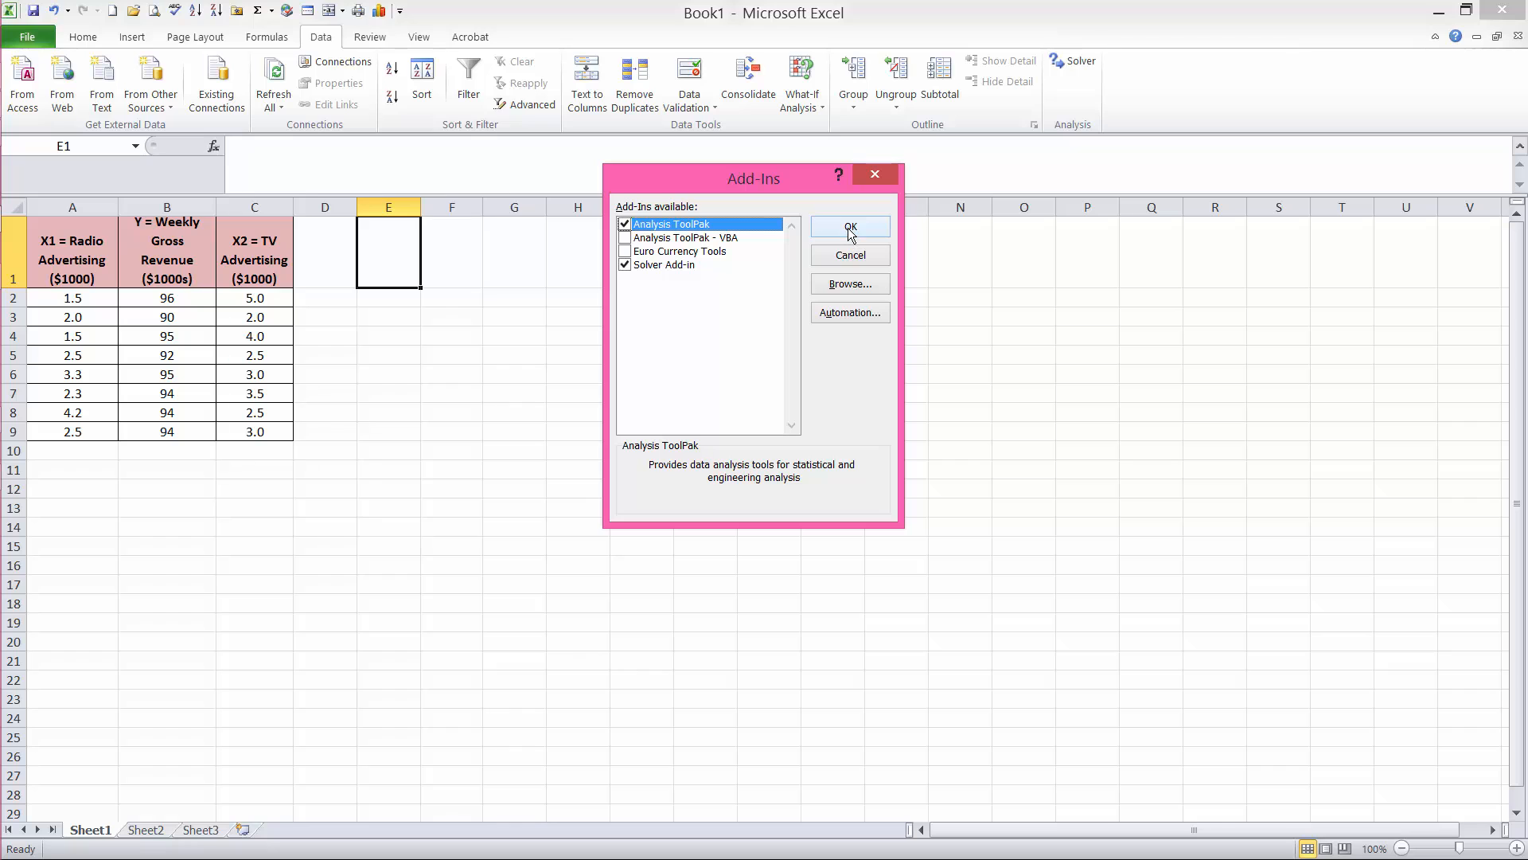
click(848, 226)
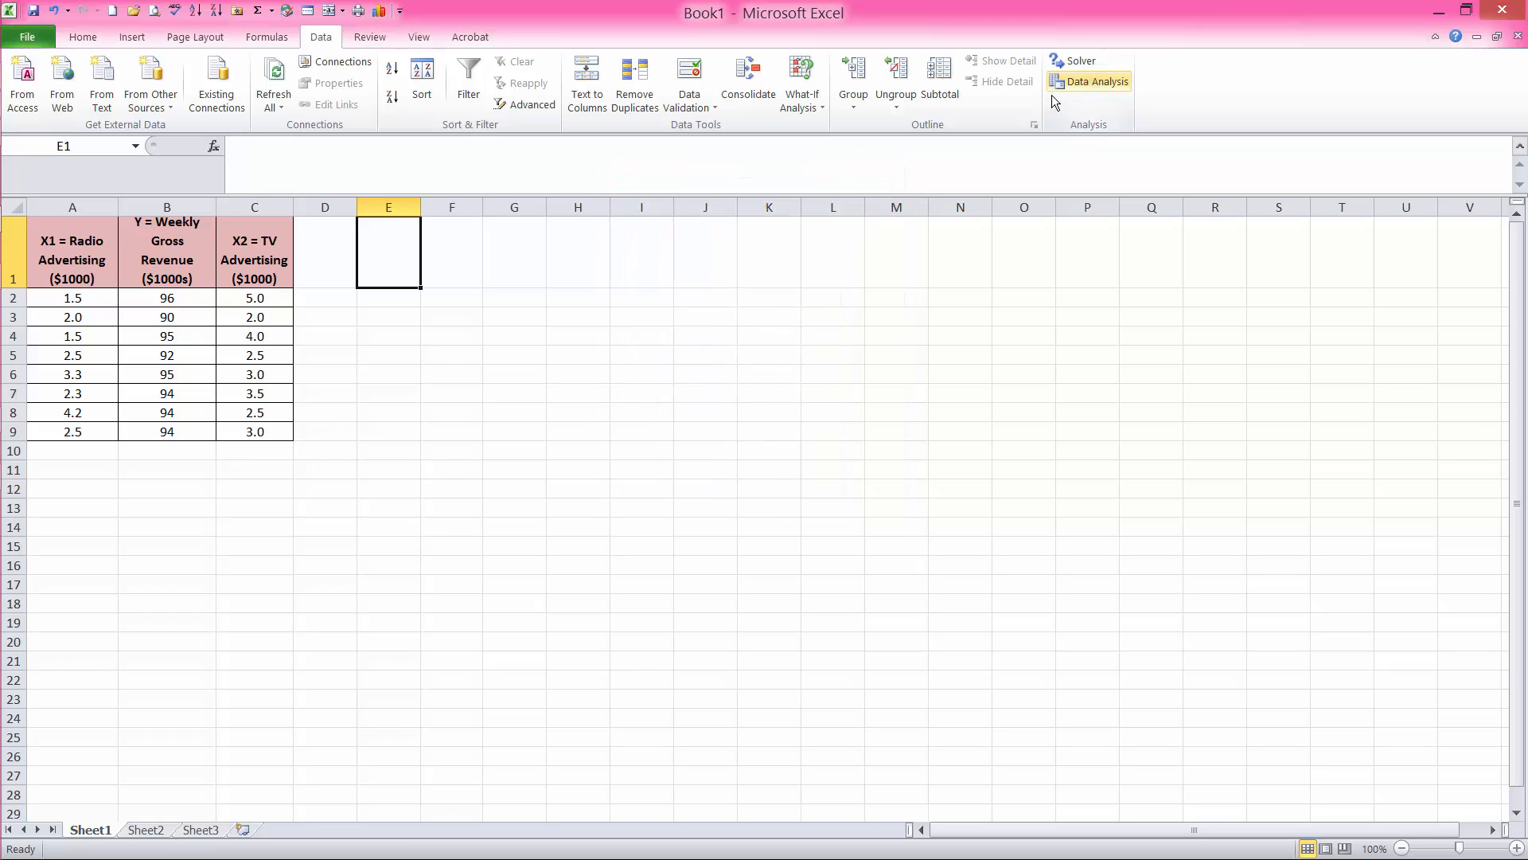
Choose Regression from the Data Analysis tools list.
click(1095, 81)
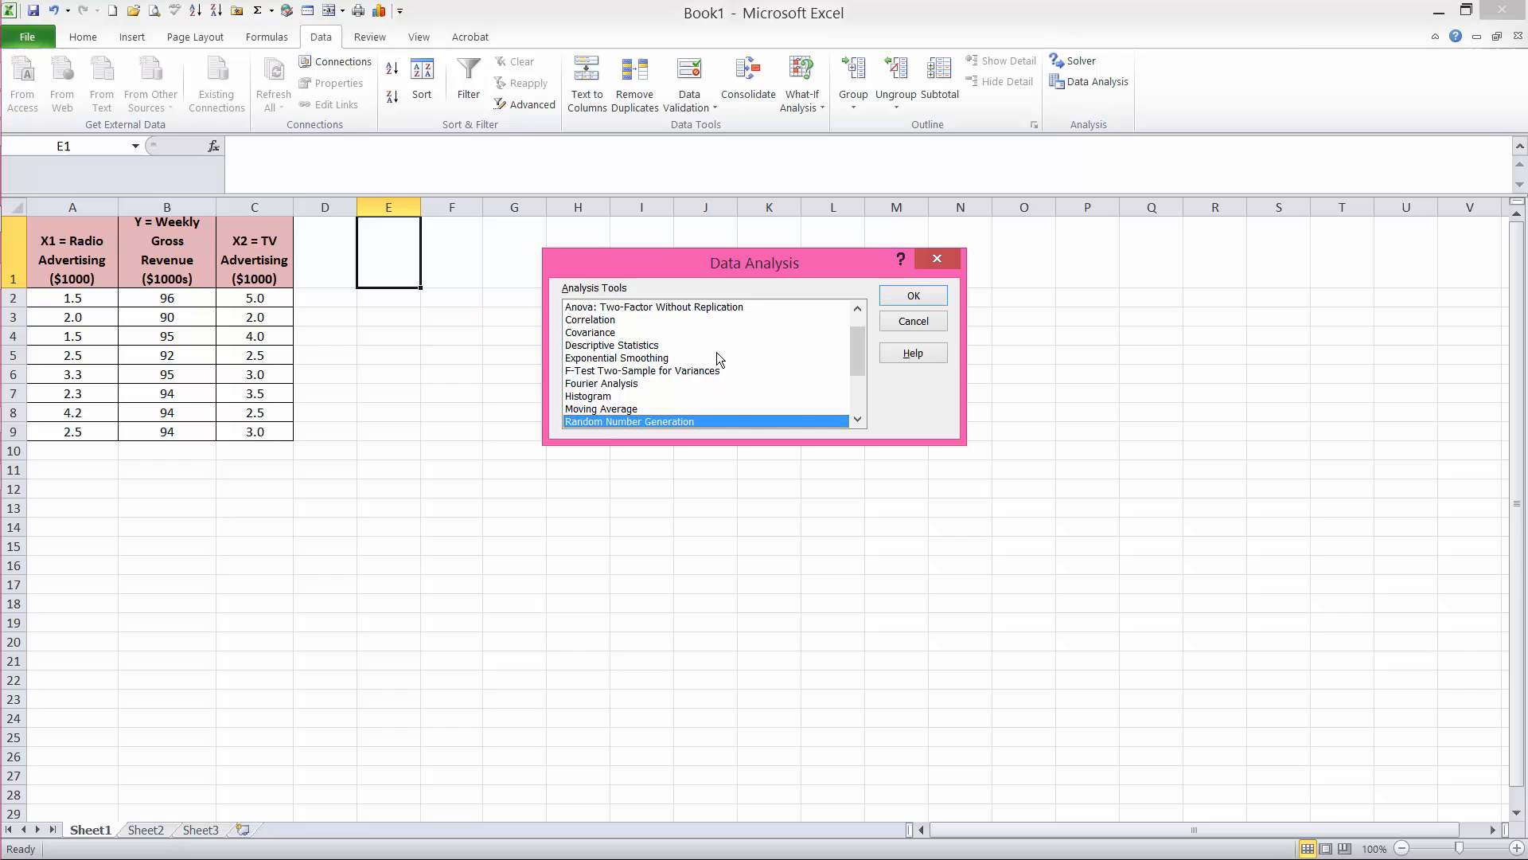
scroll(down, 3)
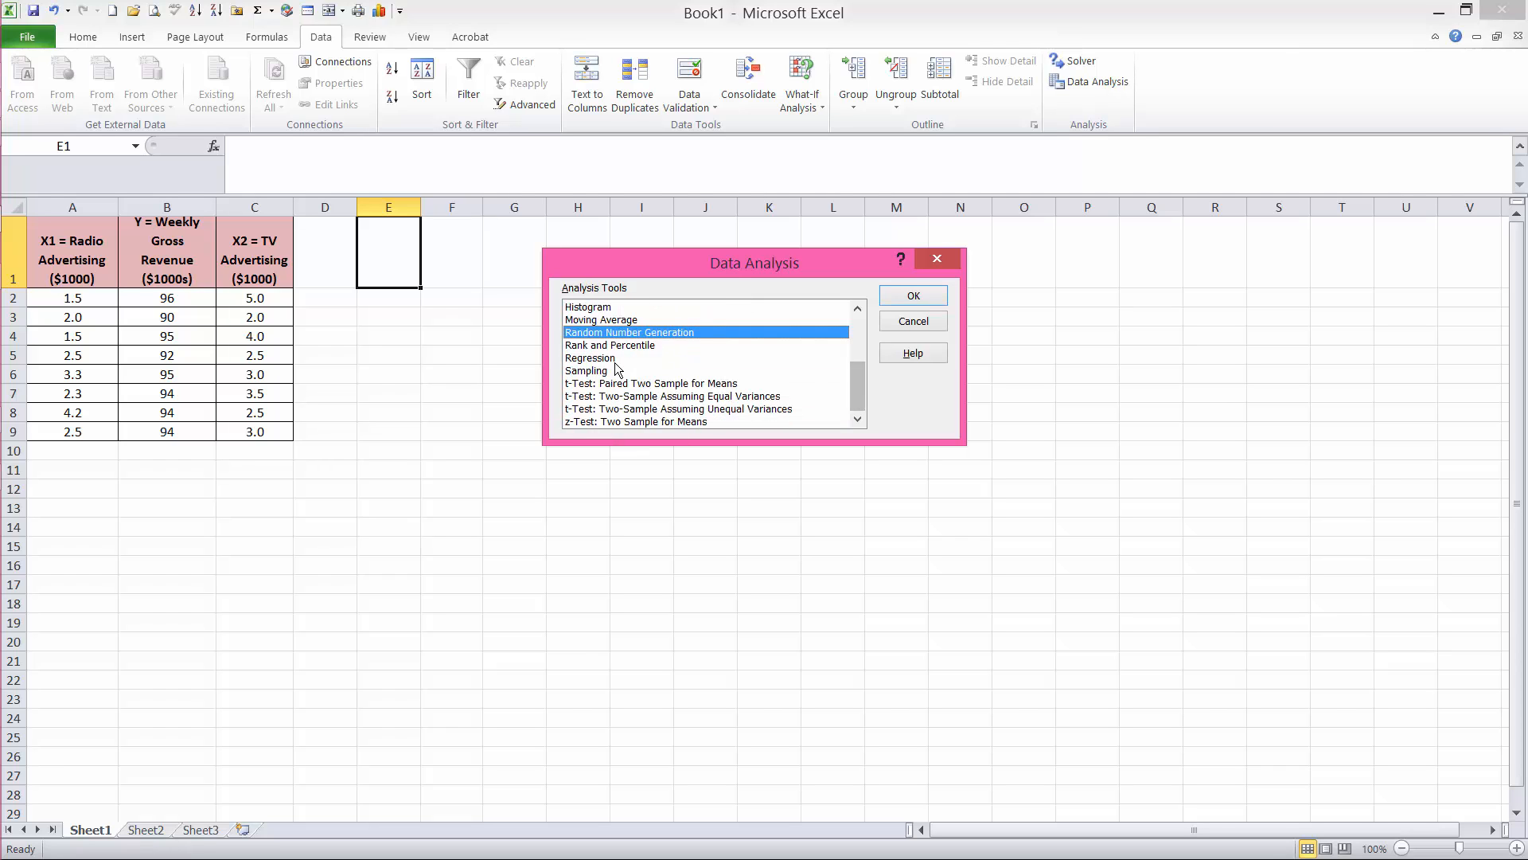
click(910, 296)
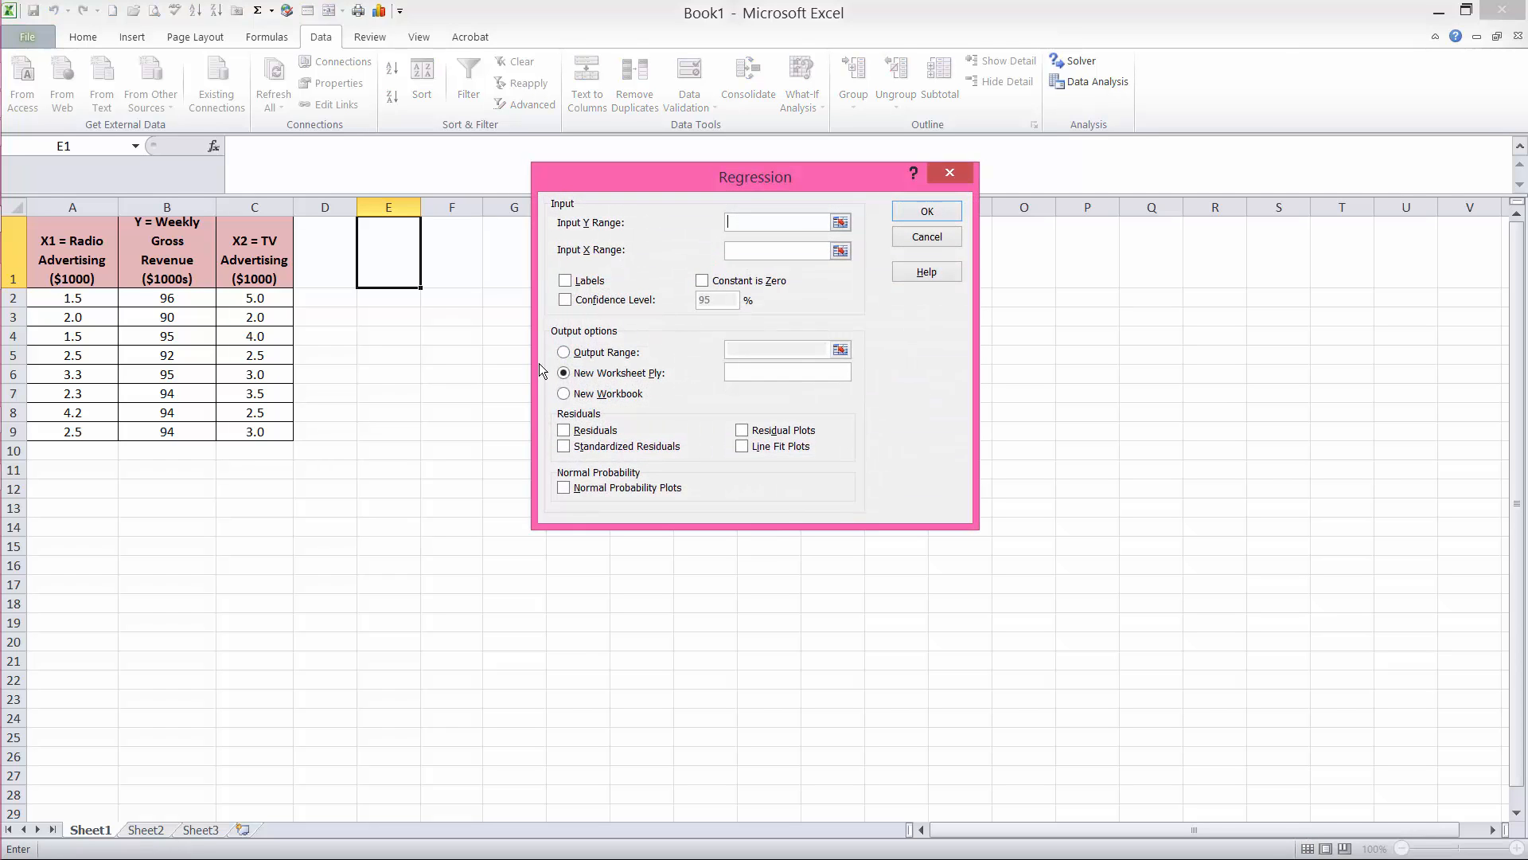
Set Input Y Range to revenue $B$1:$B$9 and Input X Range to radio $A$1:$A$9.
drag(754, 177, 579, 223)
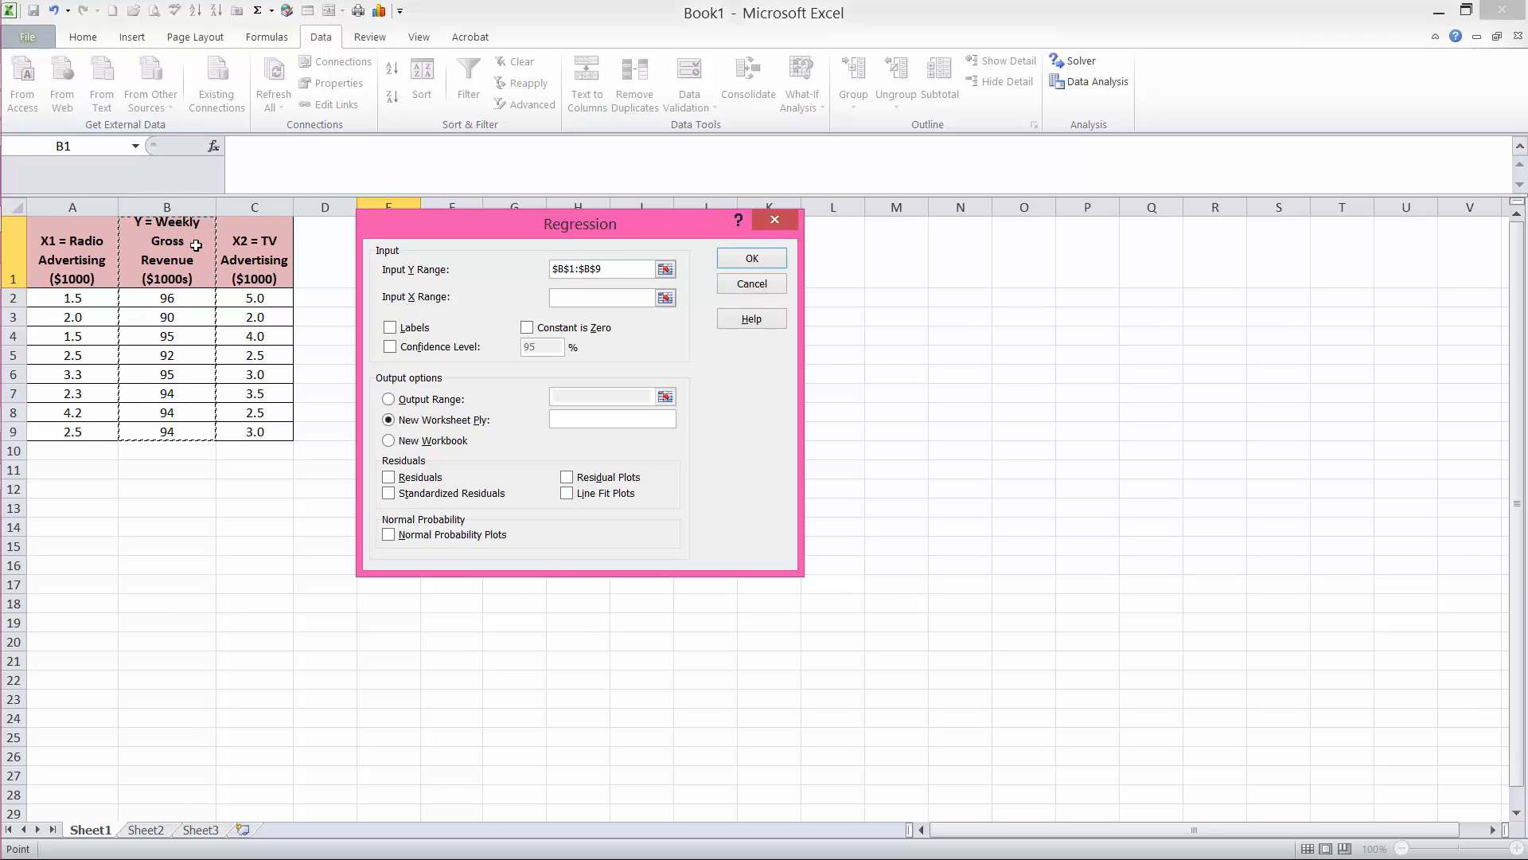
click(597, 269)
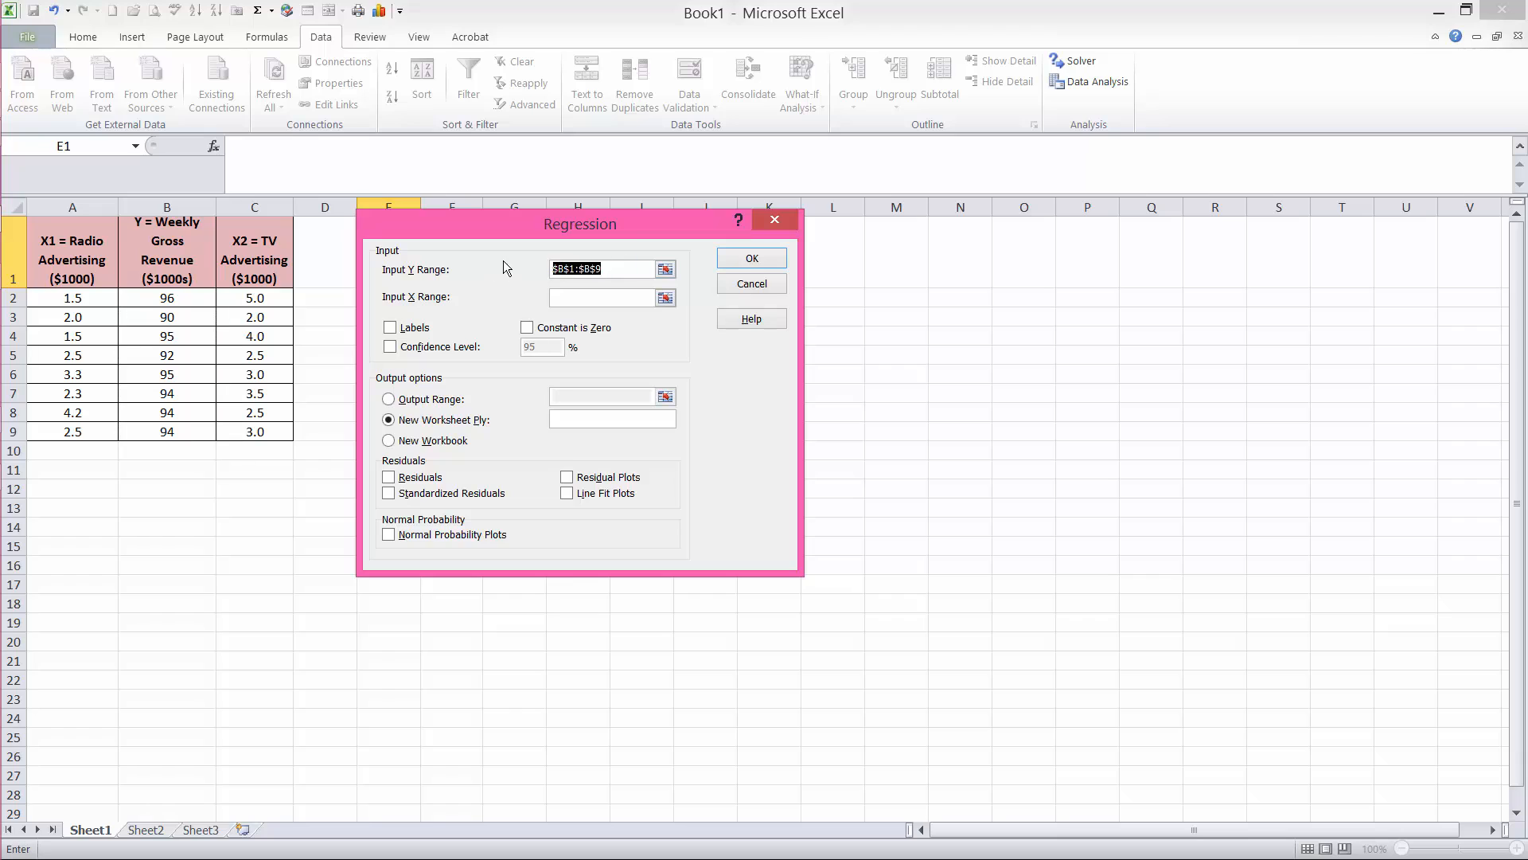
click(167, 207)
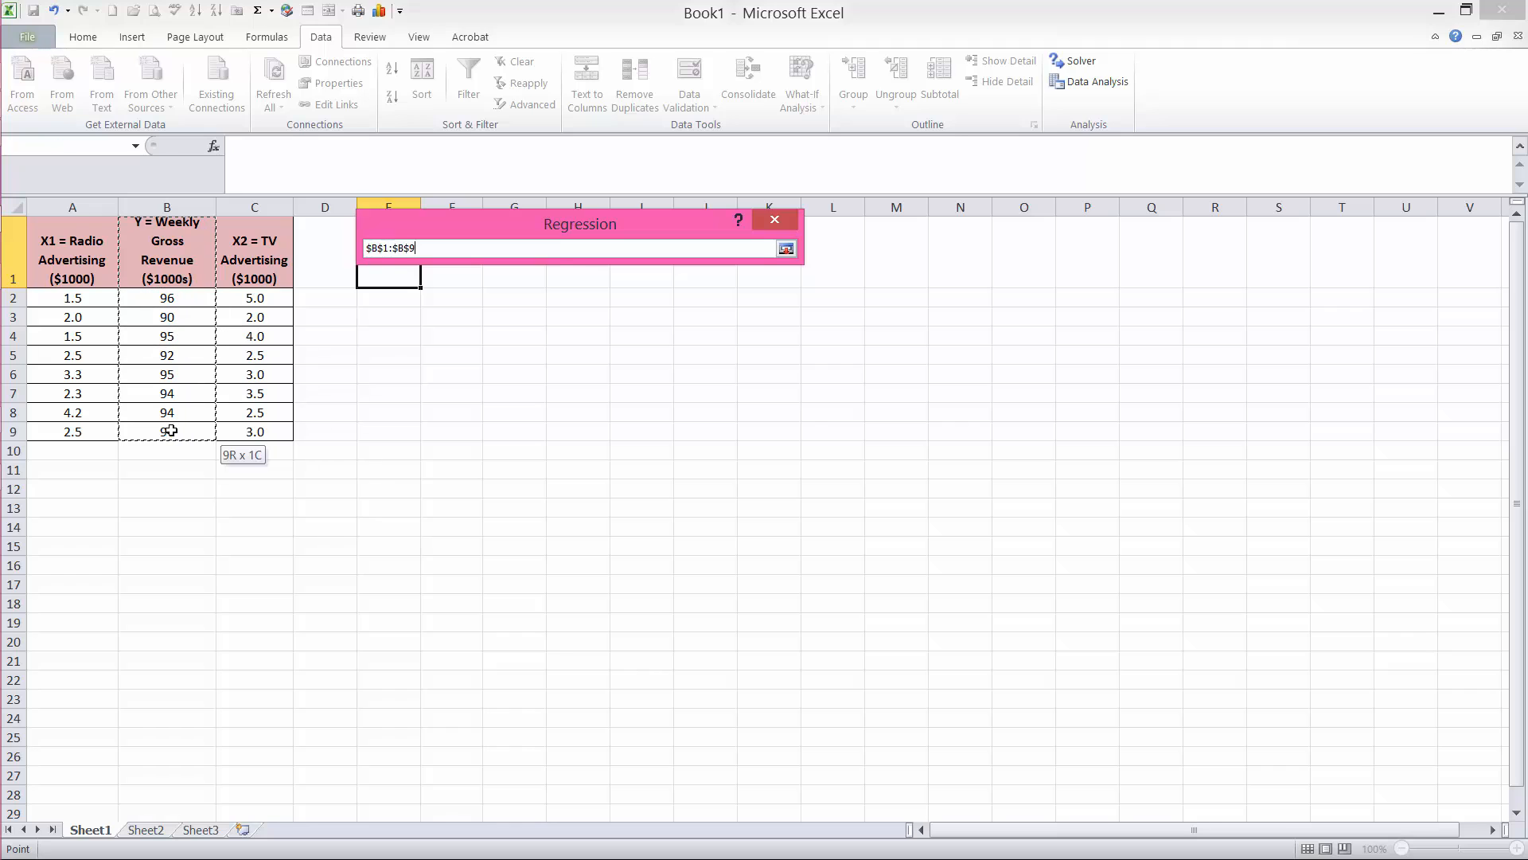
click(785, 249)
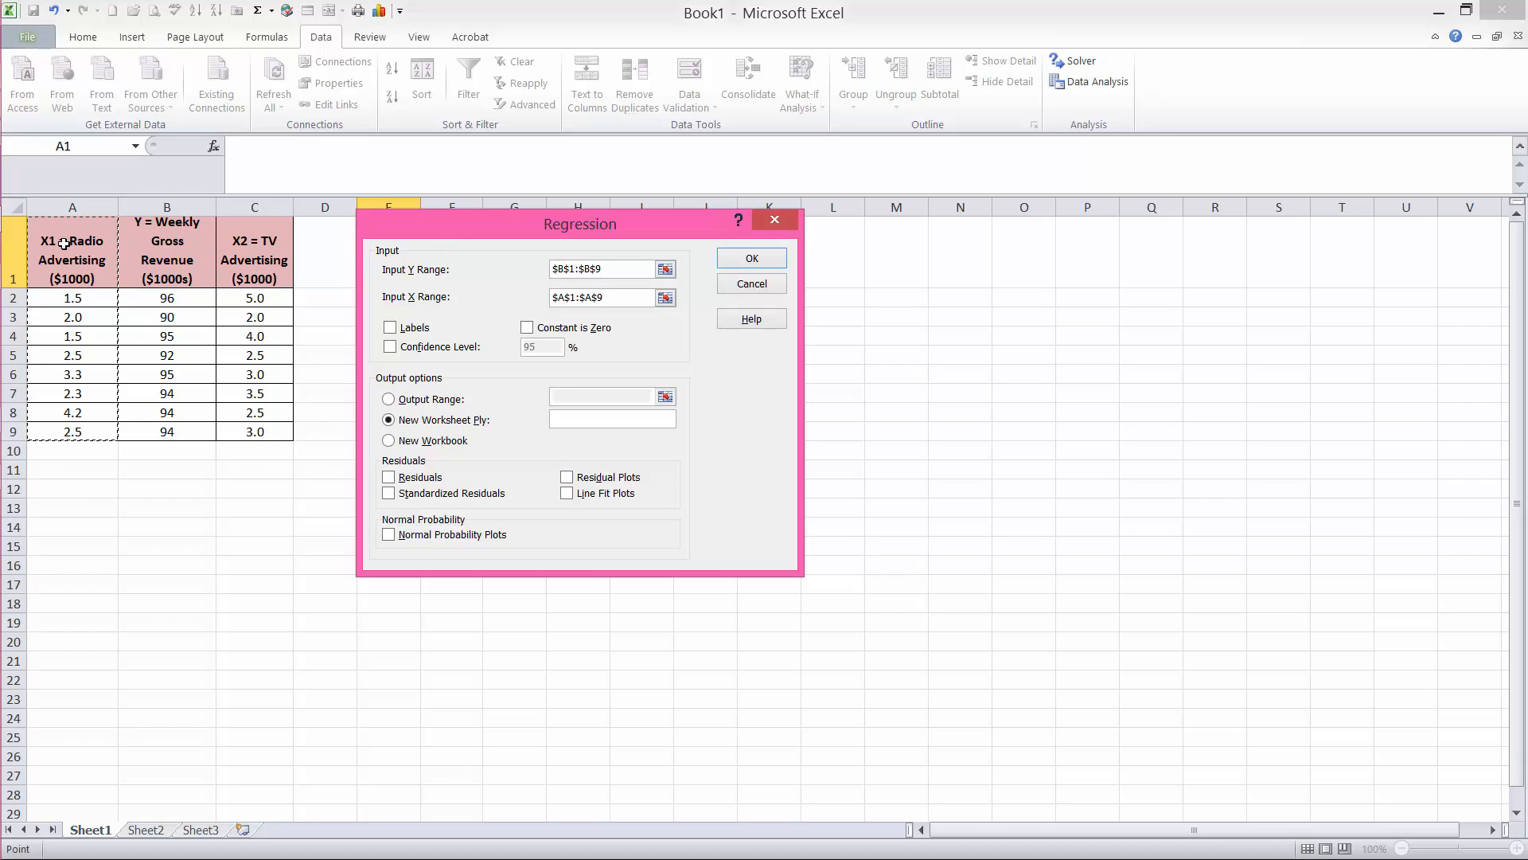
click(71, 207)
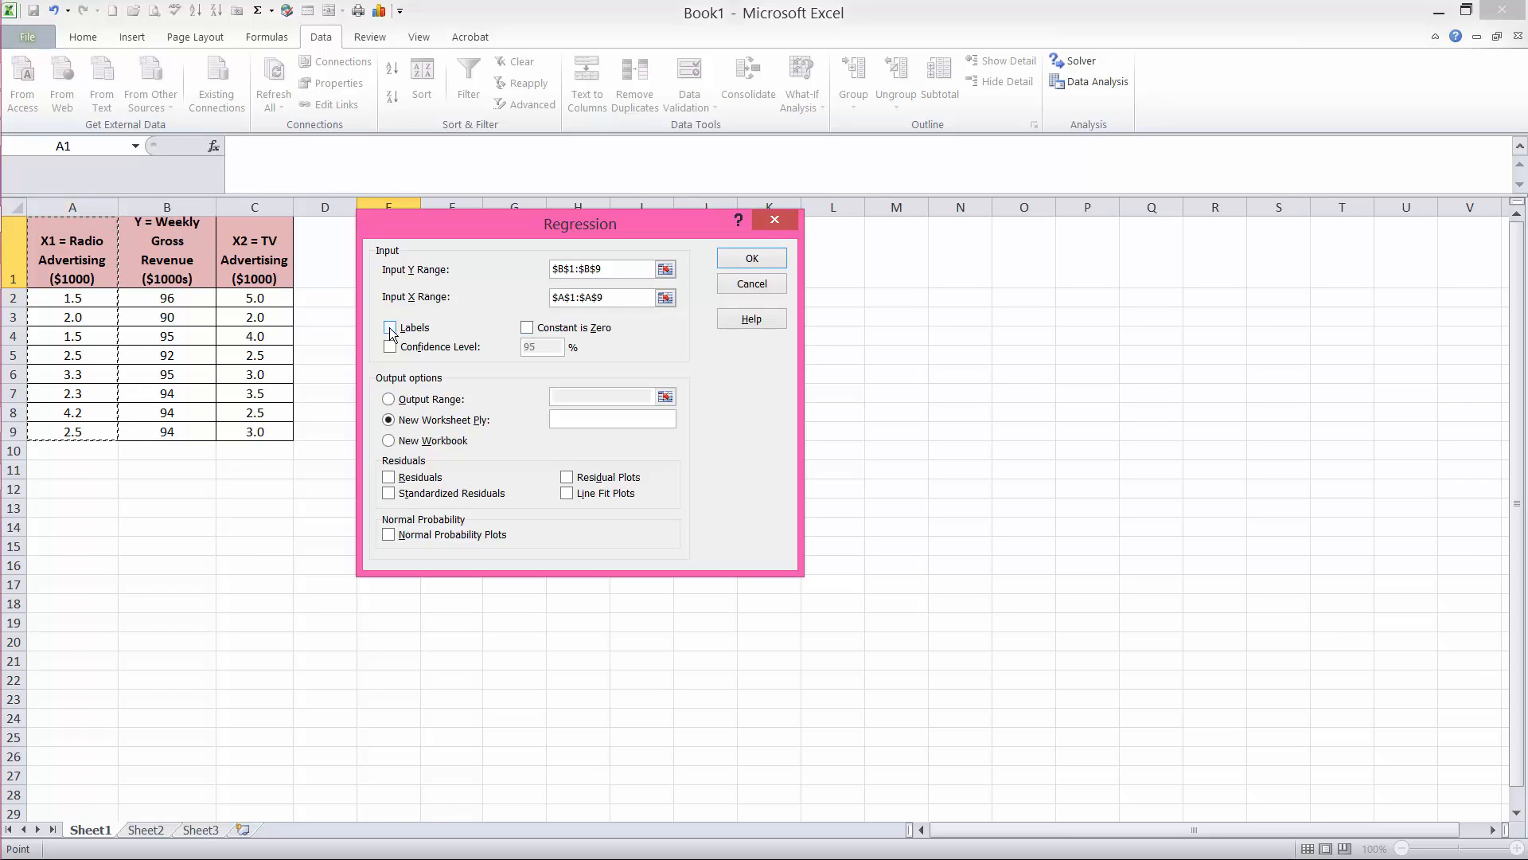
Tick Labels and set the Output Range to cell $A$15 on this worksheet.
click(388, 326)
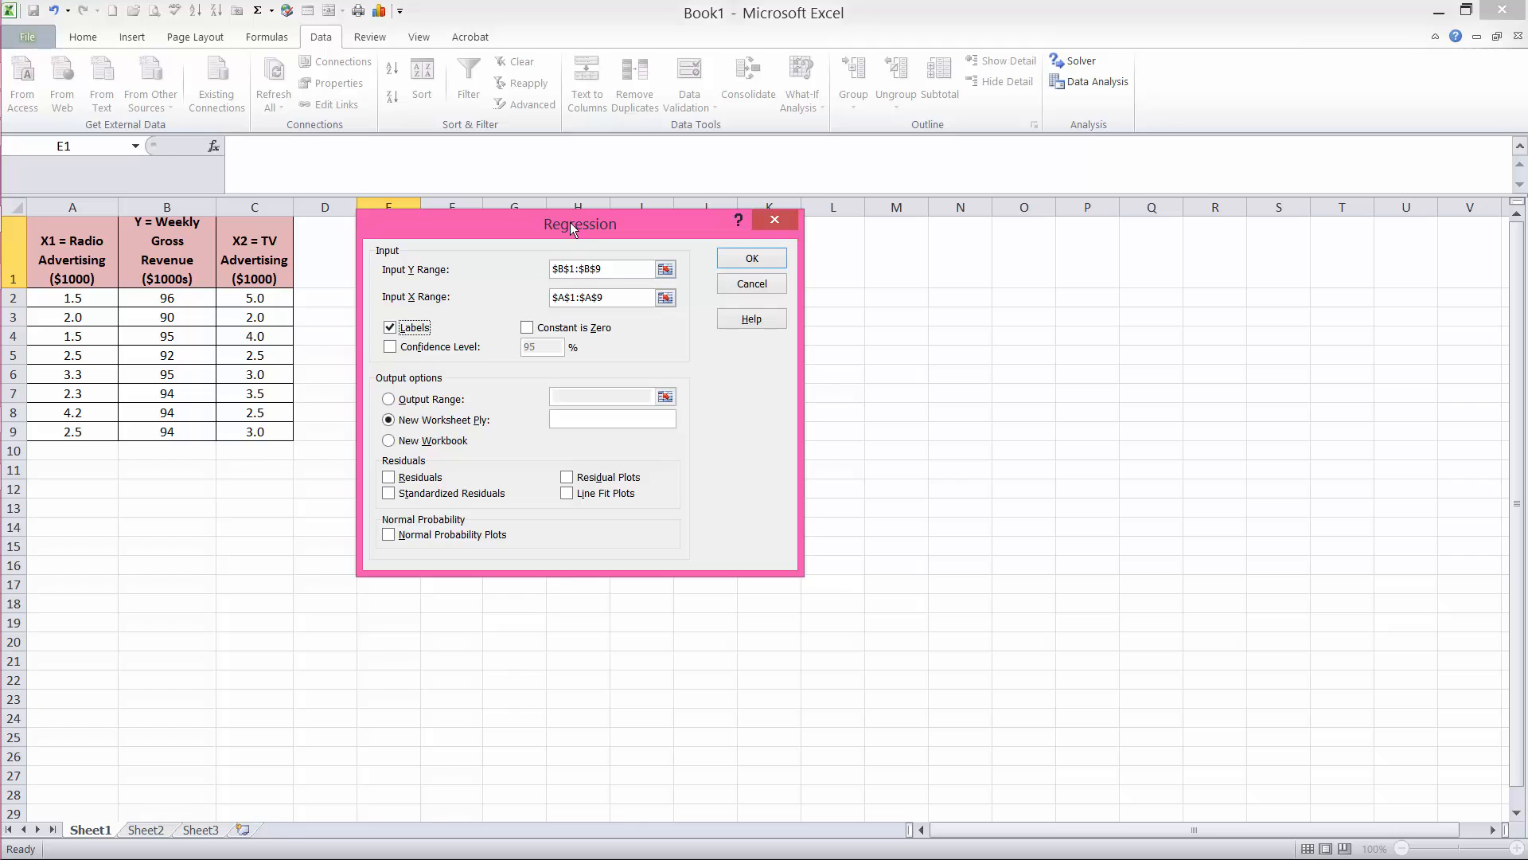
mouse_move(376, 250)
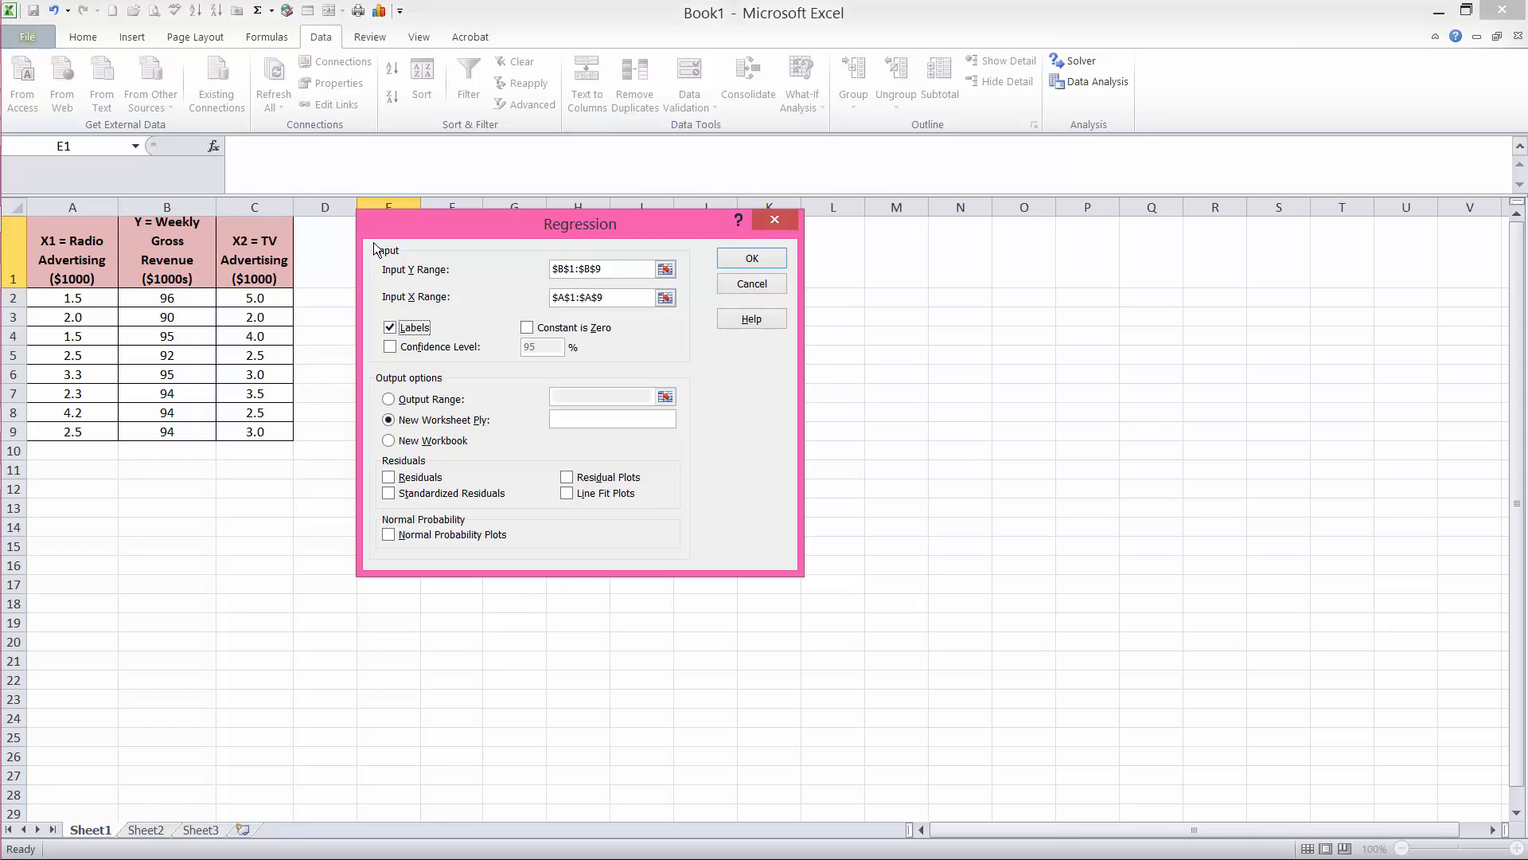
mouse_move(478, 316)
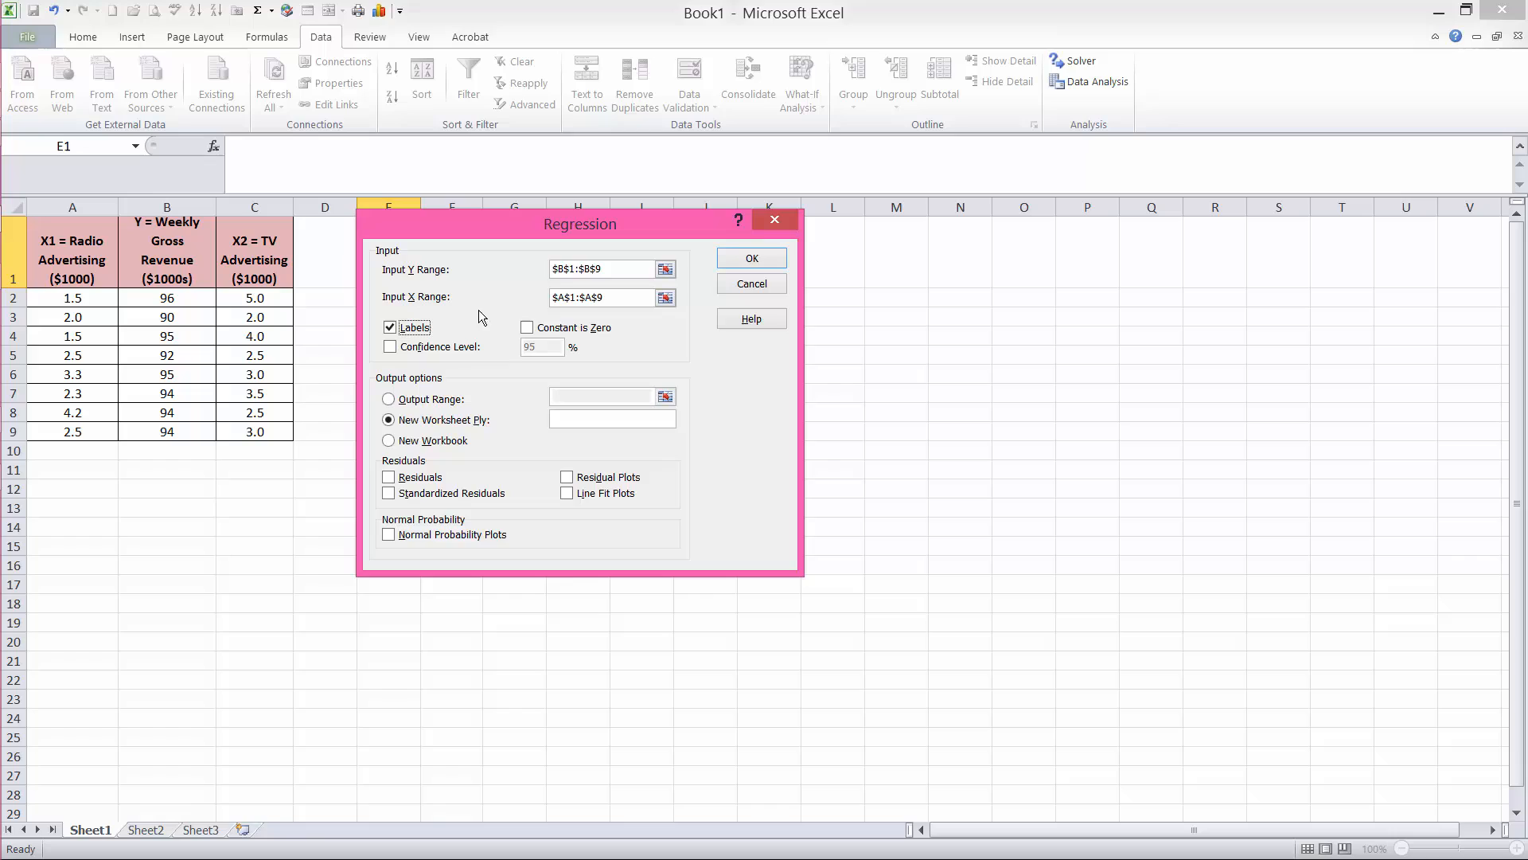
mouse_move(510, 317)
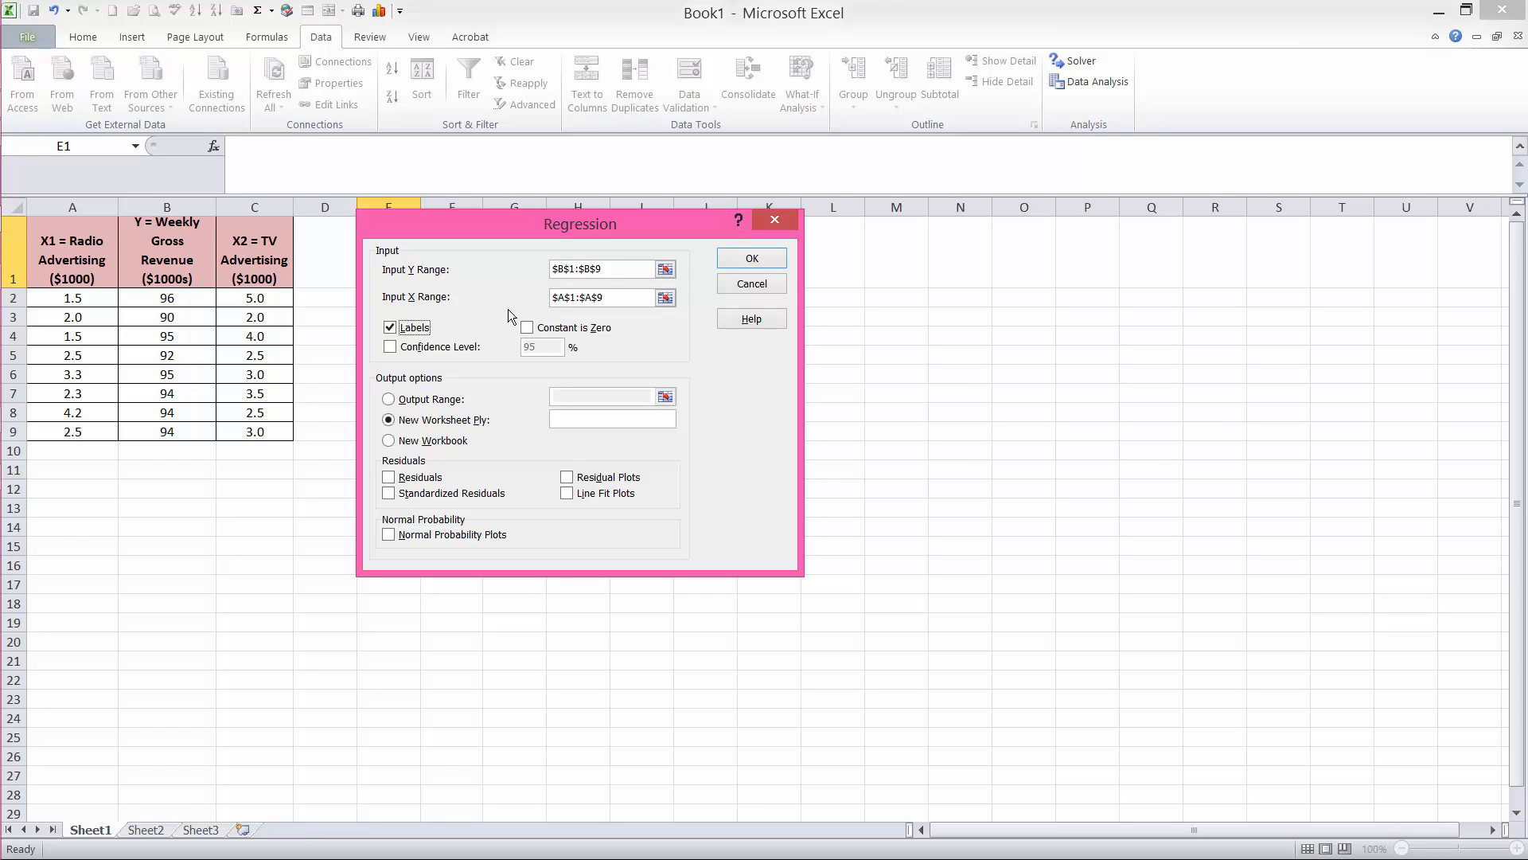
mouse_move(122, 273)
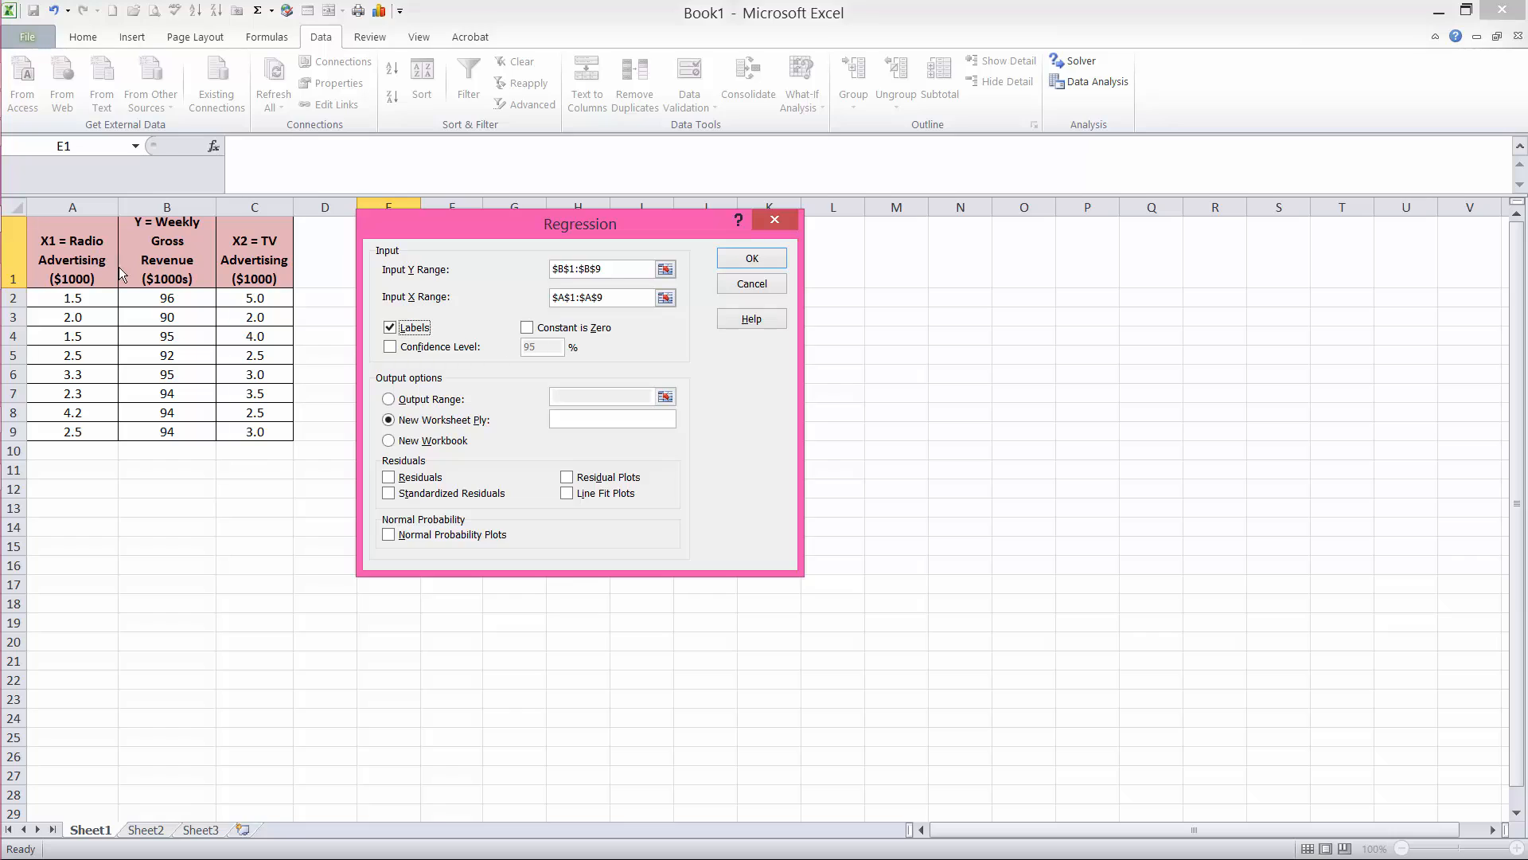
mouse_move(659, 322)
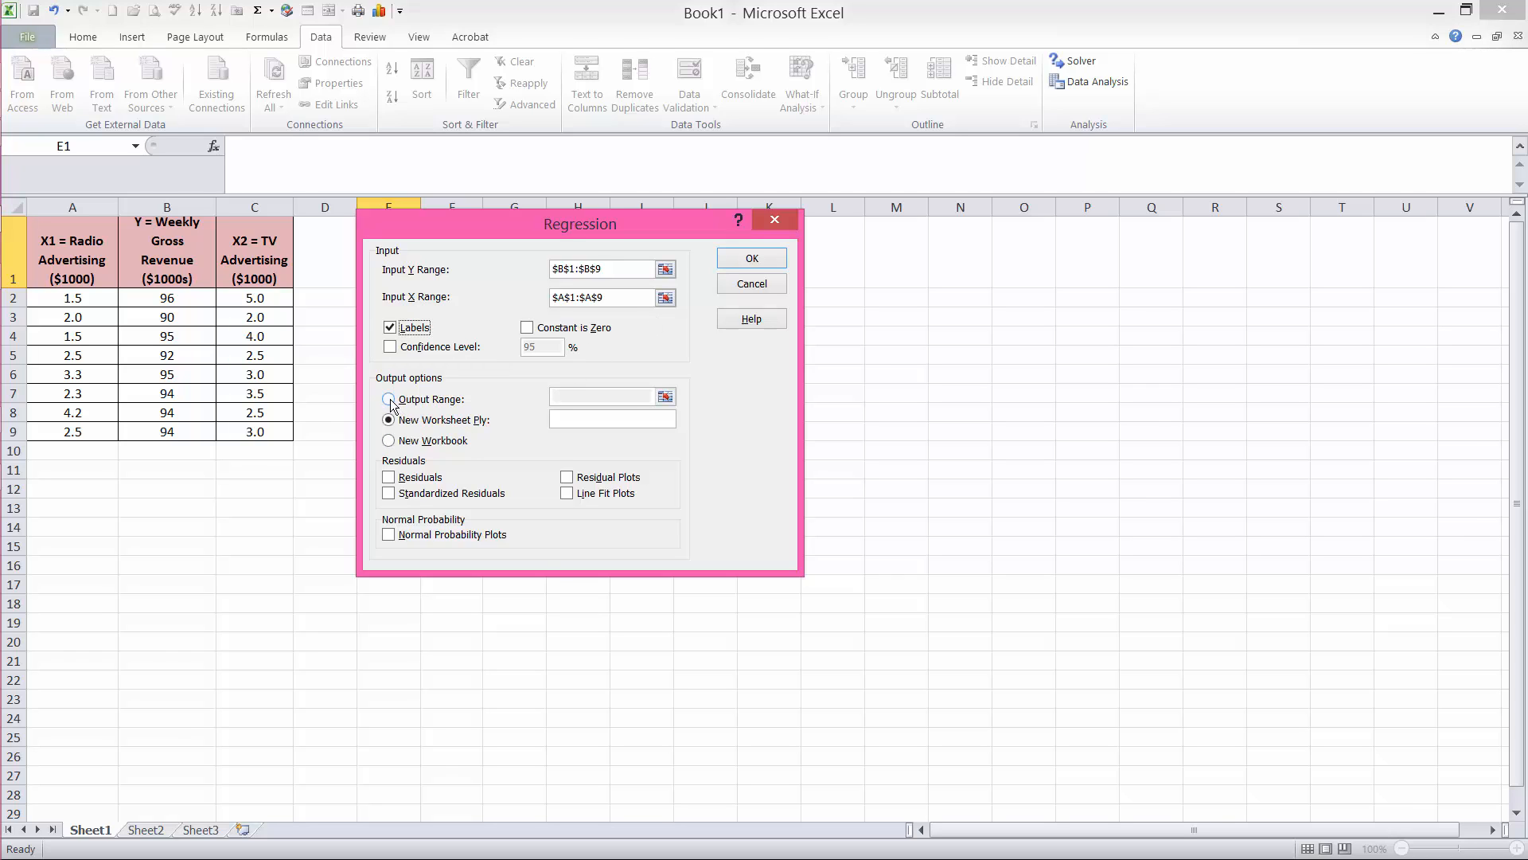
click(389, 399)
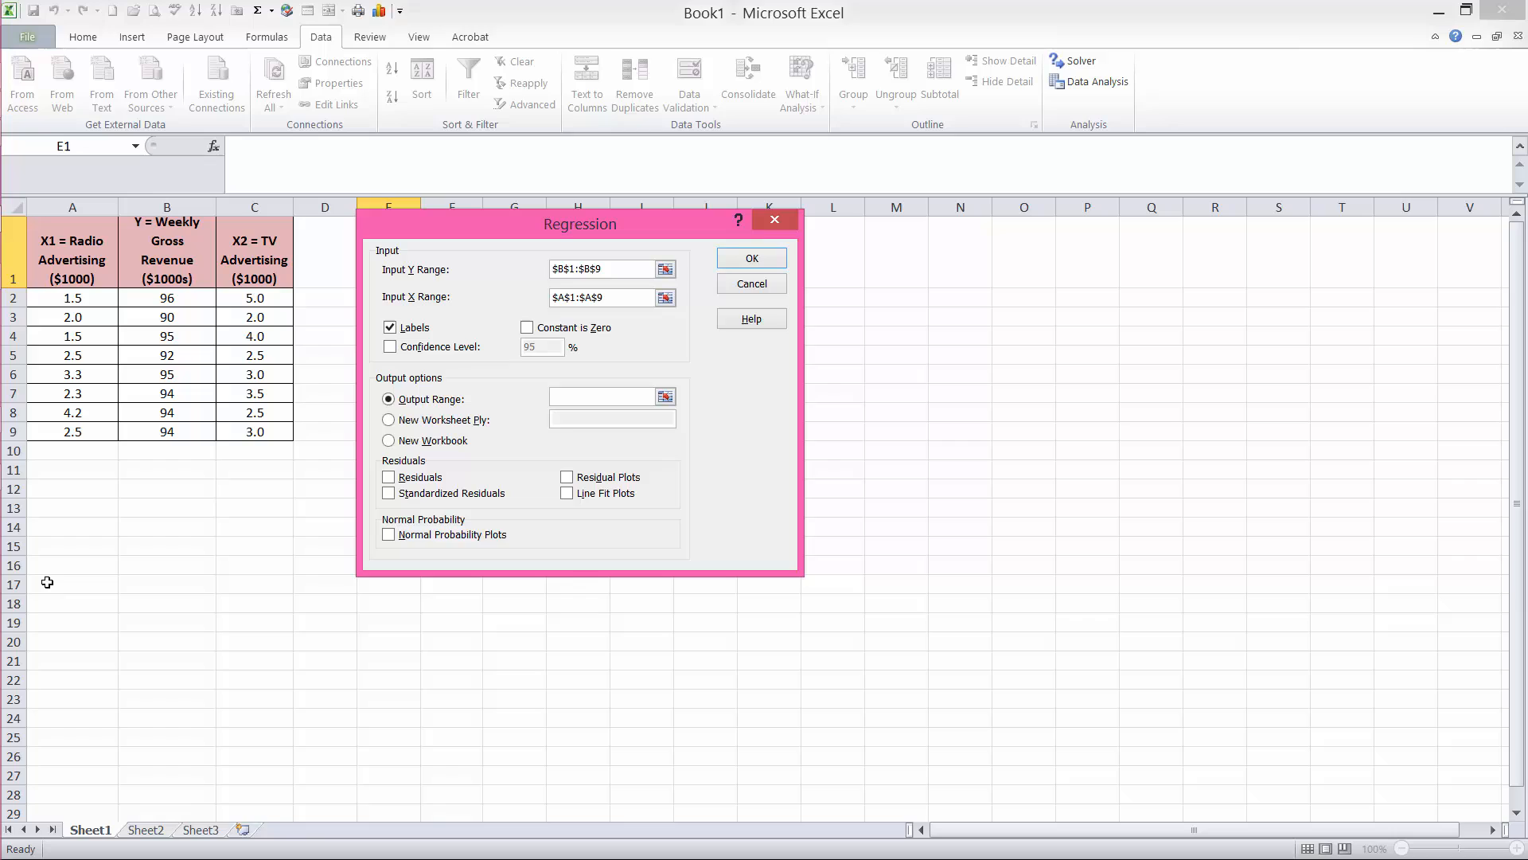
click(605, 395)
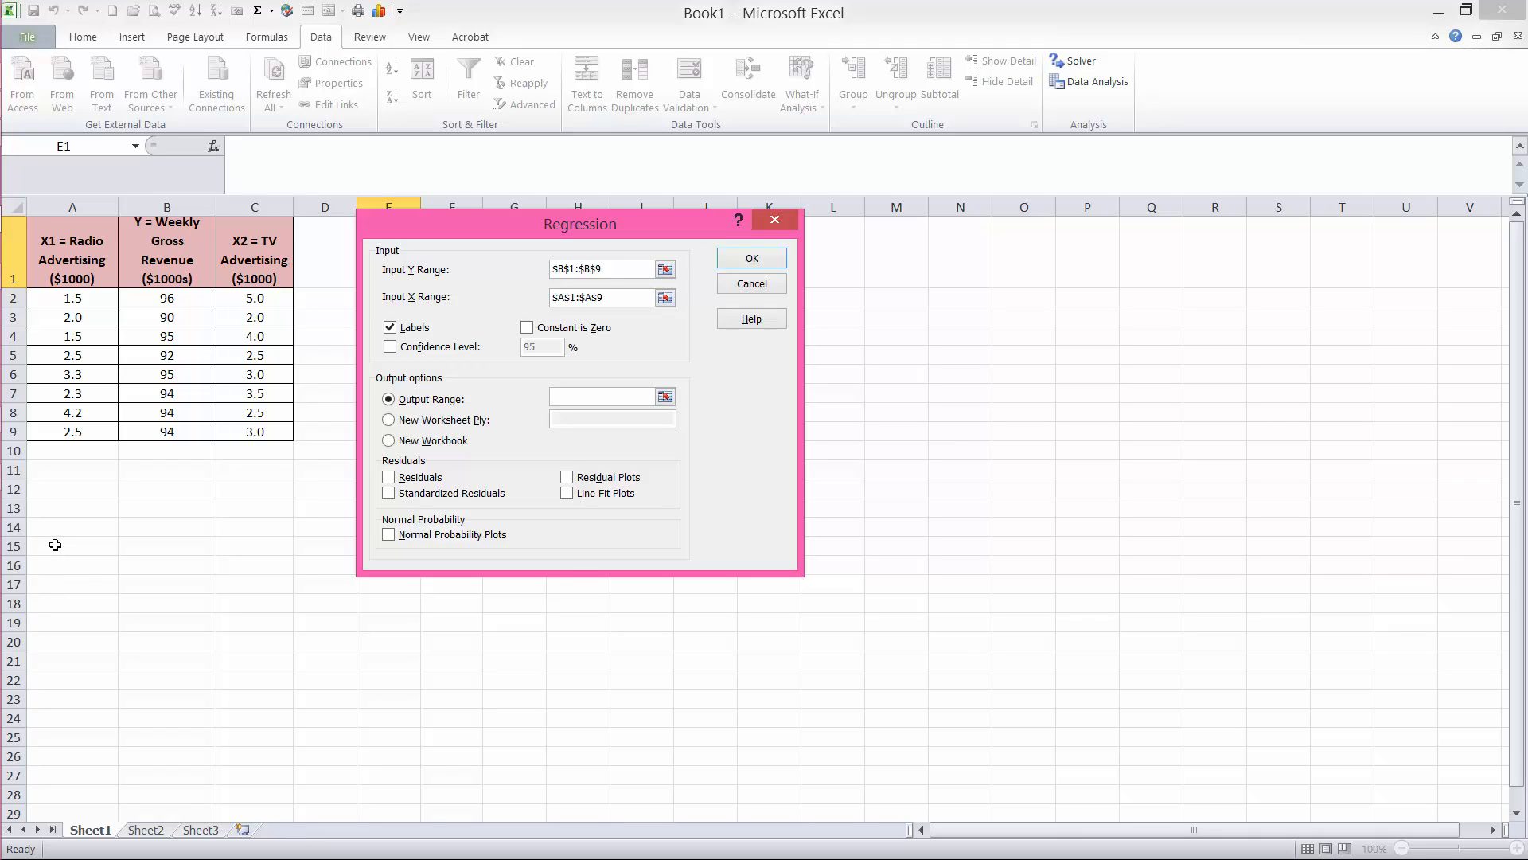
click(600, 395)
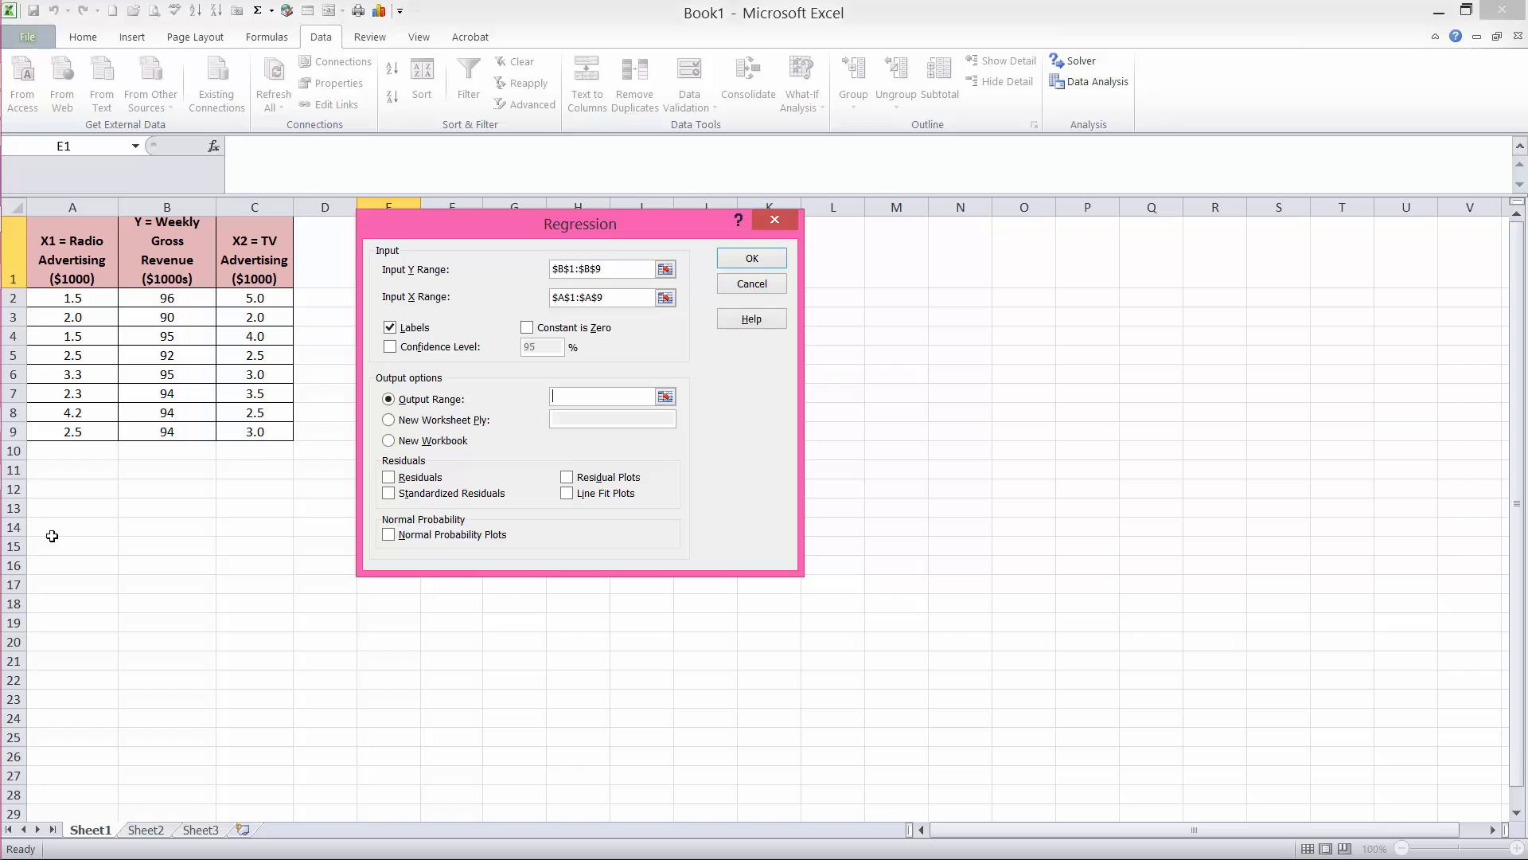
click(72, 544)
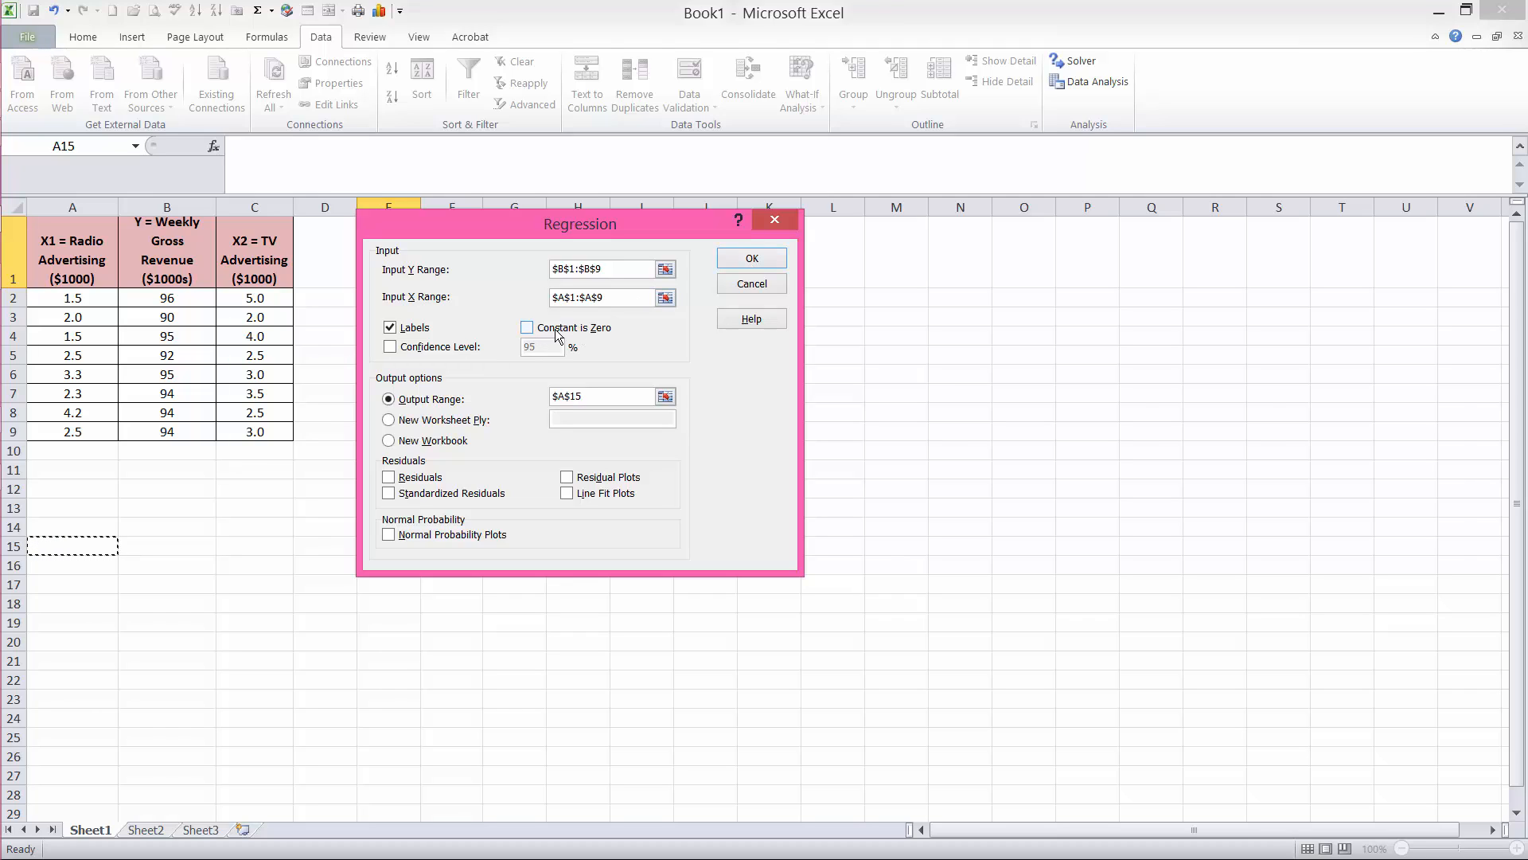
mouse_move(574, 337)
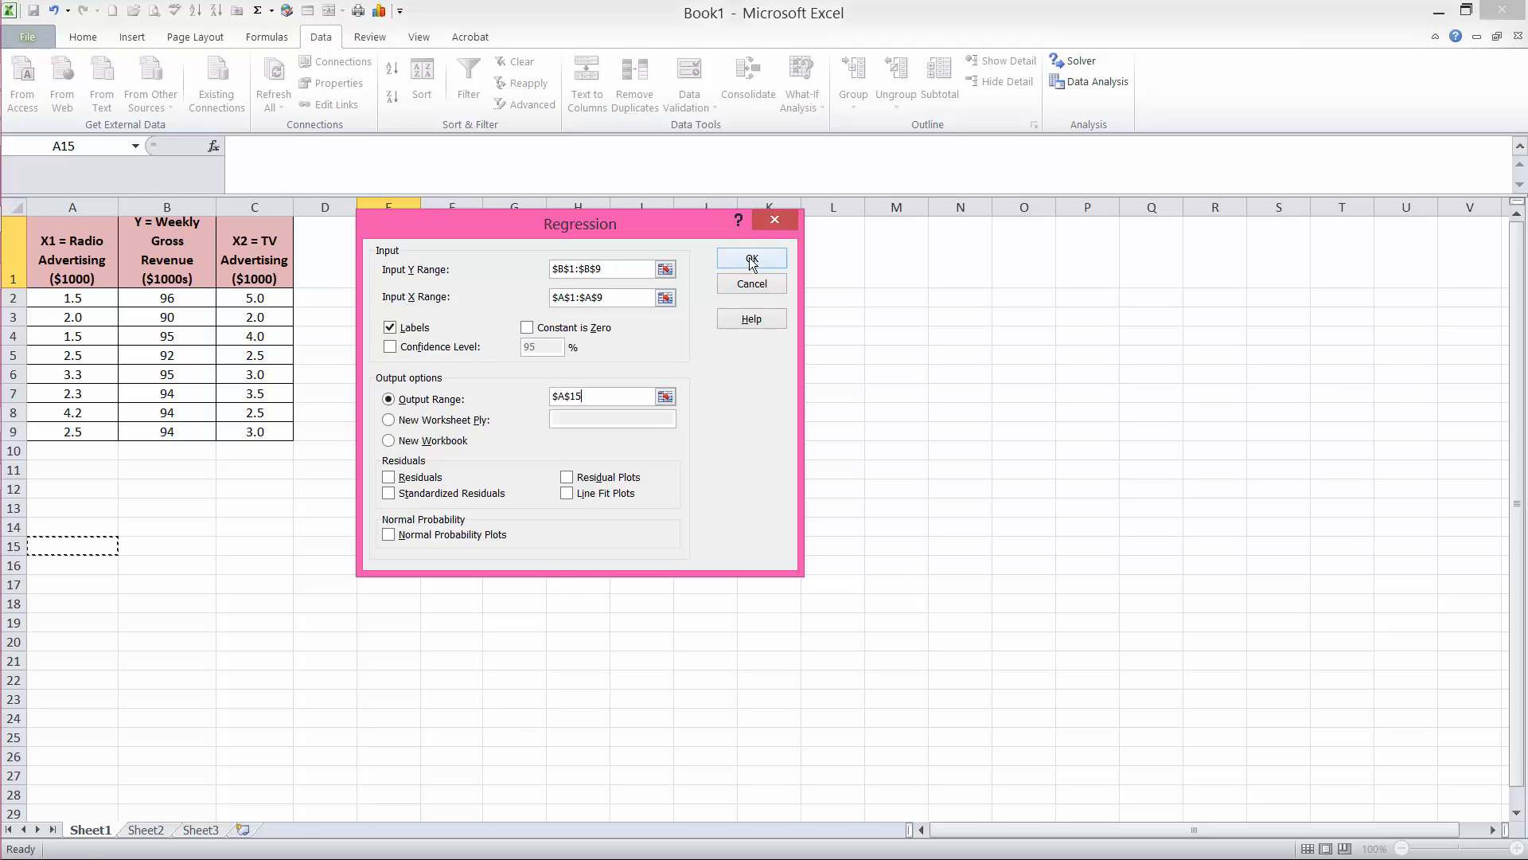
Run the regression and select the Intercept and X1 coefficient cells A31:B32 for formatting.
click(750, 258)
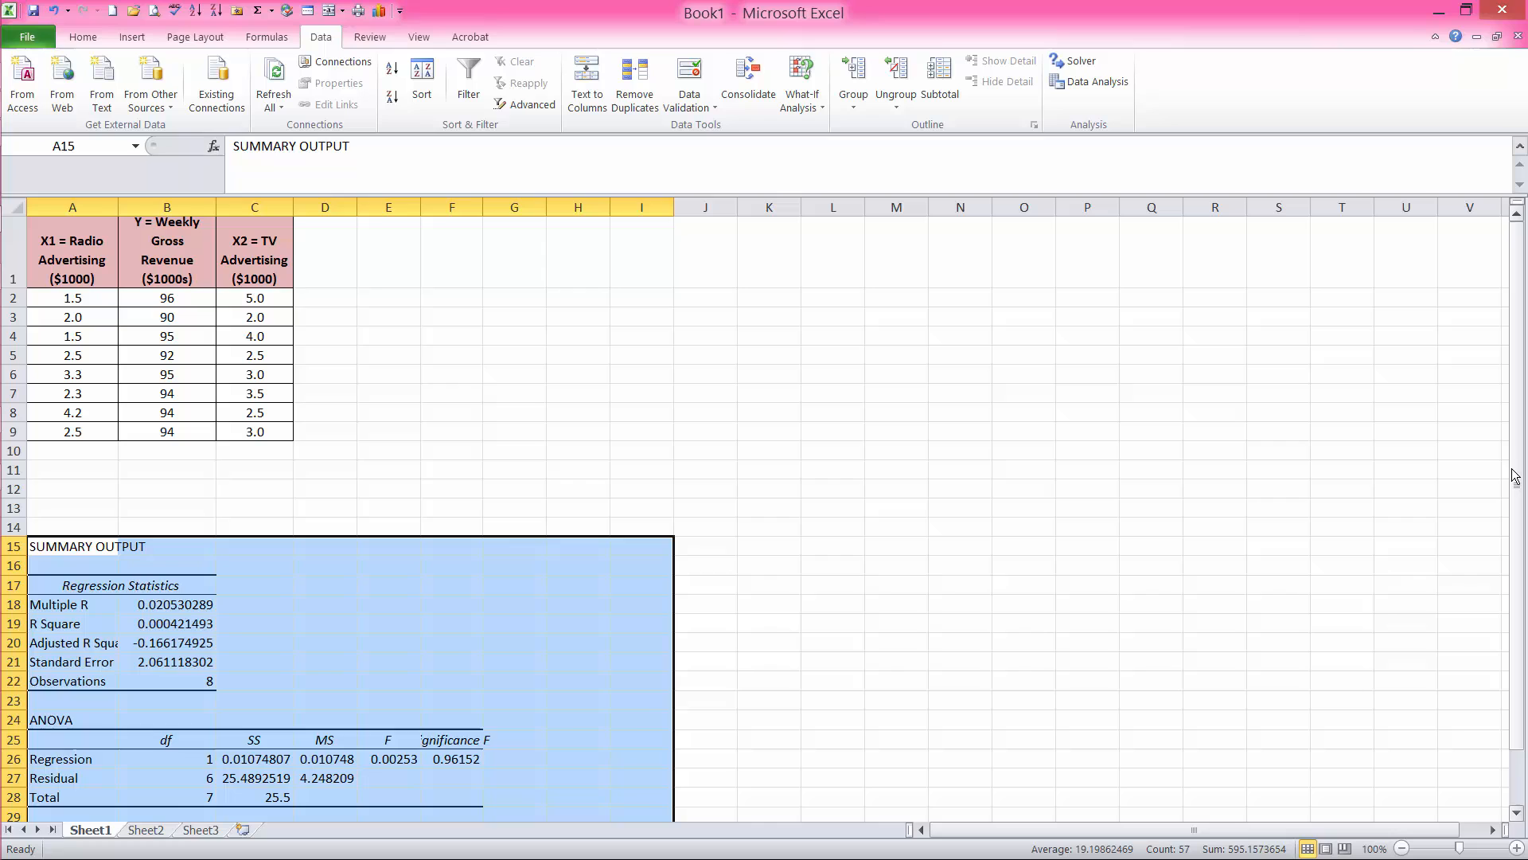
scroll(down, 3)
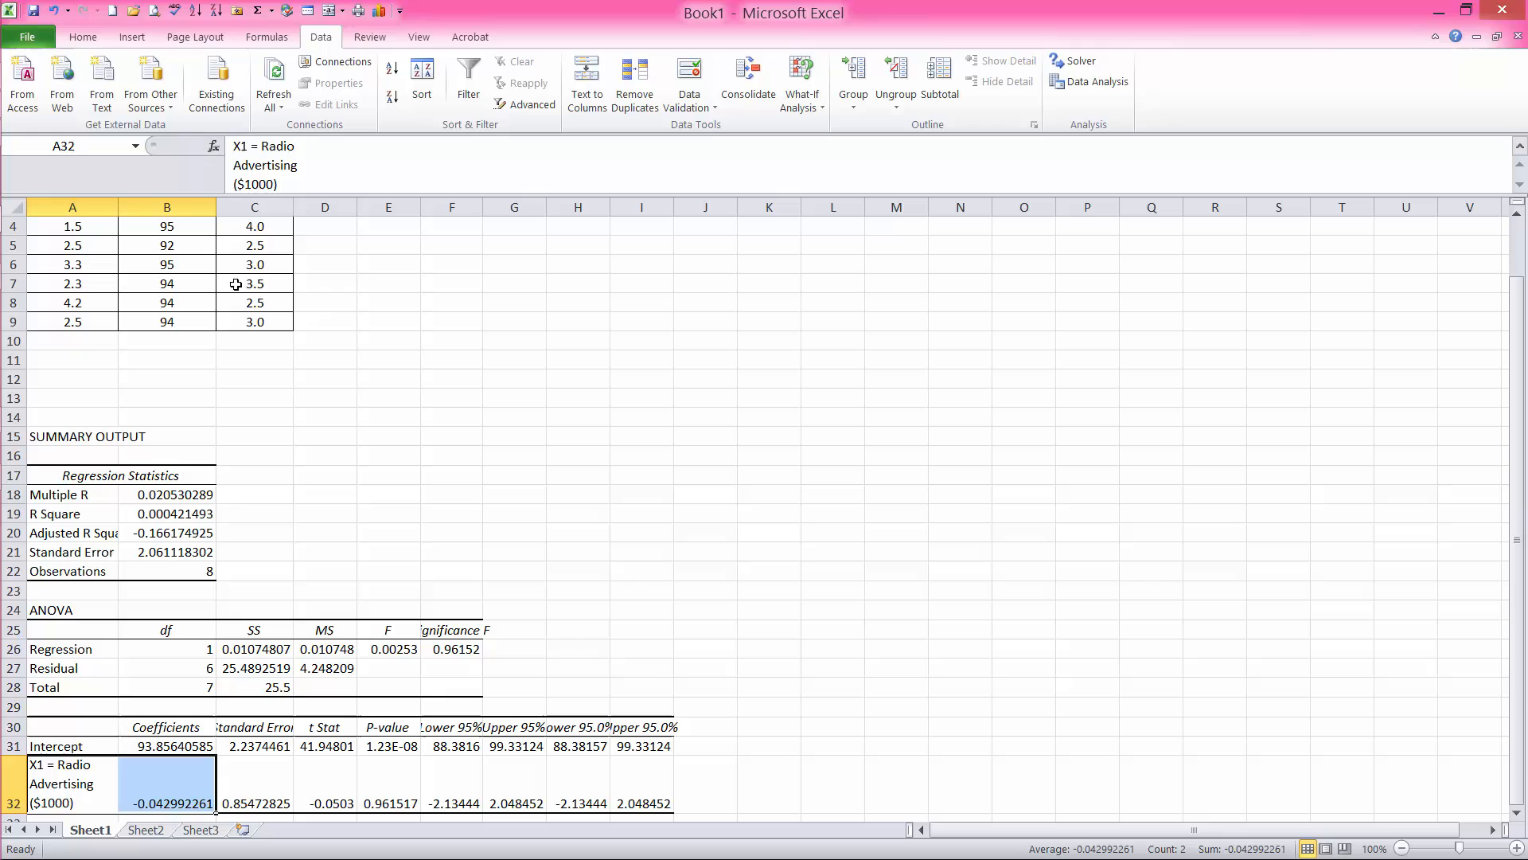
mouse_move(61, 783)
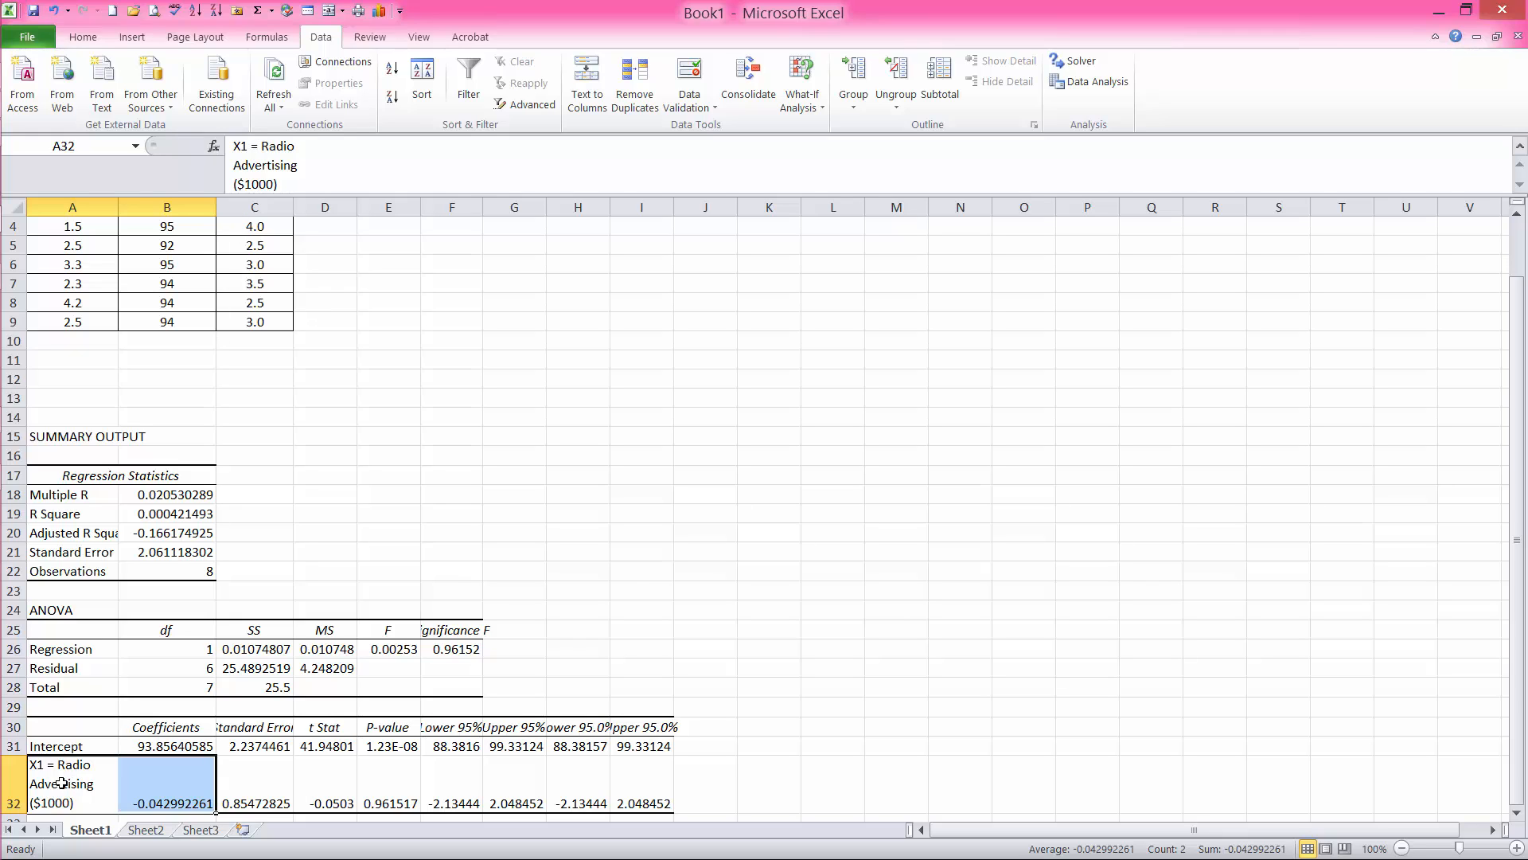
mouse_move(118, 775)
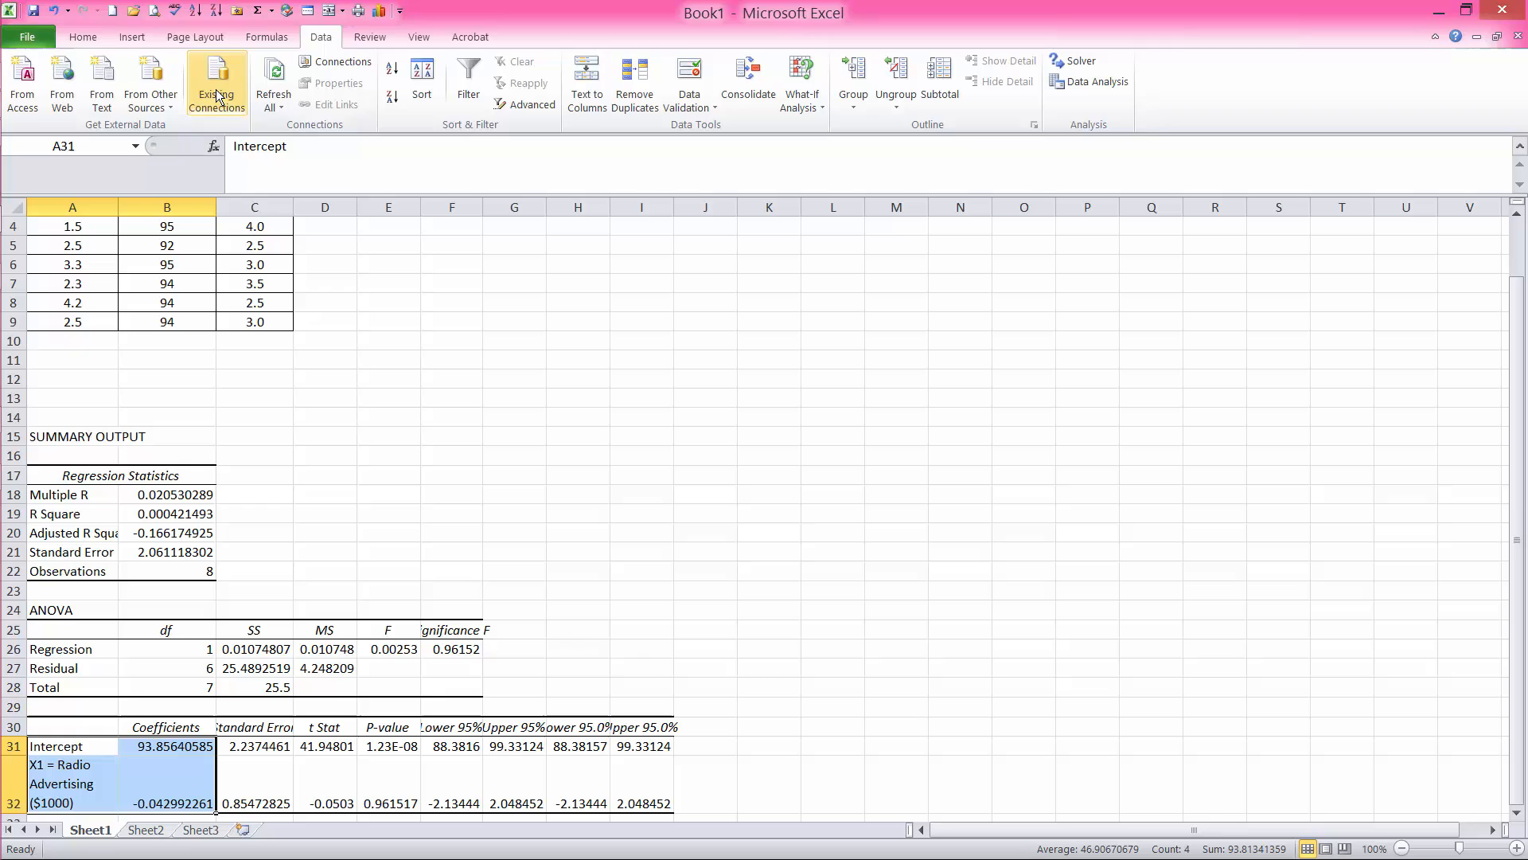
click(82, 37)
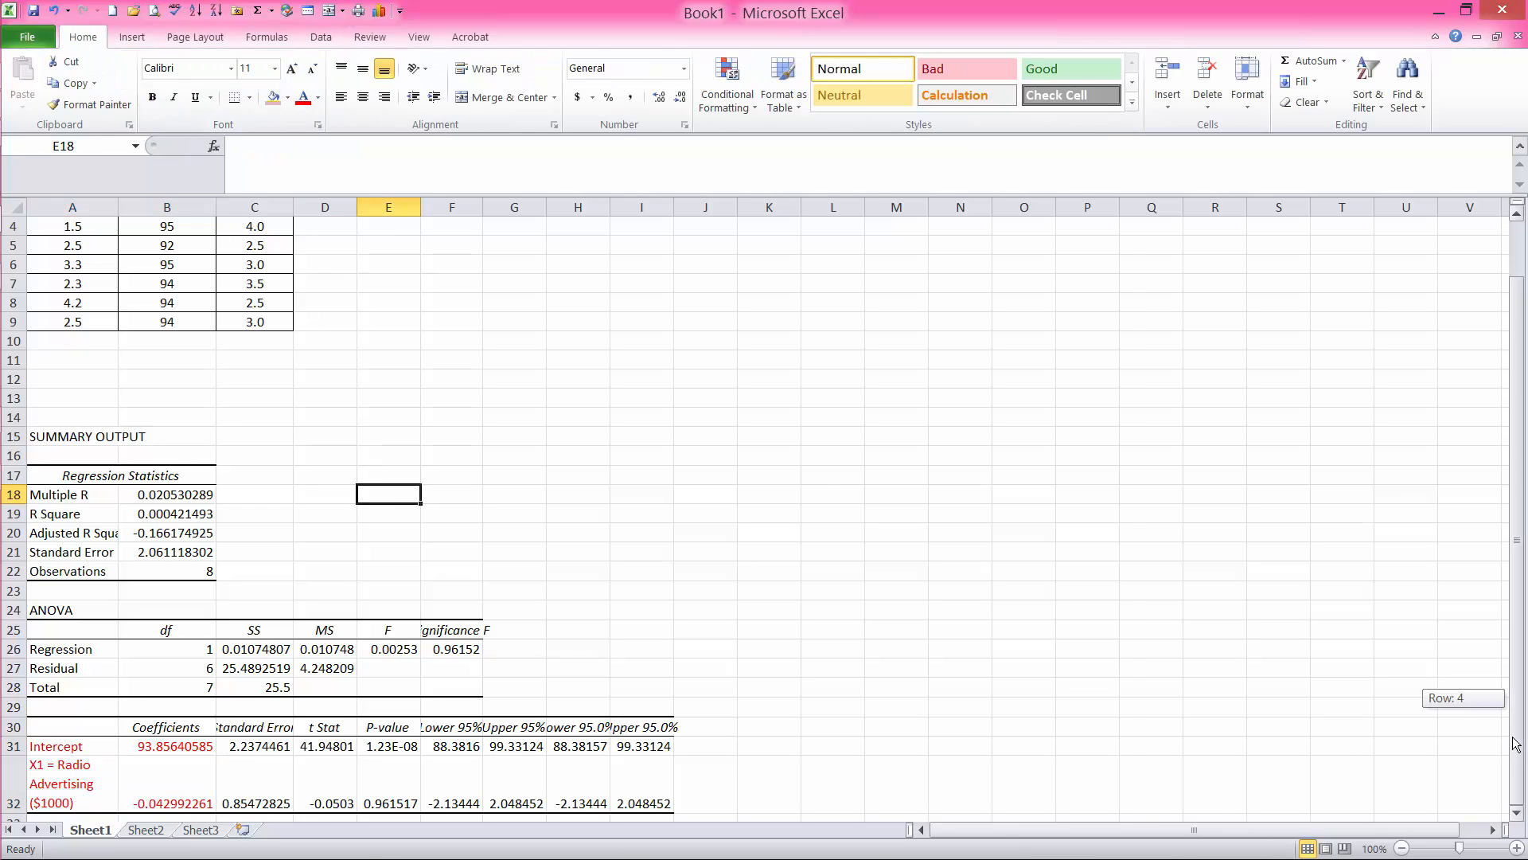
mouse_move(275, 542)
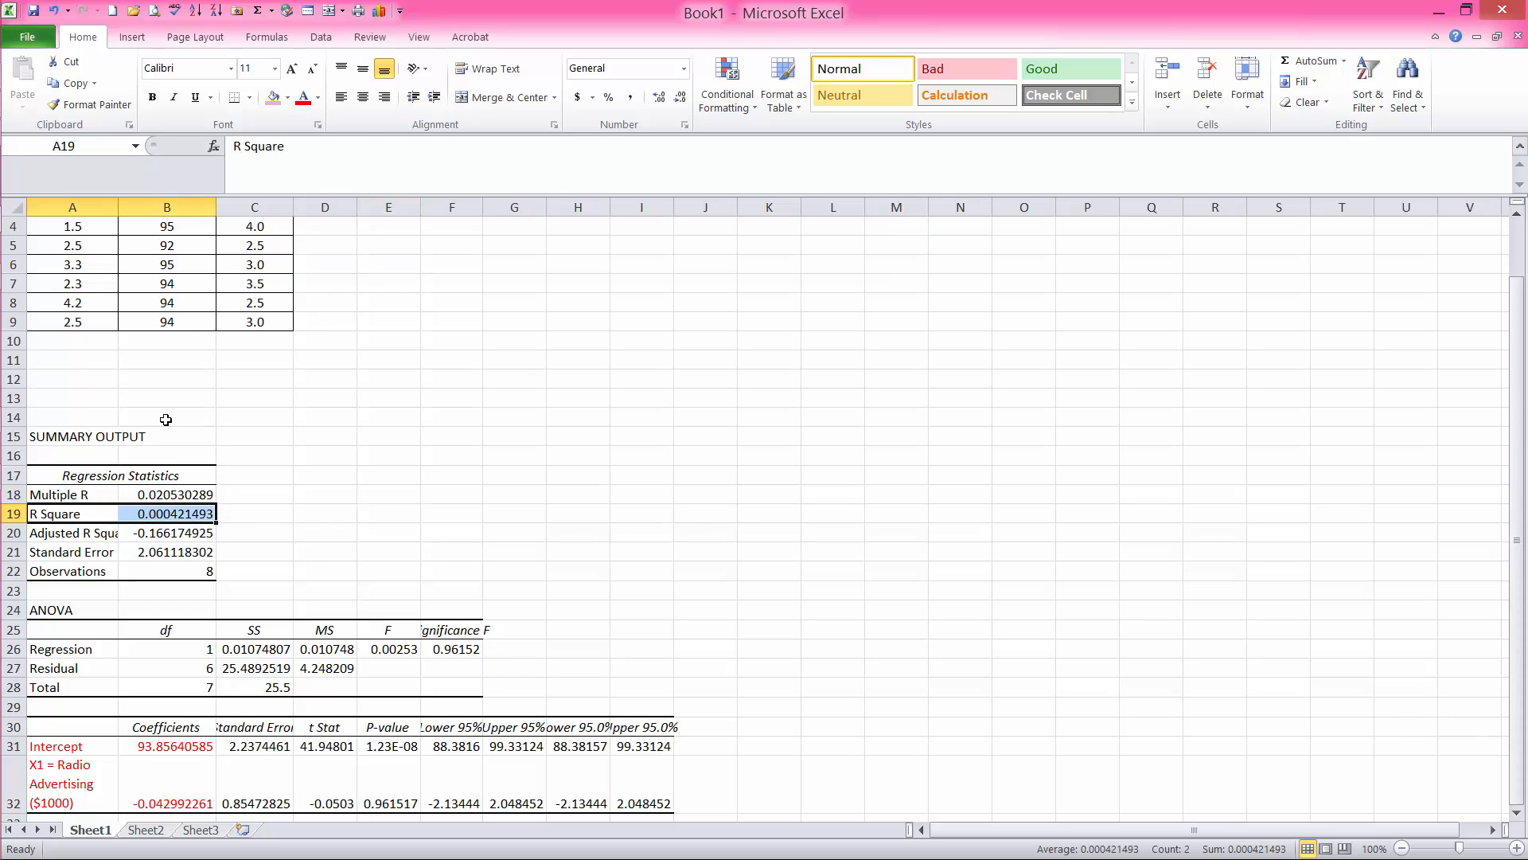
Fill the R Square row A19:B19 with yellow highlight.
click(285, 97)
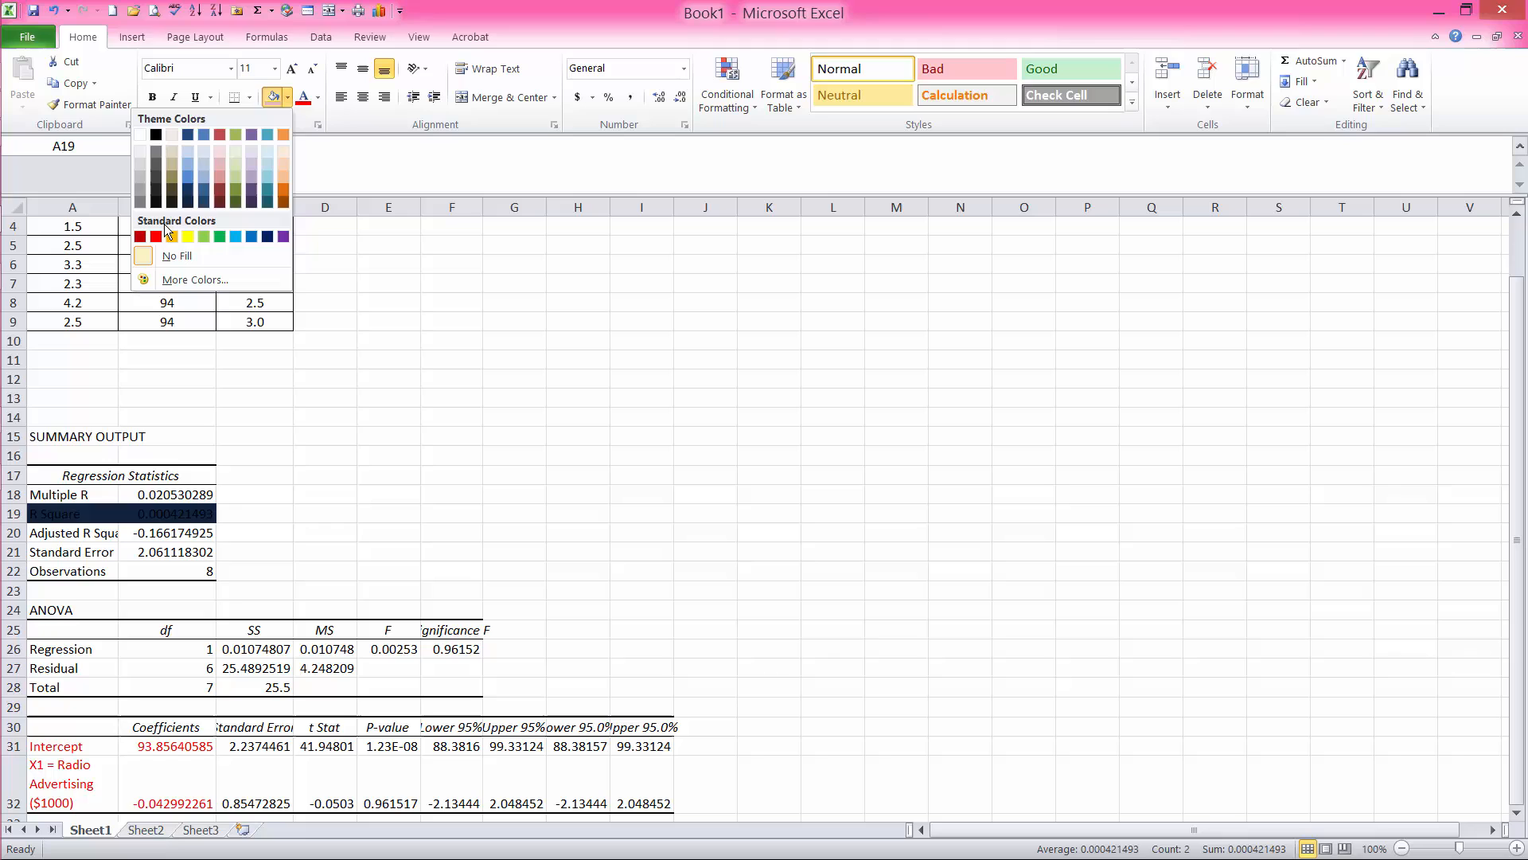
click(188, 236)
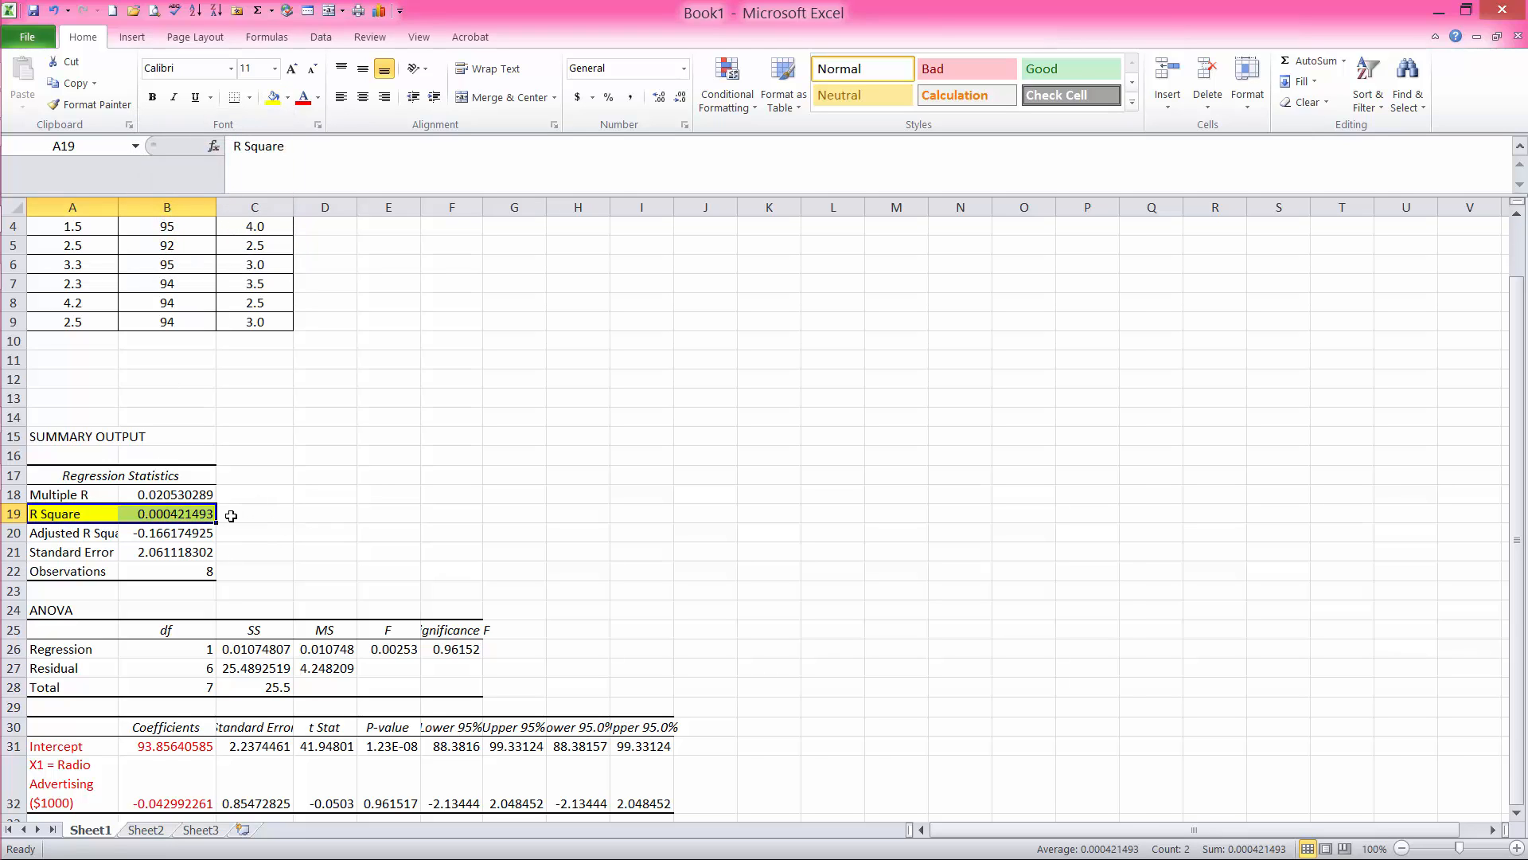
click(255, 514)
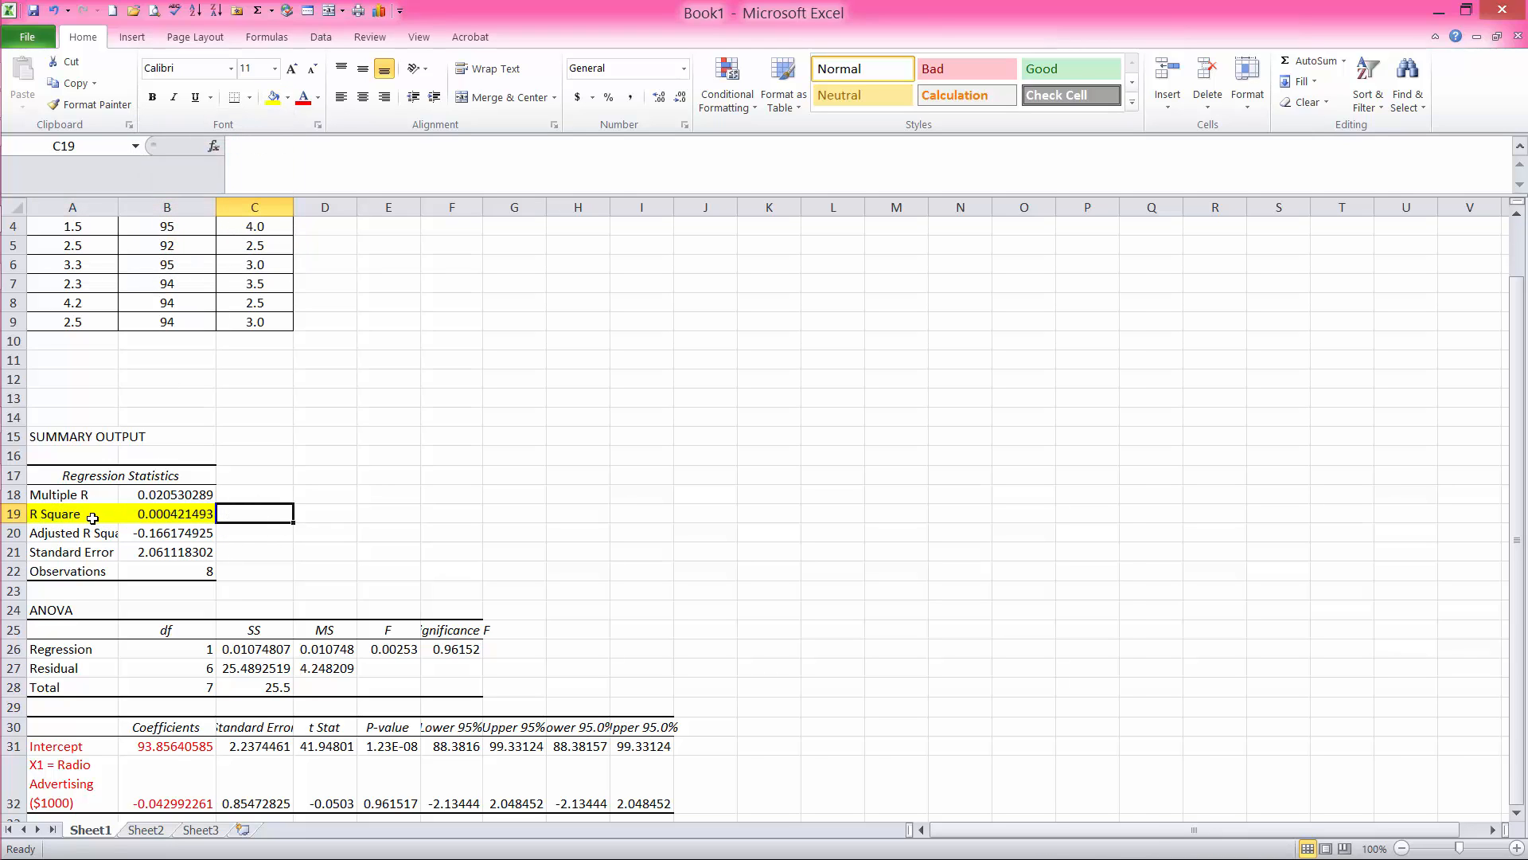
mouse_move(175, 517)
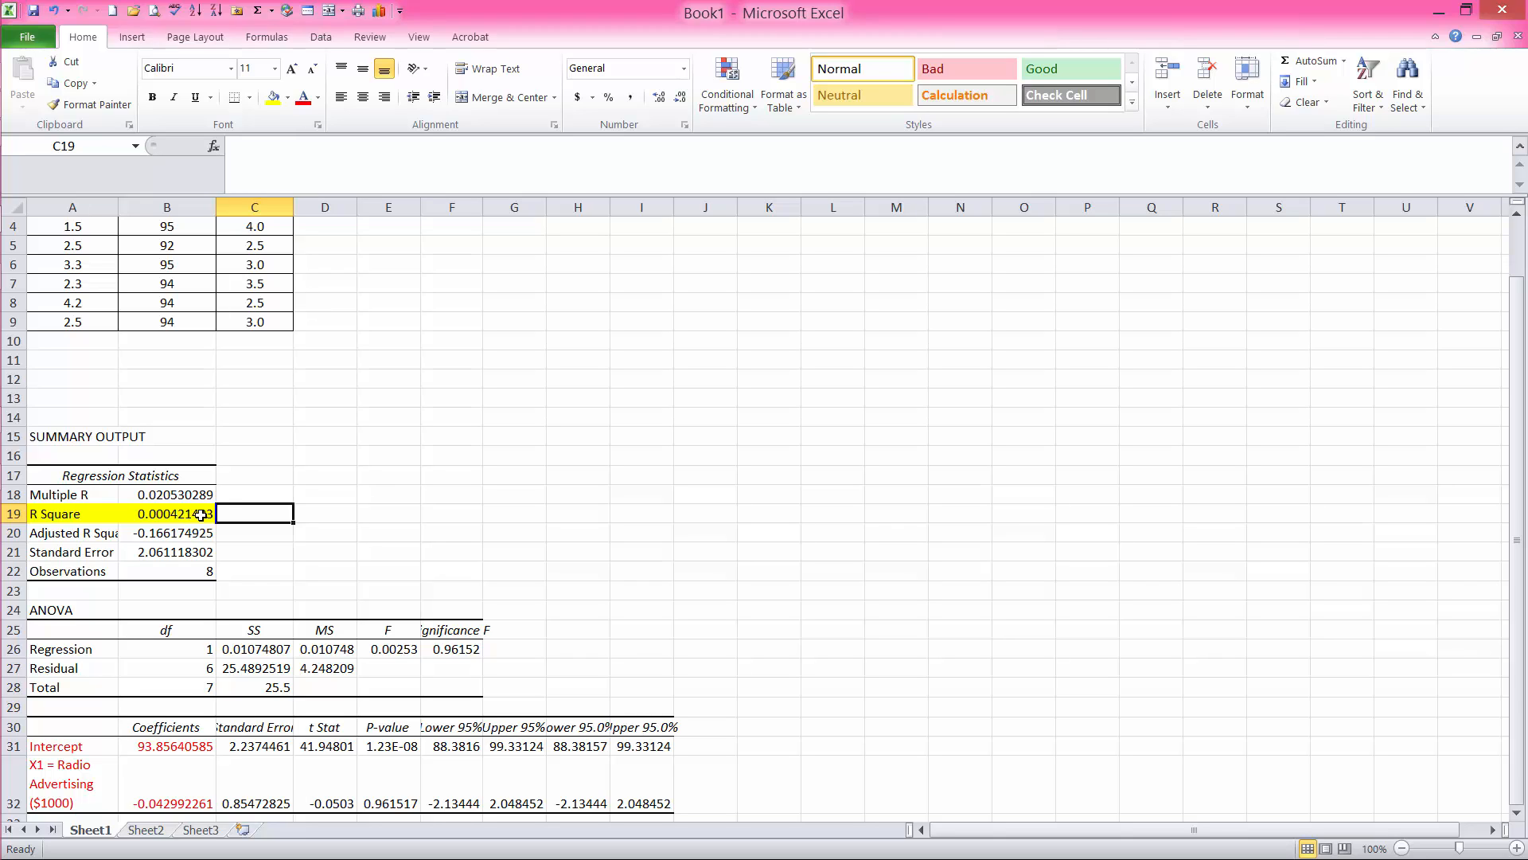
mouse_move(234, 514)
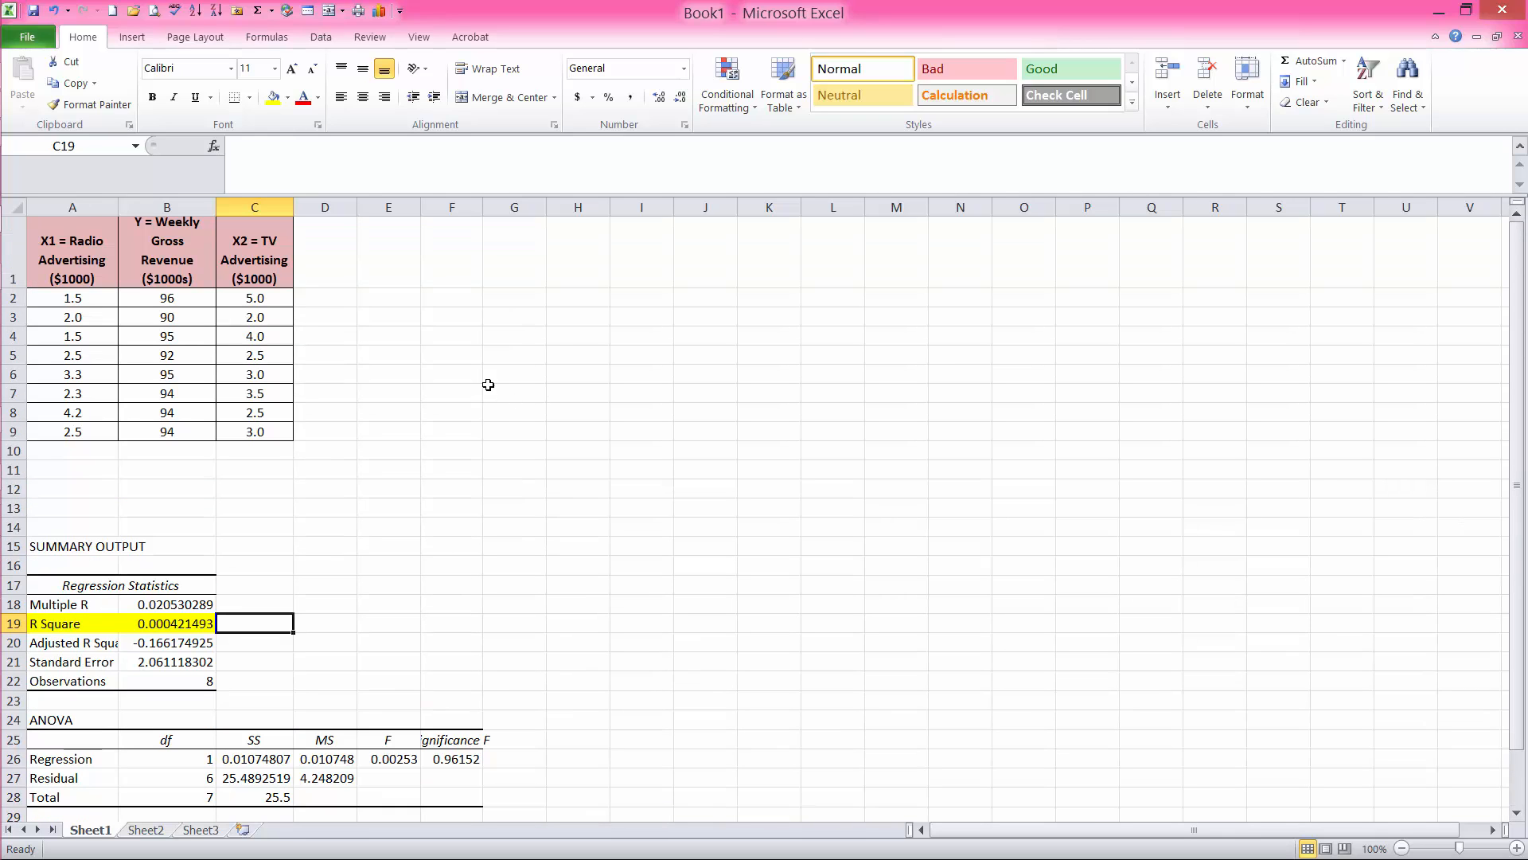
mouse_move(284, 260)
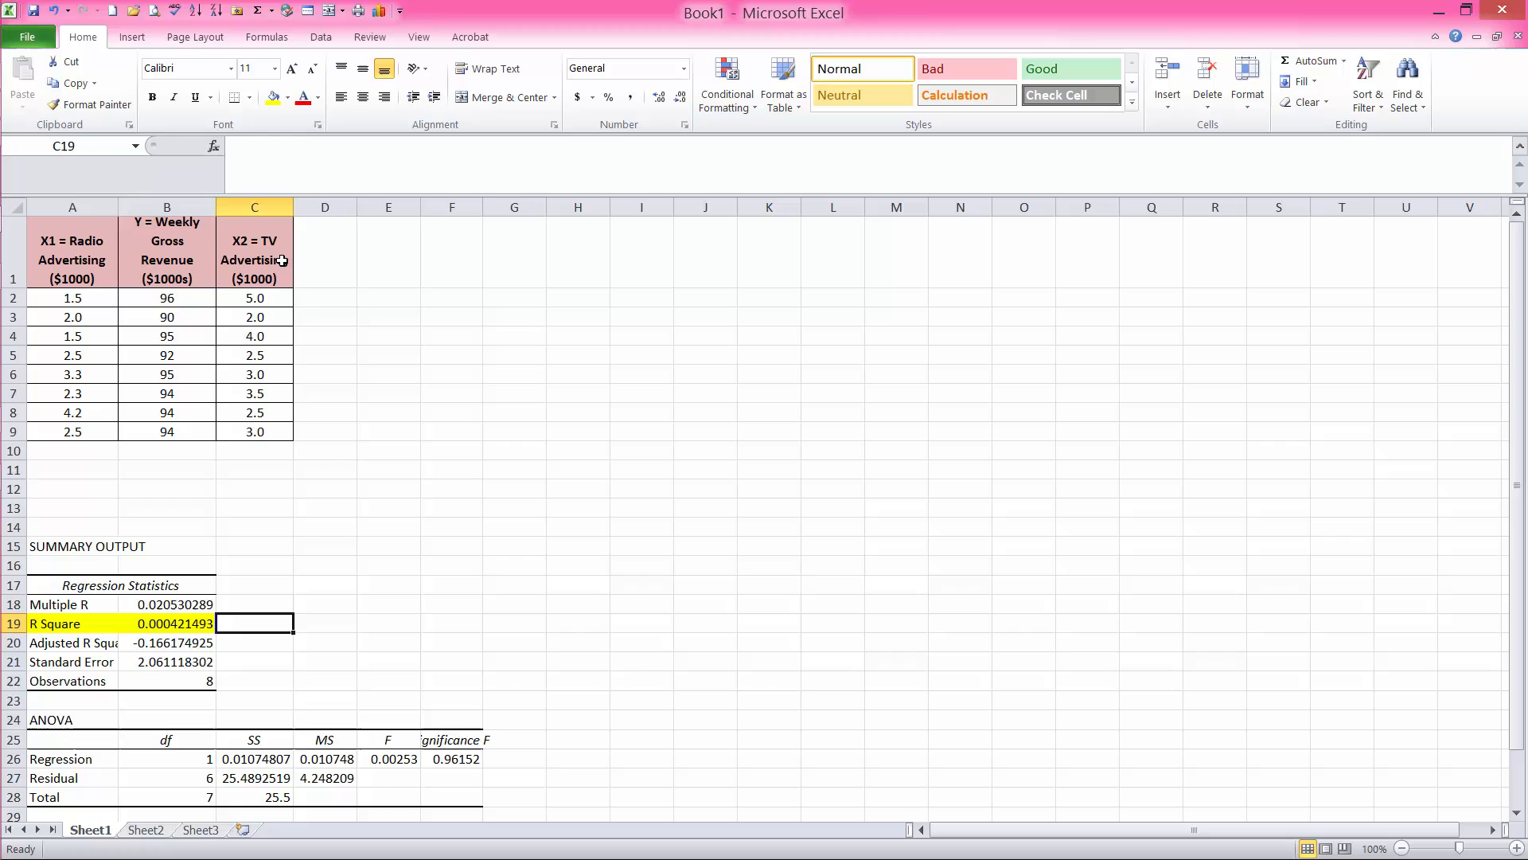
mouse_move(271, 339)
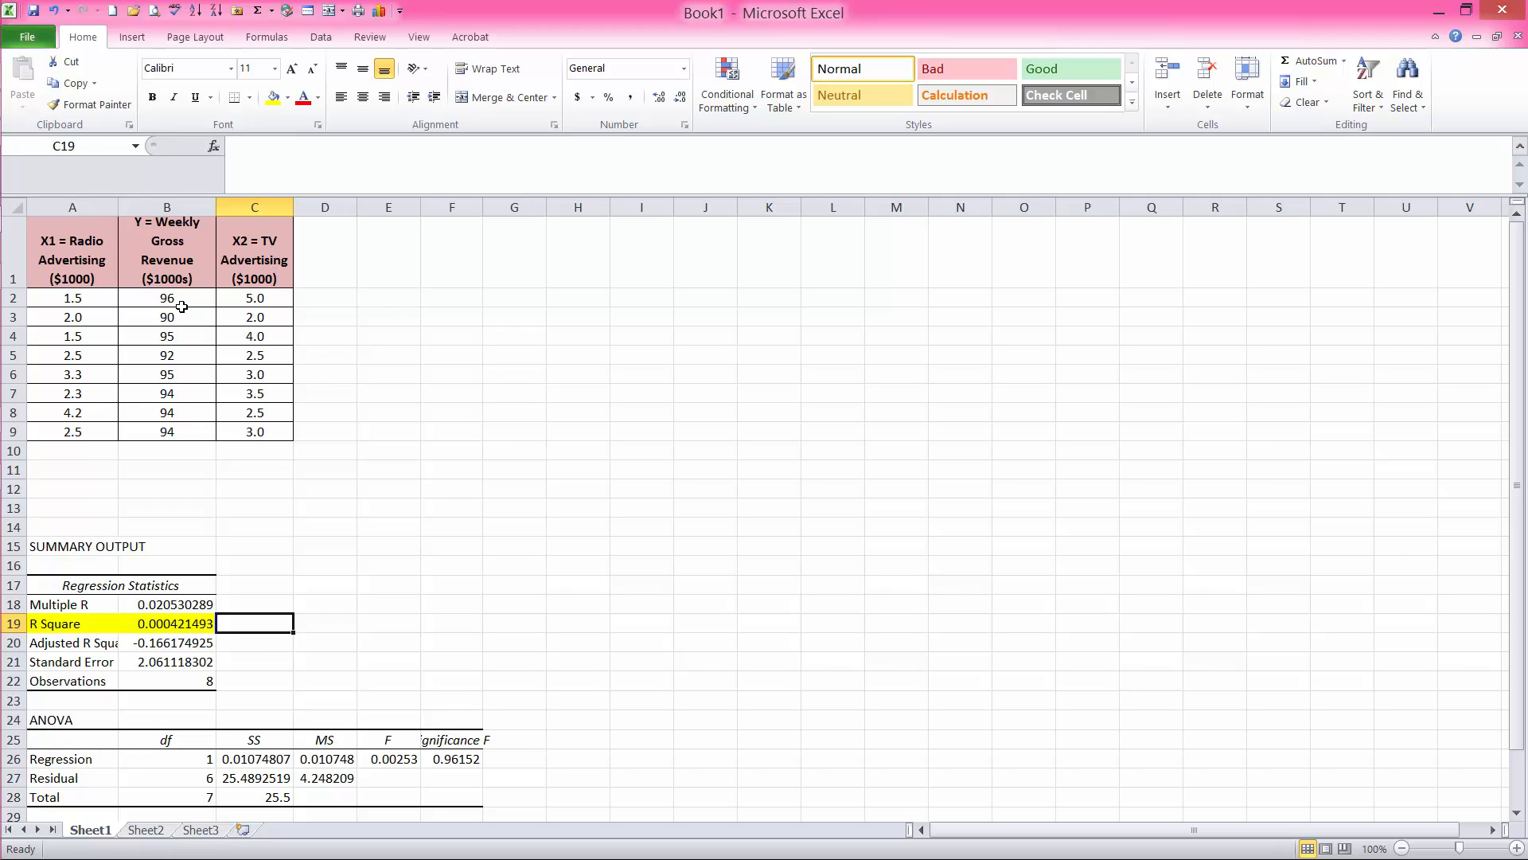
mouse_move(255, 264)
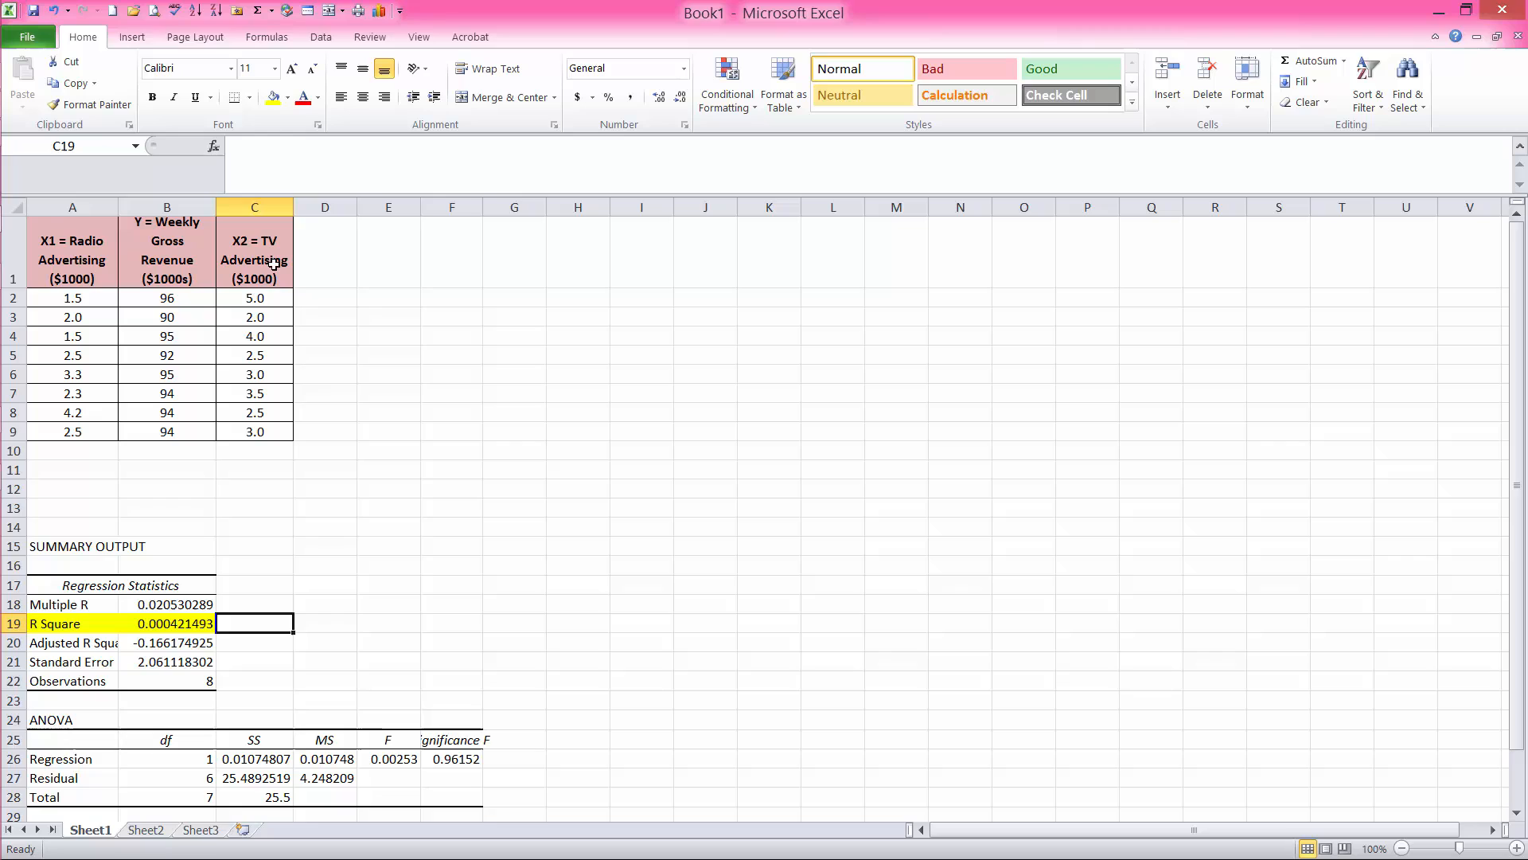
mouse_move(188, 265)
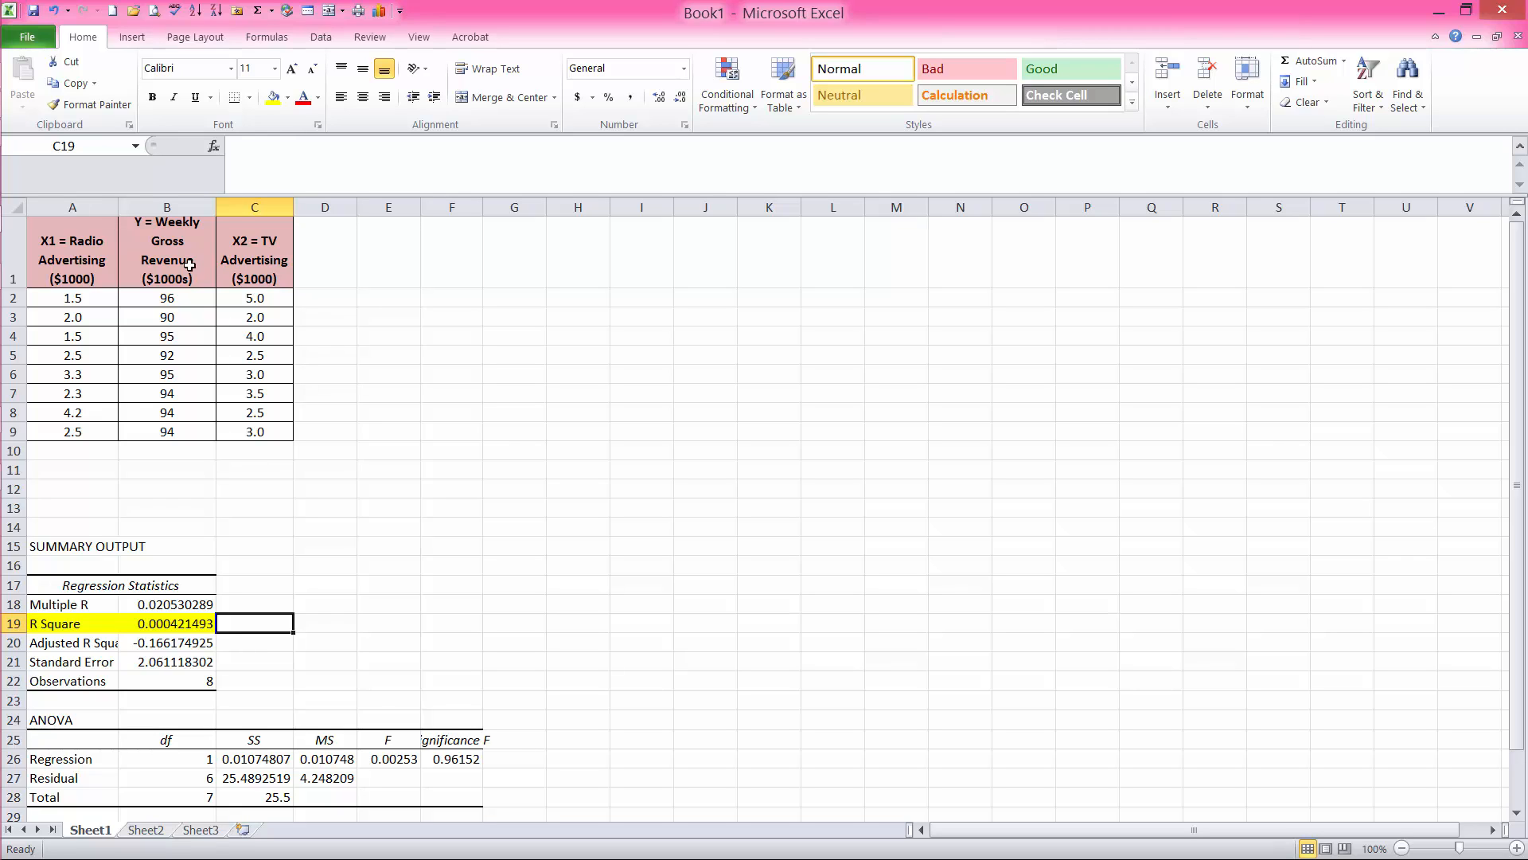
mouse_move(202, 263)
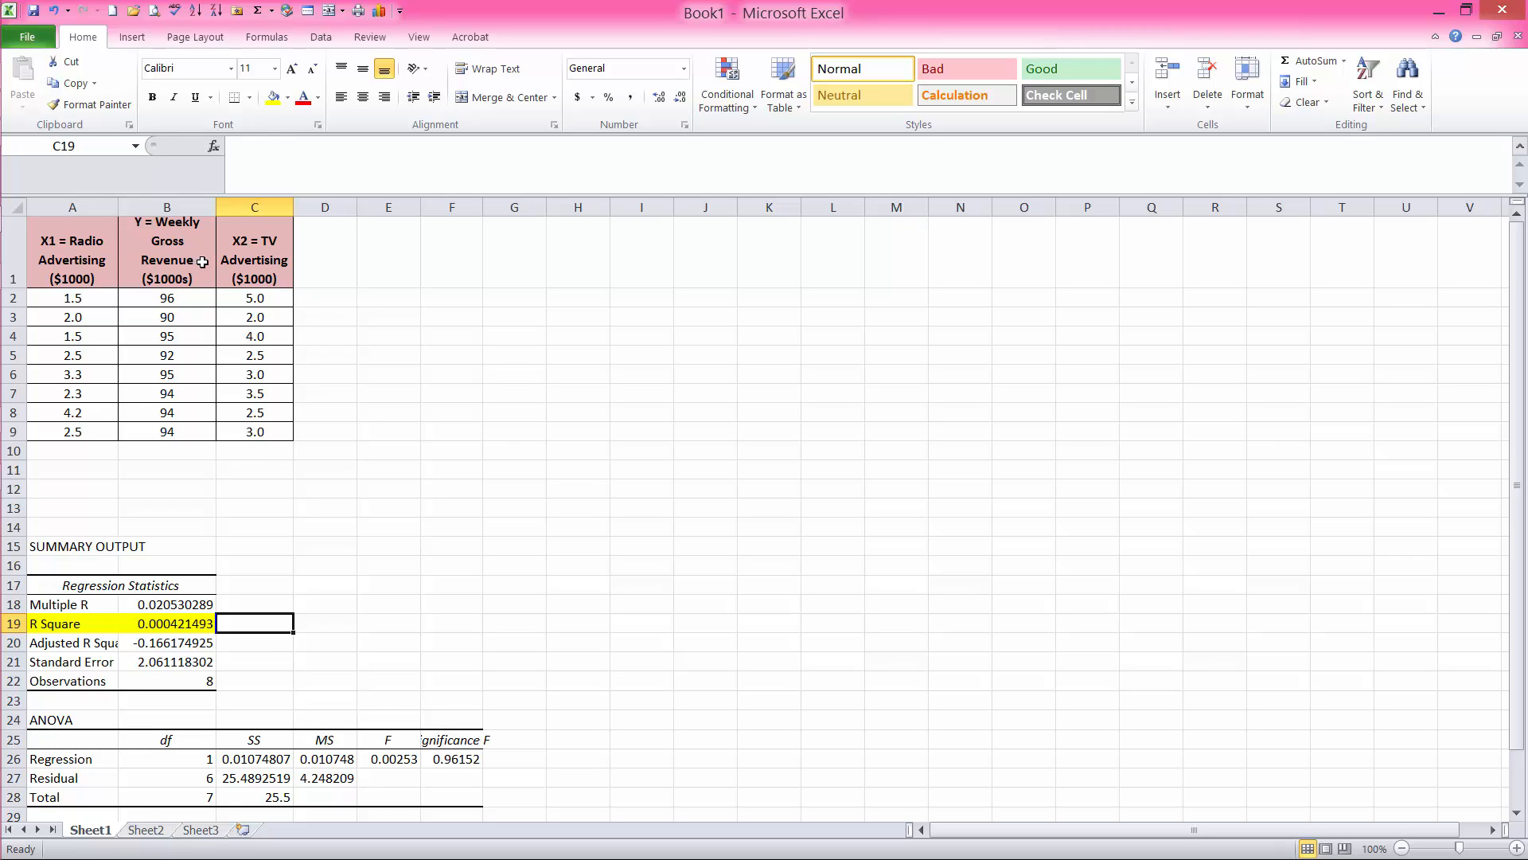
mouse_move(539, 118)
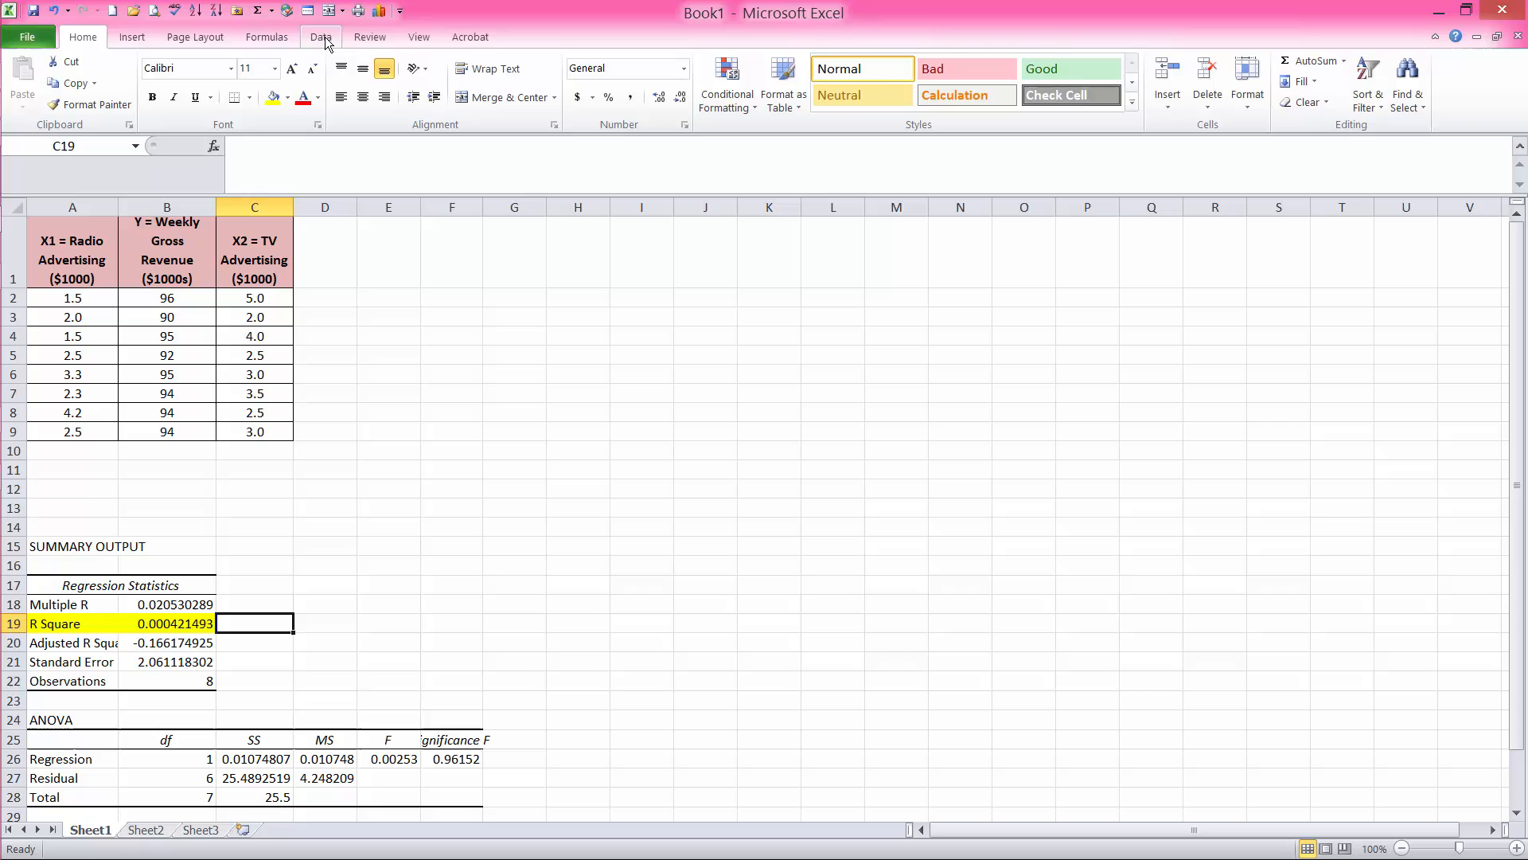
Regress revenue $B$1:$B$9 on TV $C$1:$C$9 with Labels, output at $E$1.
click(1092, 81)
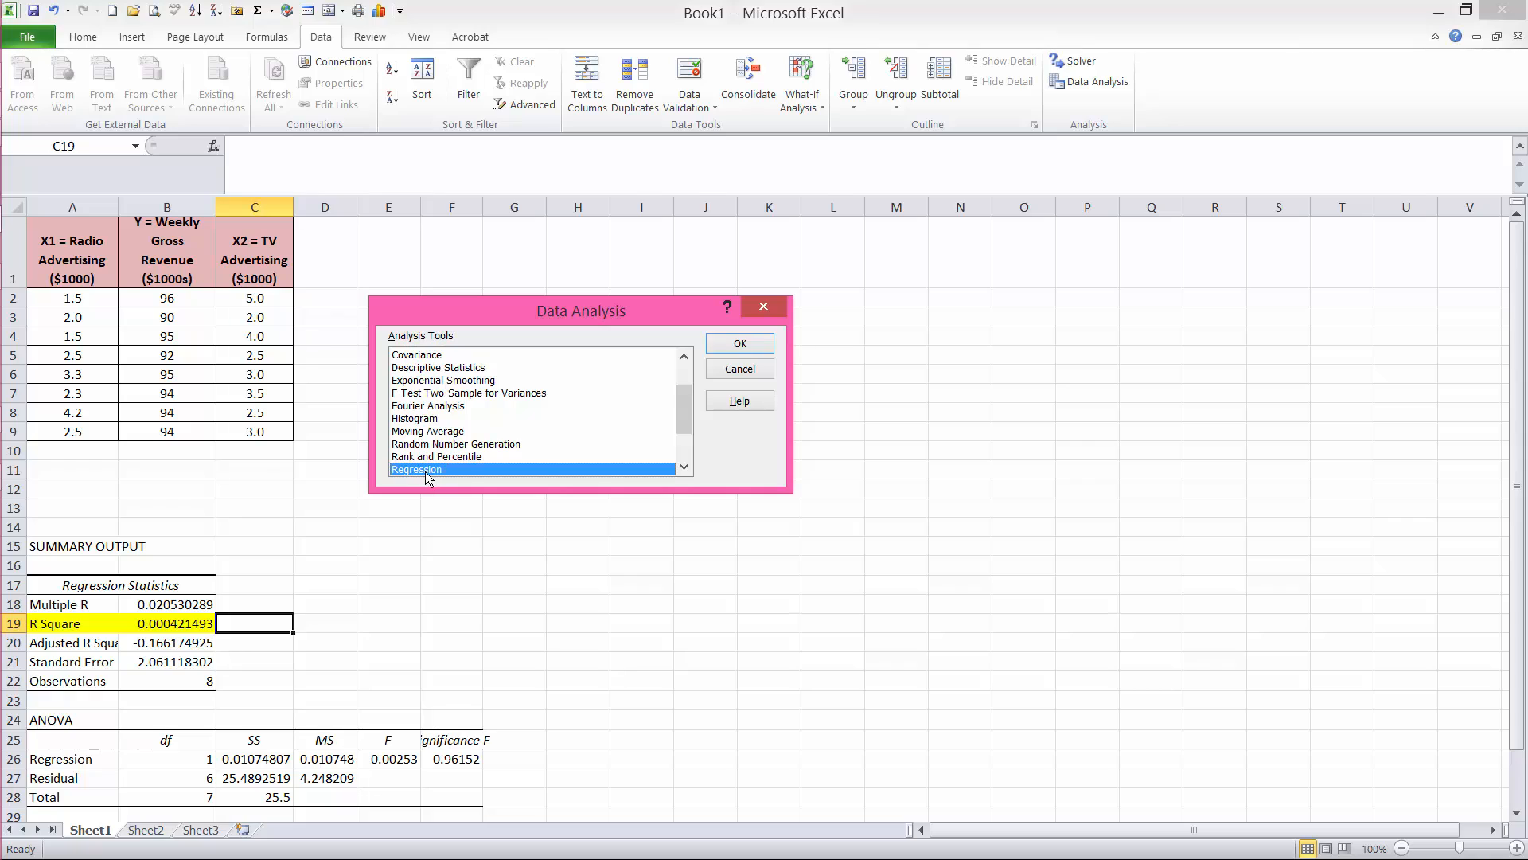
mouse_move(739, 344)
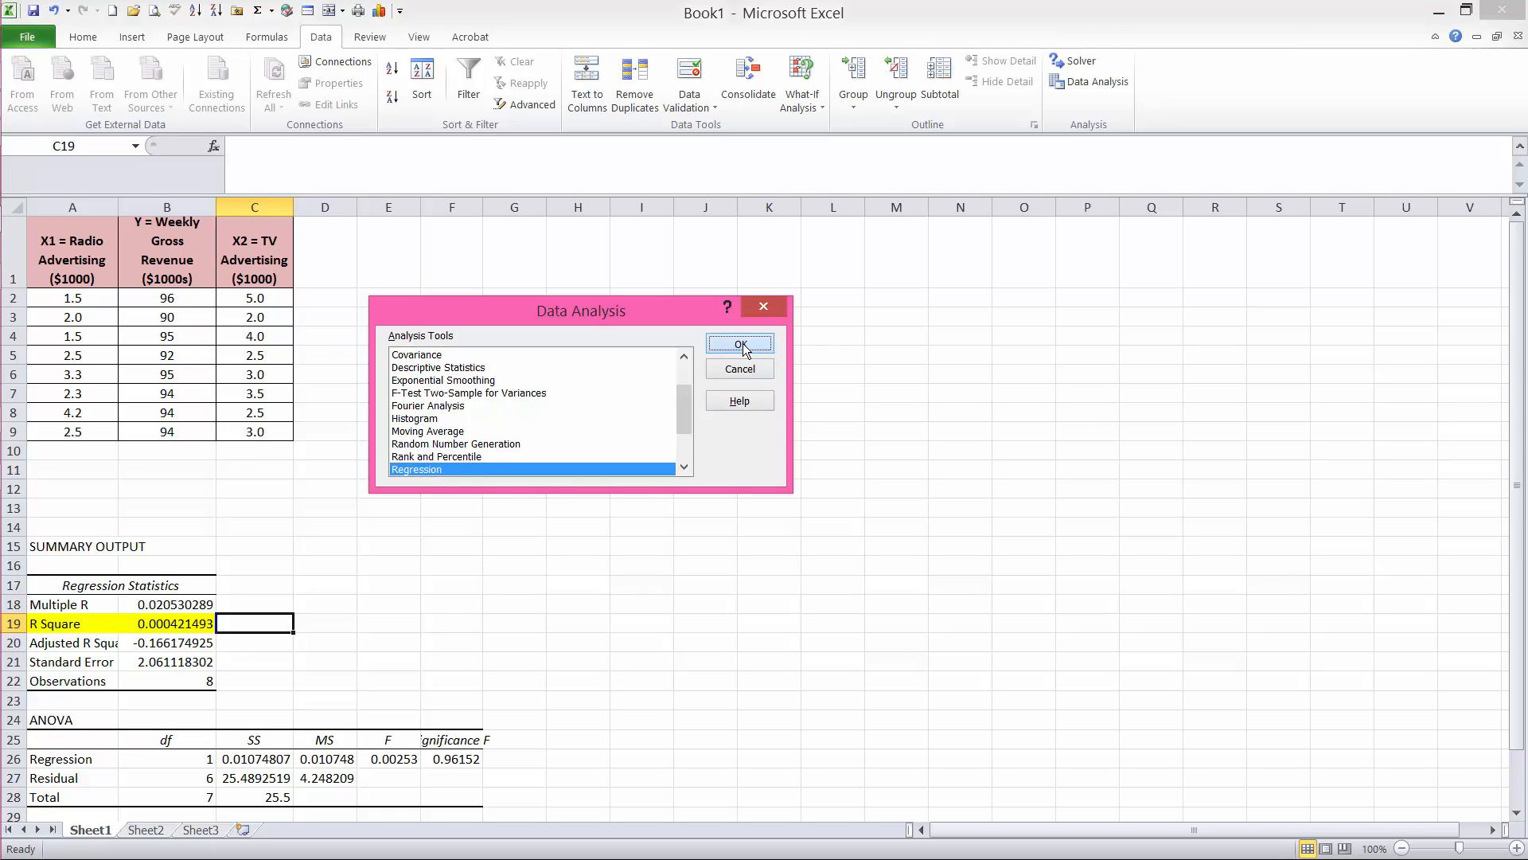
click(740, 344)
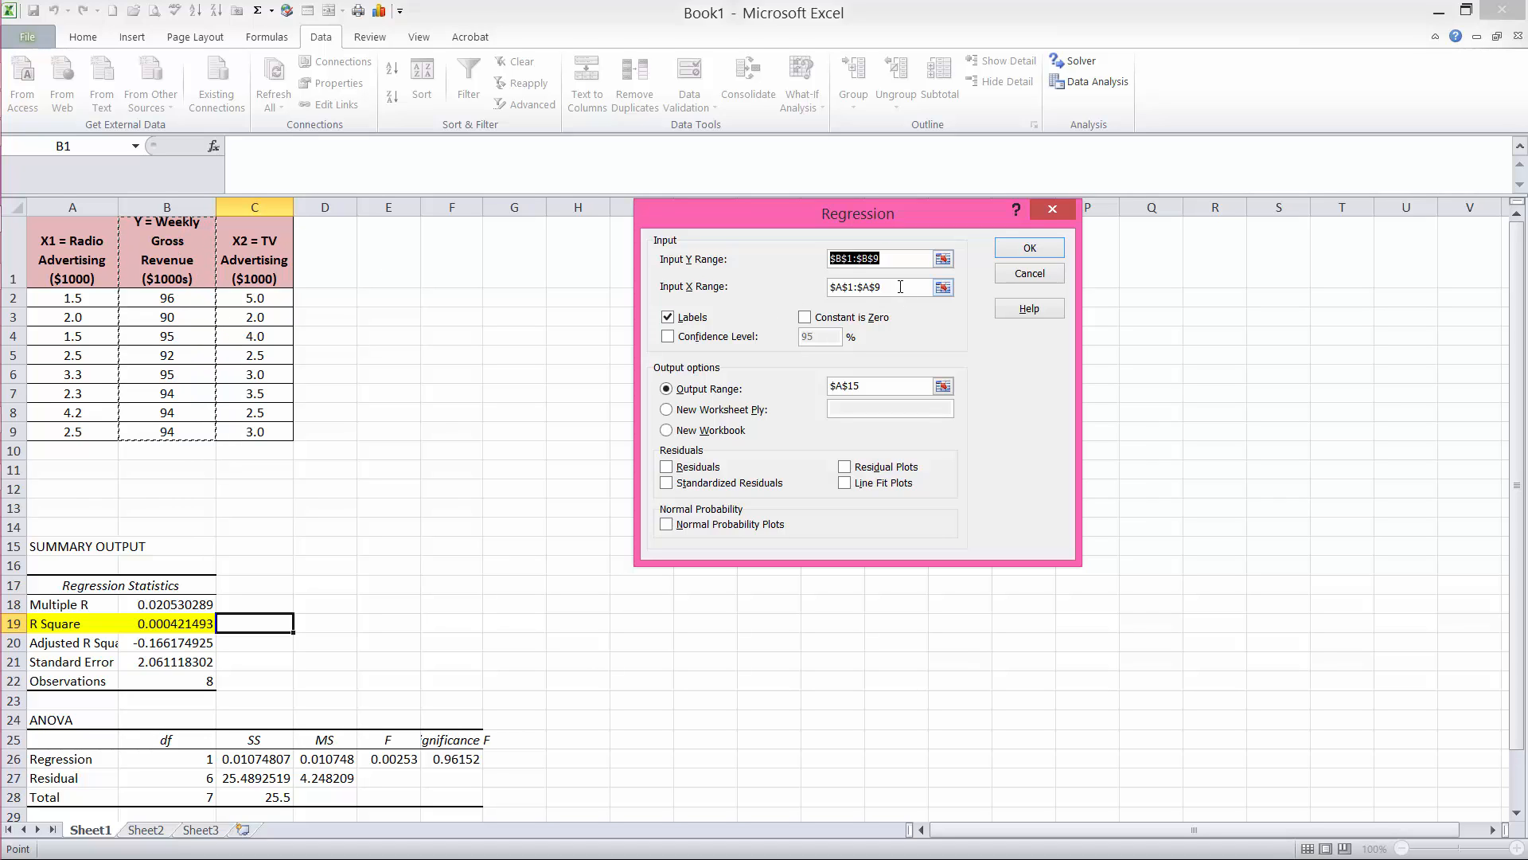
click(877, 286)
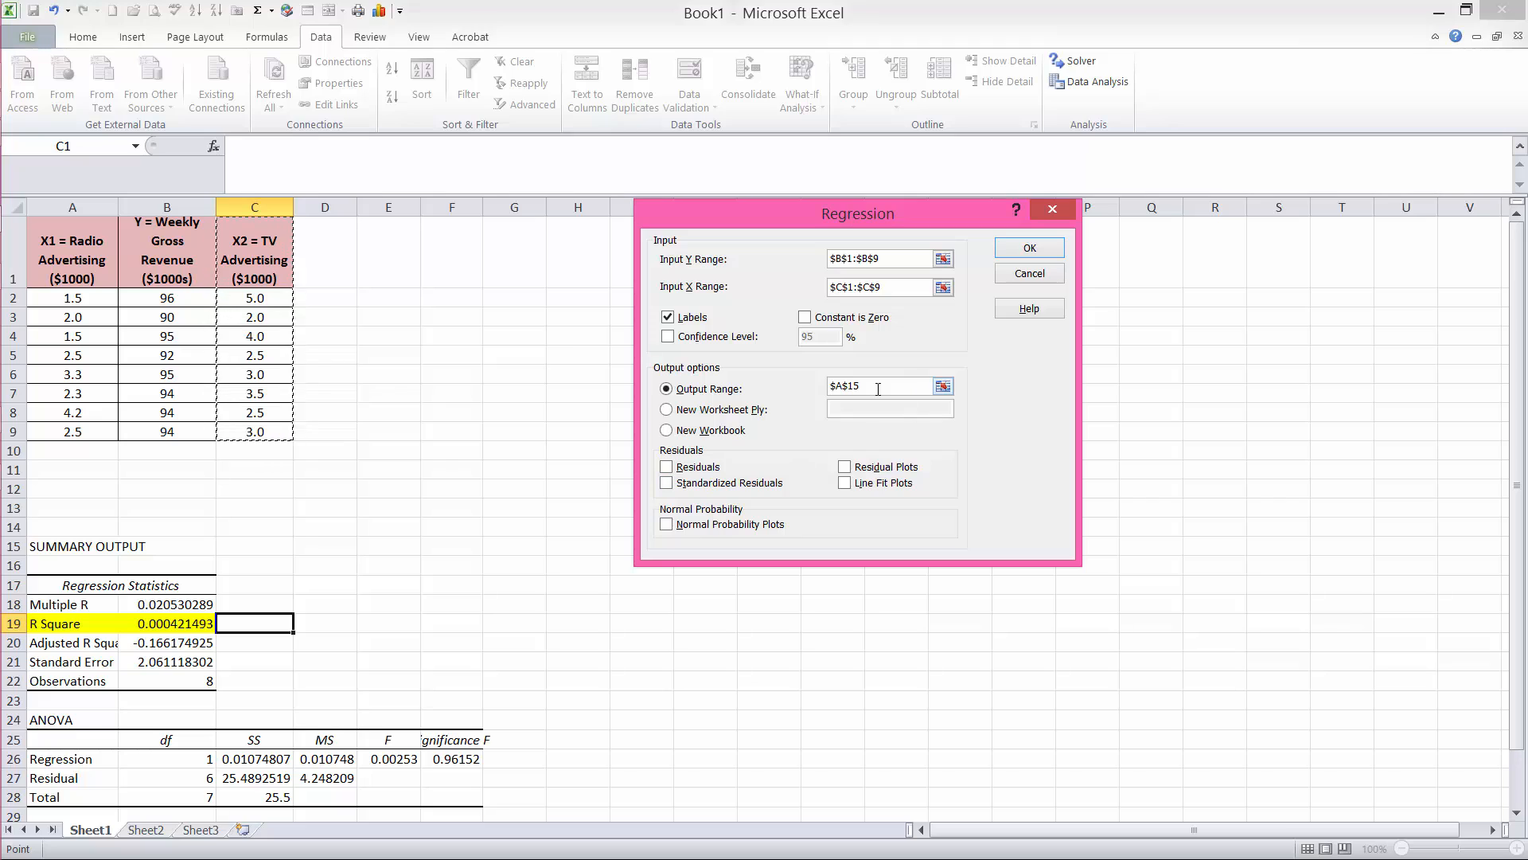
click(865, 385)
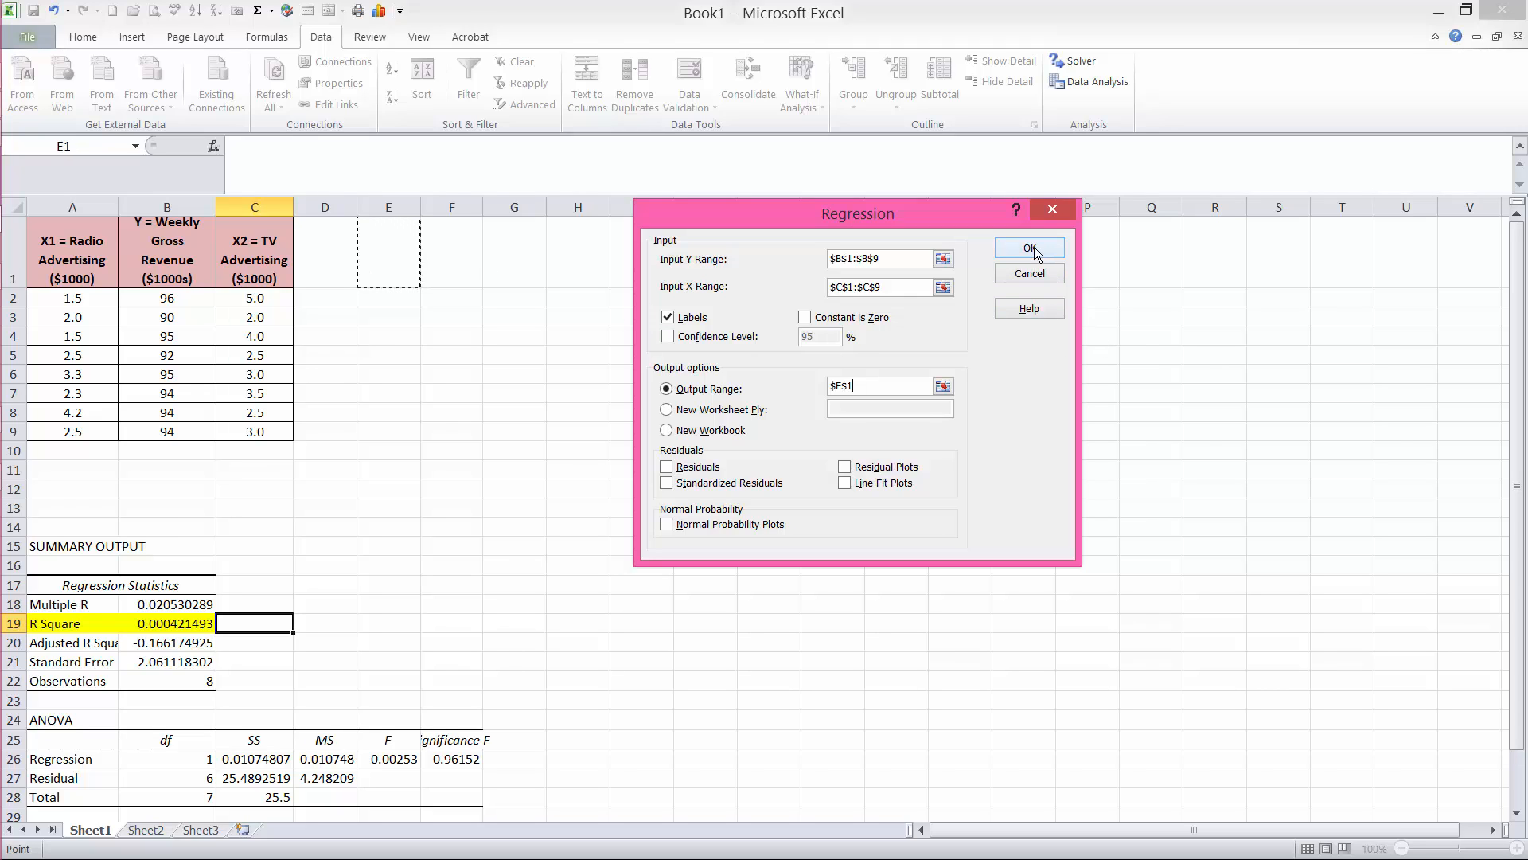
click(1030, 248)
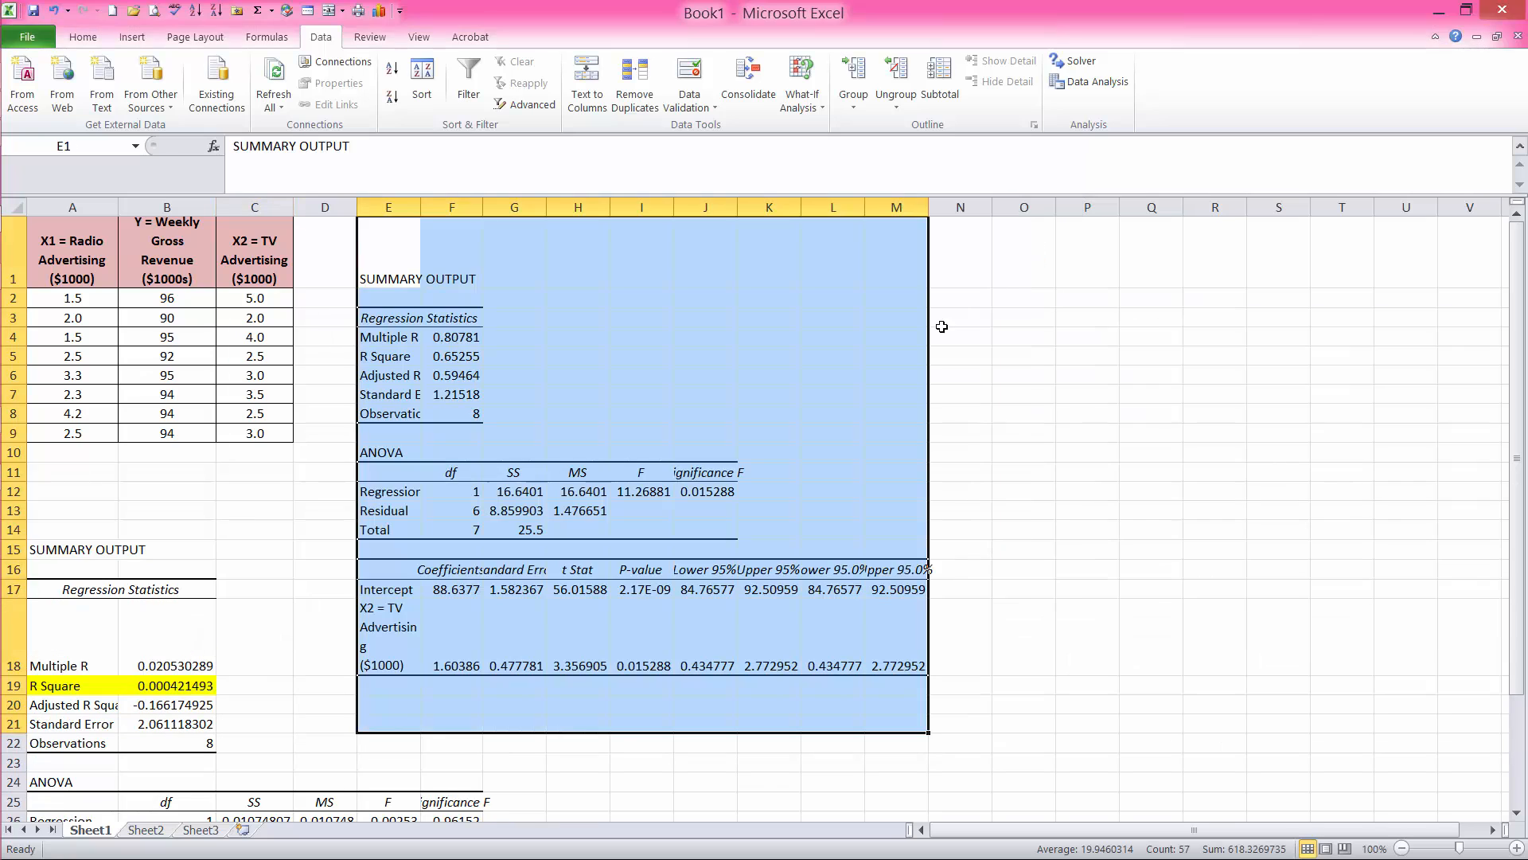
Widen column E and colour the intercept and TV coefficient cells E17:F18 red.
click(388, 636)
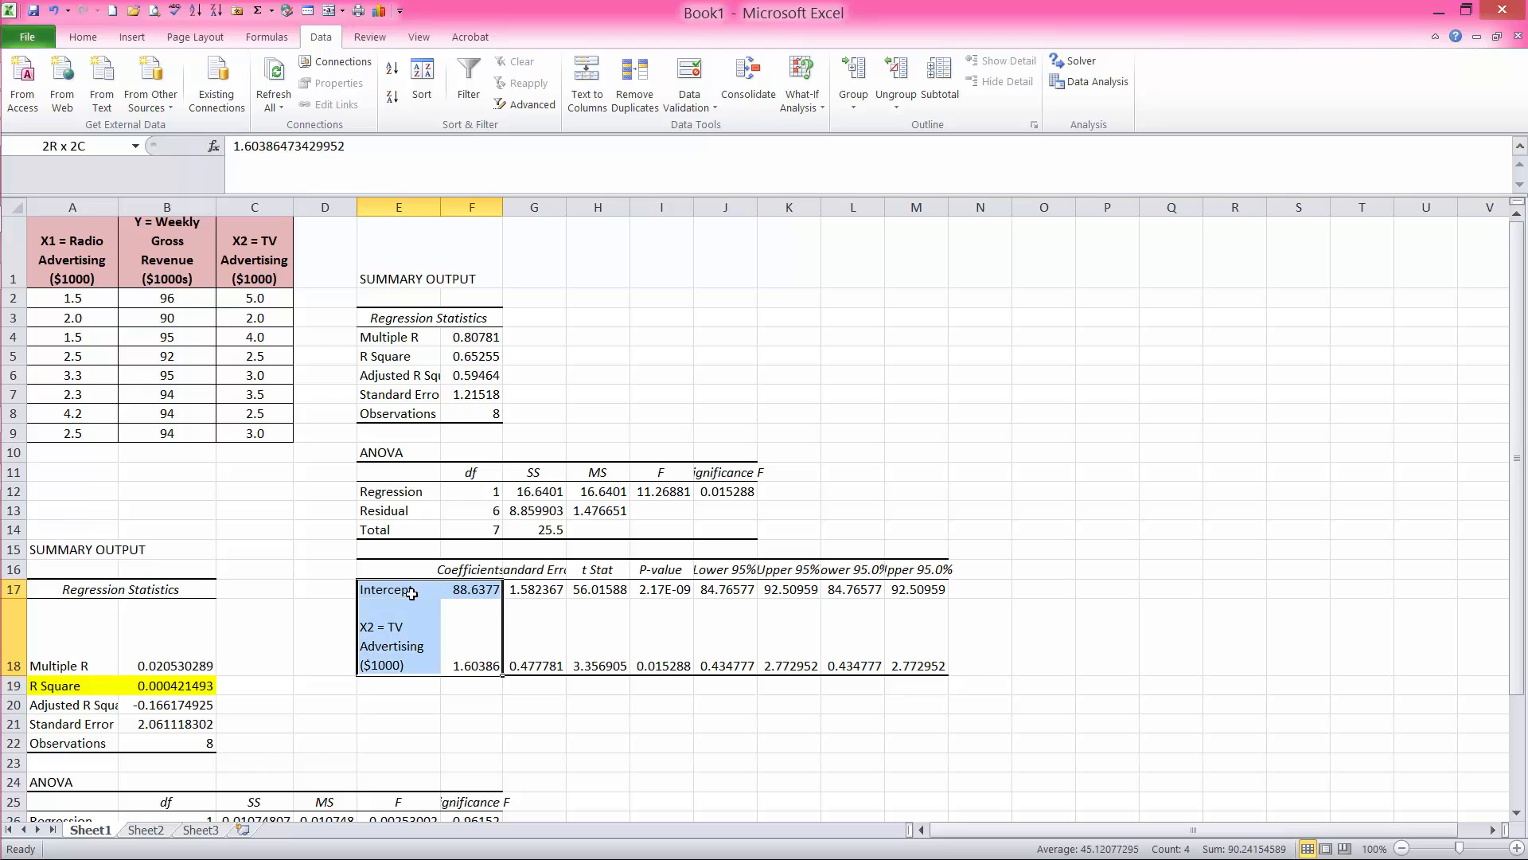
click(83, 36)
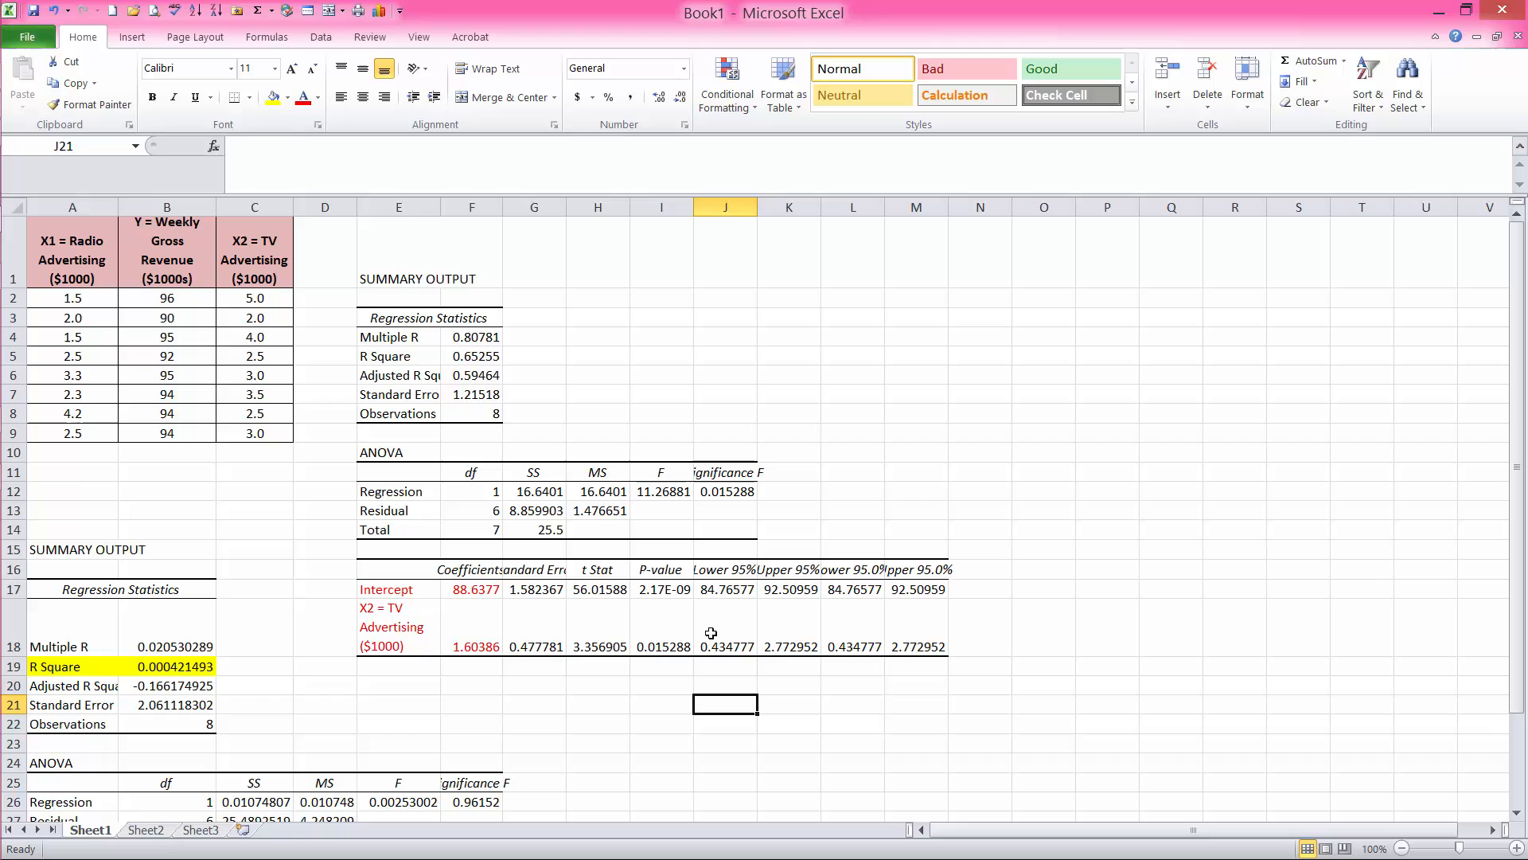
scroll(down, 3)
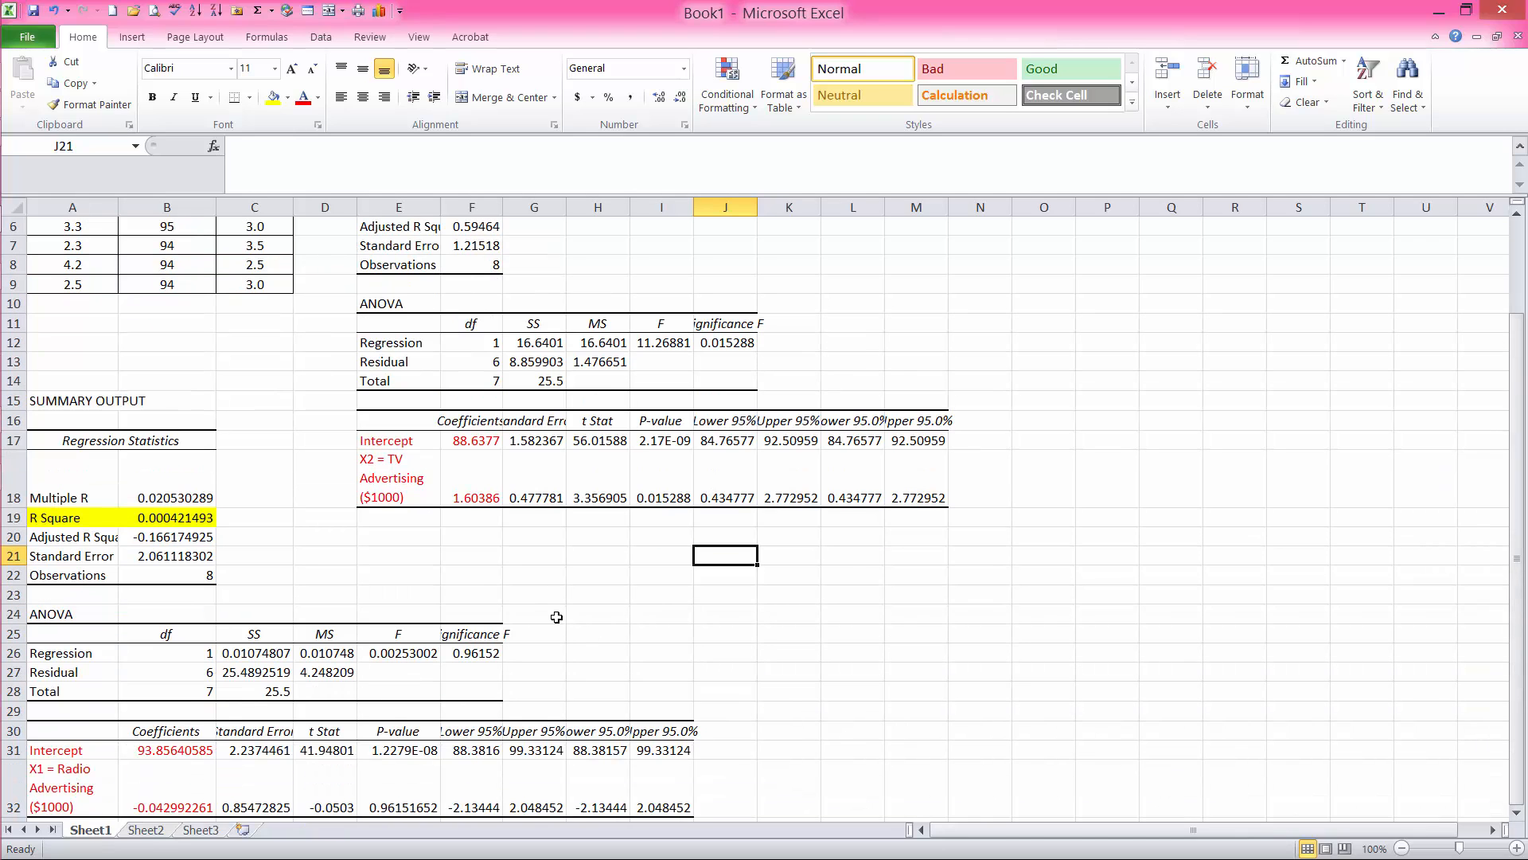
mouse_move(901, 359)
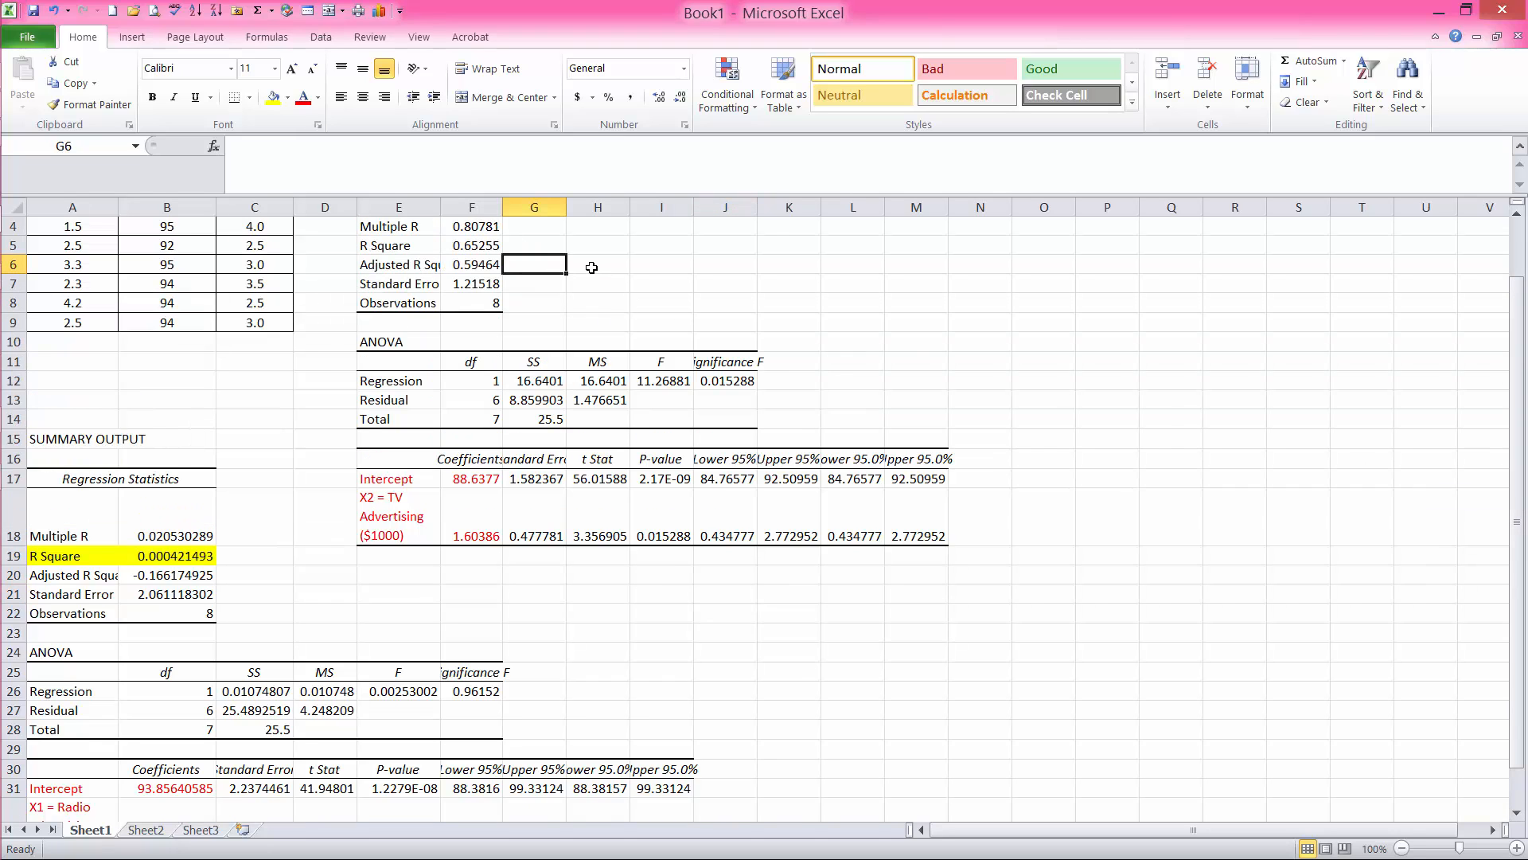
Enter 'Est. Rev = 88.64 _ 1.6*(TV Ad $)' in G9 and select it for red colouring.
click(533, 322)
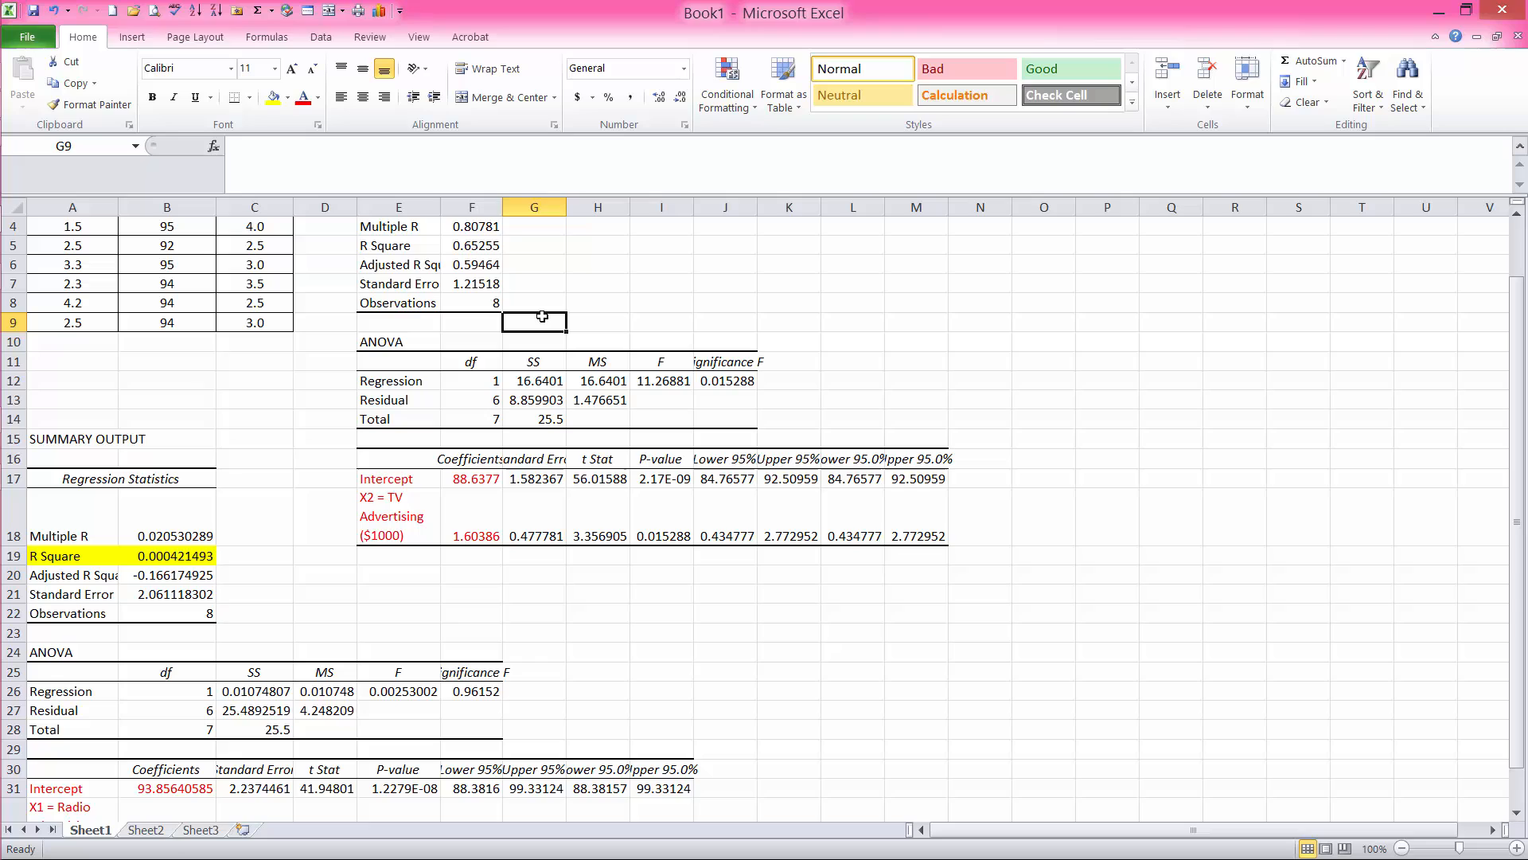
text(Rev)
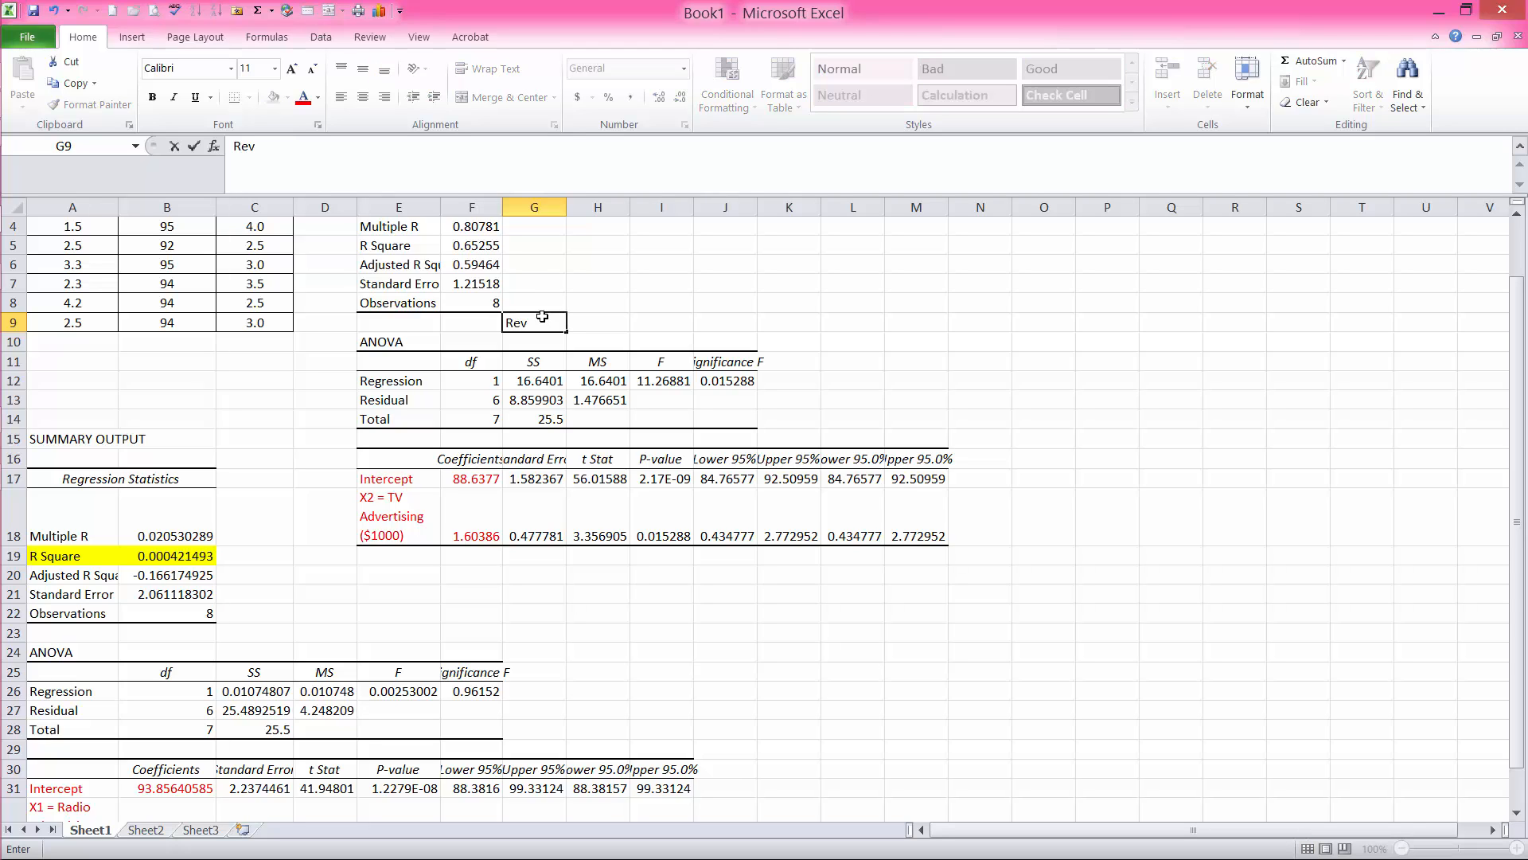
text(Est)
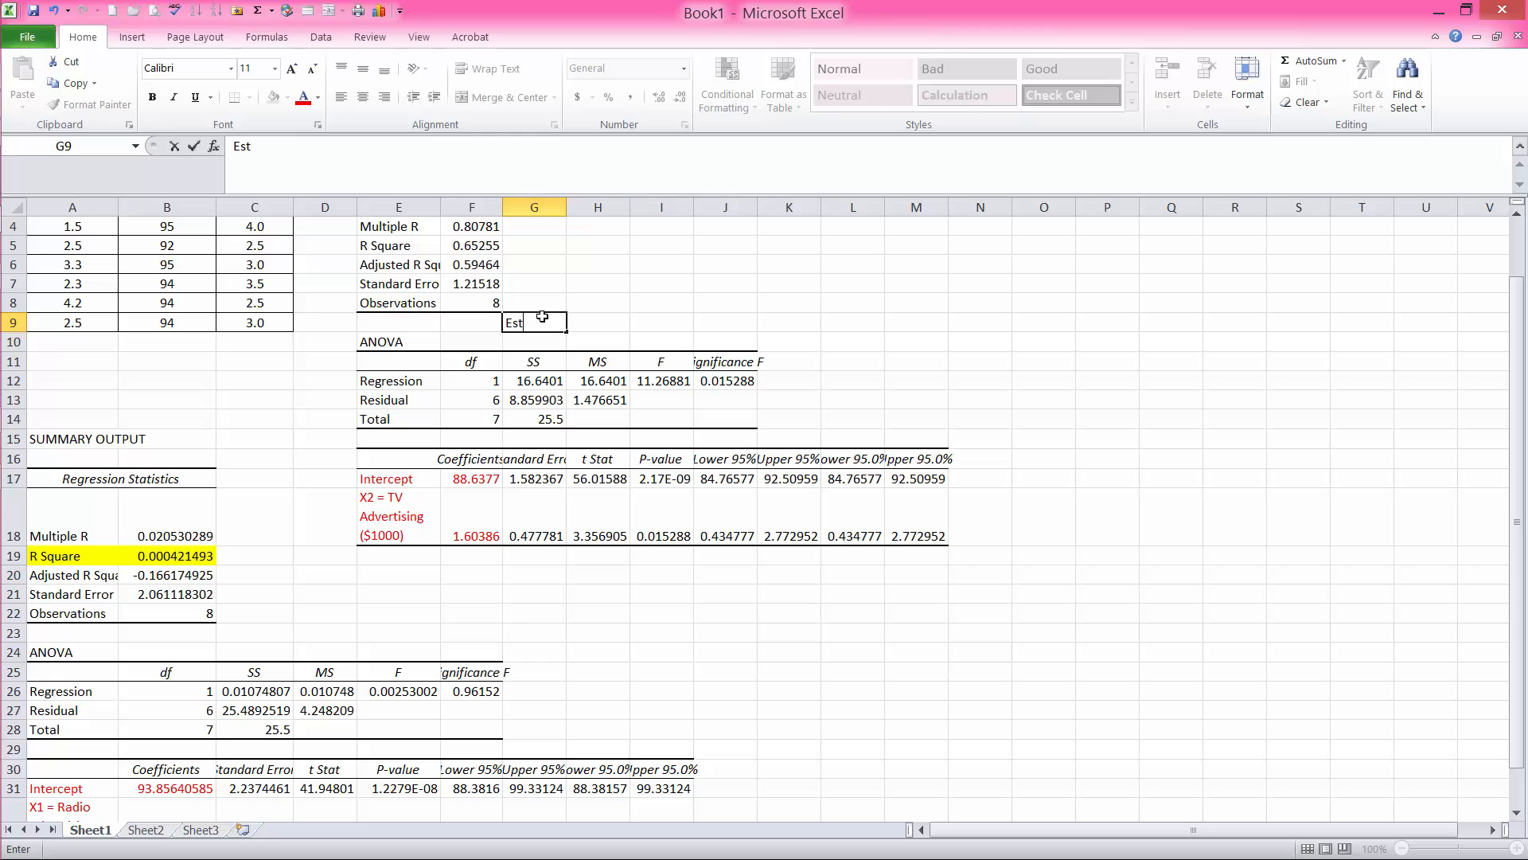
text(. Rev)
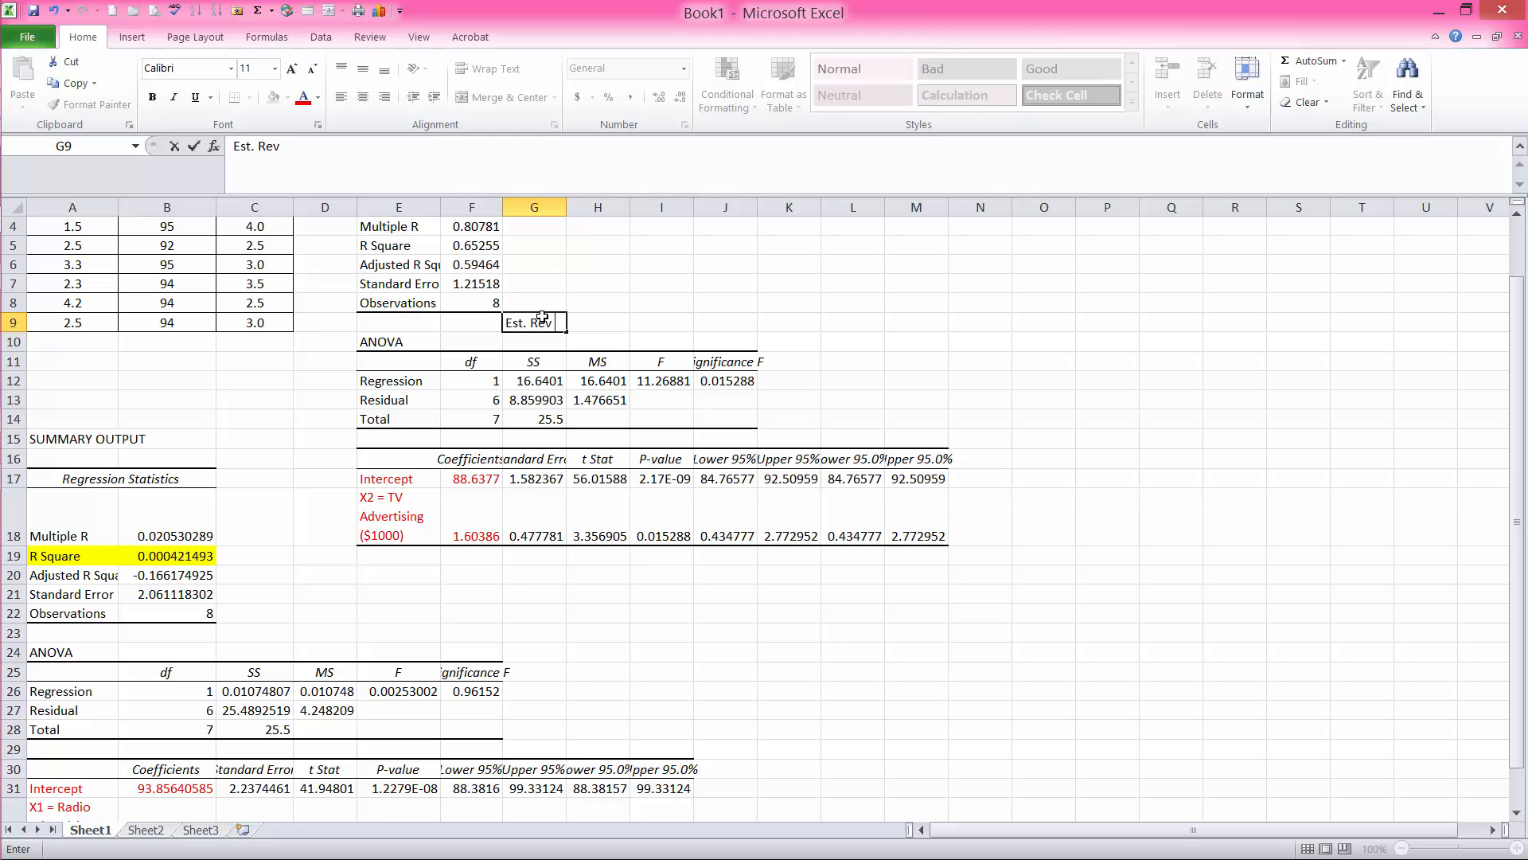
text(=)
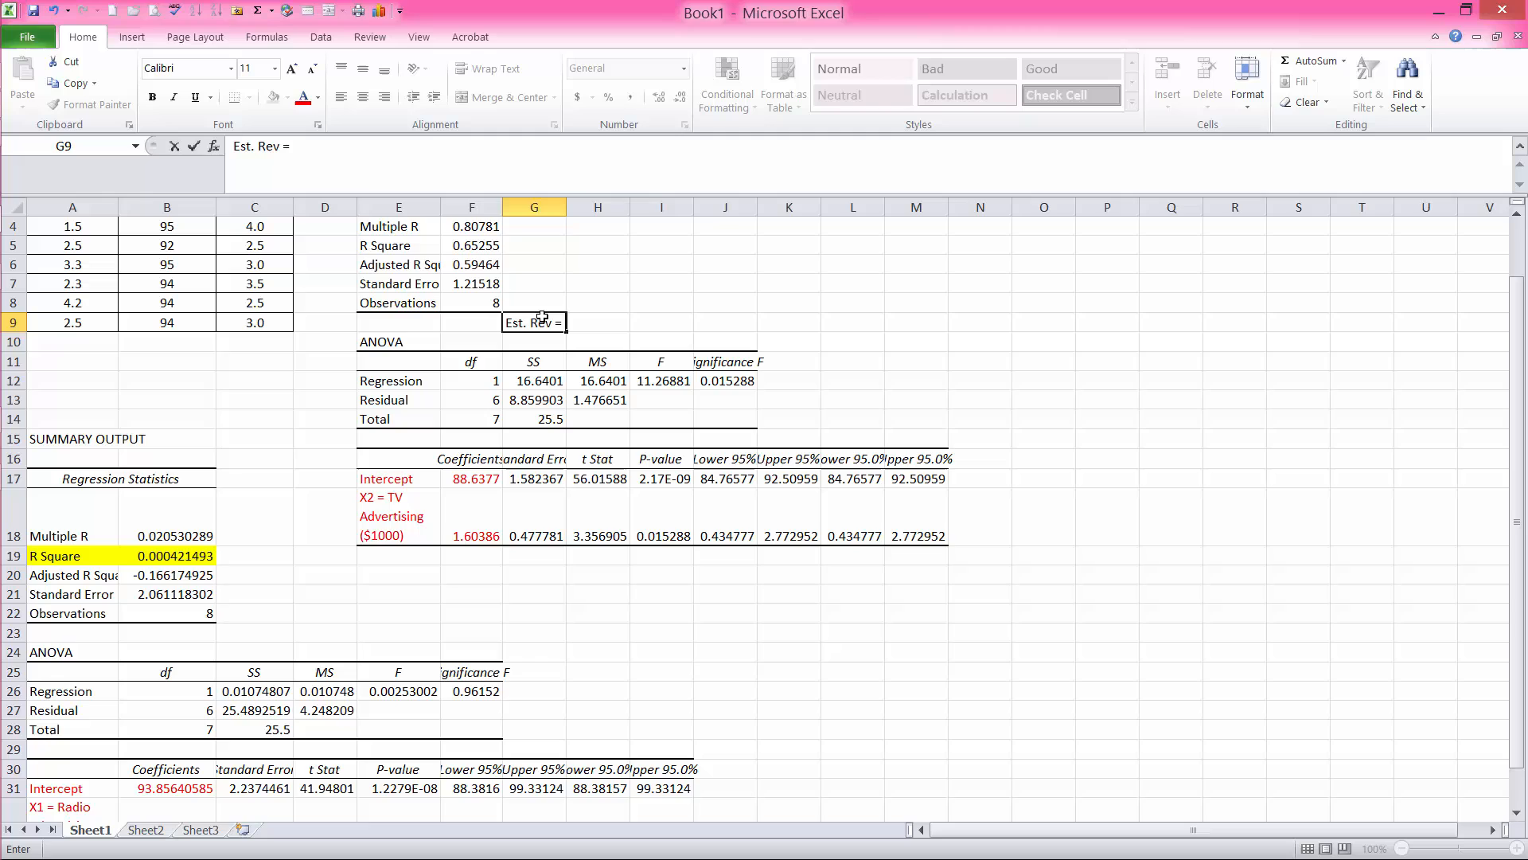
mouse_move(478, 479)
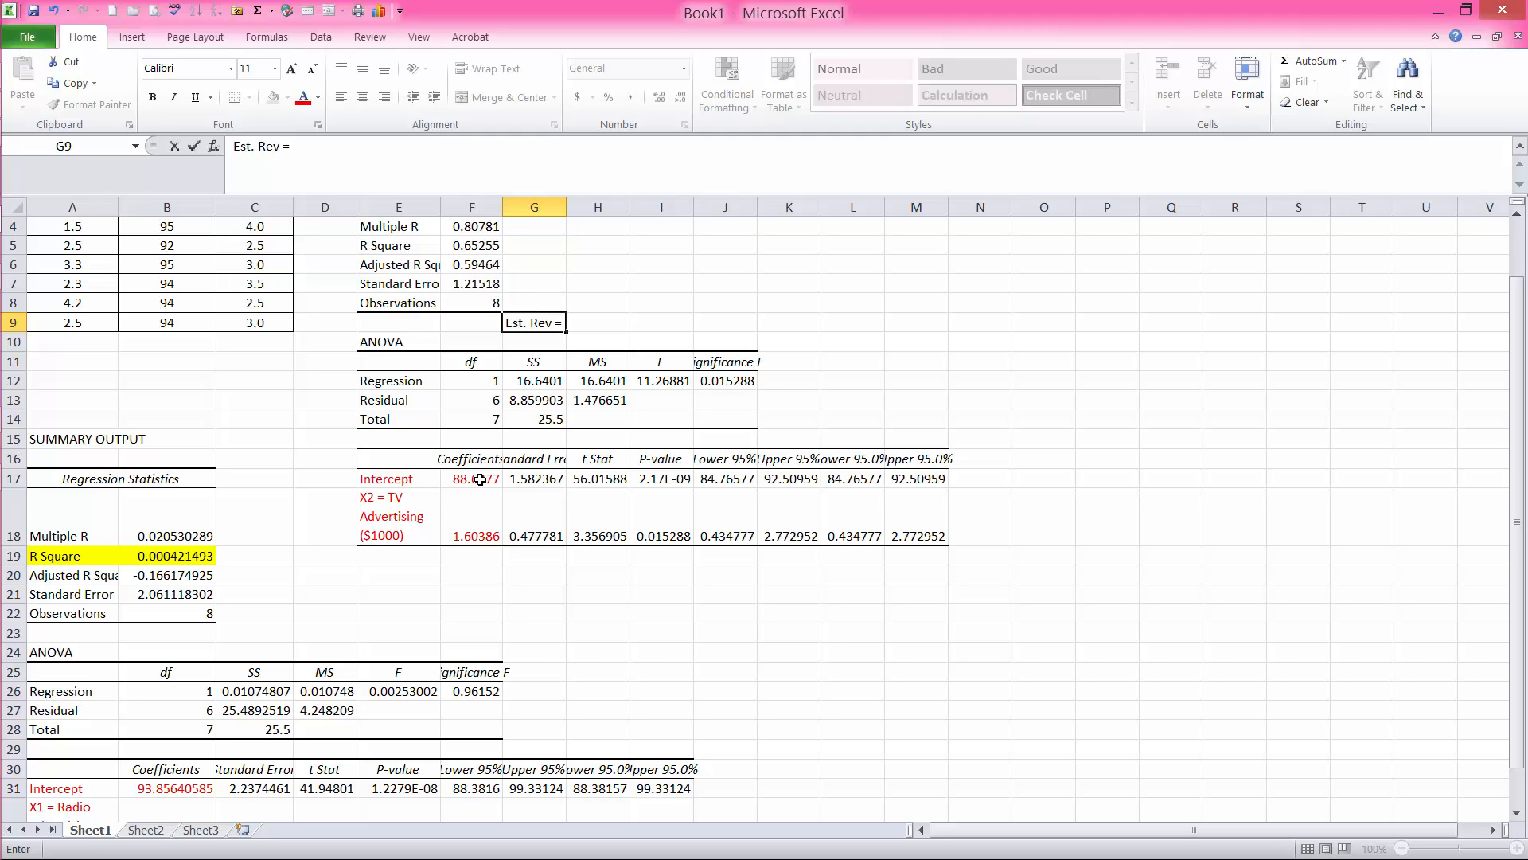
text(88.)
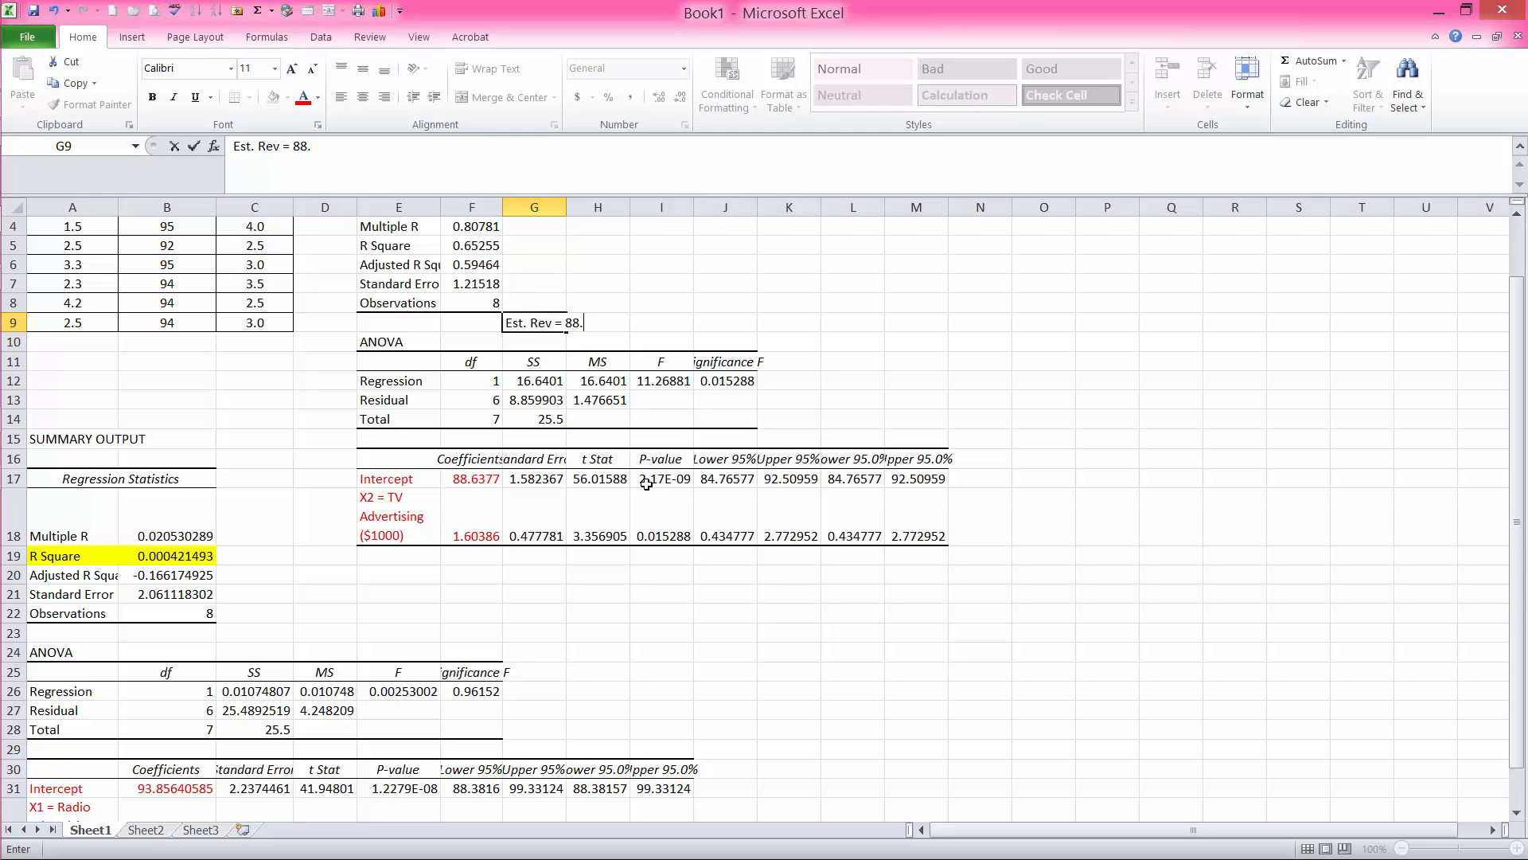
text(64 _)
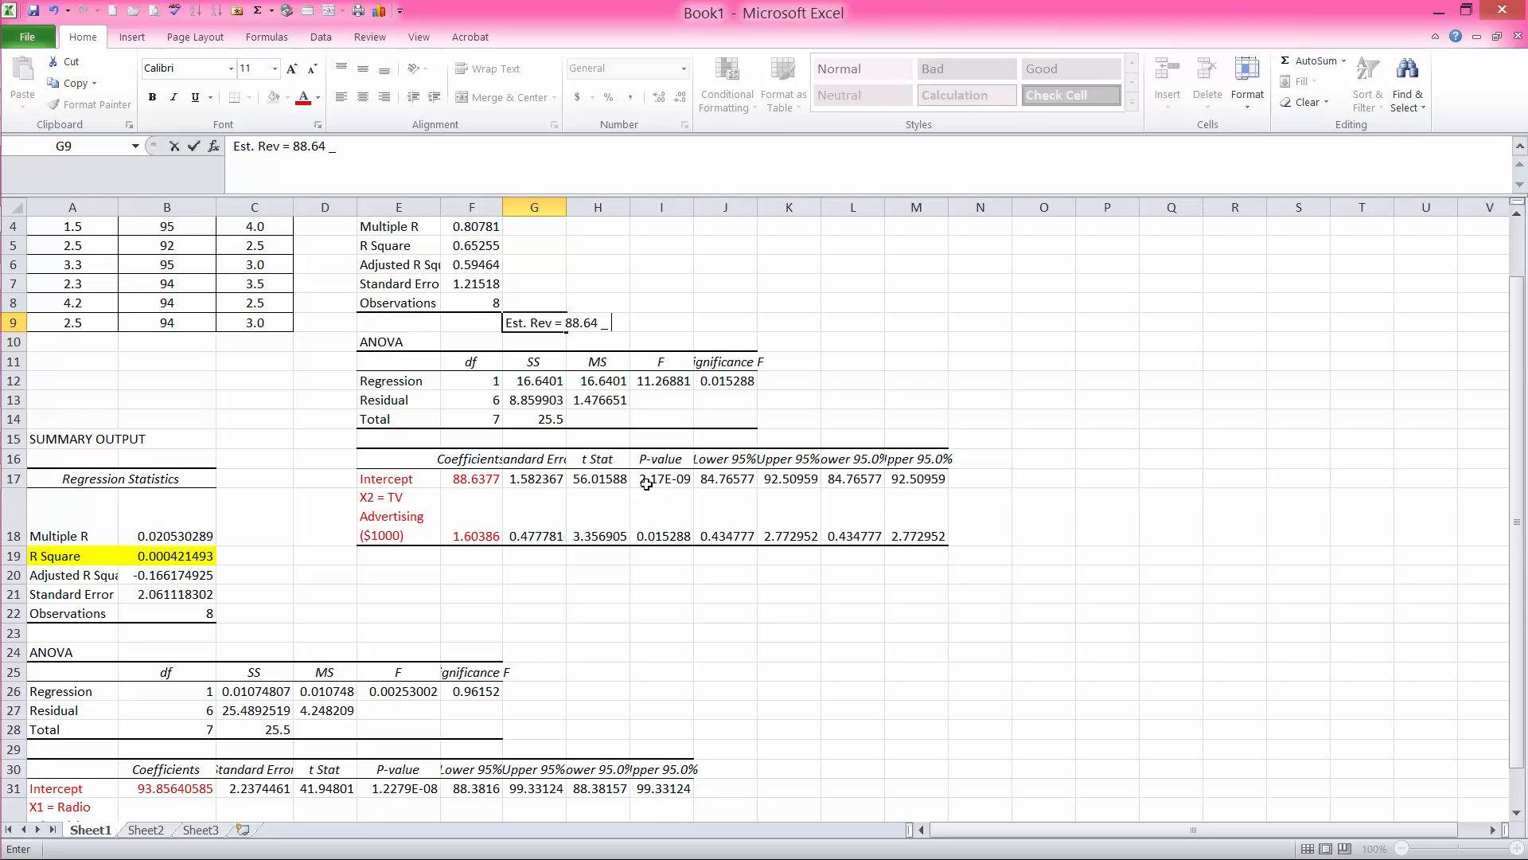
text(1.6)
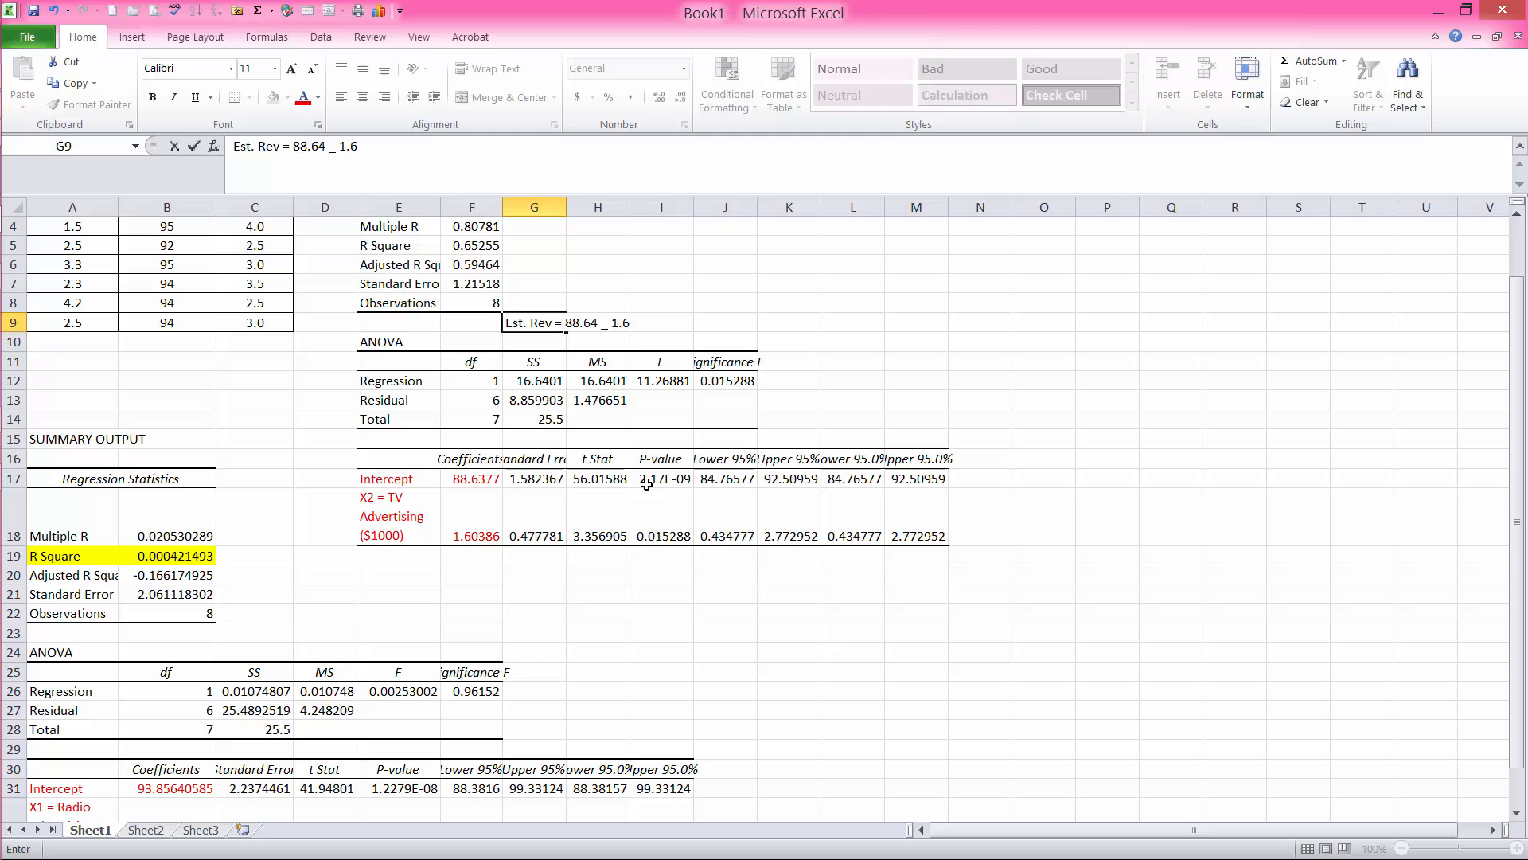
text(*)
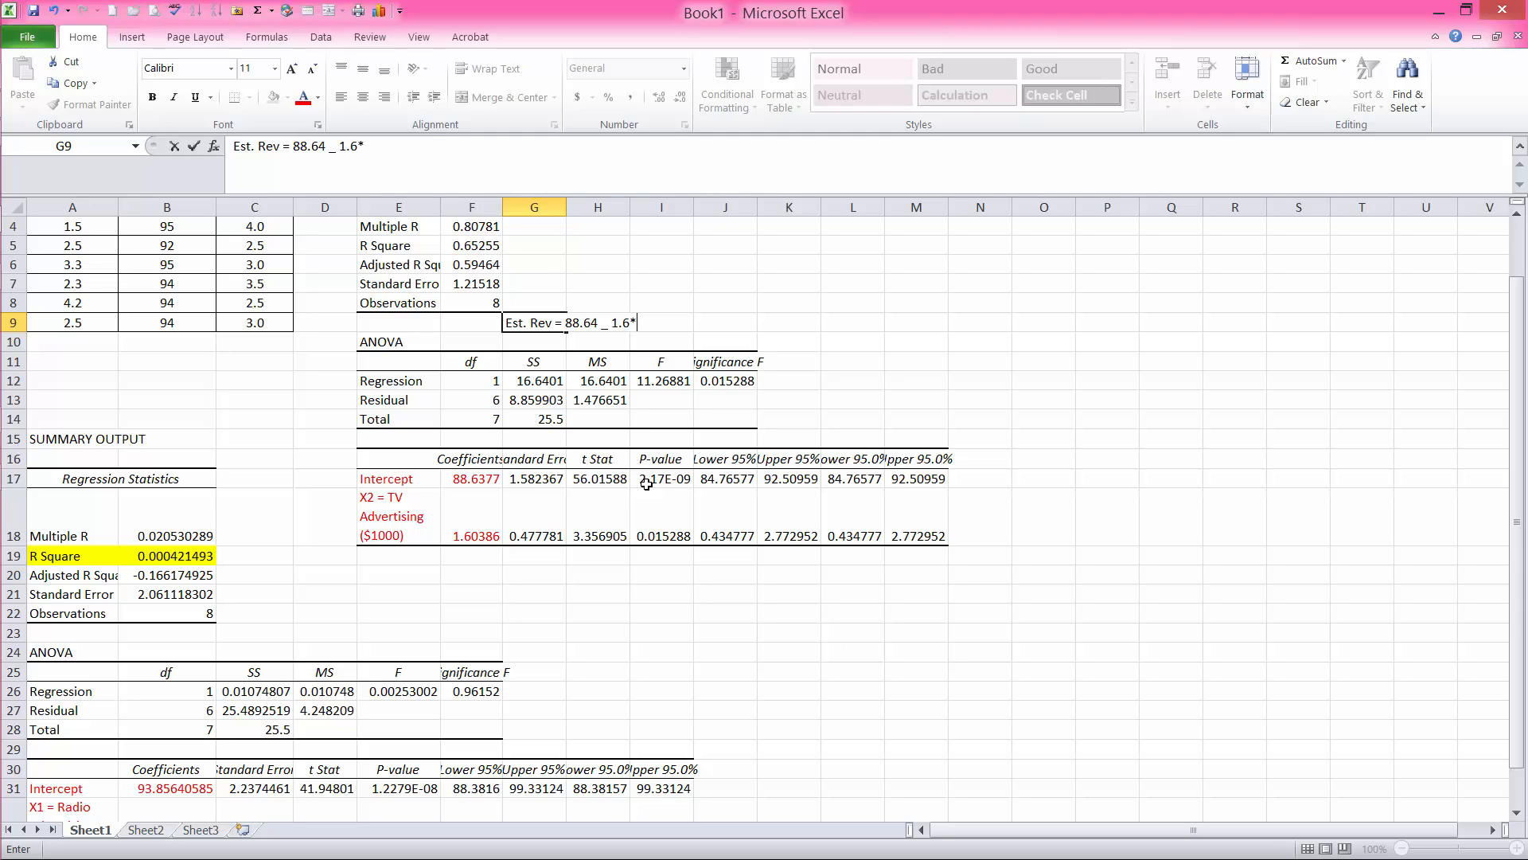
text((TV Ad)
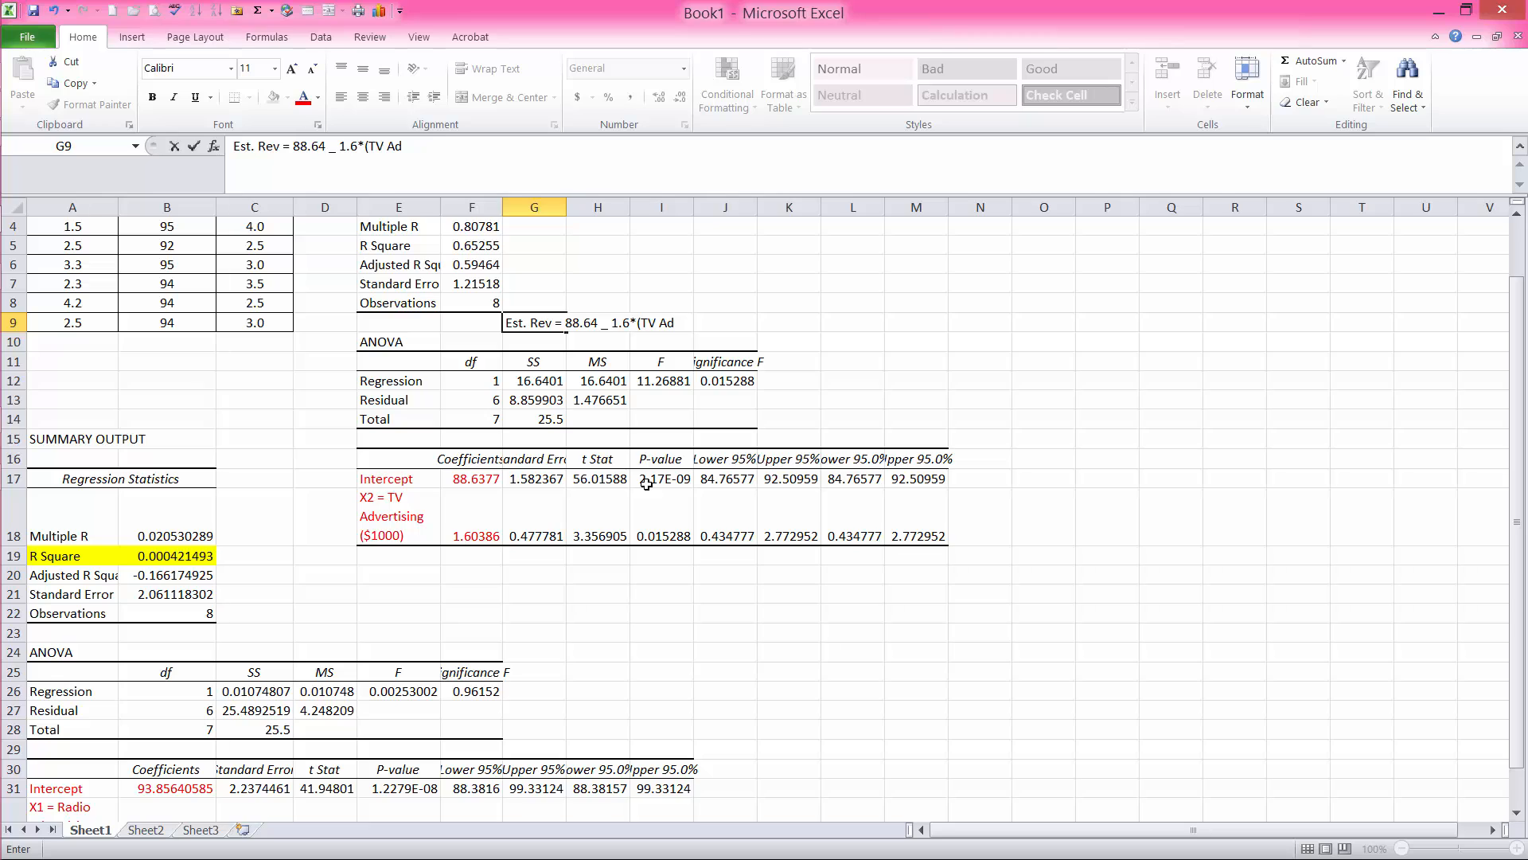
text($))
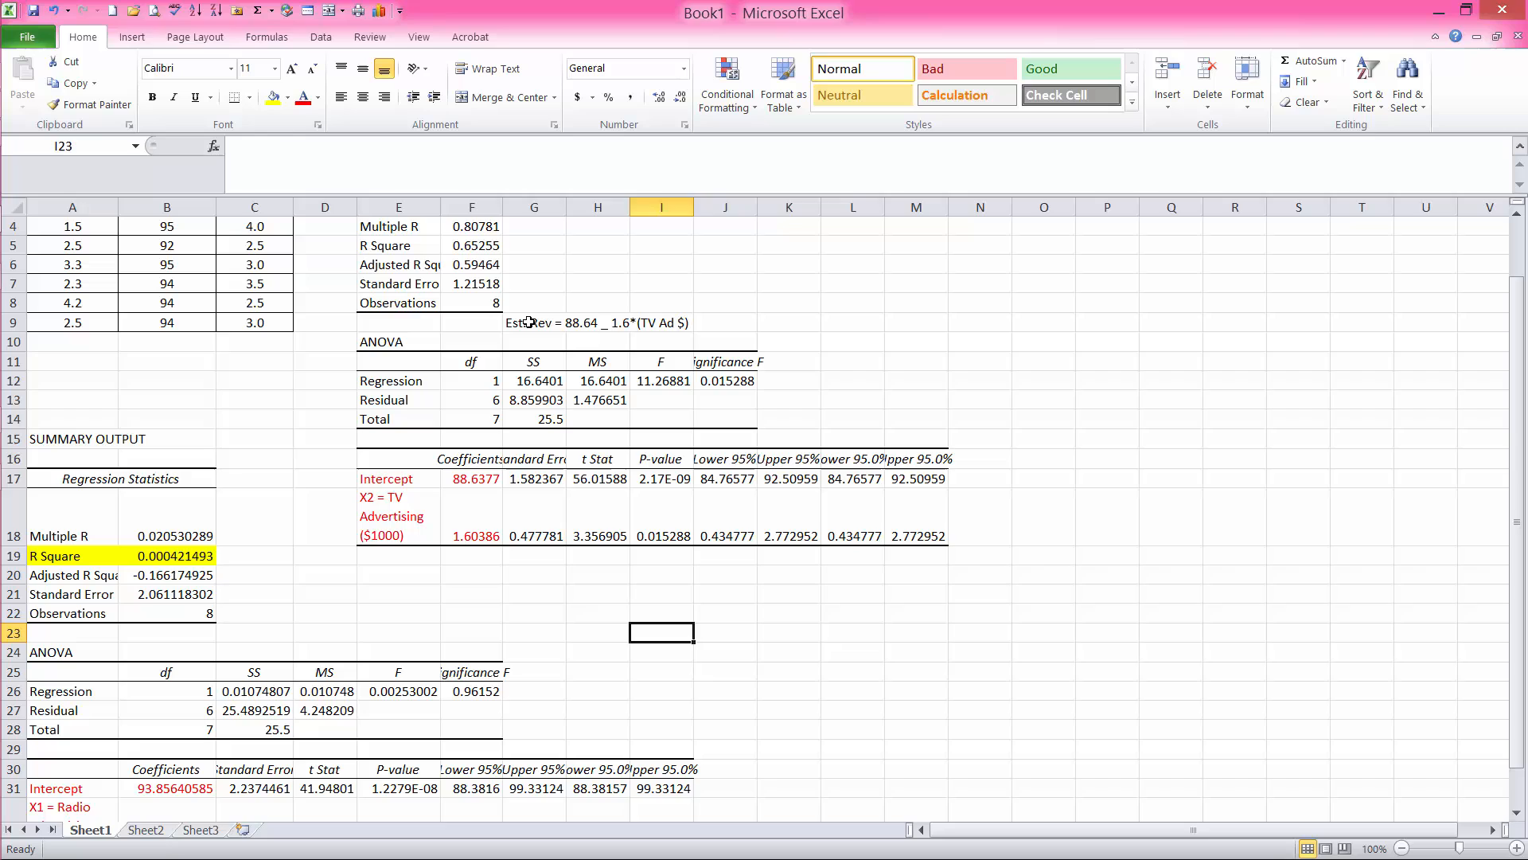
click(533, 323)
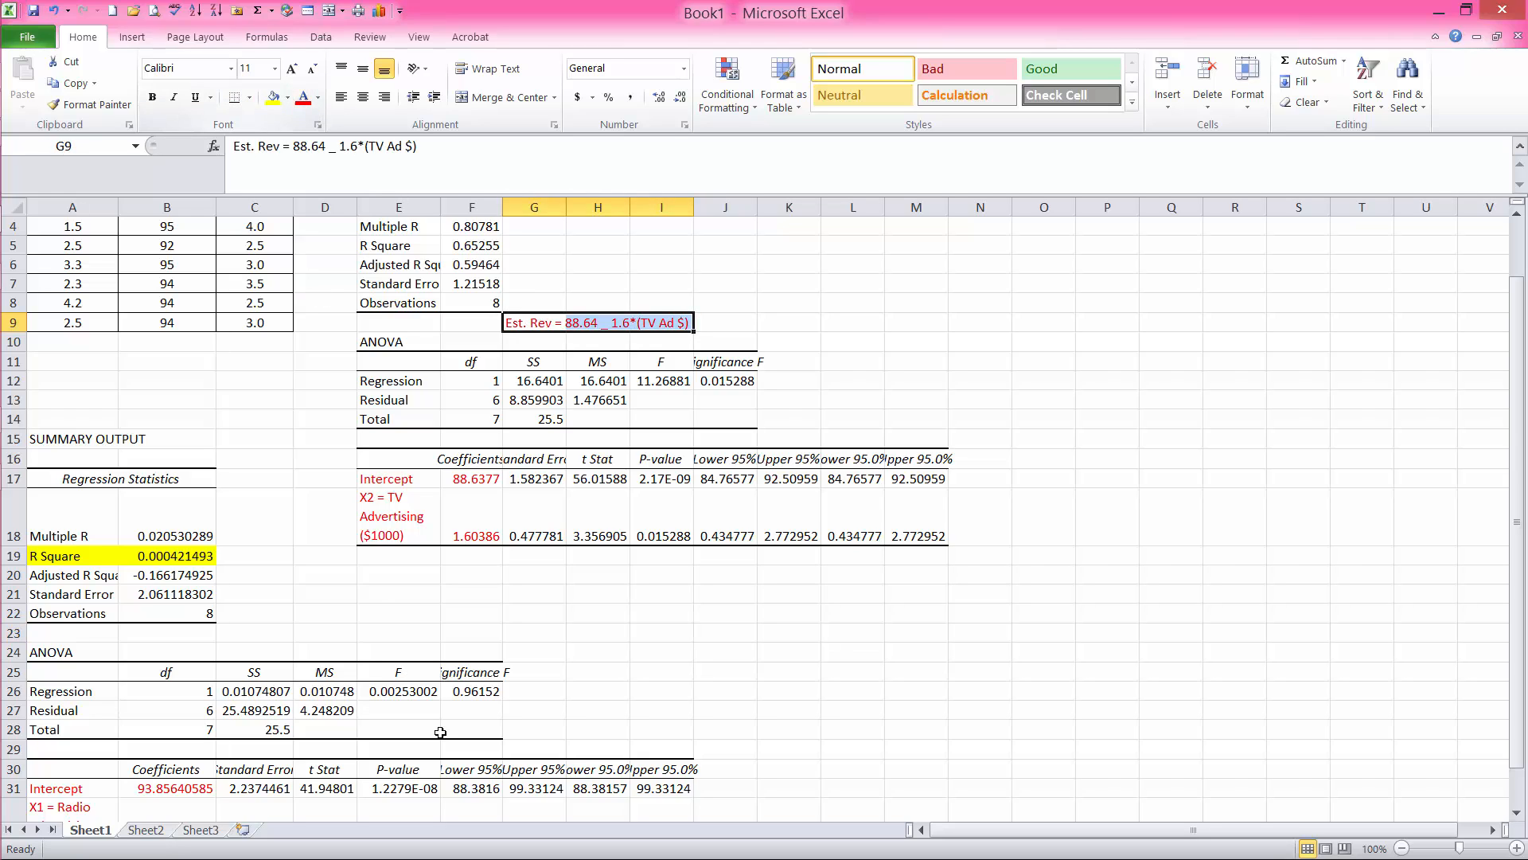
Enter 'Est. Rev. = 93.86 - 0.04* Radio Adv. $' in C23 beneath the radio regression.
click(255, 631)
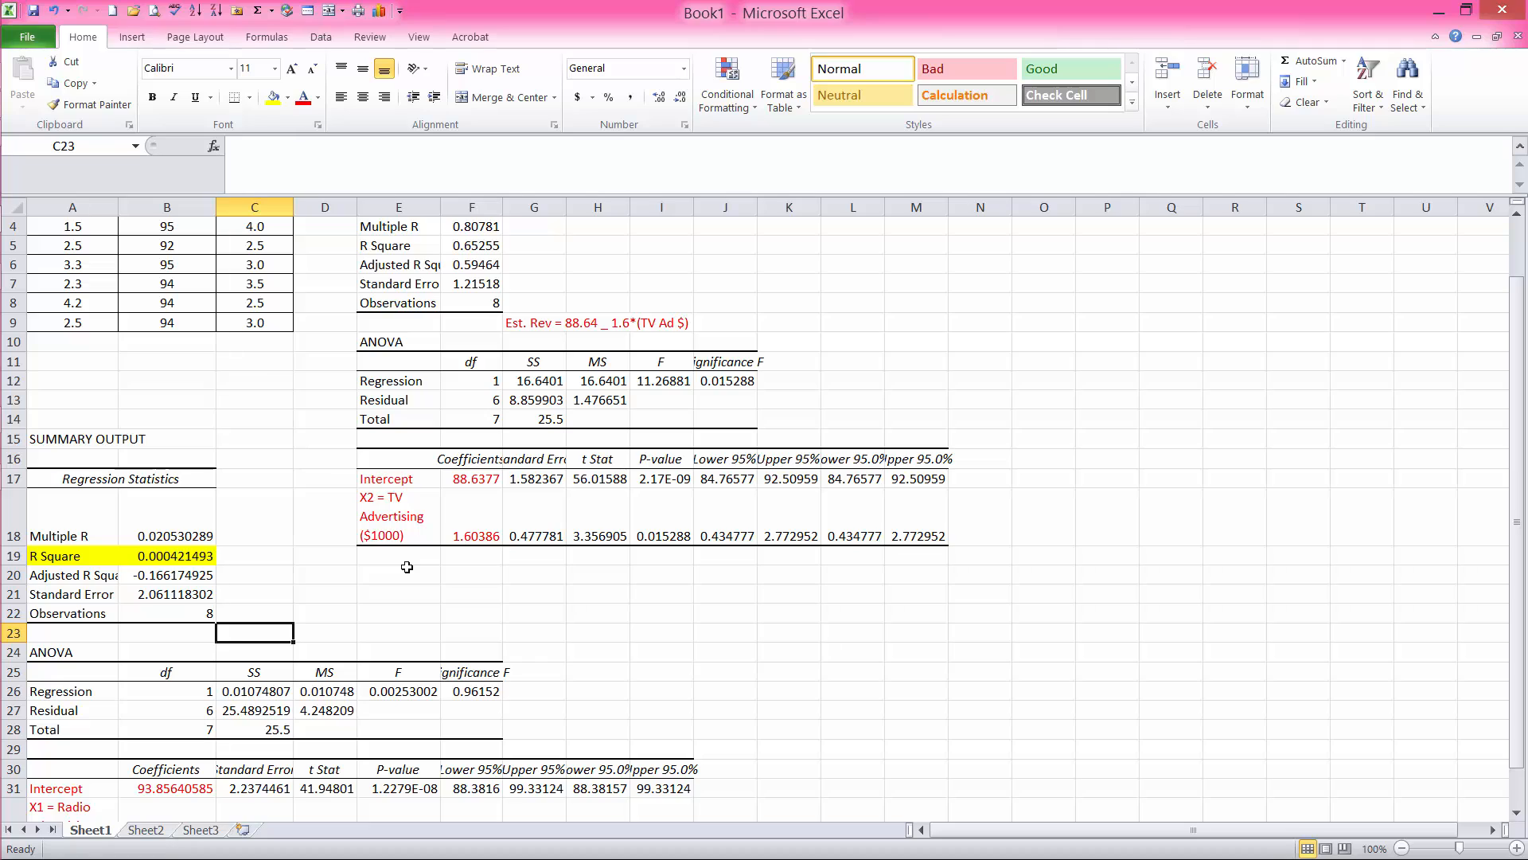
text(Est. Re)
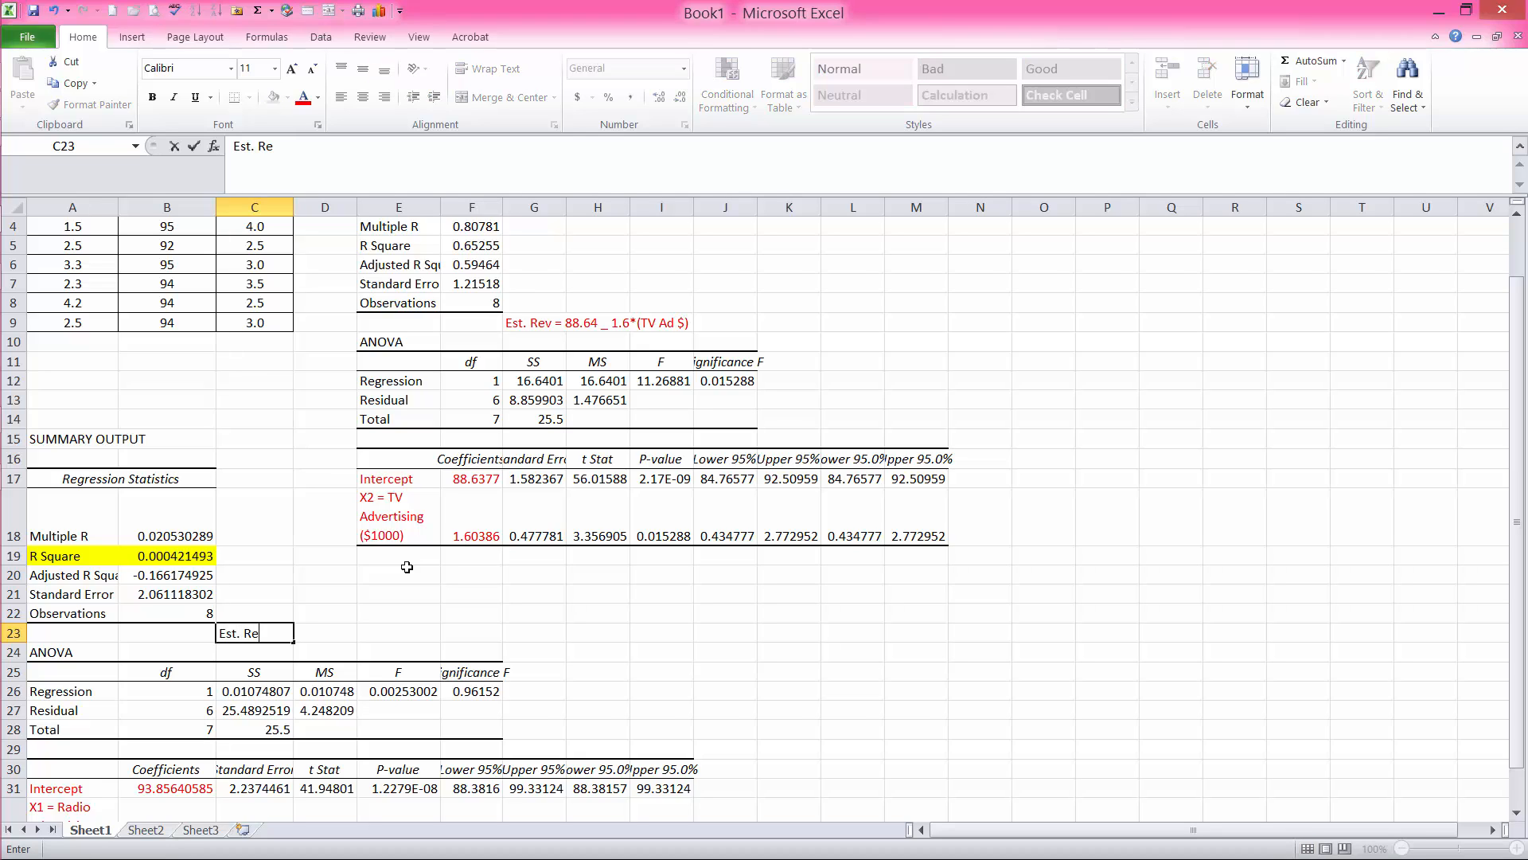
text(v.)
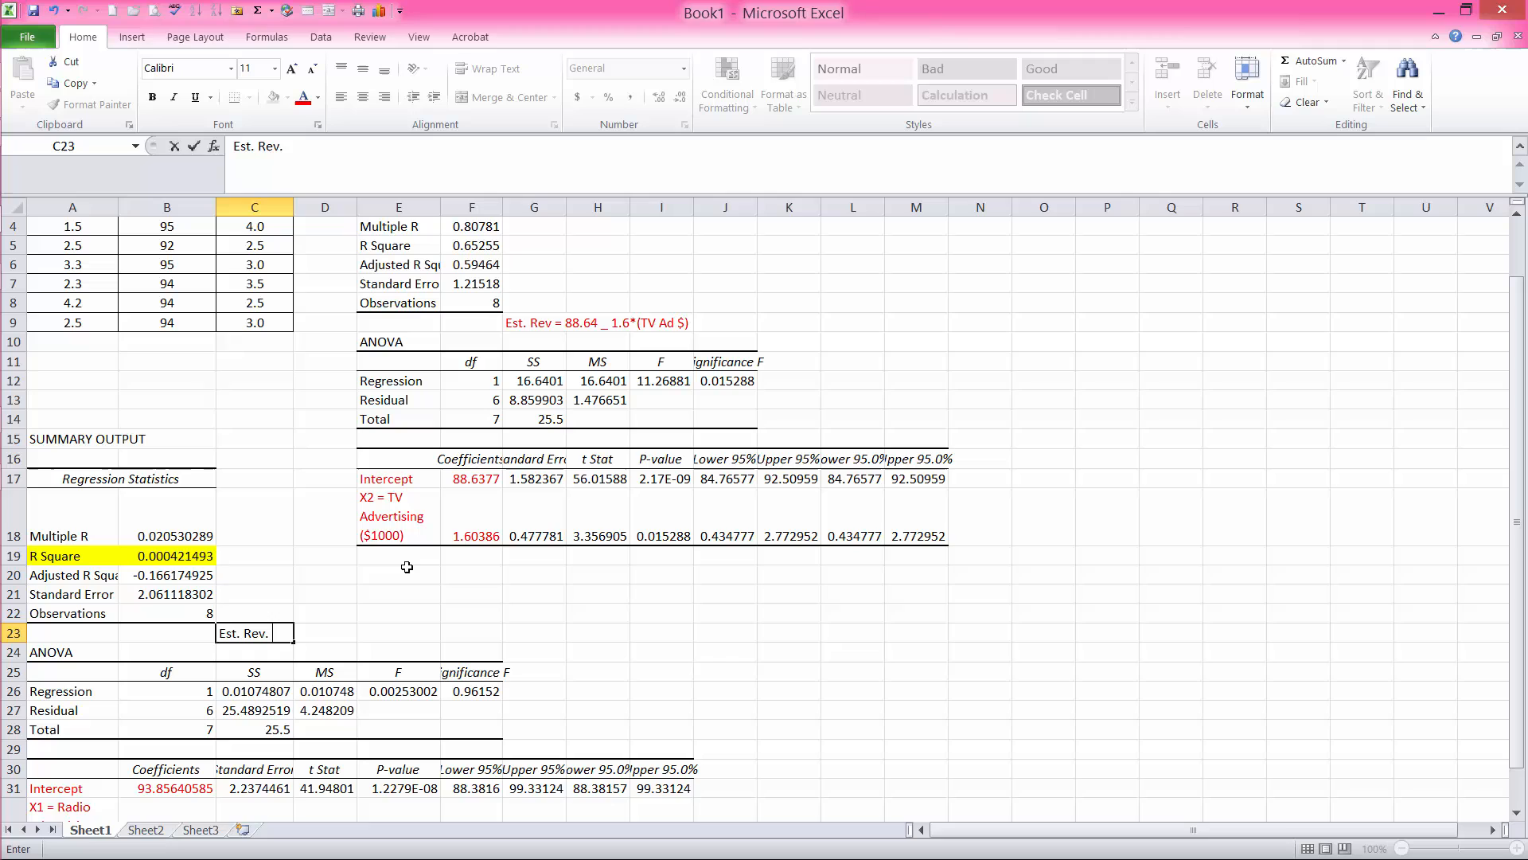
text(=)
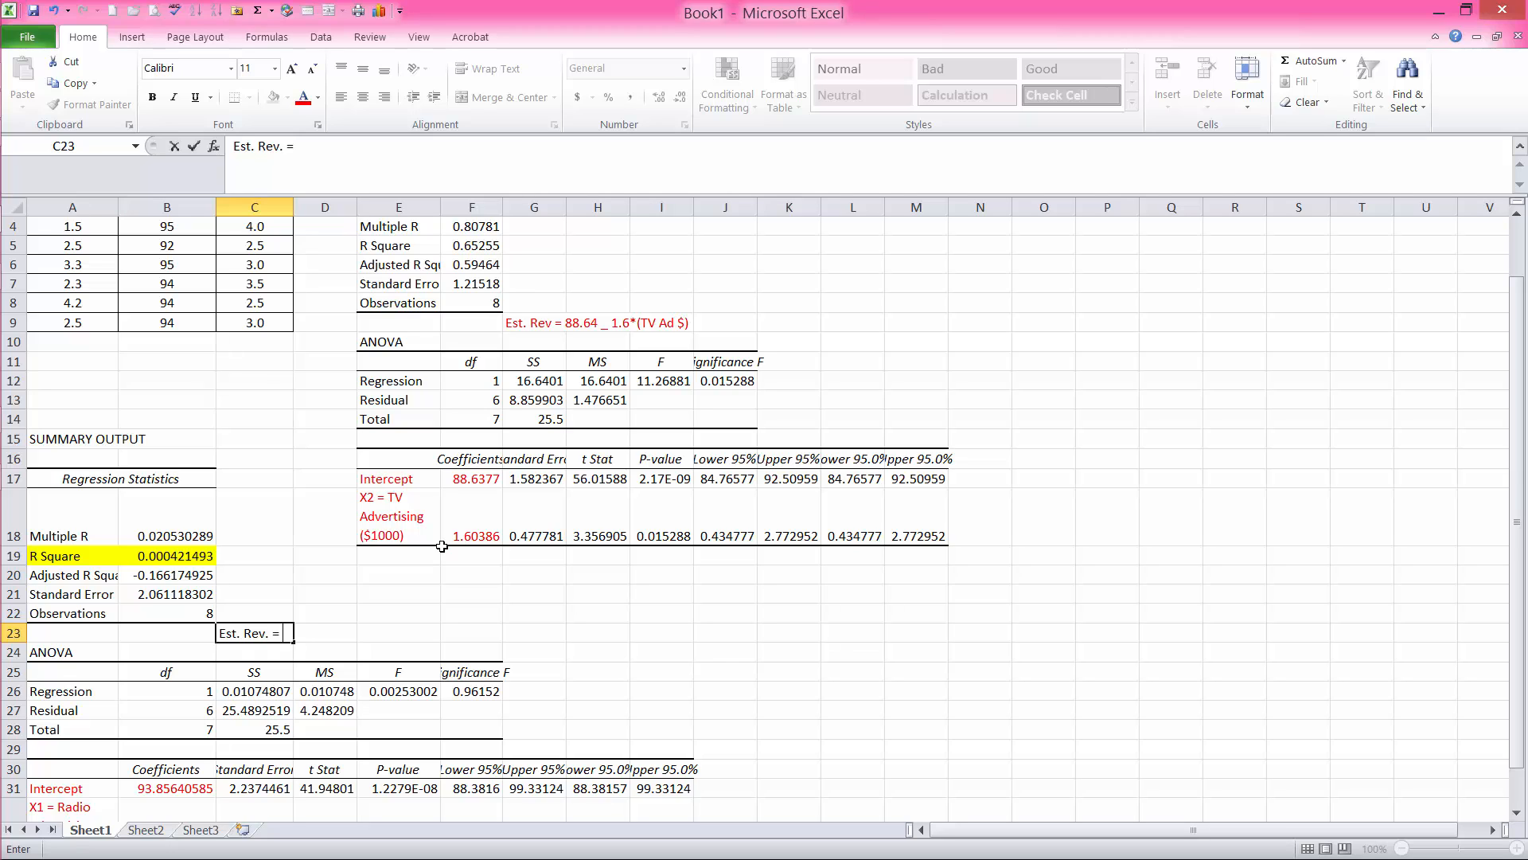
scroll(down, 3)
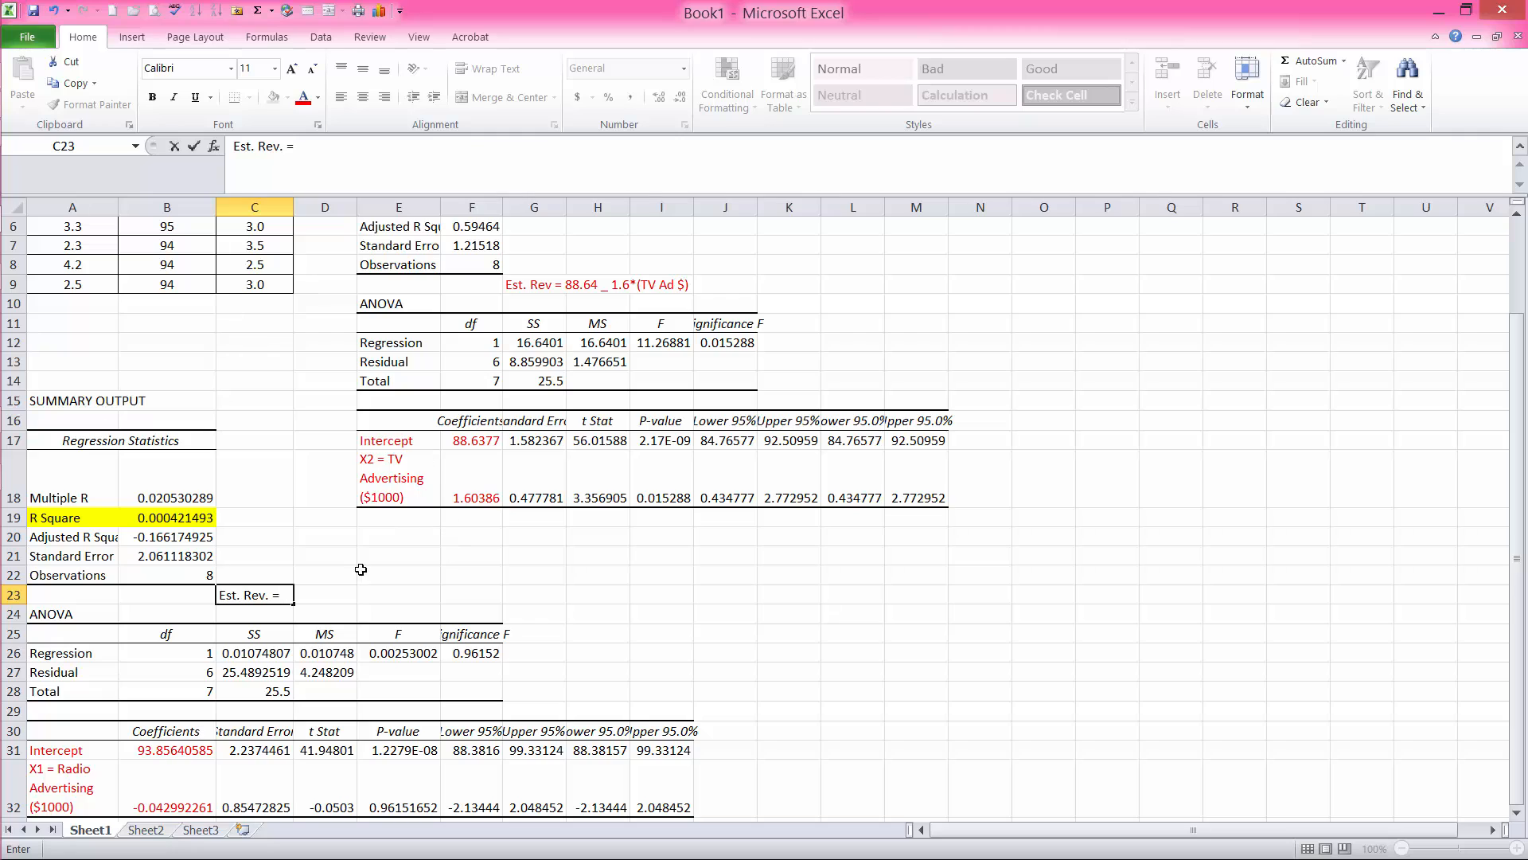
mouse_move(312, 577)
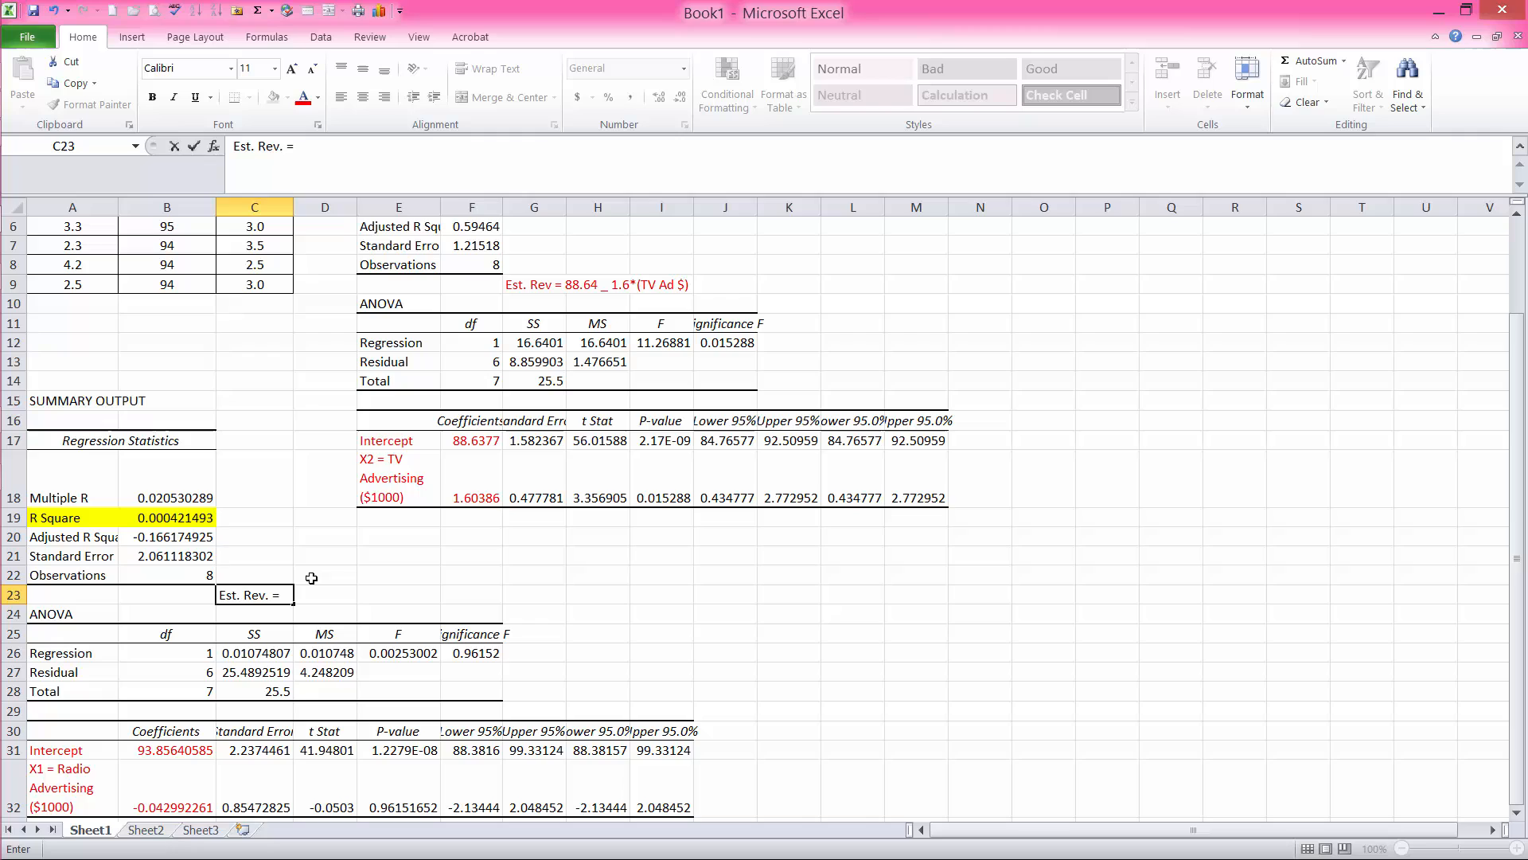
text(93.6)
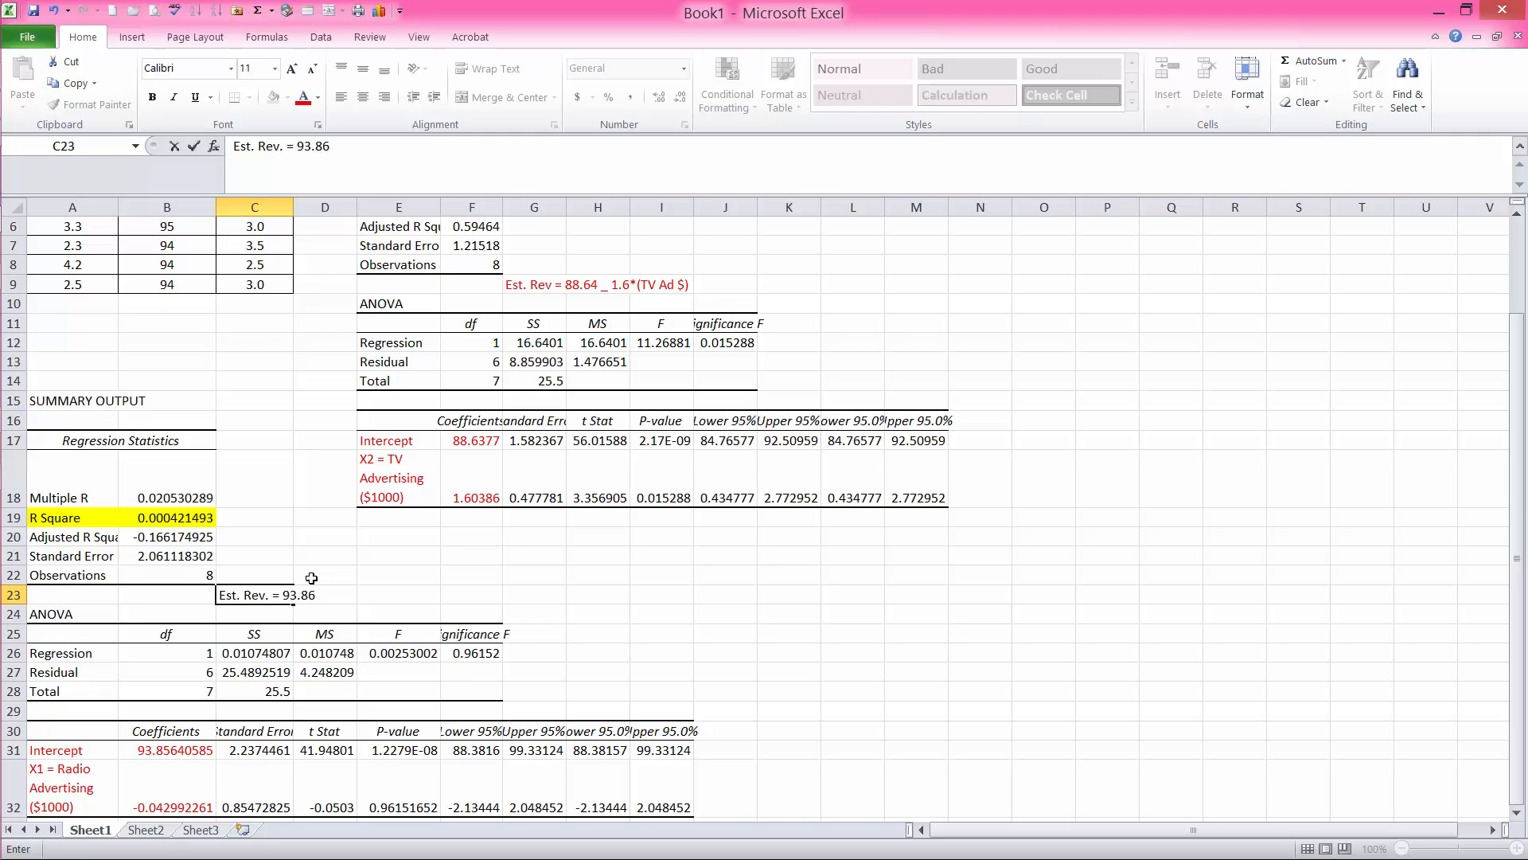
text(-)
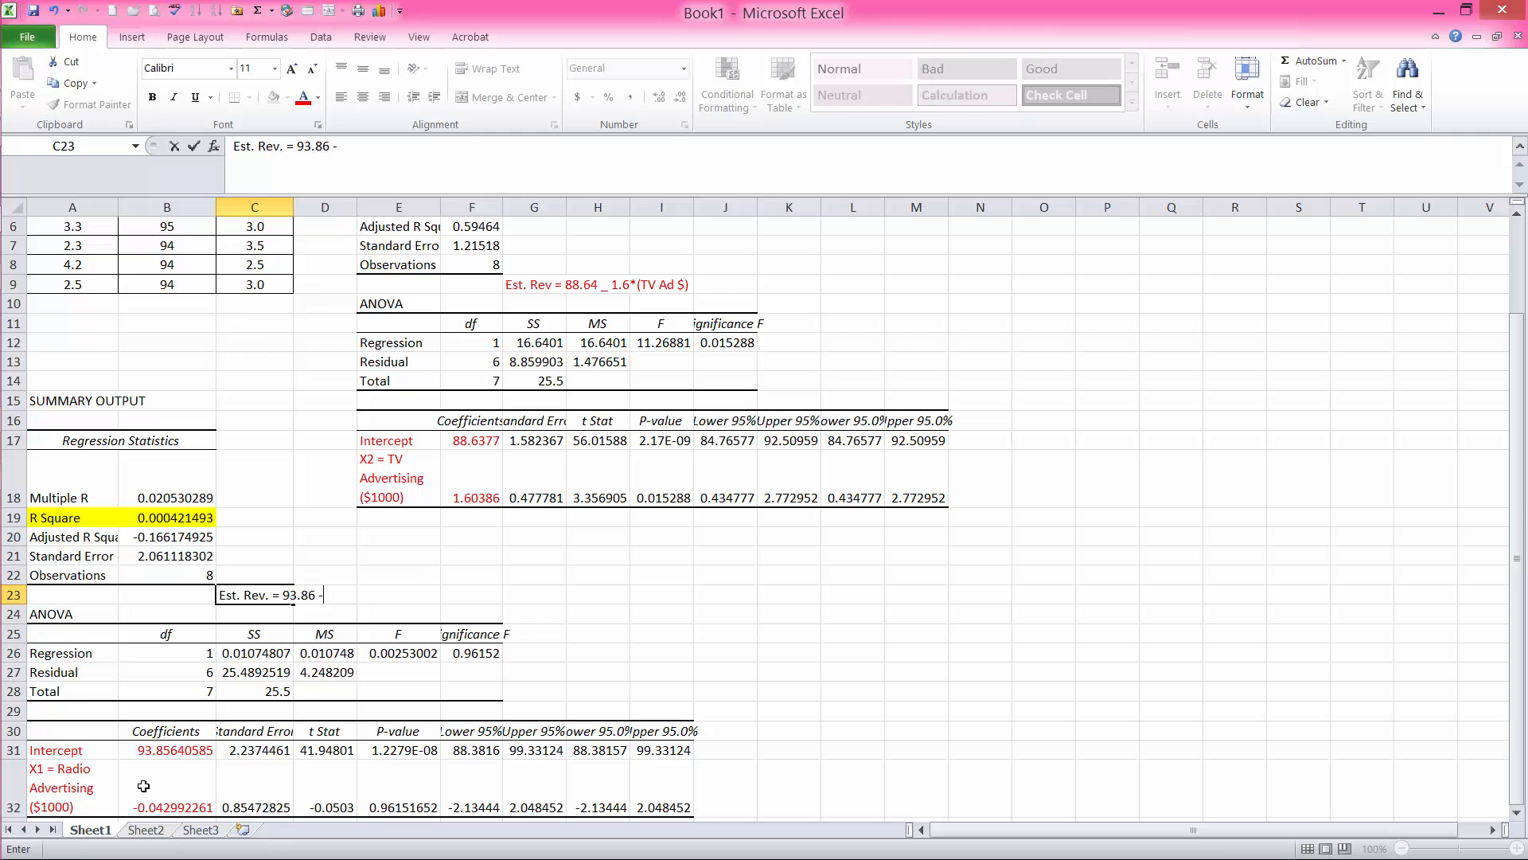
mouse_move(377, 607)
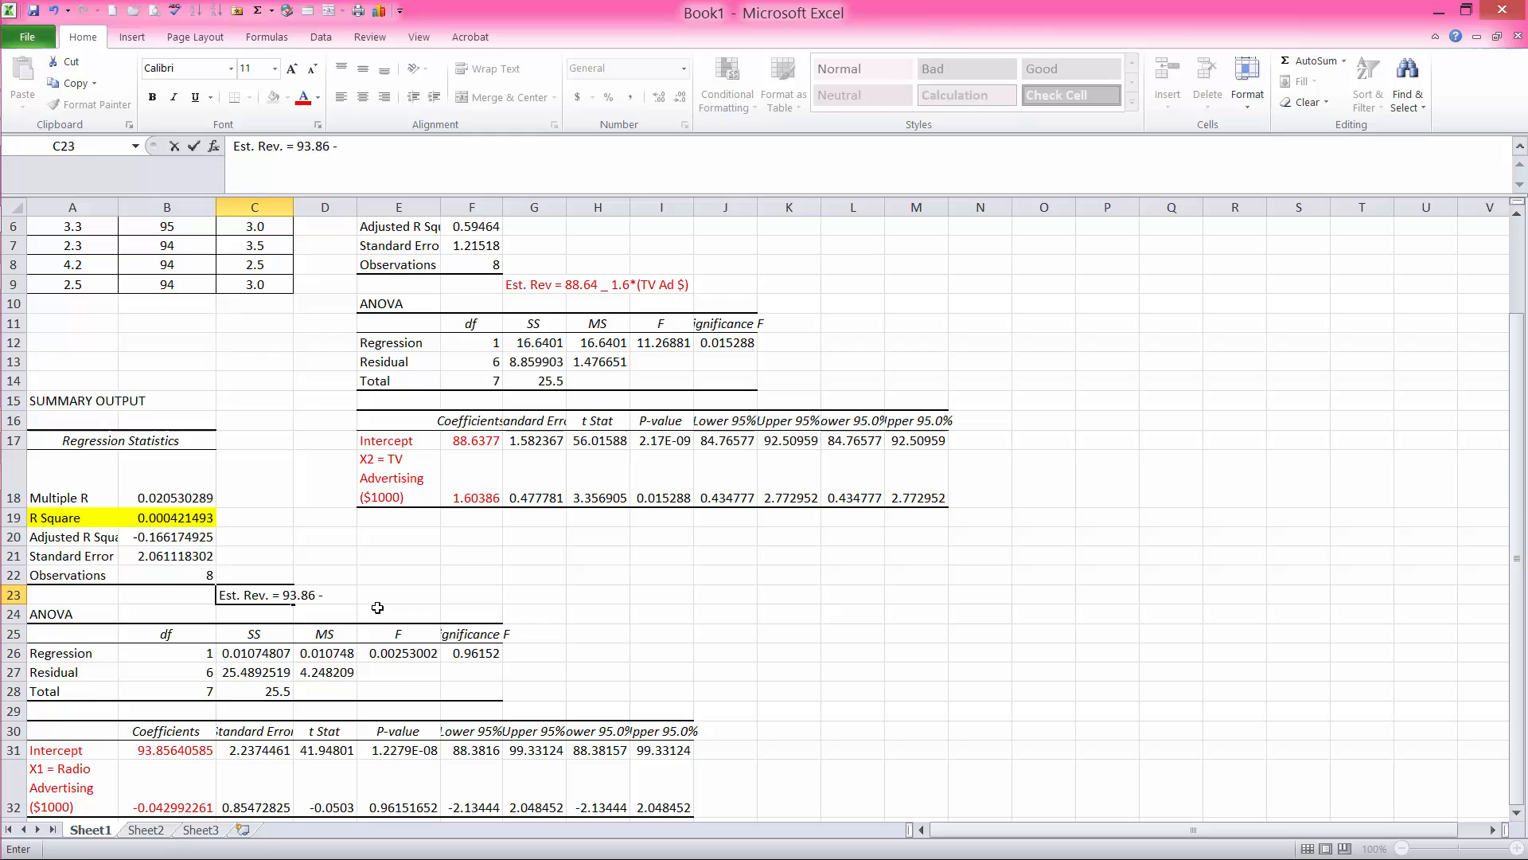
text(0.04)
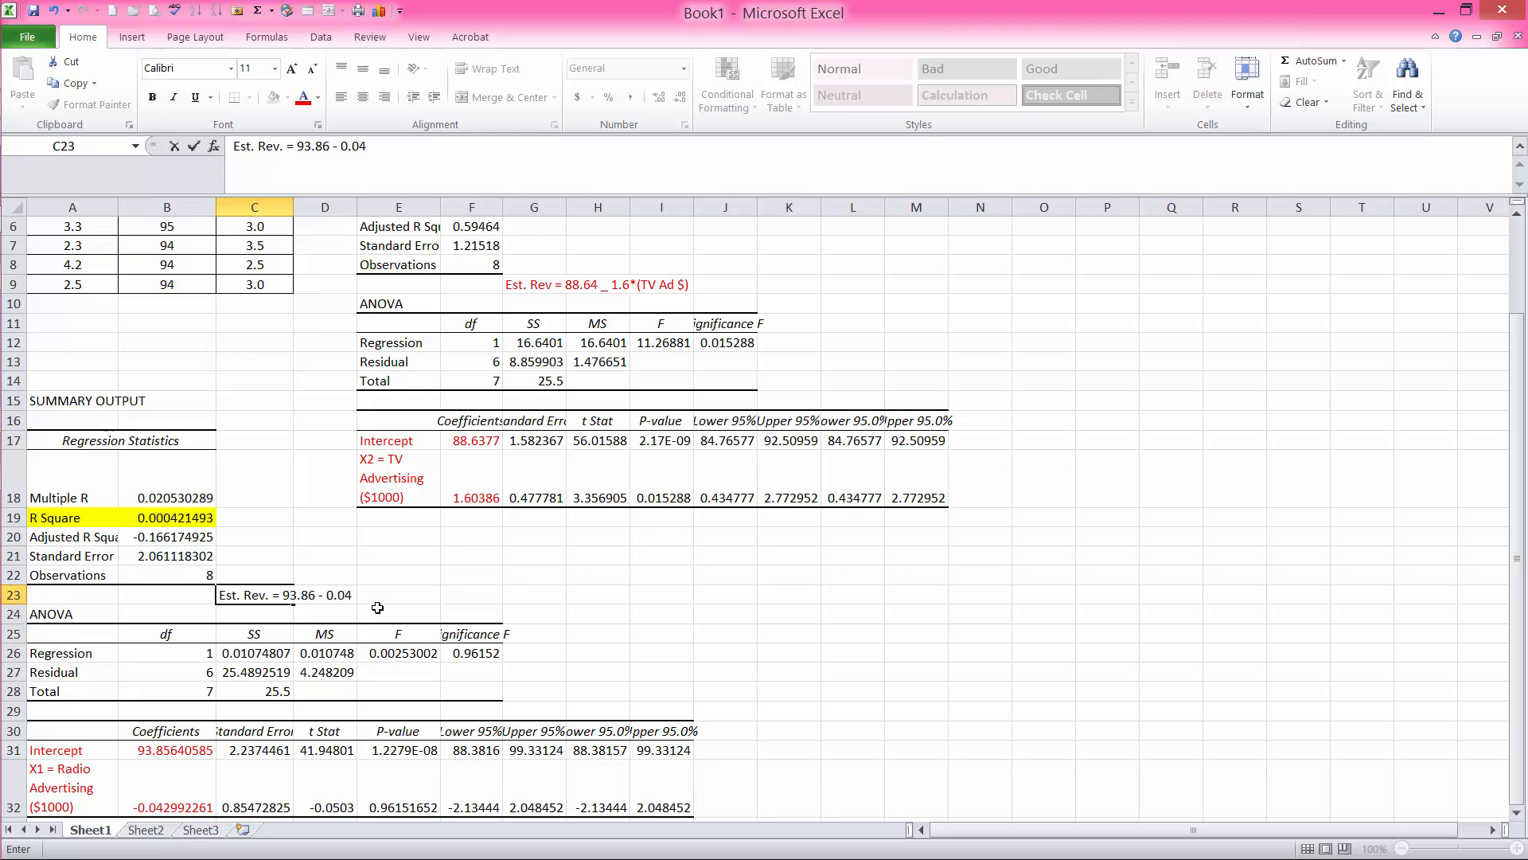
text(()
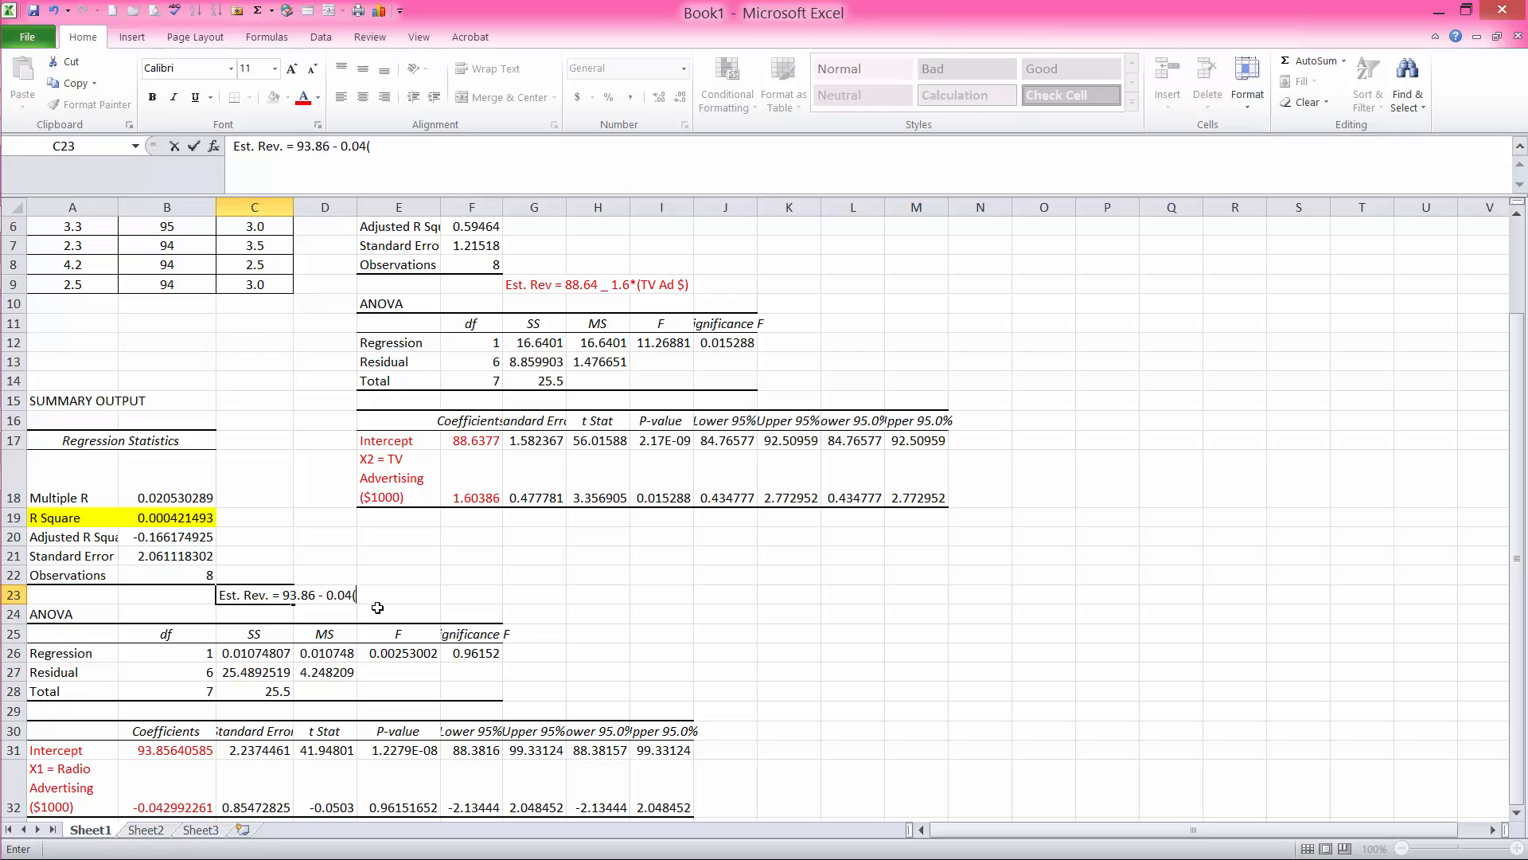
text(*)
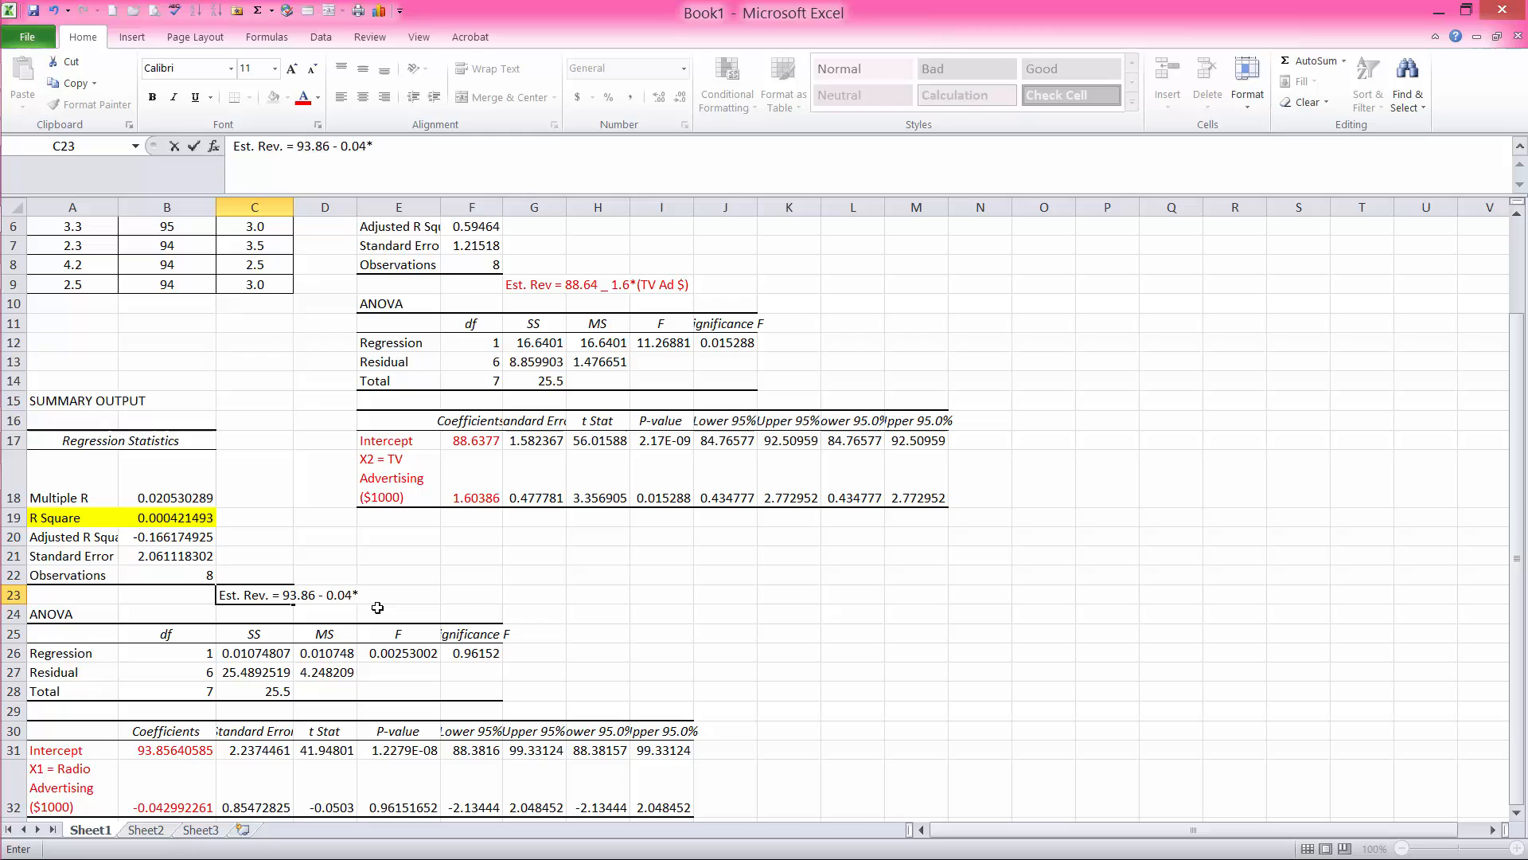
text(Radio)
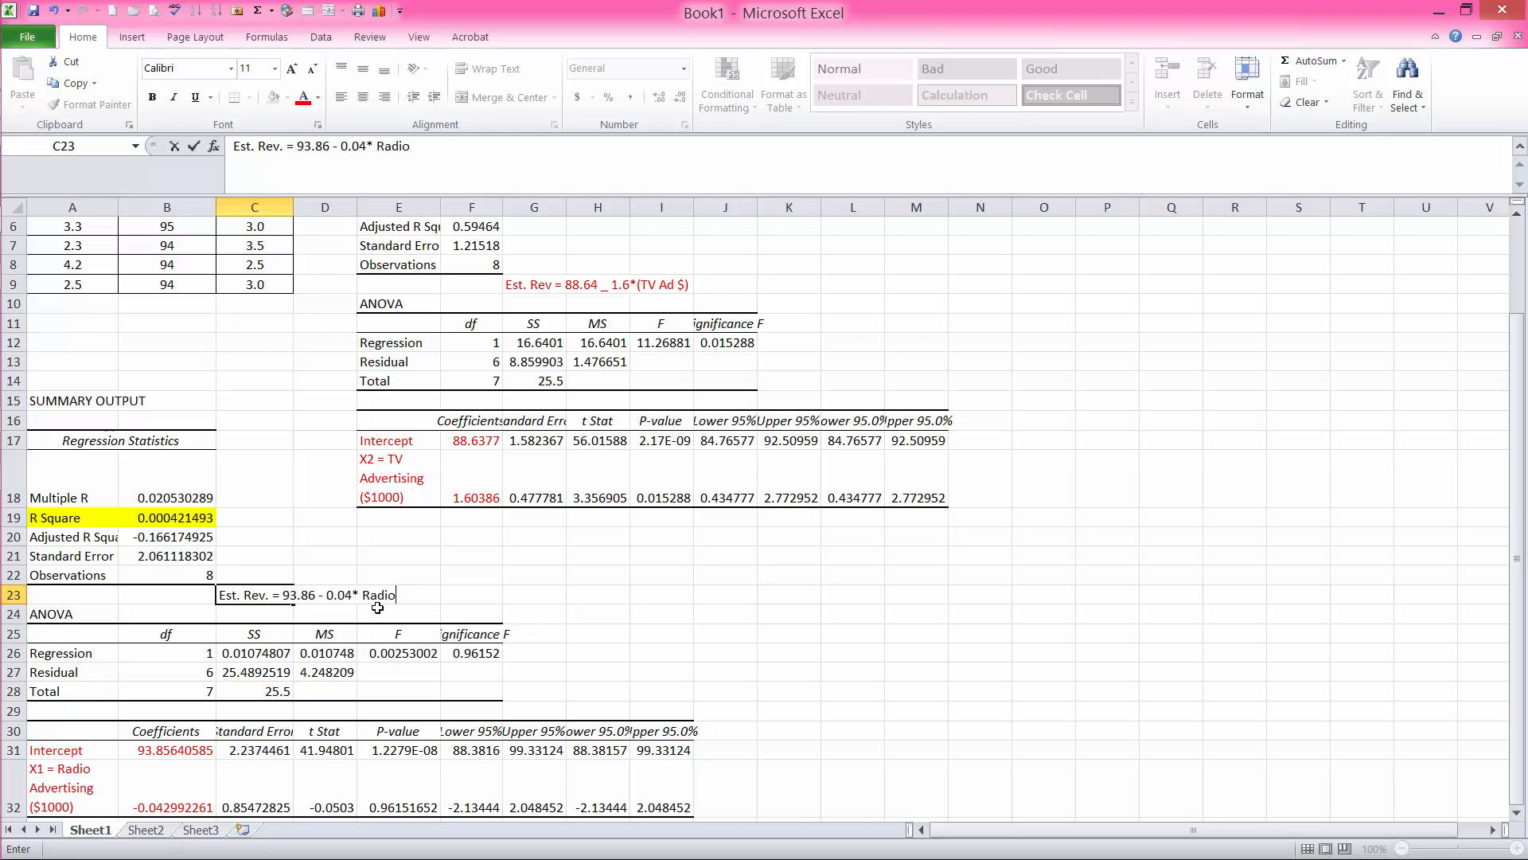
text(Adv.)
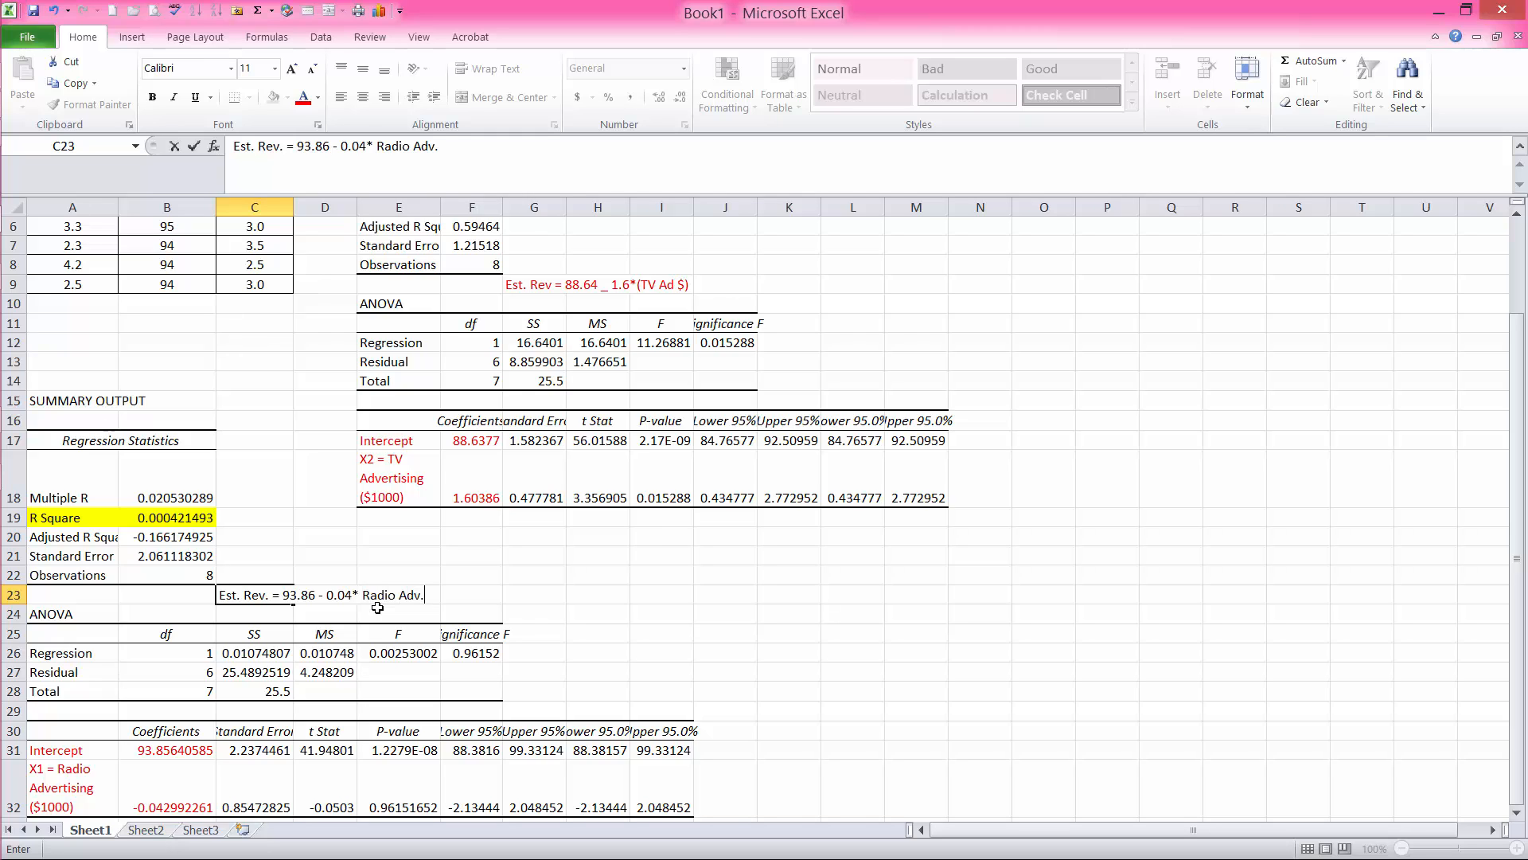
text($)
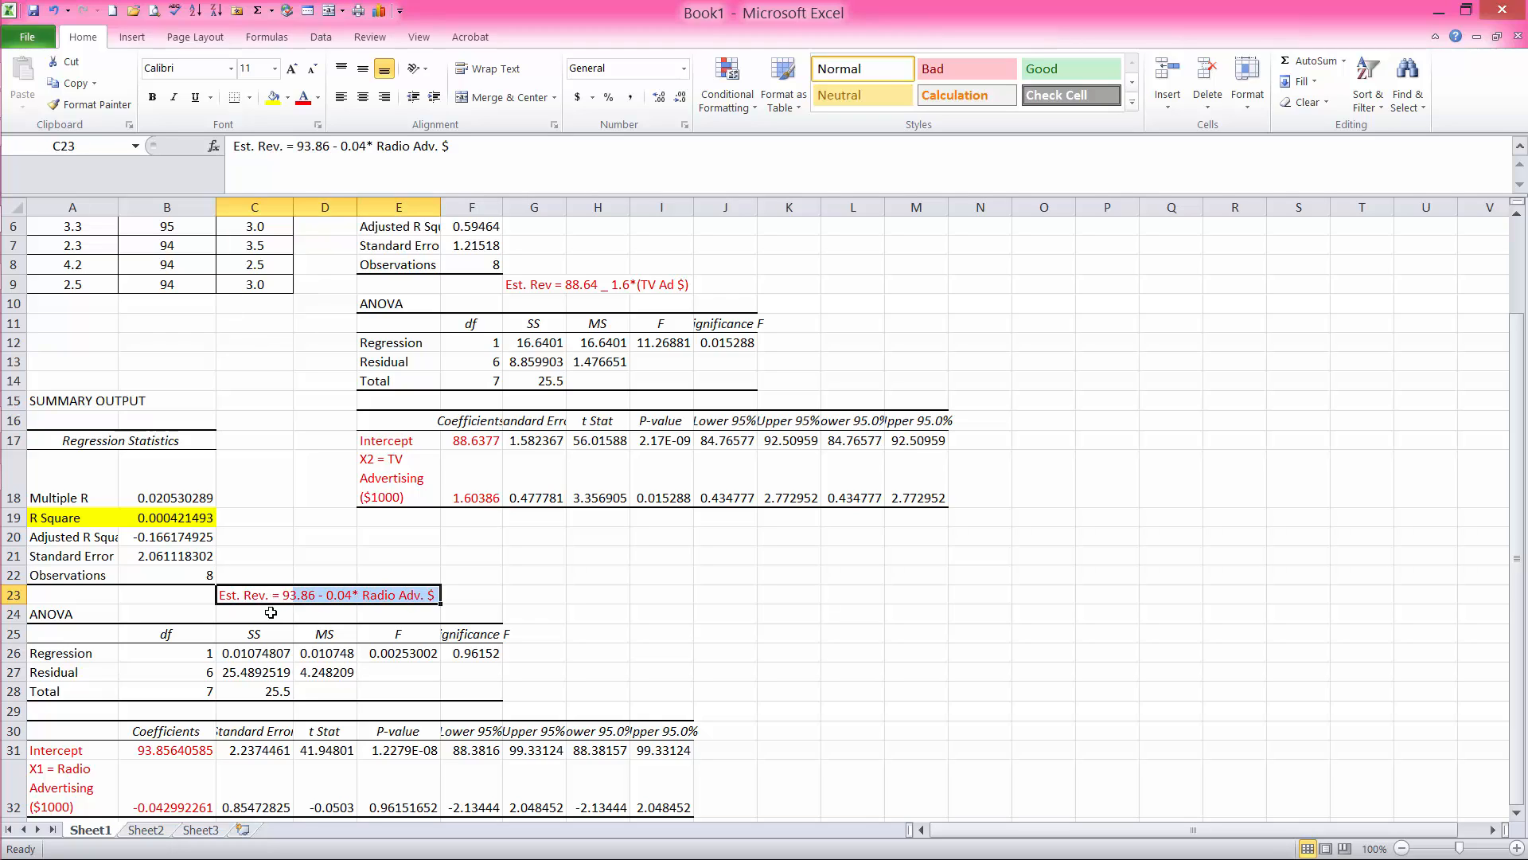
mouse_move(1178, 594)
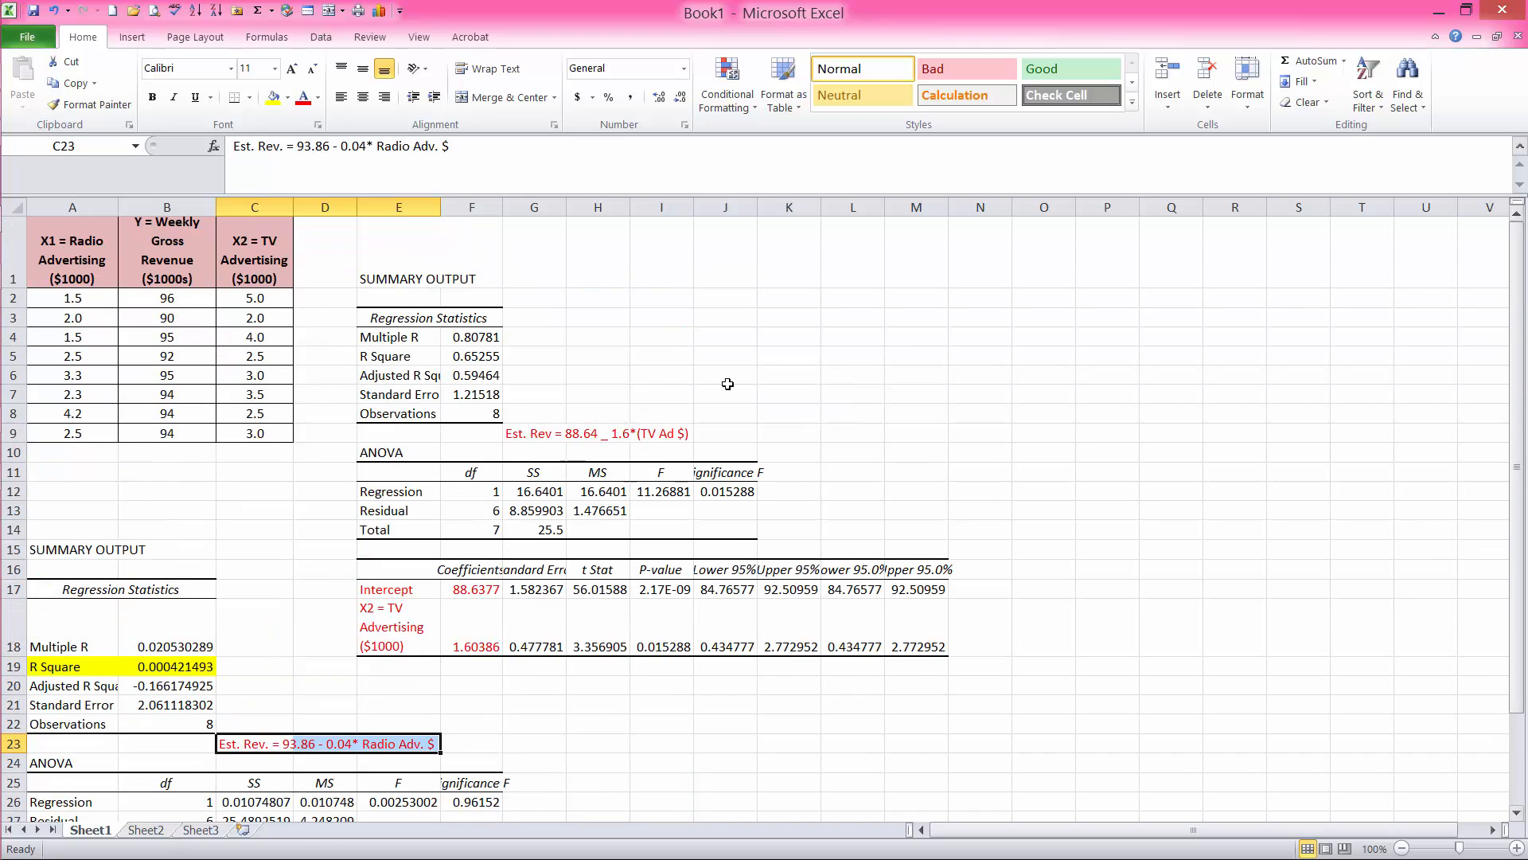
Select the TV regression's R Square cells E5:F5 and fill them yellow.
click(597, 433)
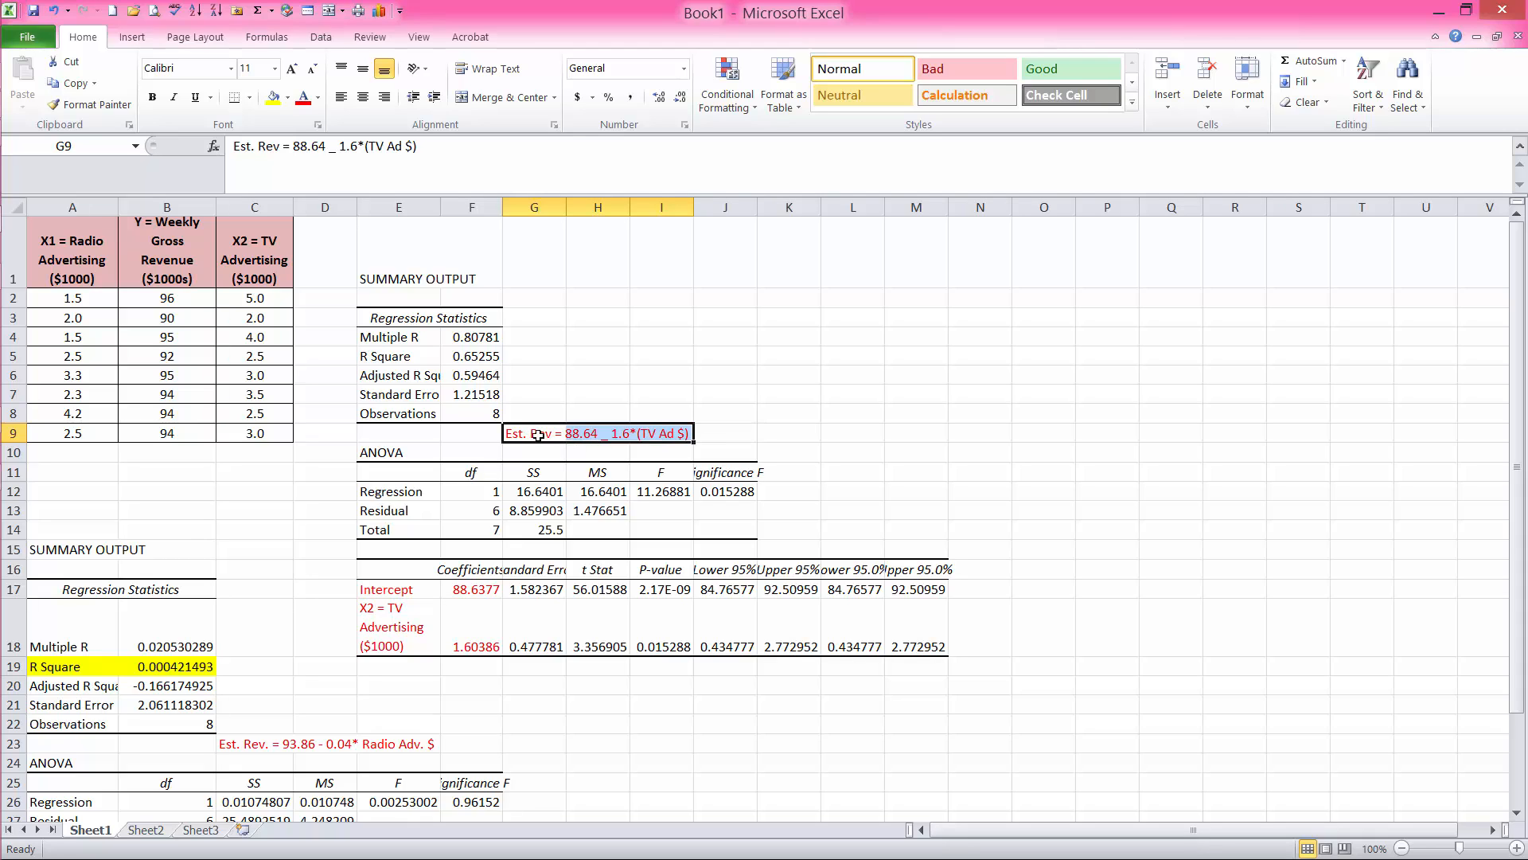
mouse_move(492, 358)
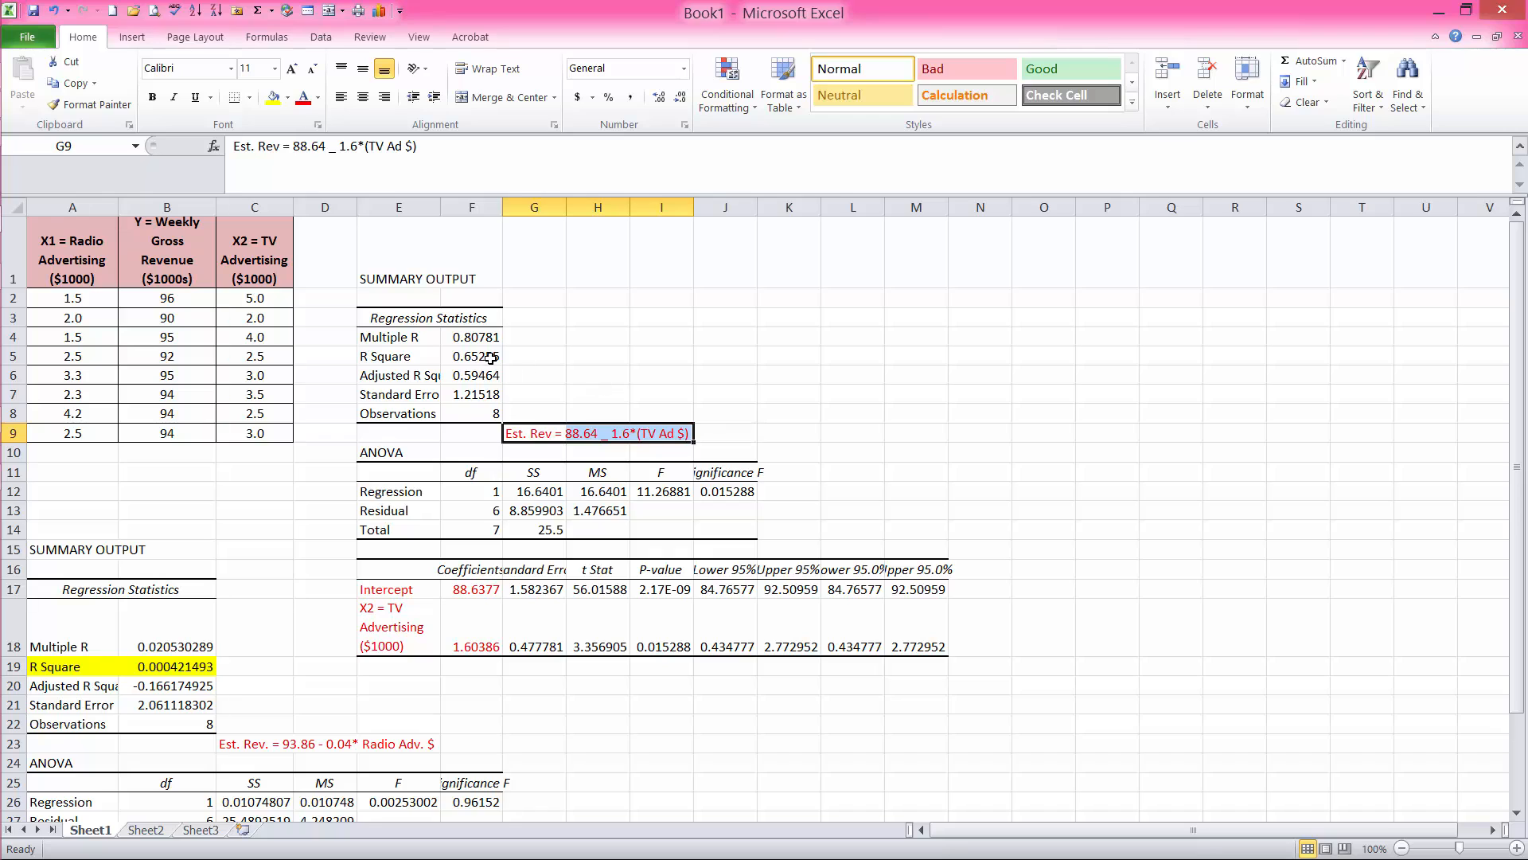
click(476, 354)
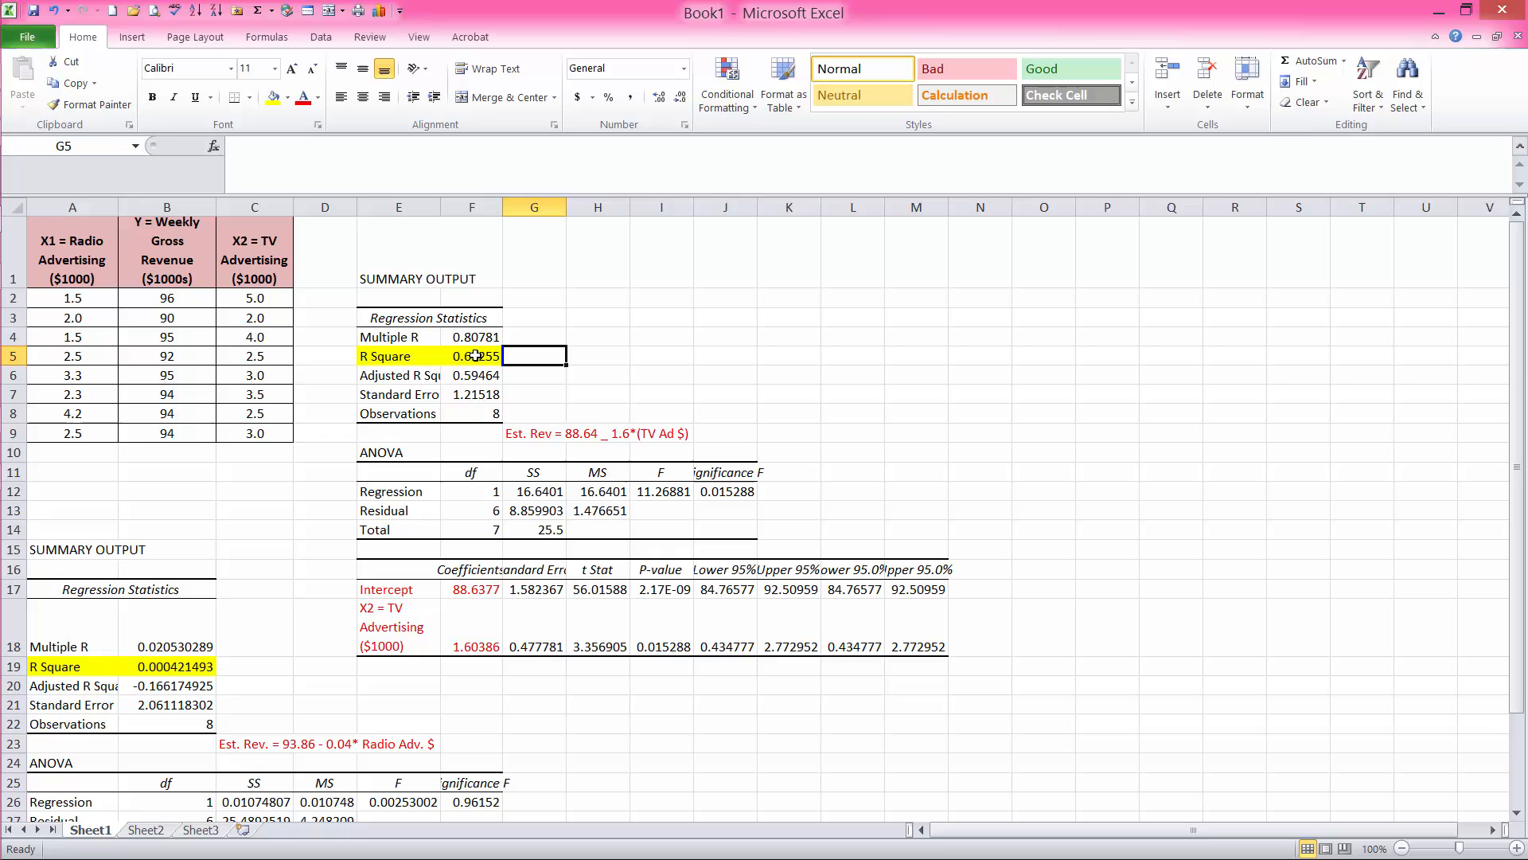
click(471, 355)
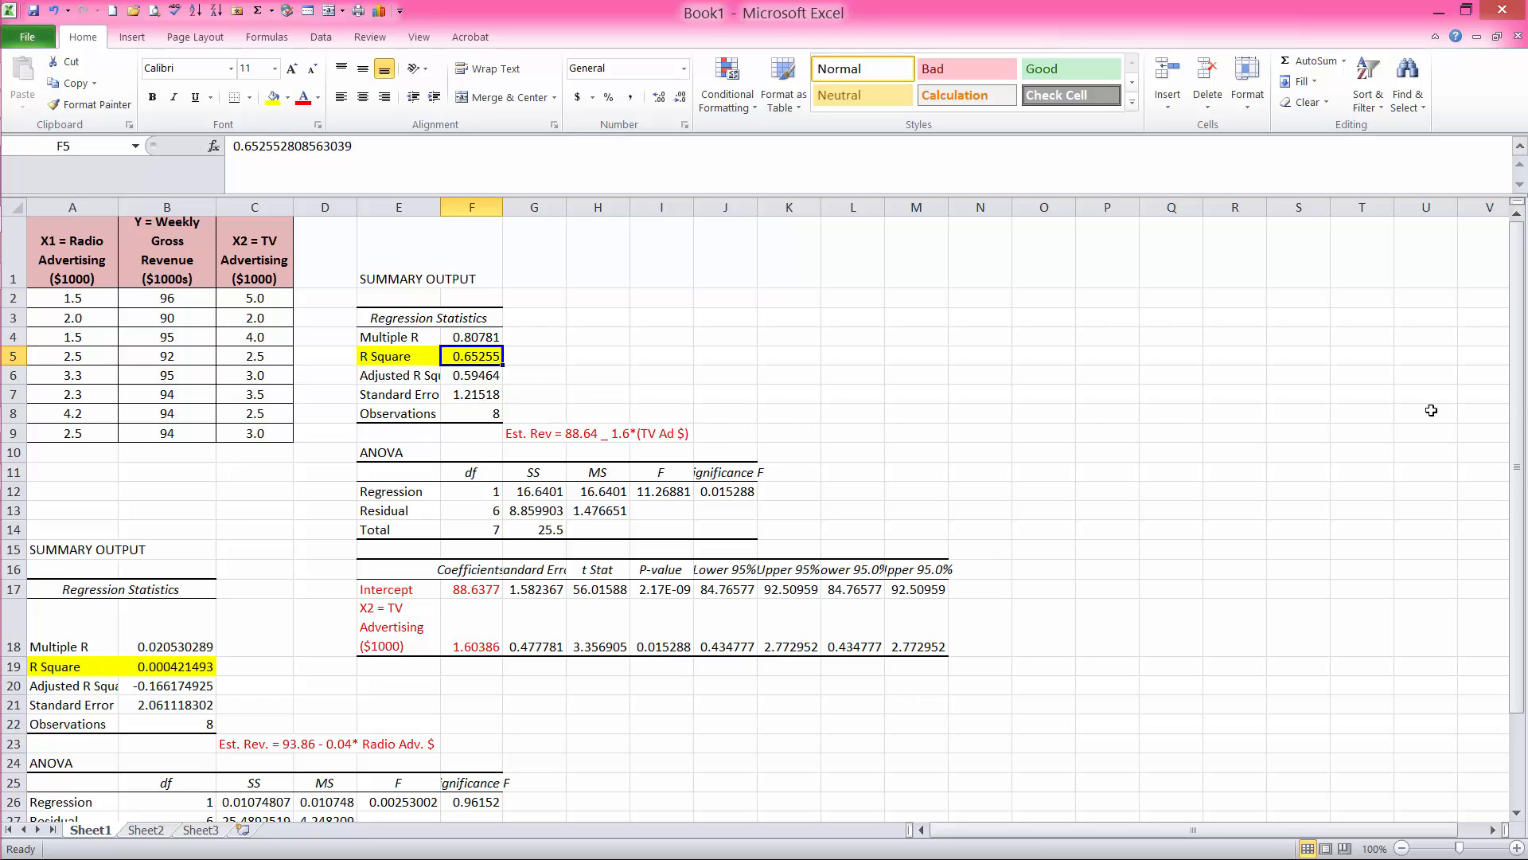
scroll(down, 3)
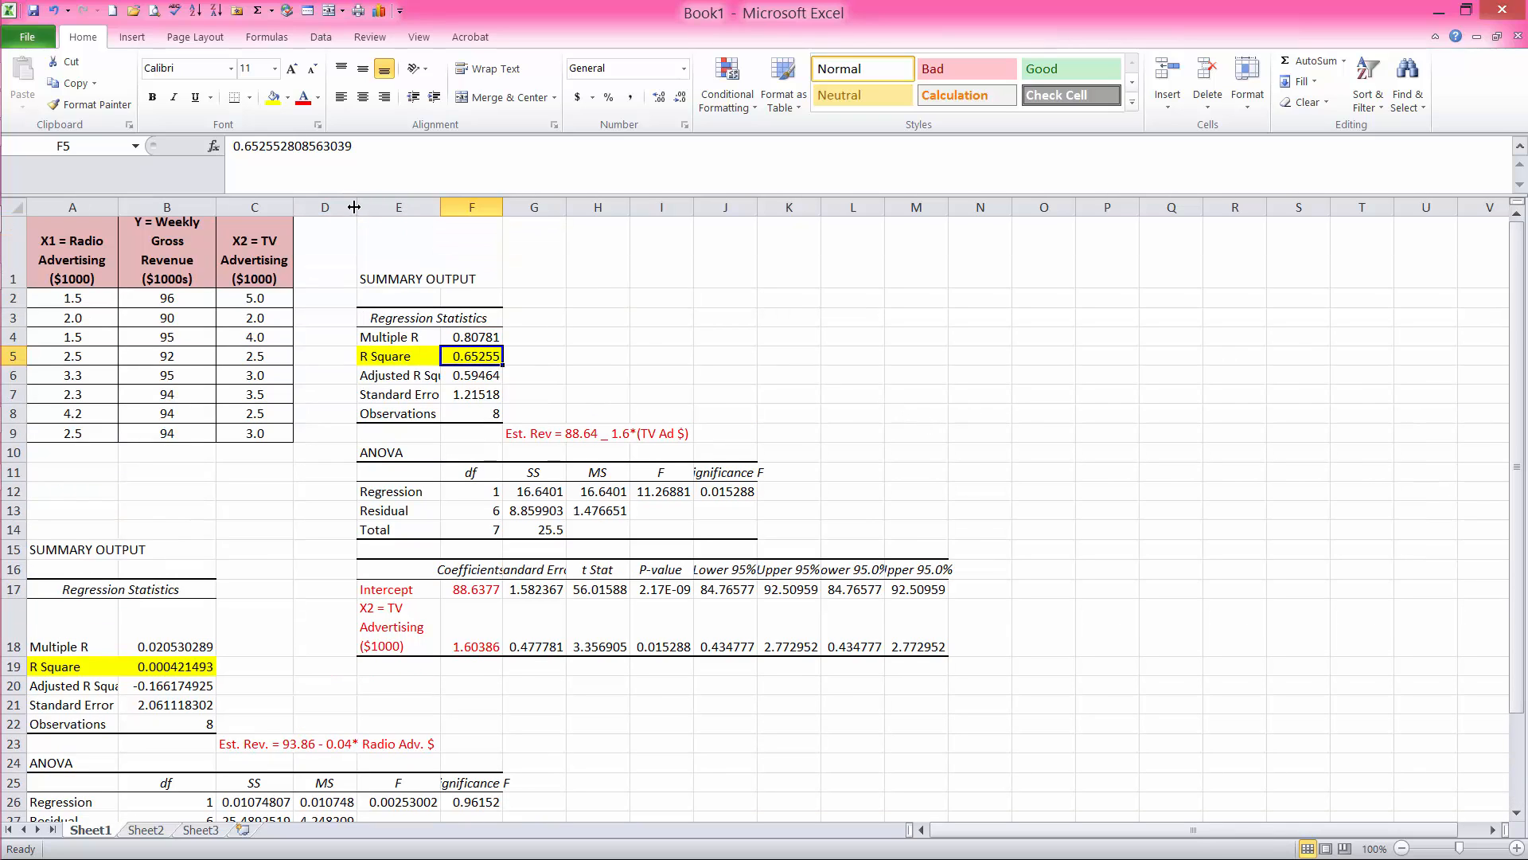
mouse_move(378, 234)
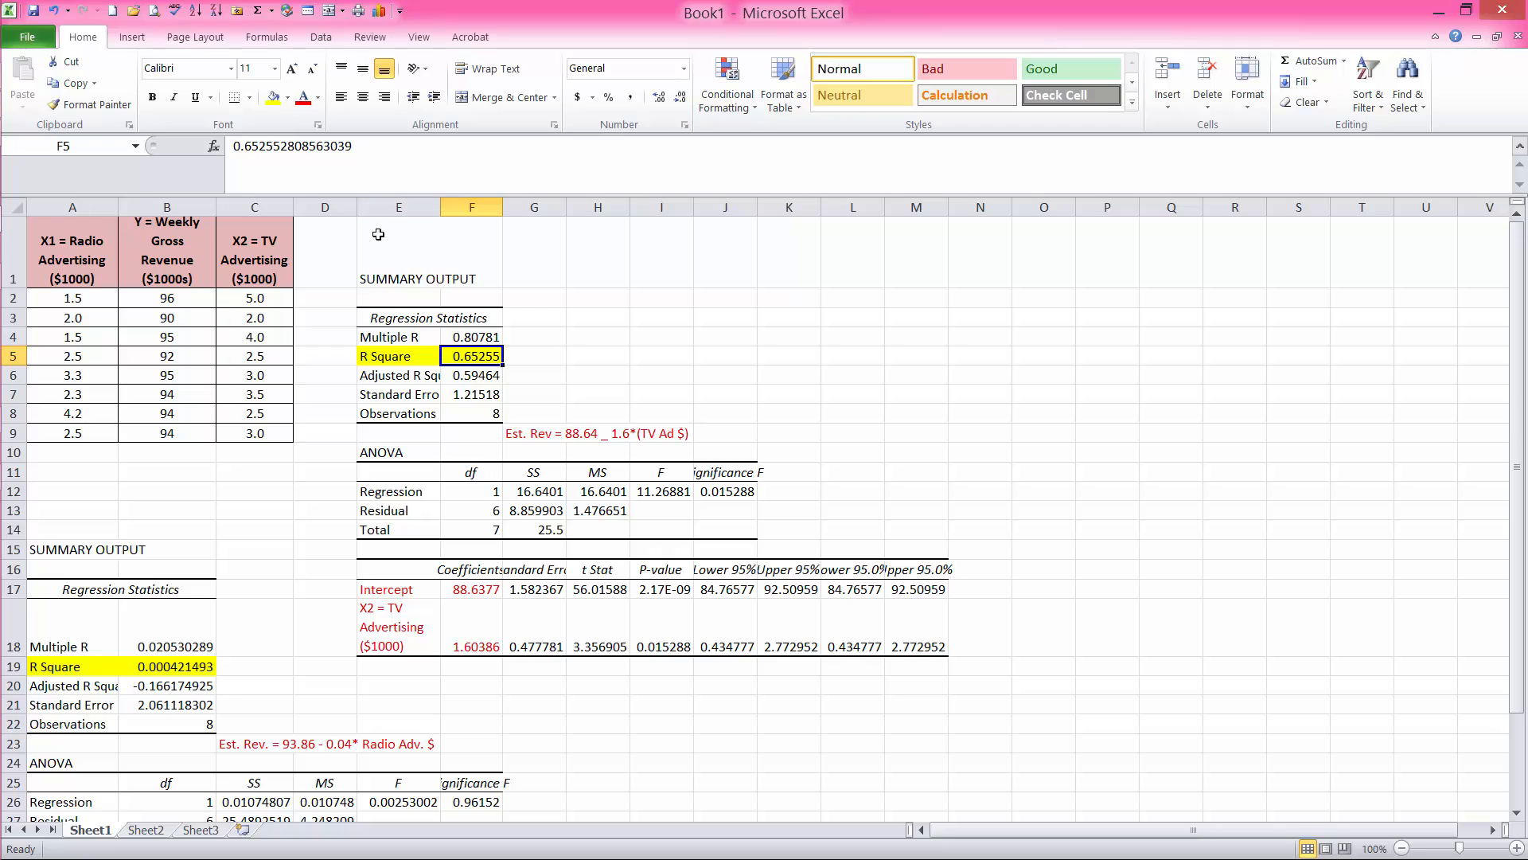
mouse_move(398, 239)
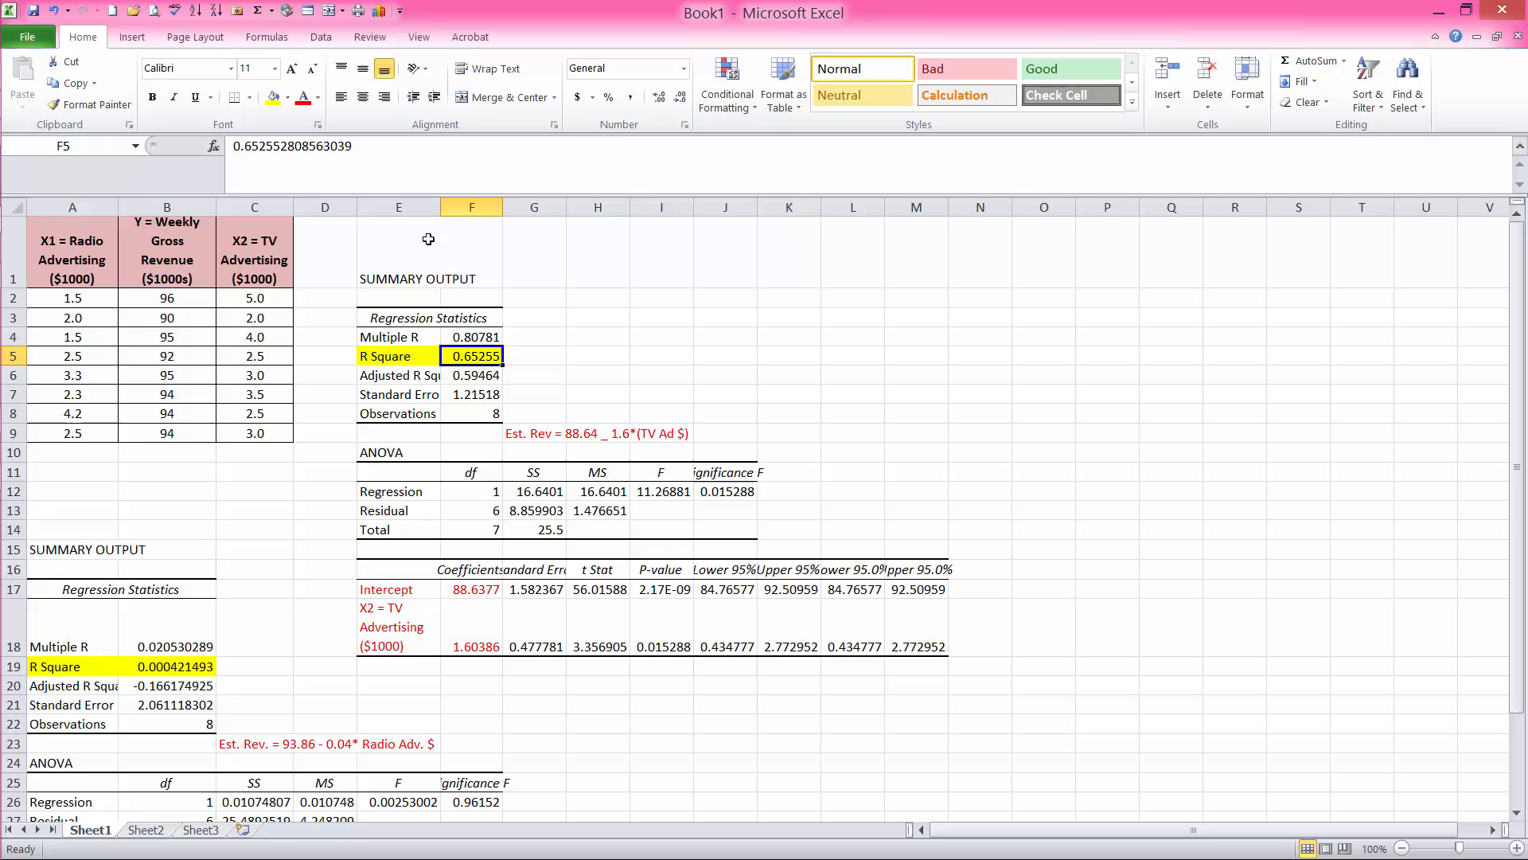
mouse_move(253, 260)
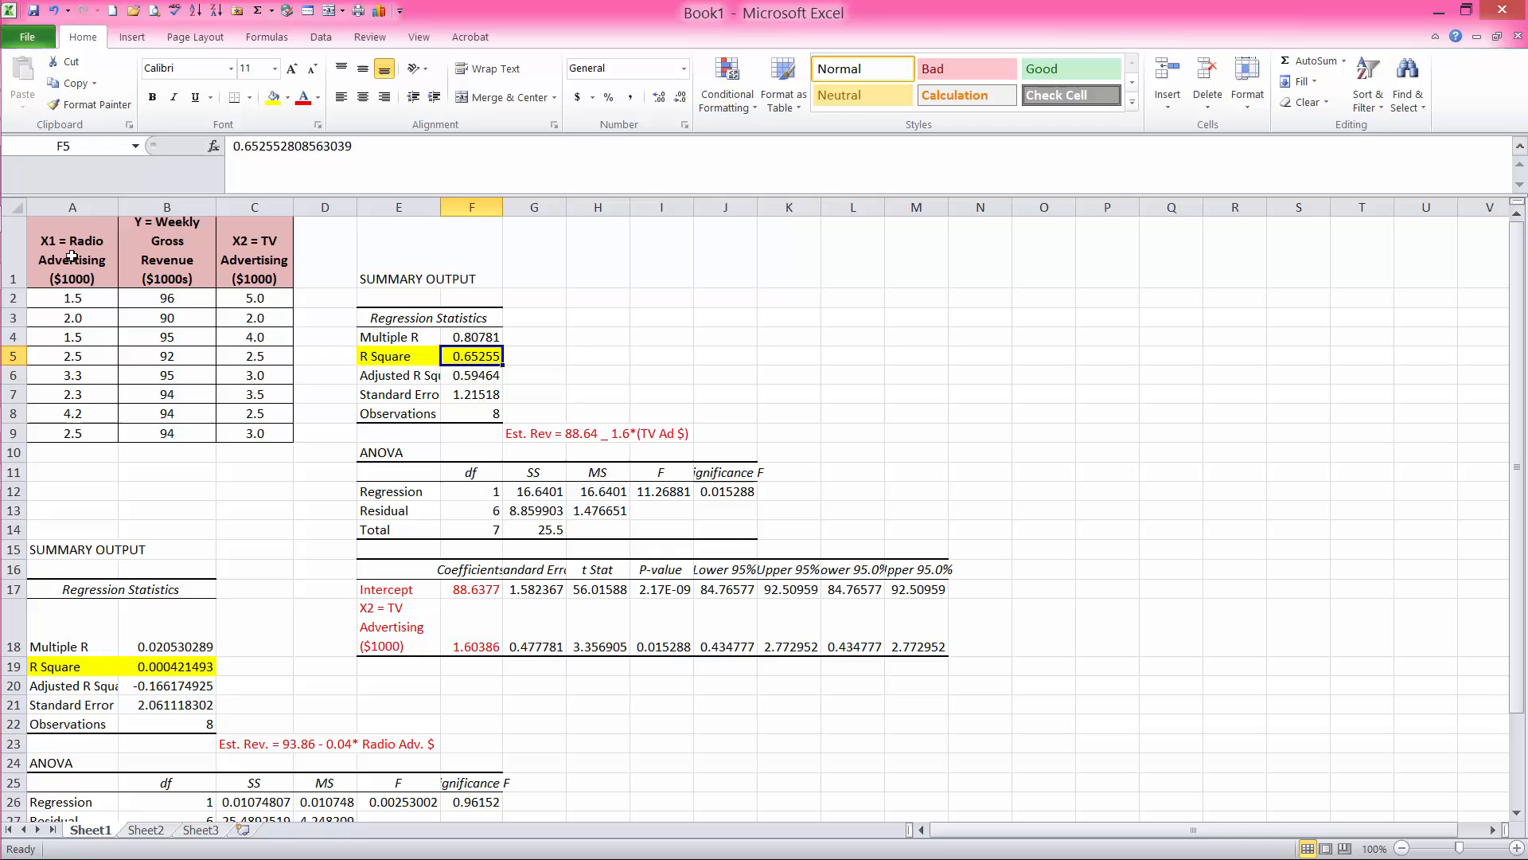
mouse_move(72, 255)
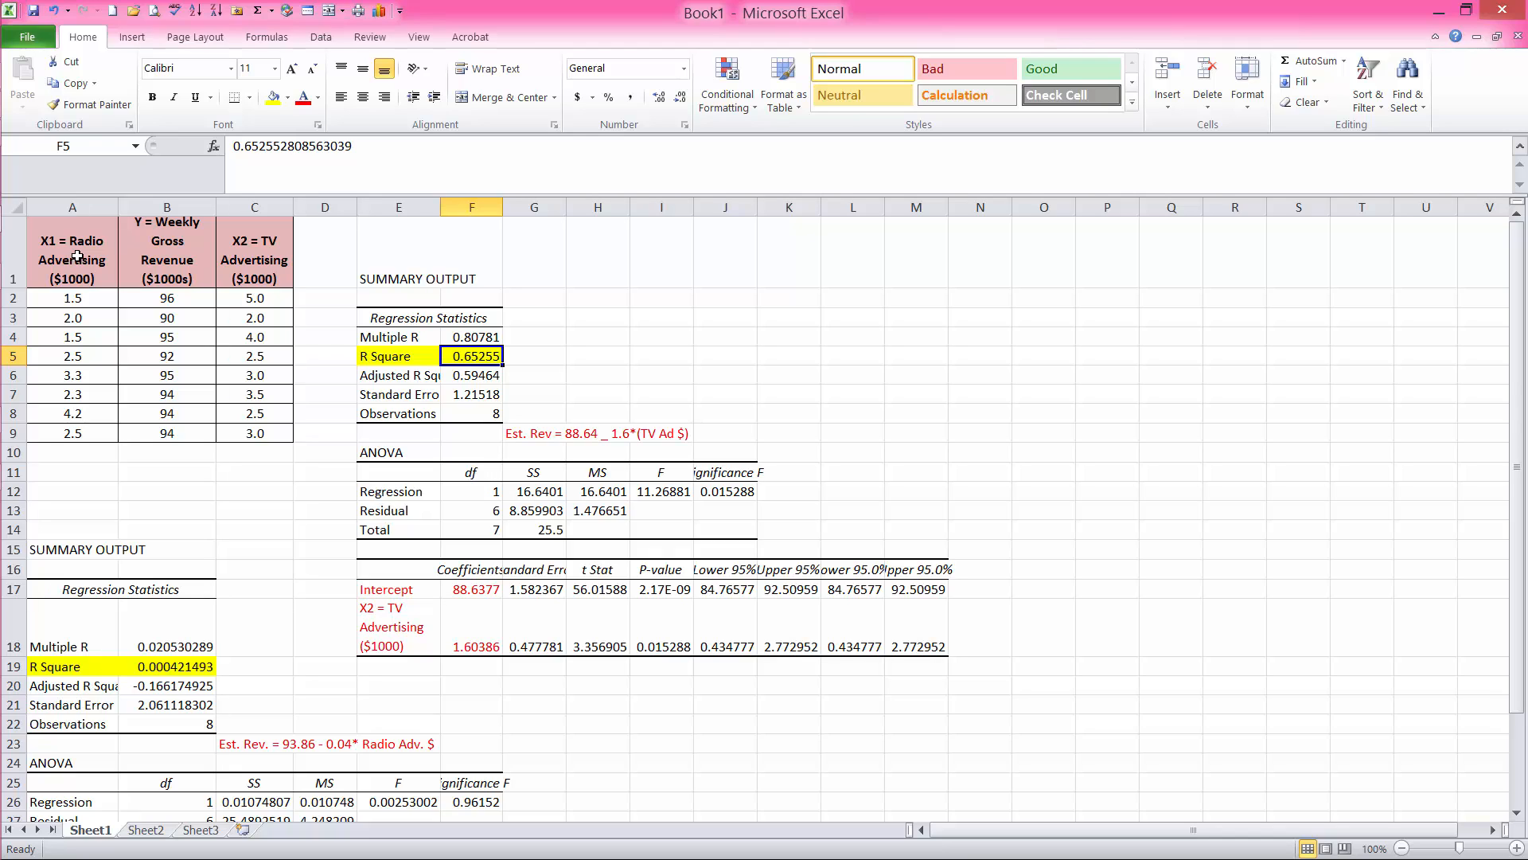
mouse_move(86, 242)
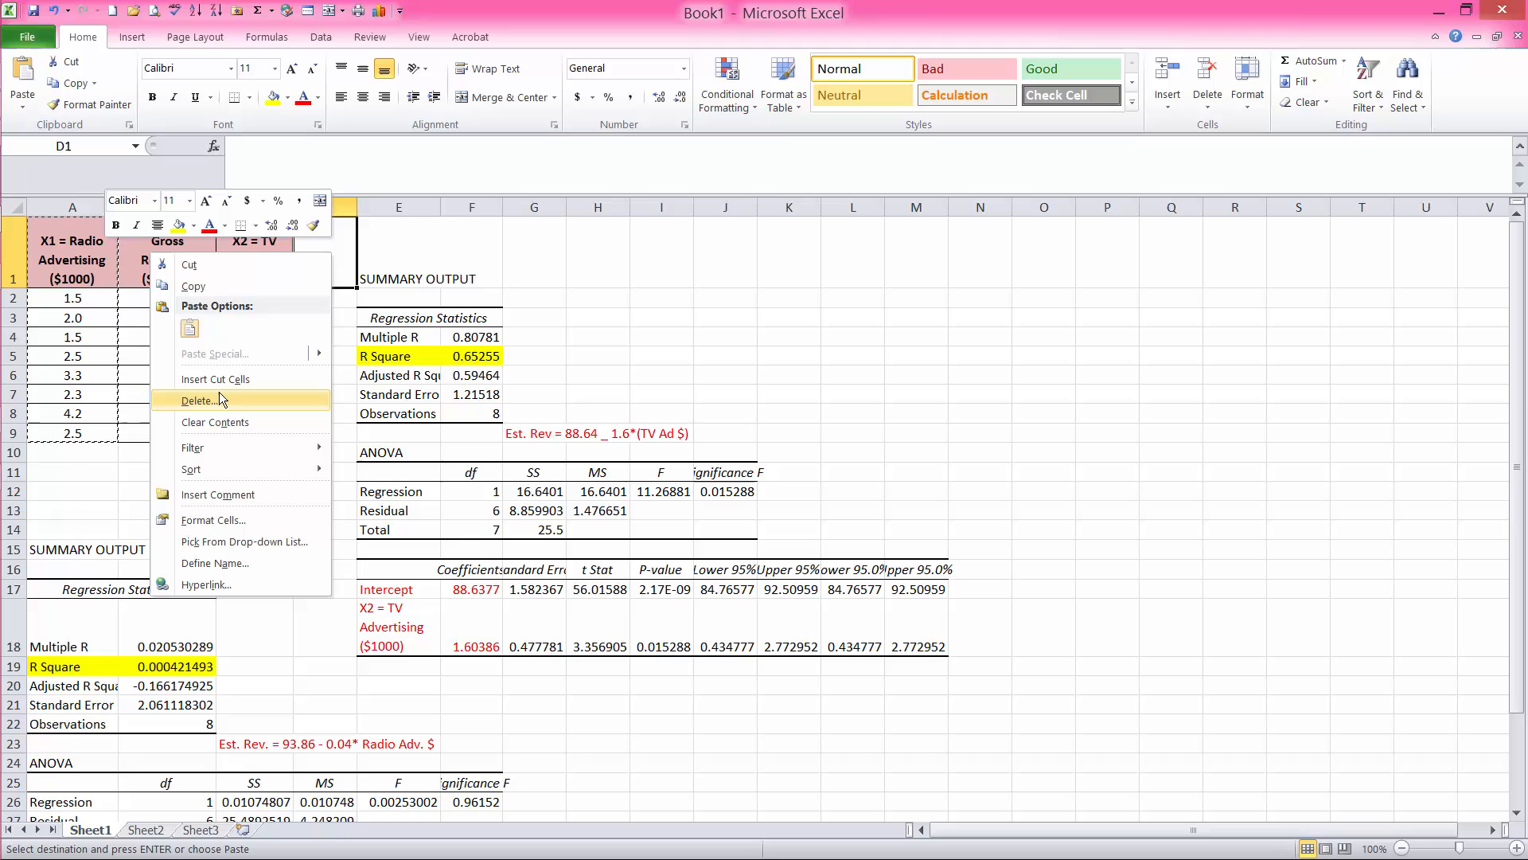
mouse_move(215, 379)
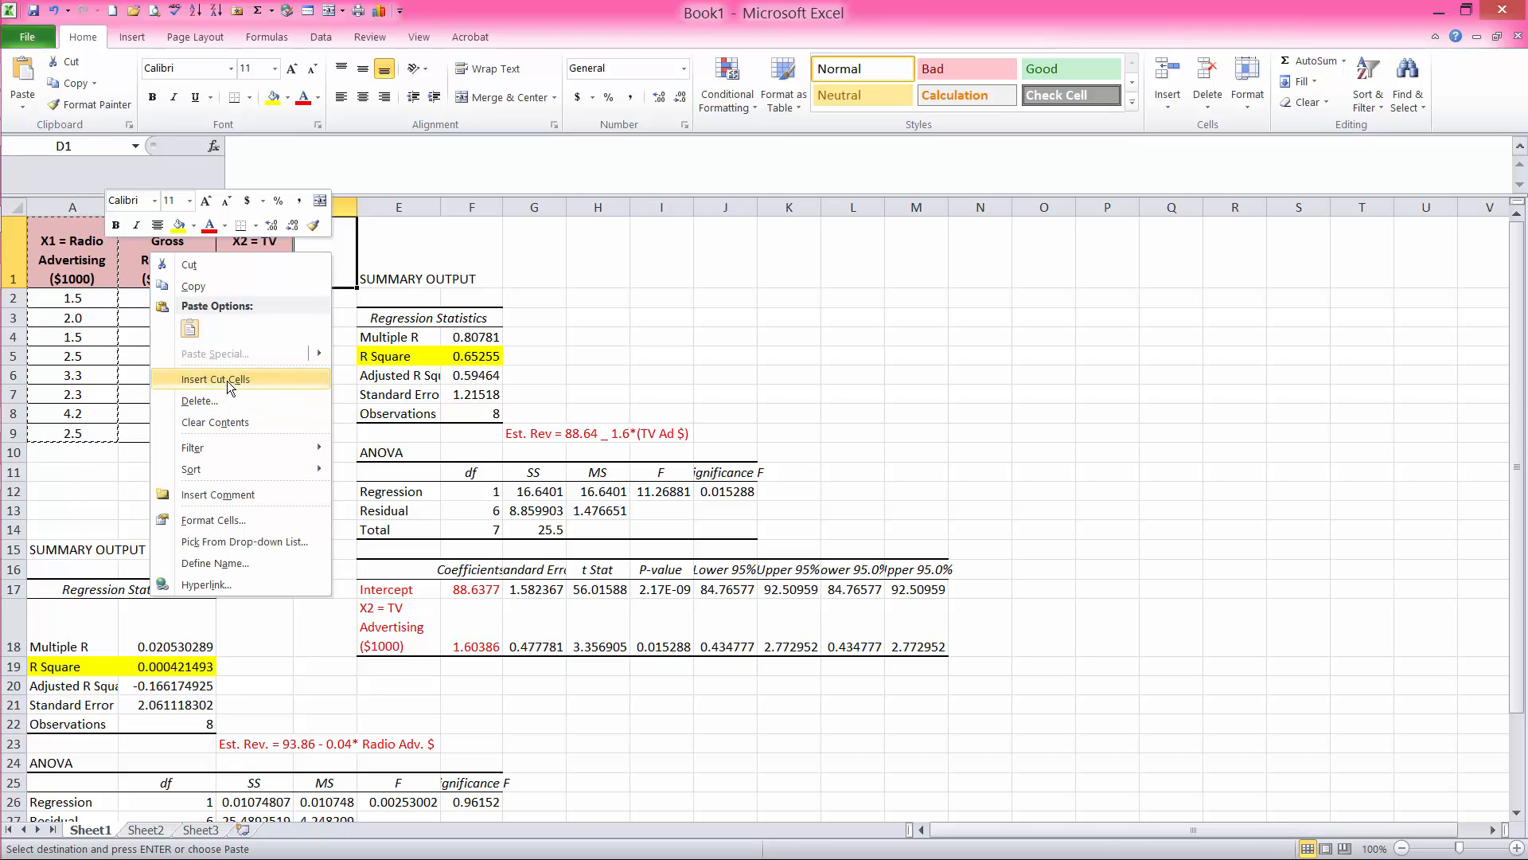
Move the Radio Advertising column so it follows the TV Advertising column.
click(215, 379)
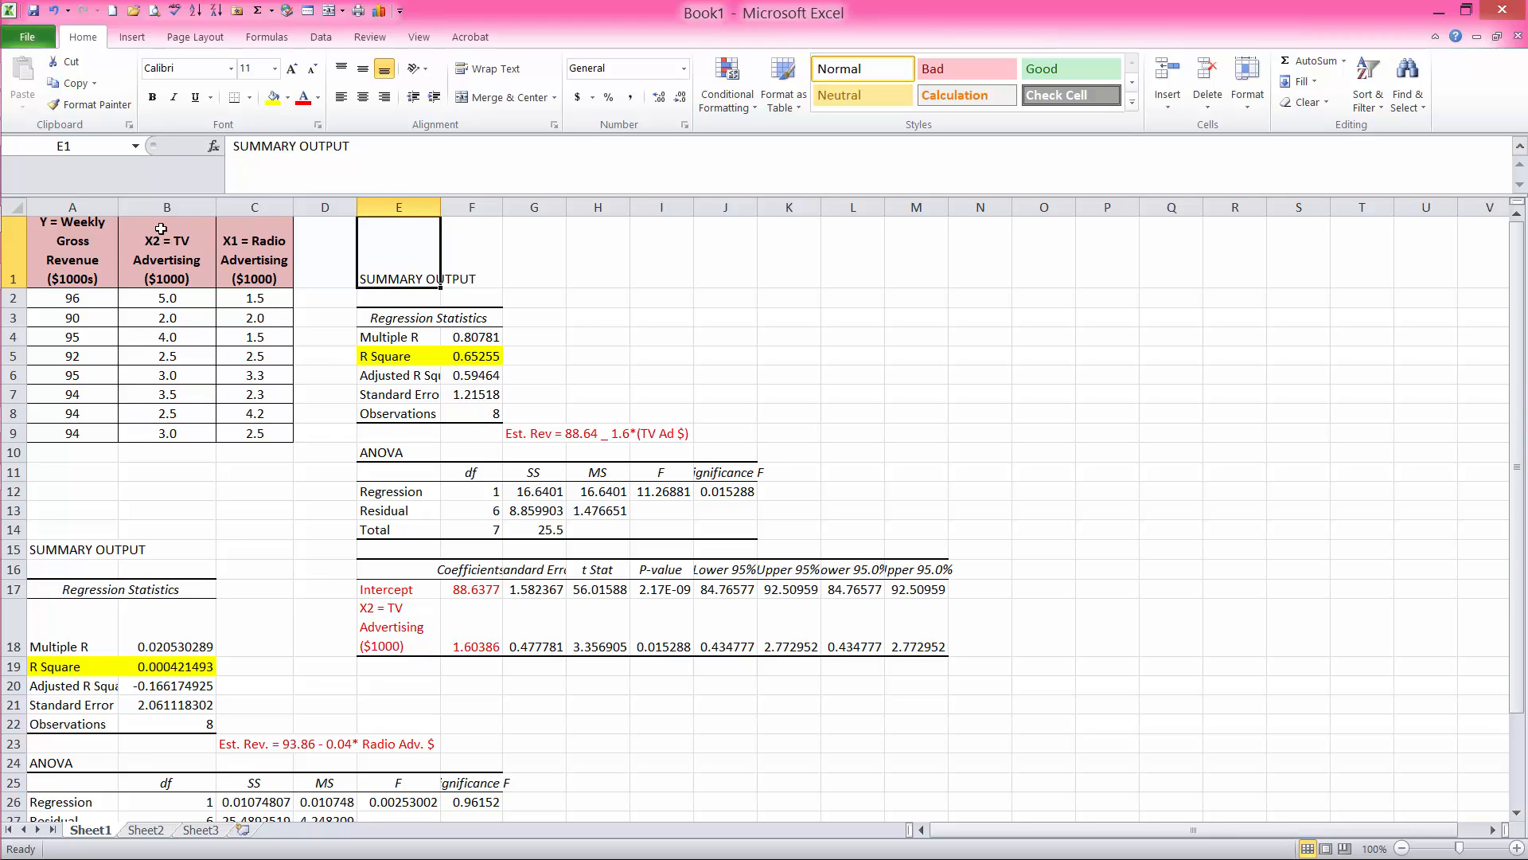
mouse_move(267, 241)
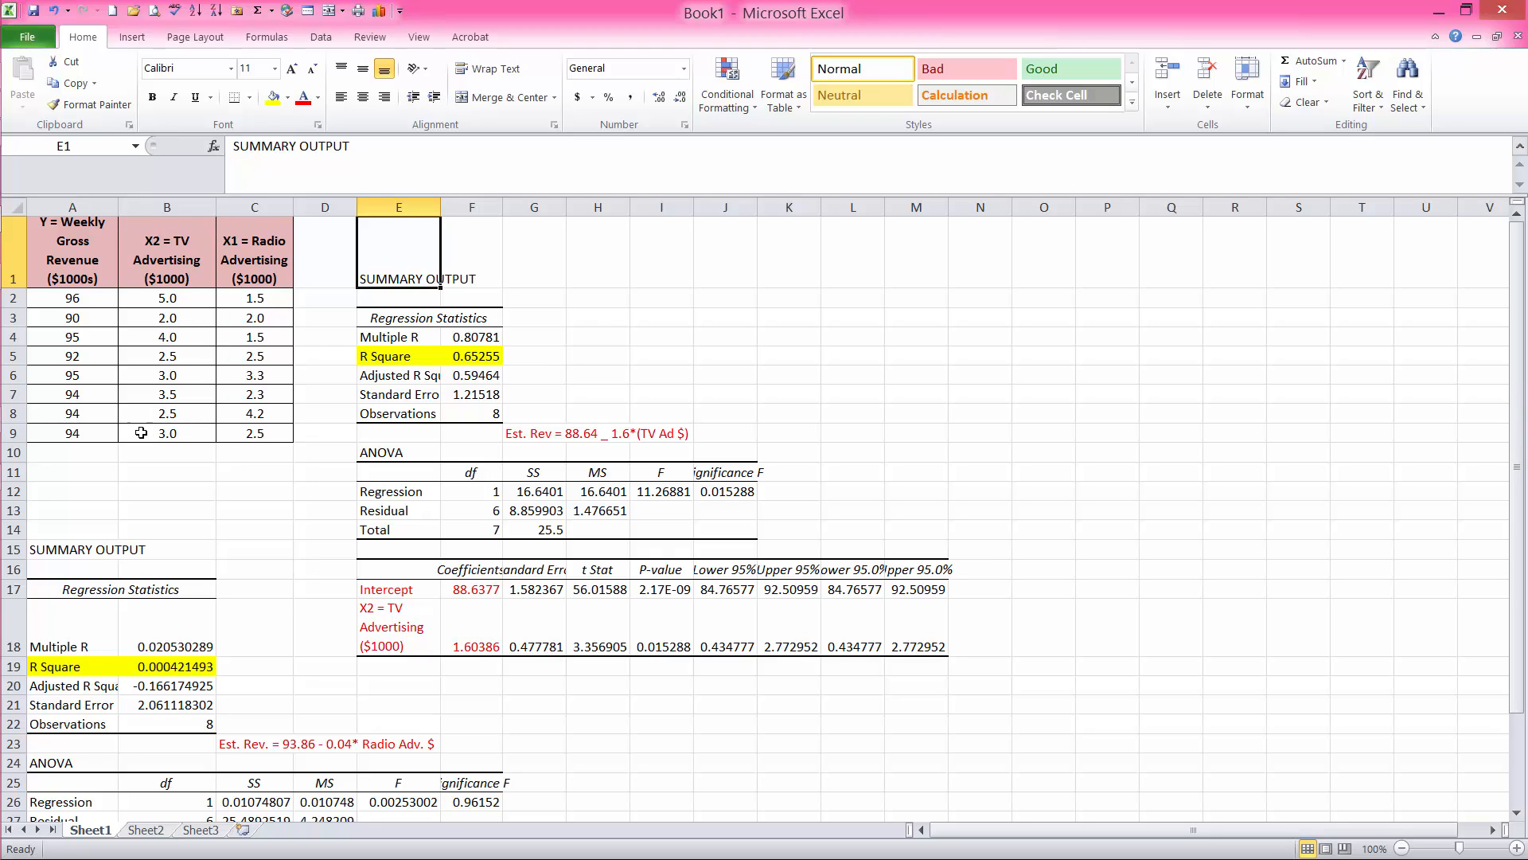
mouse_move(695, 348)
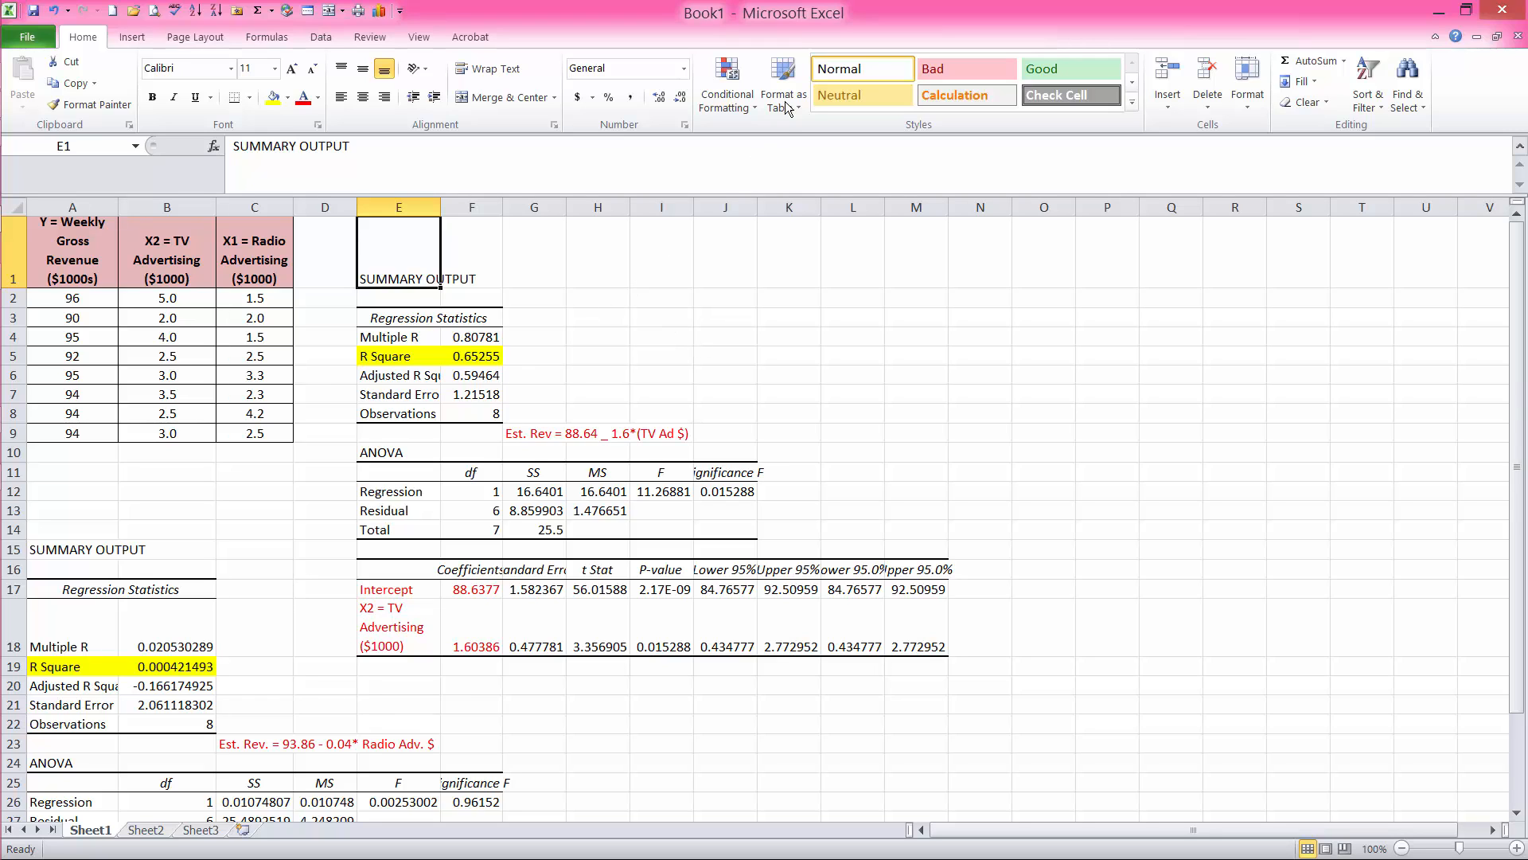
Start a Regression analysis from the Data Analysis tools.
click(320, 37)
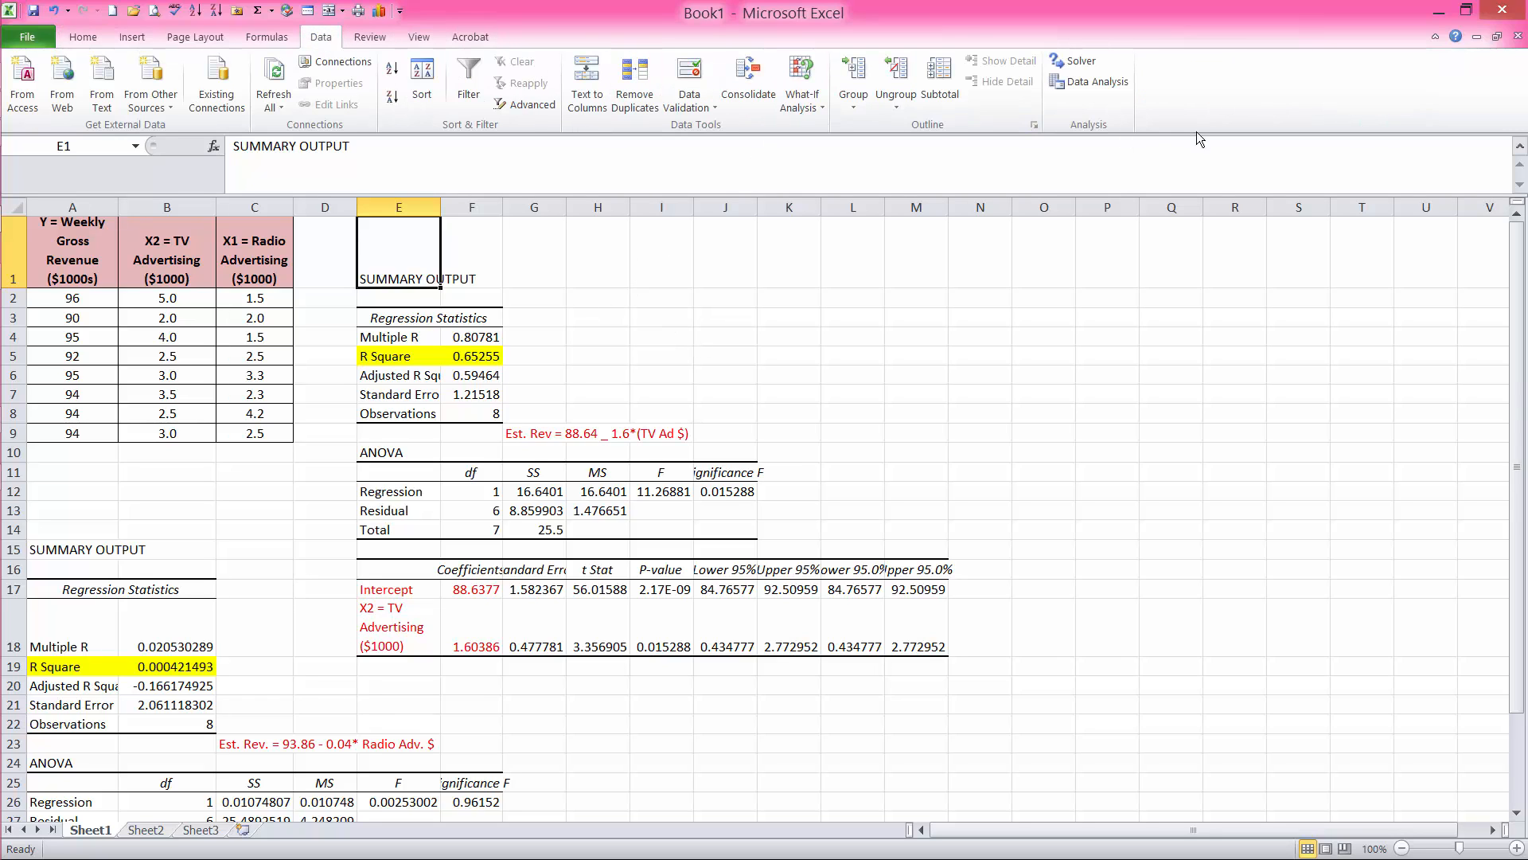
click(1095, 82)
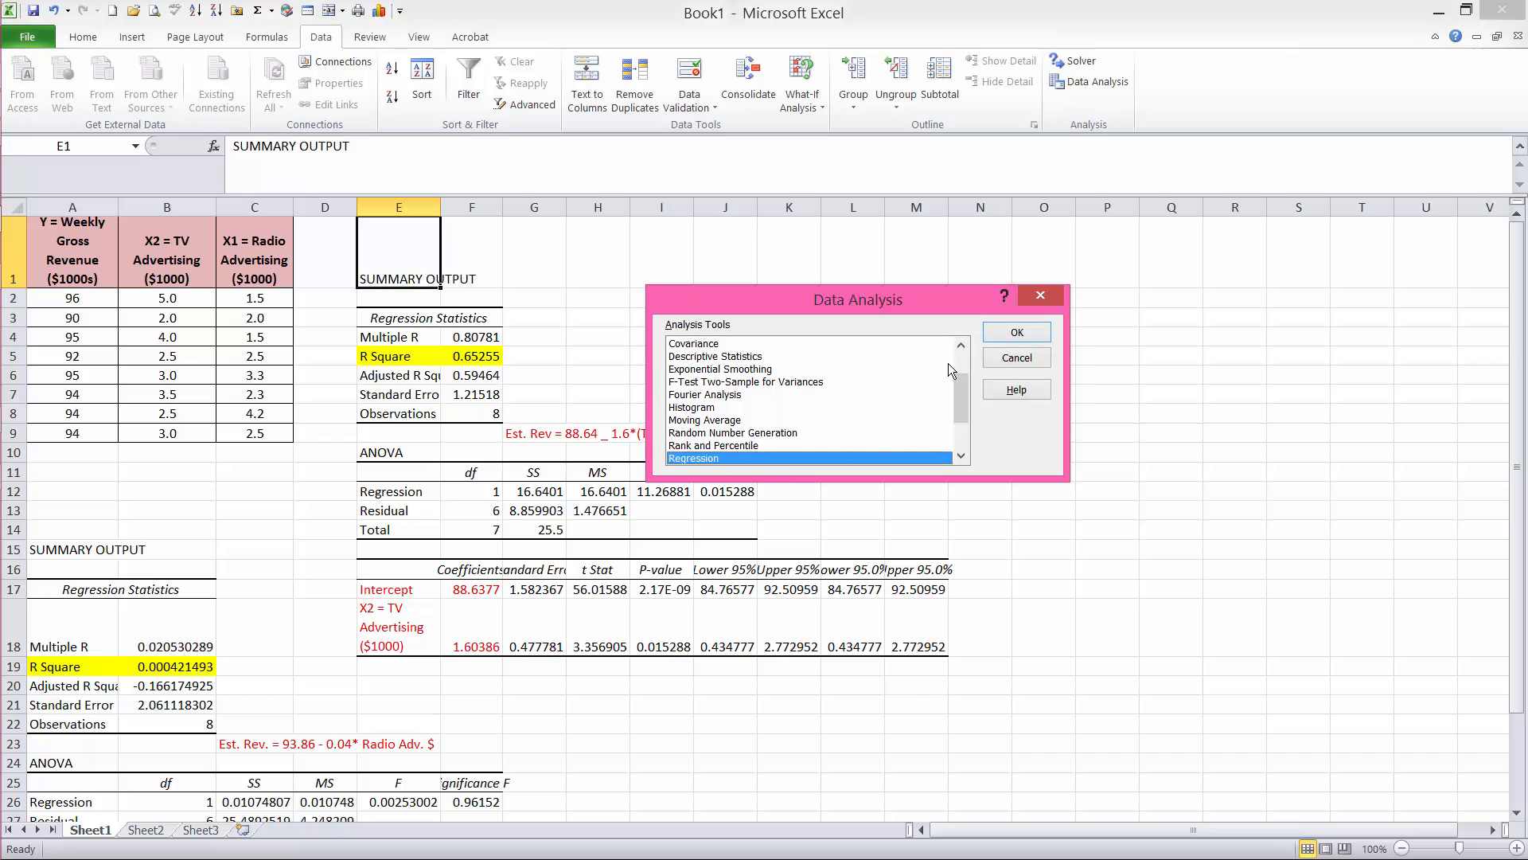
click(1014, 331)
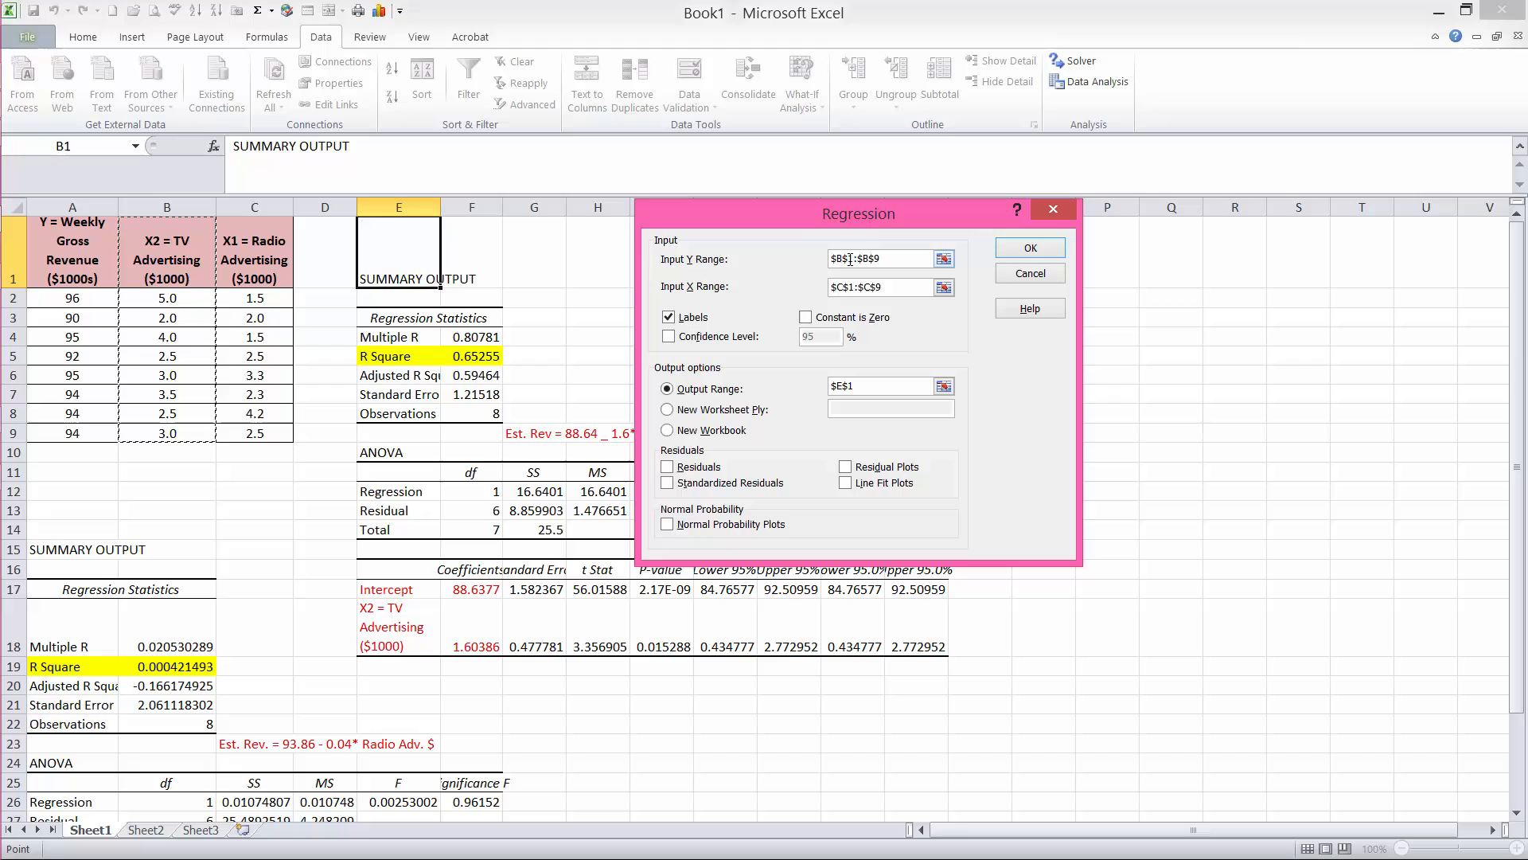
Regress Y range A1:A9 on X range B1:C9 with labels, output at O1.
click(71, 241)
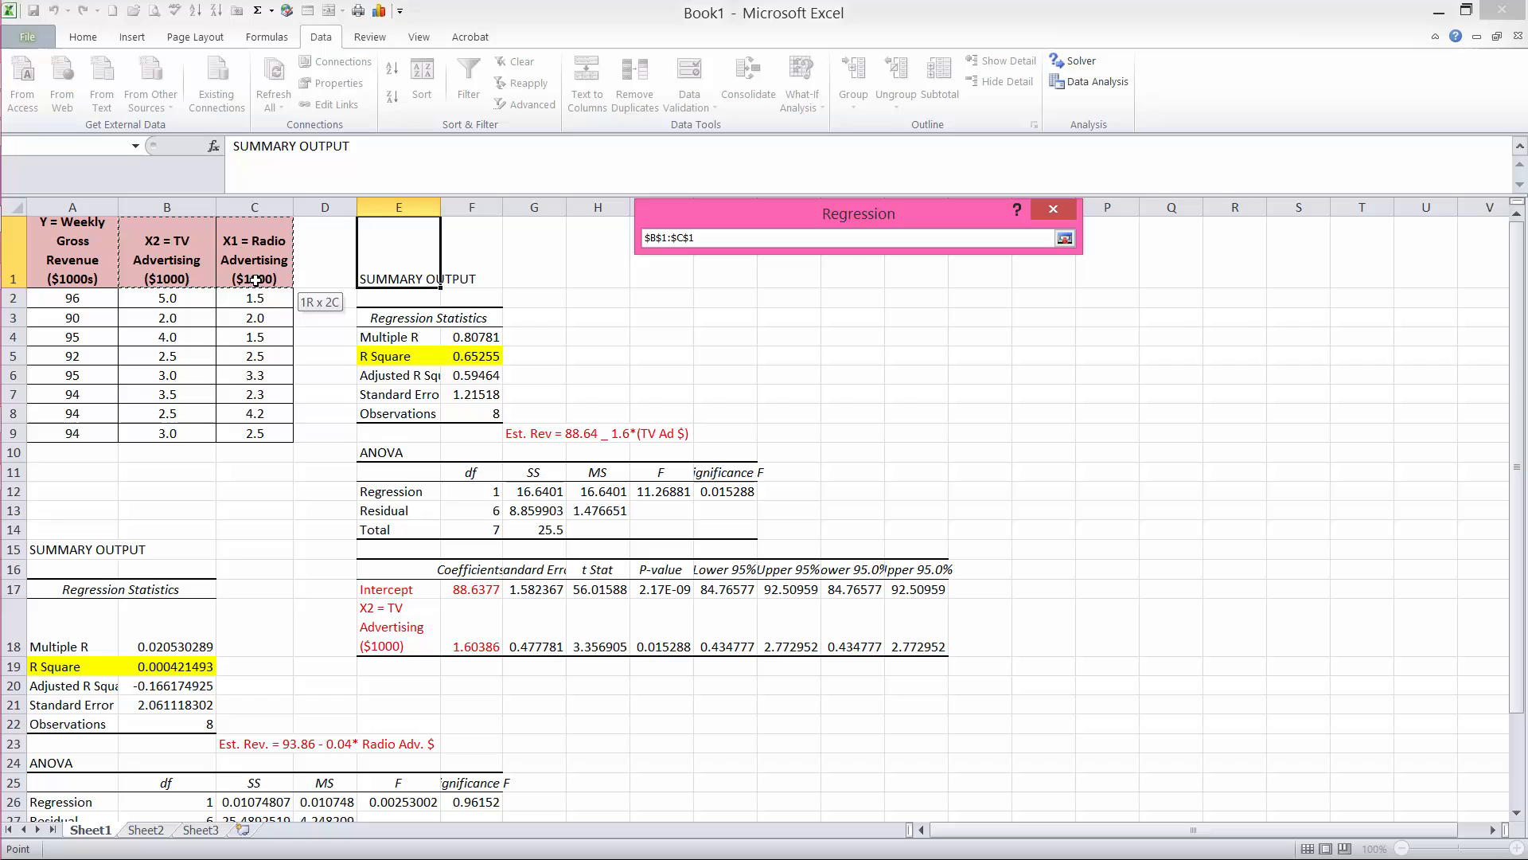
drag(254, 277, 255, 433)
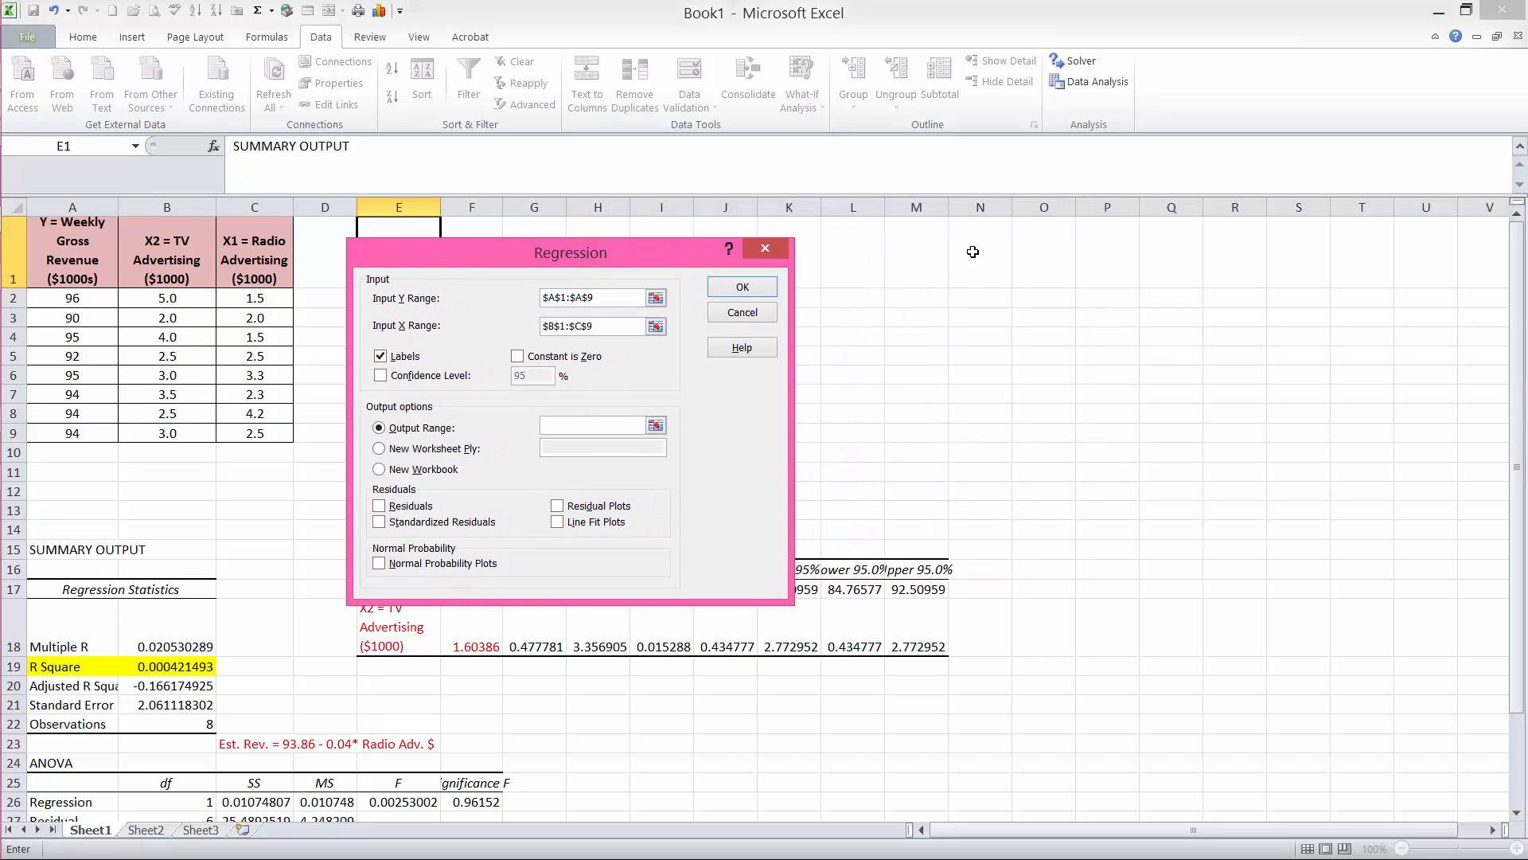
click(1044, 252)
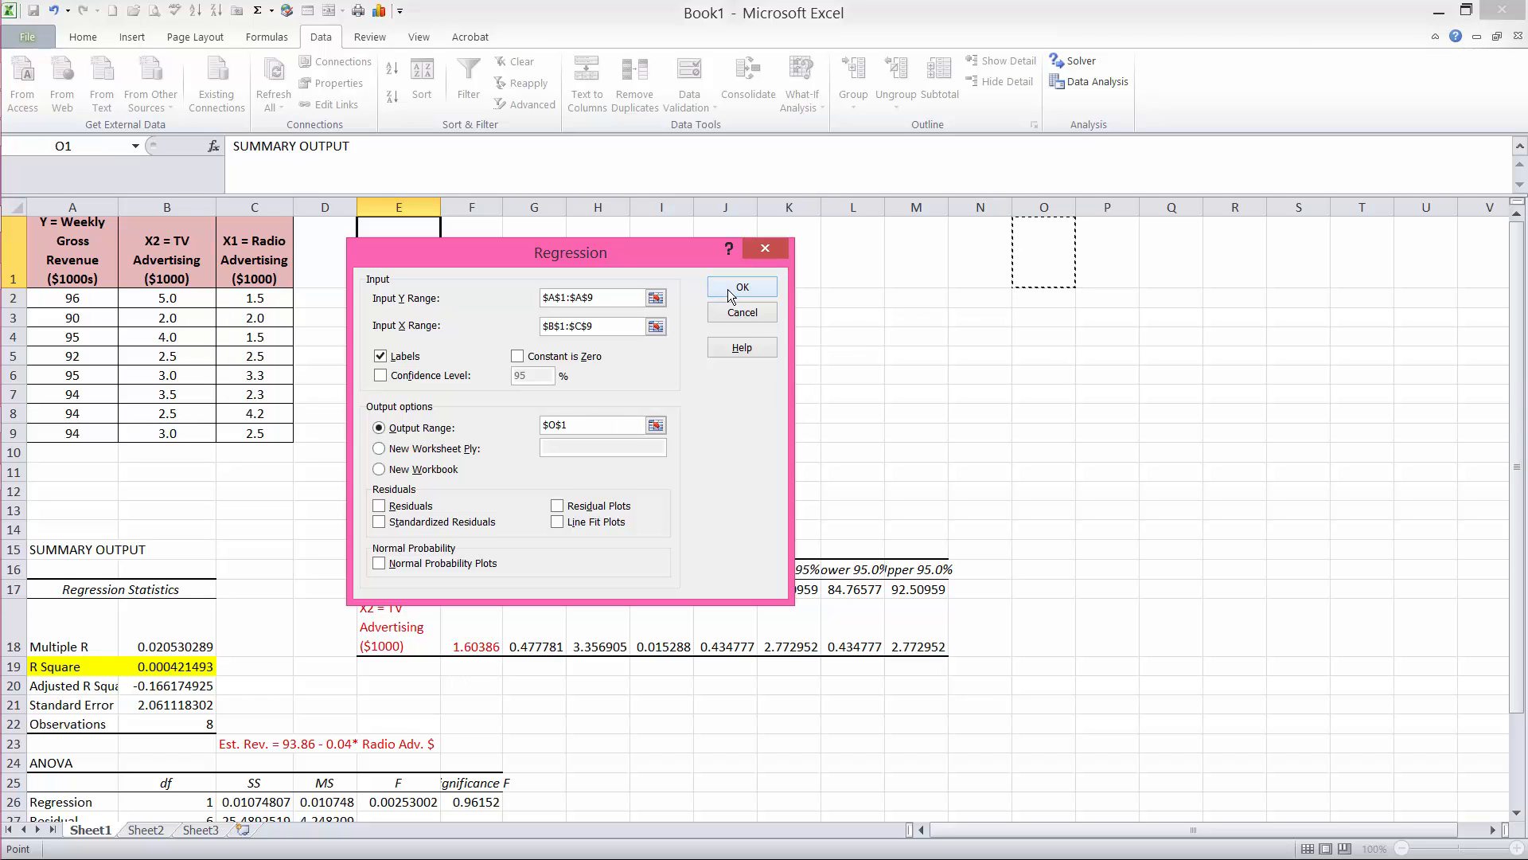
click(742, 285)
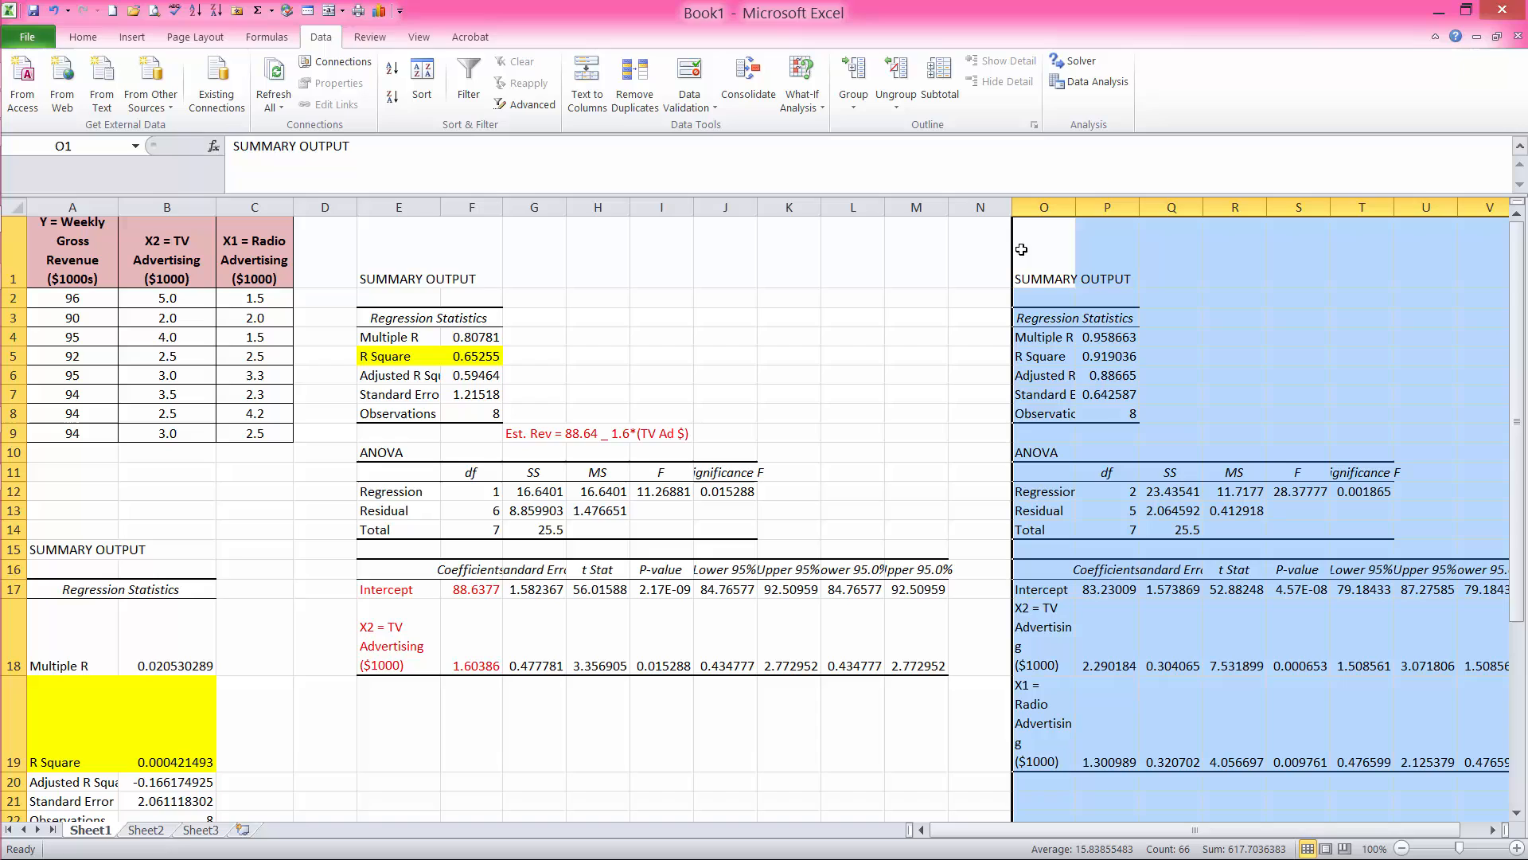
Widen column O and color the coefficients in O17:P19 red.
drag(980, 207, 984, 207)
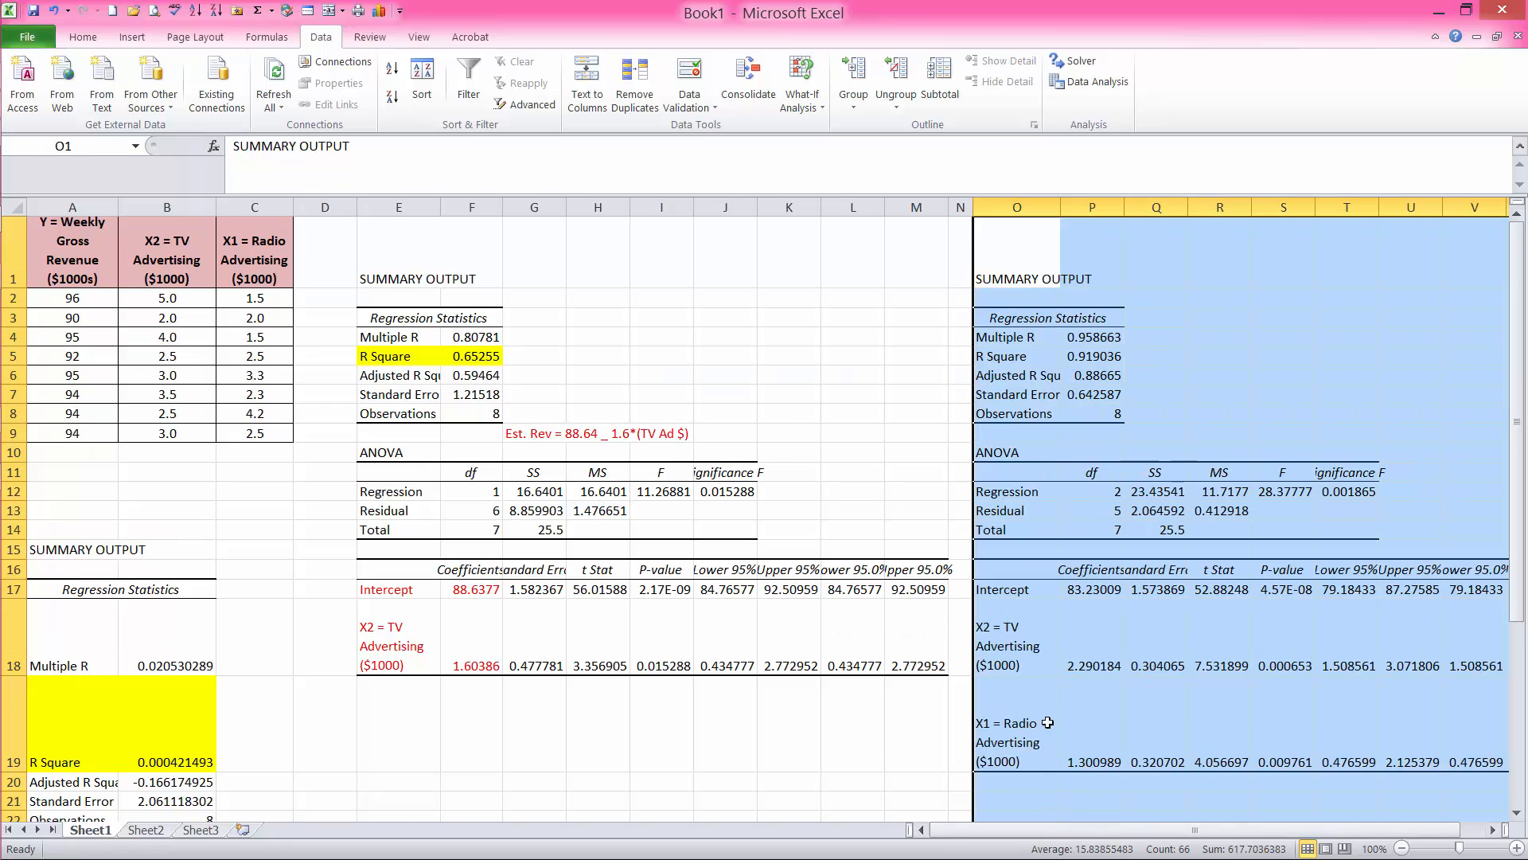
click(1017, 588)
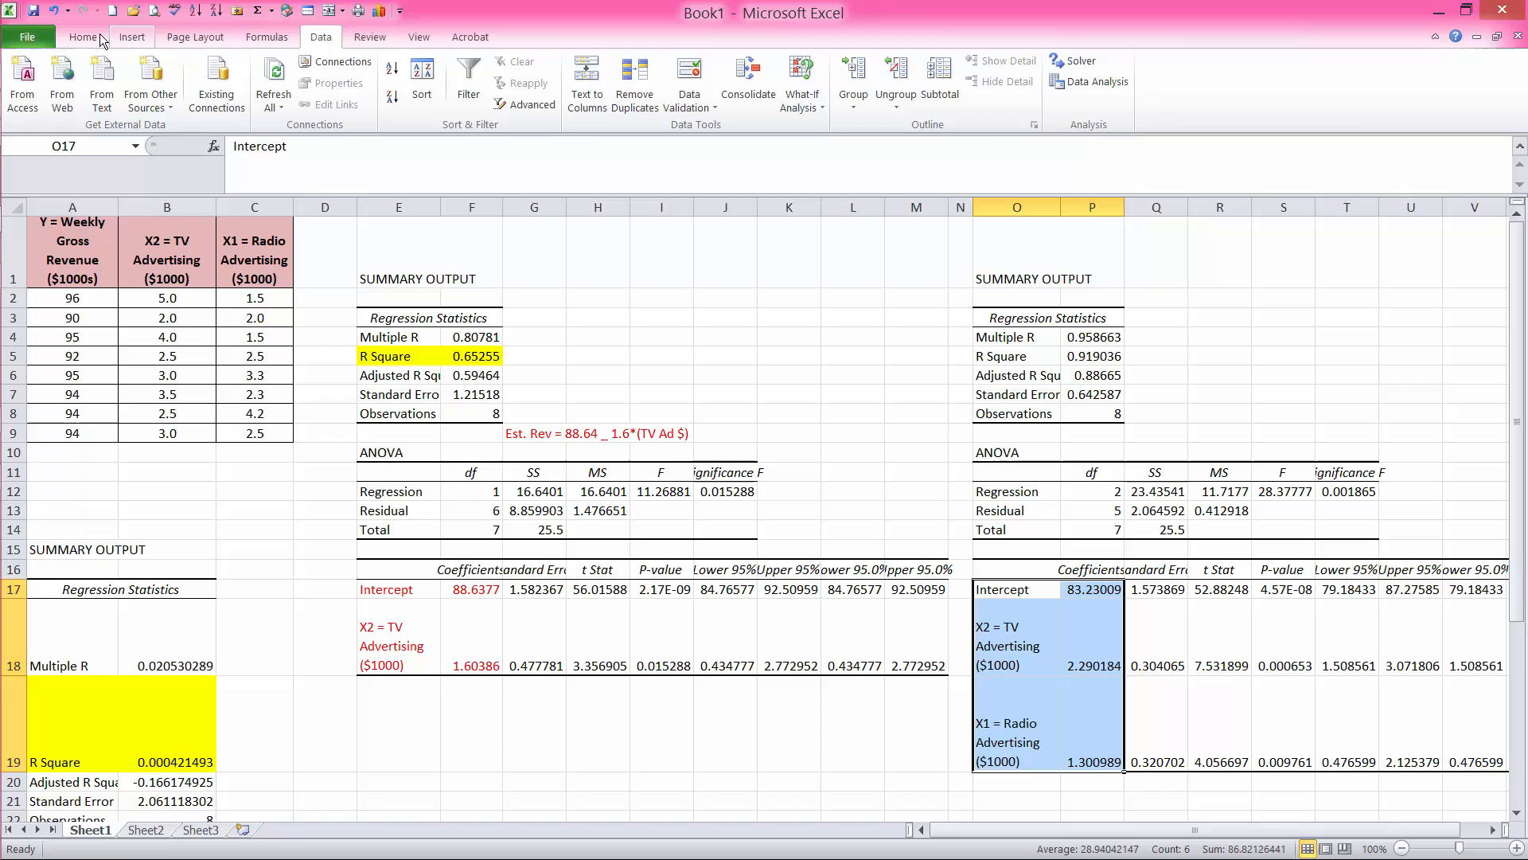
click(82, 36)
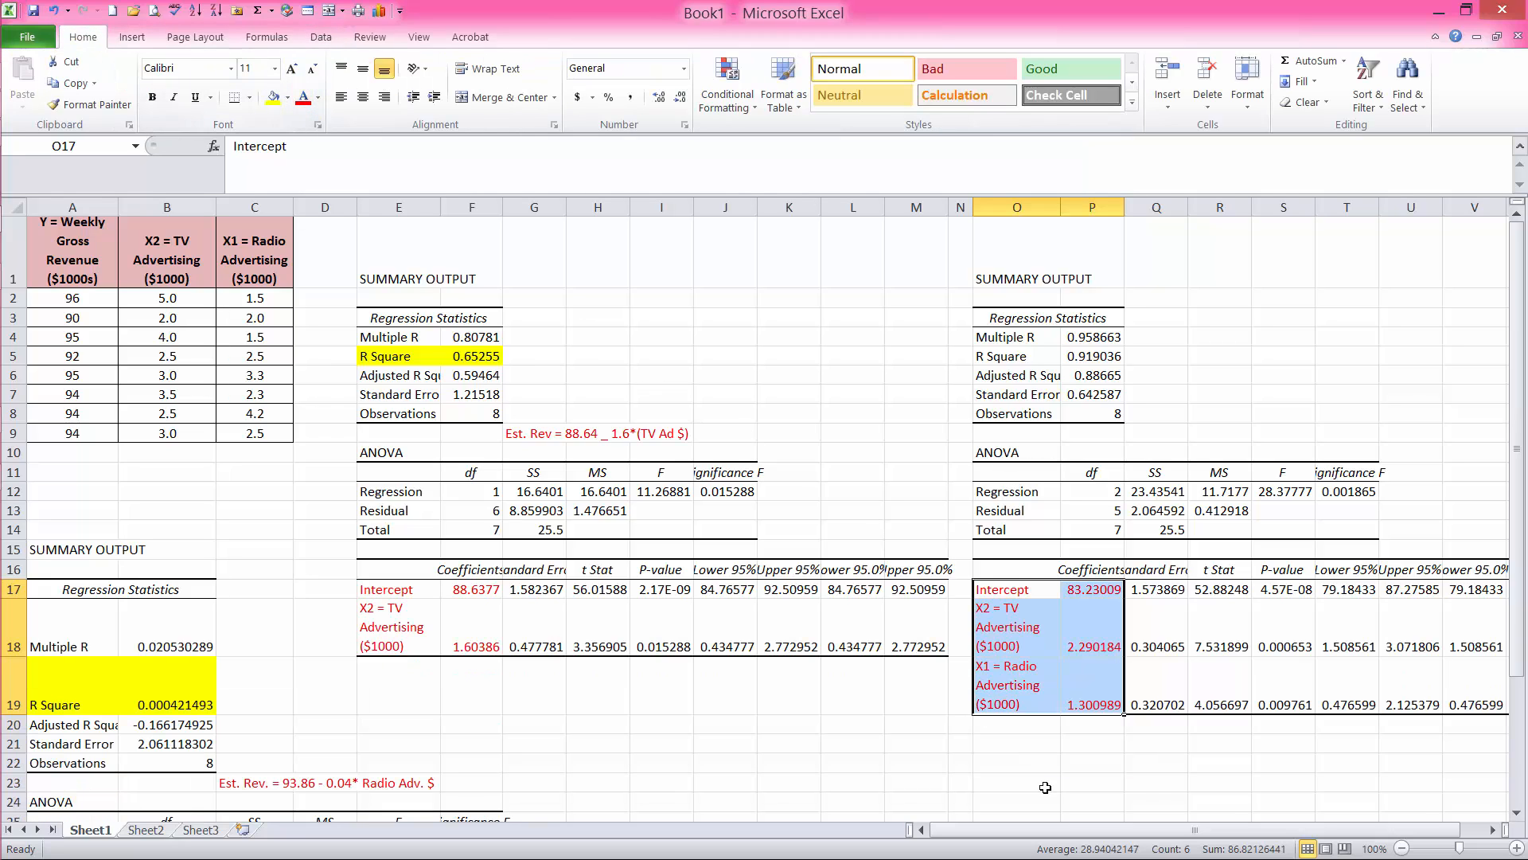
click(1017, 781)
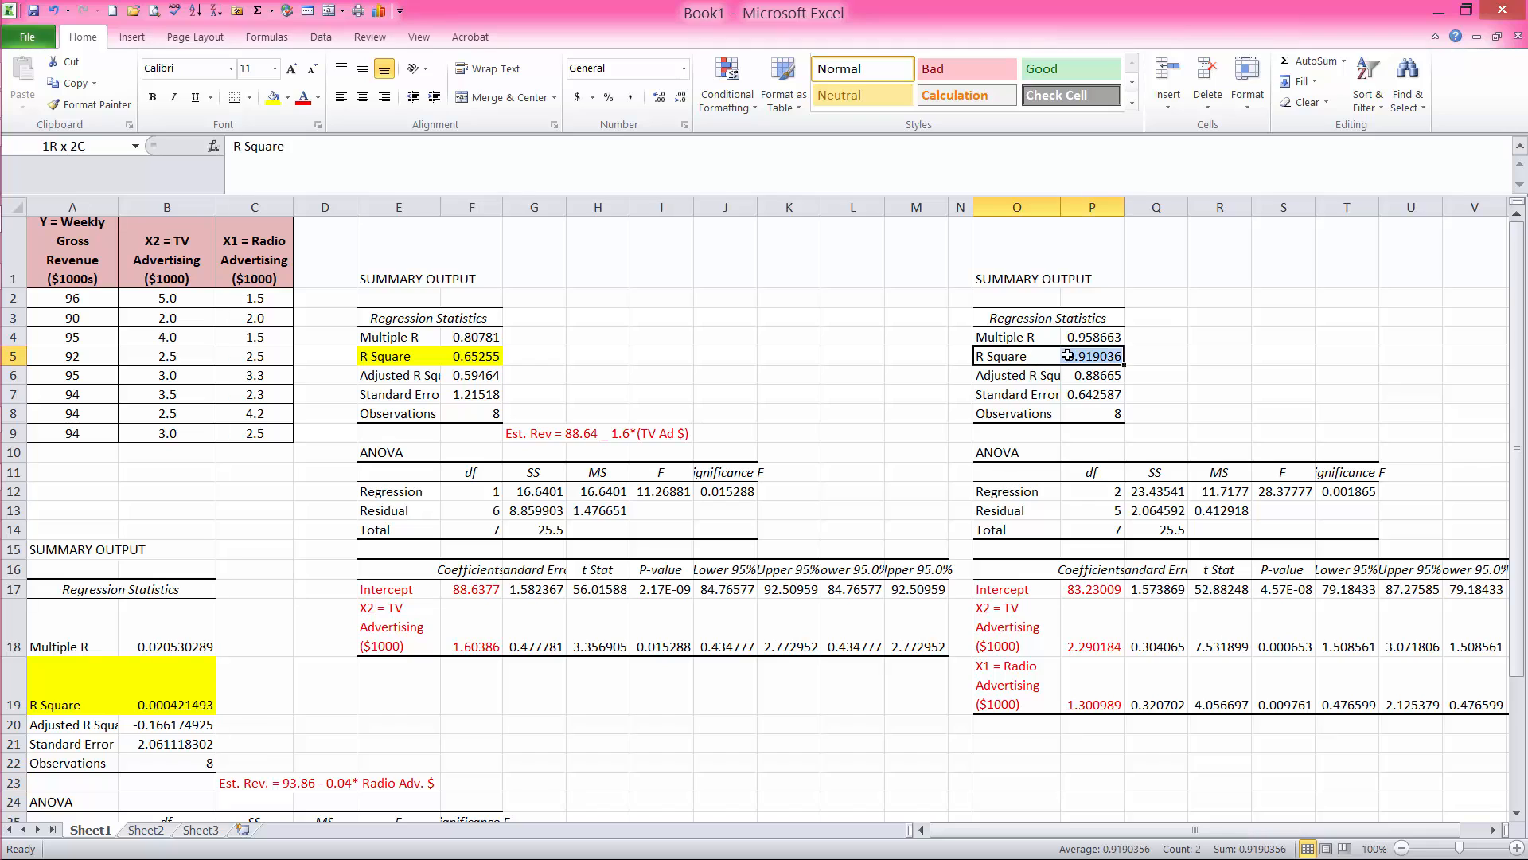
Highlight the multiple regression's R Square row O5:P5 in yellow.
click(1017, 355)
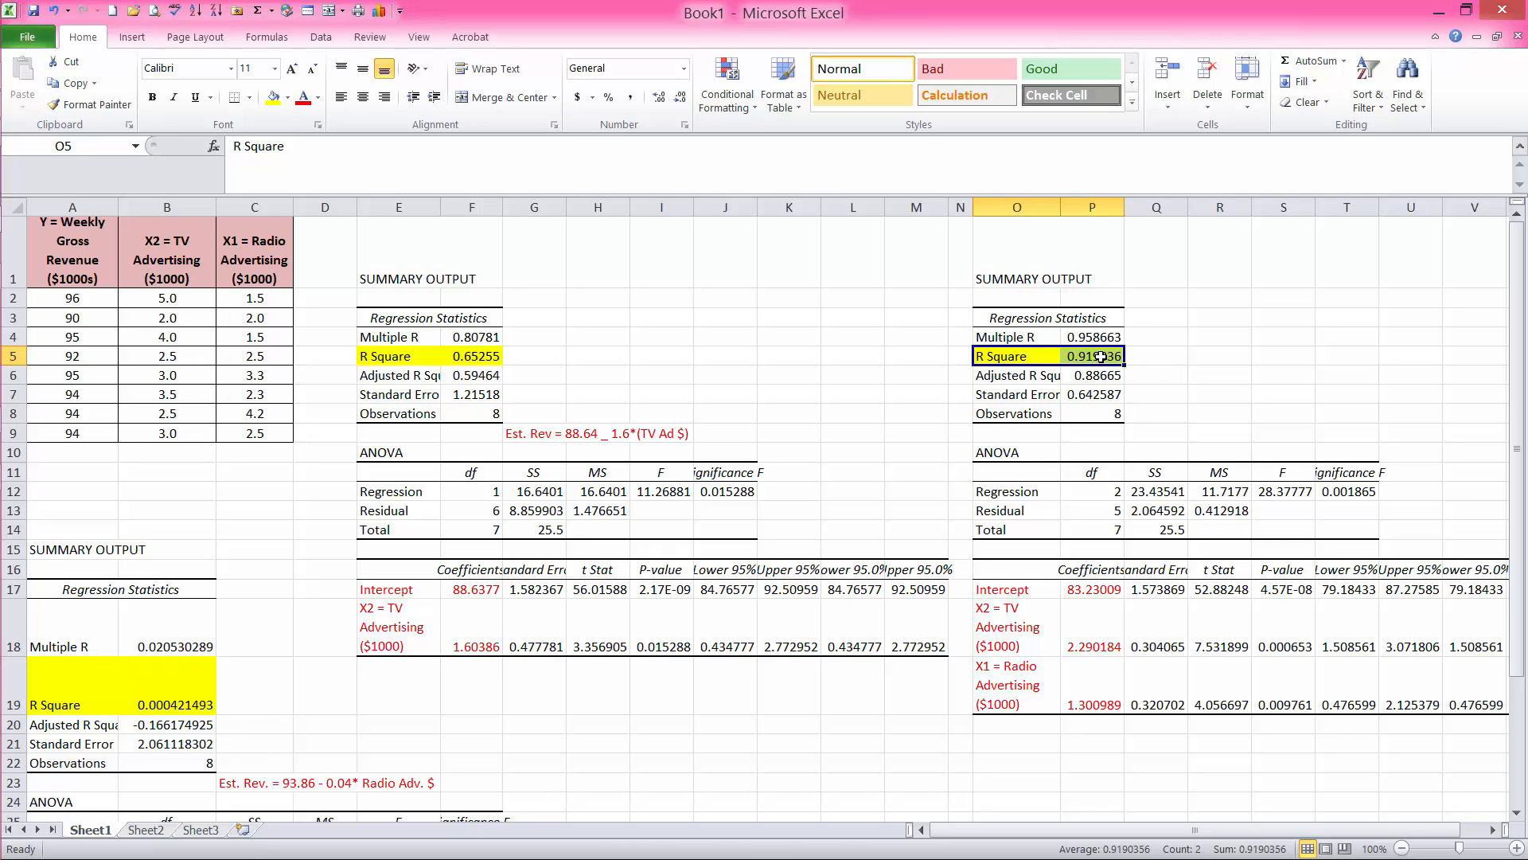
click(1092, 355)
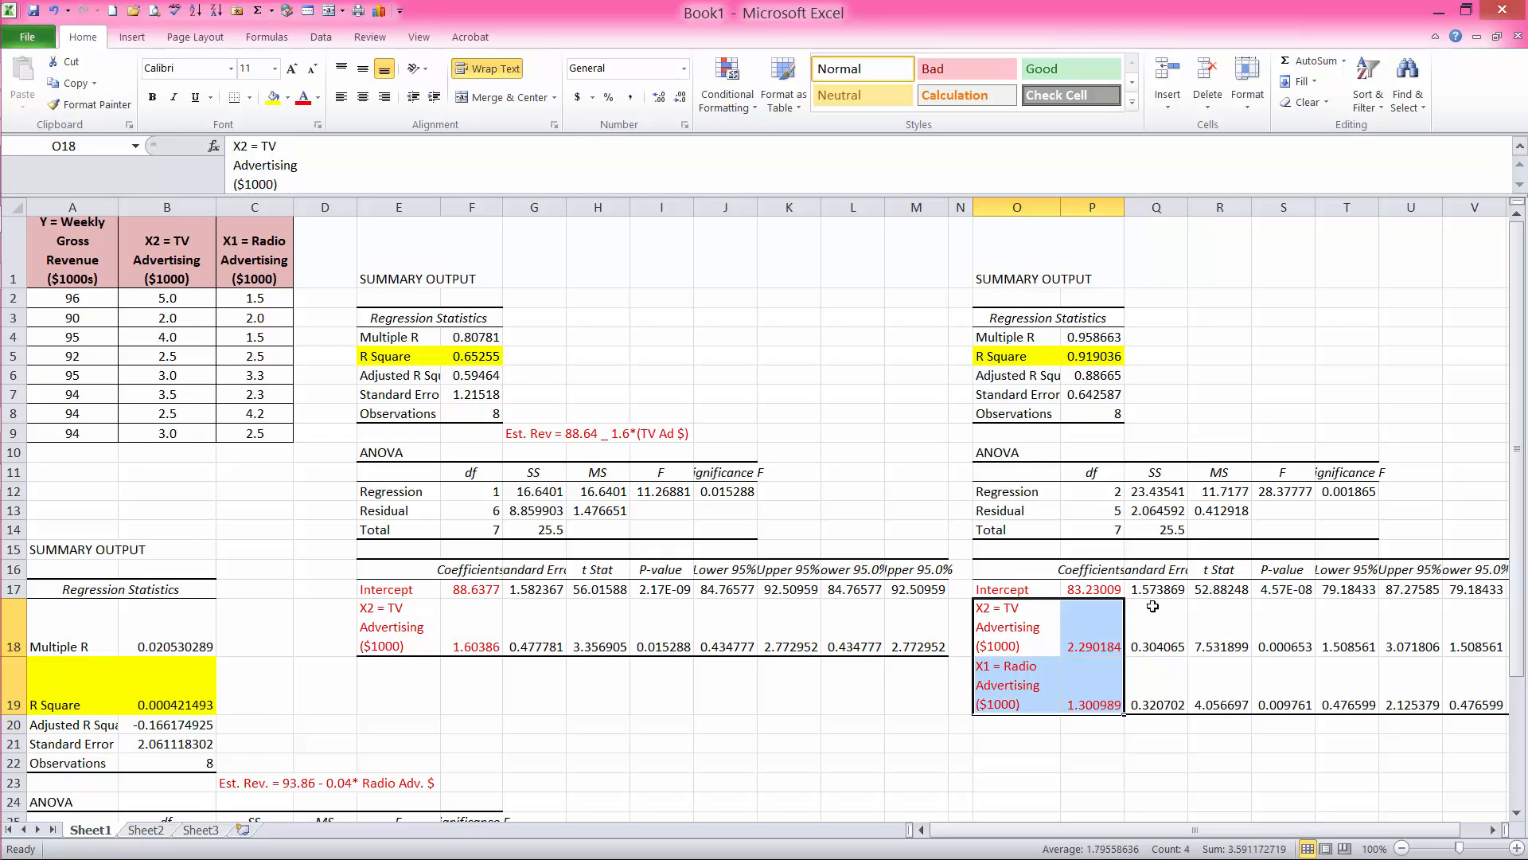
mouse_move(1161, 433)
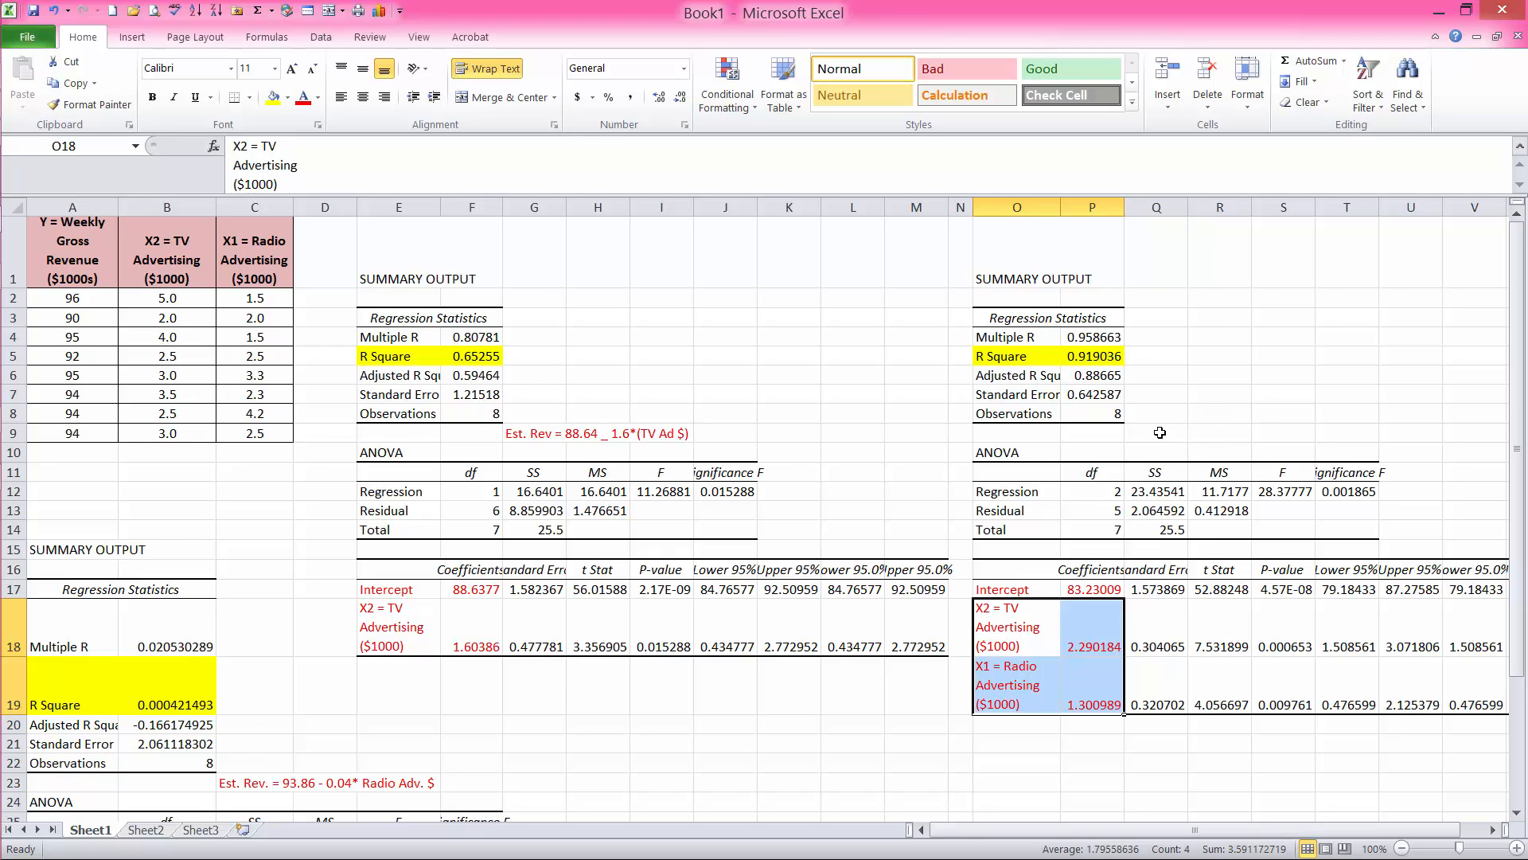
click(1155, 433)
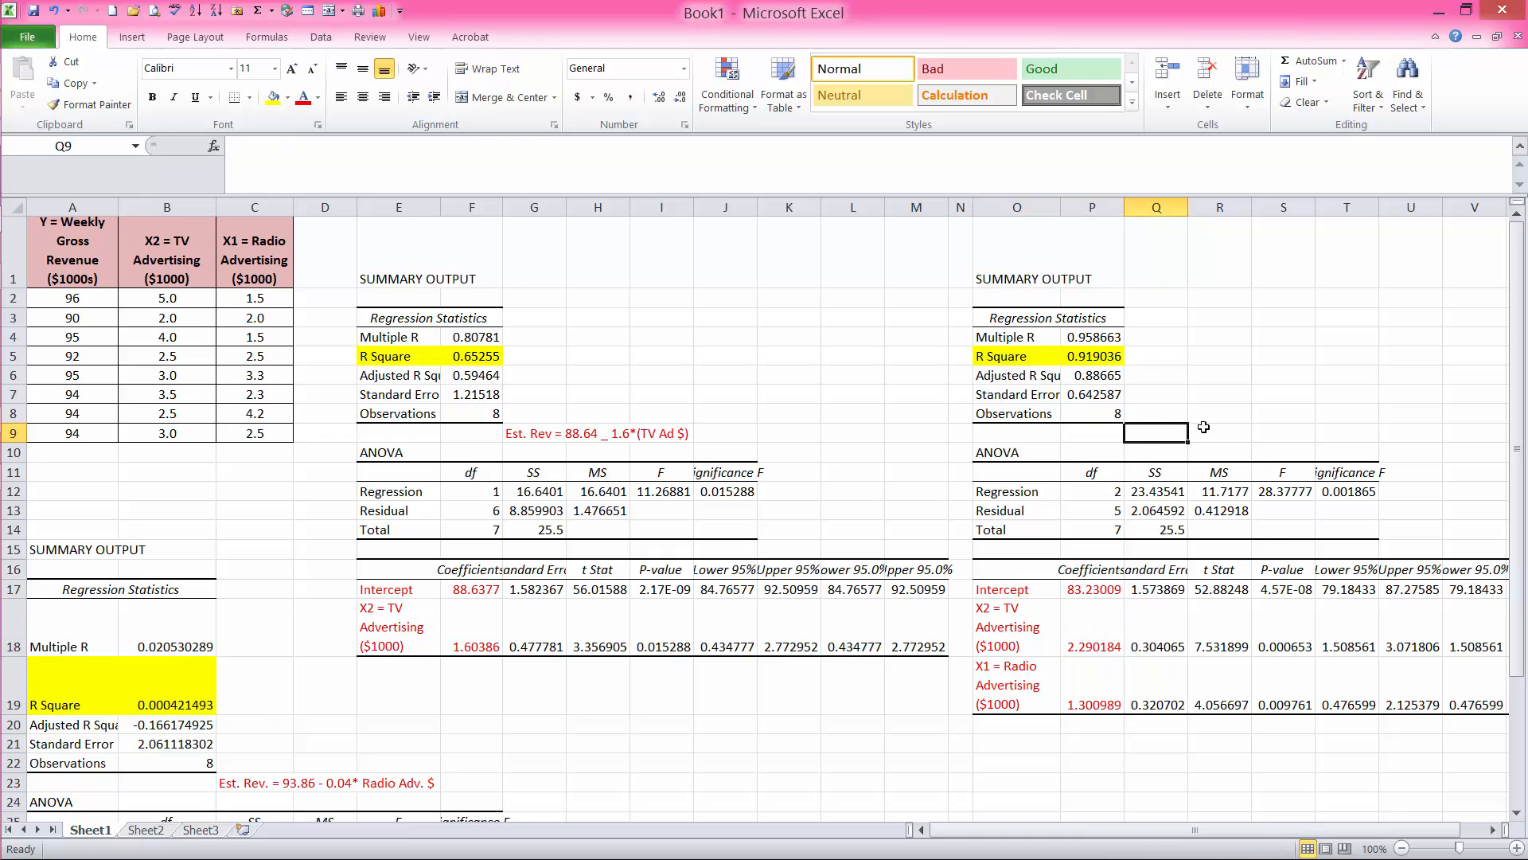
Enter 'Est Rev = 83.2 + 2.29(TV ad $) + 1.30(Radi Ad $)' in Q9.
text(Est Rev =)
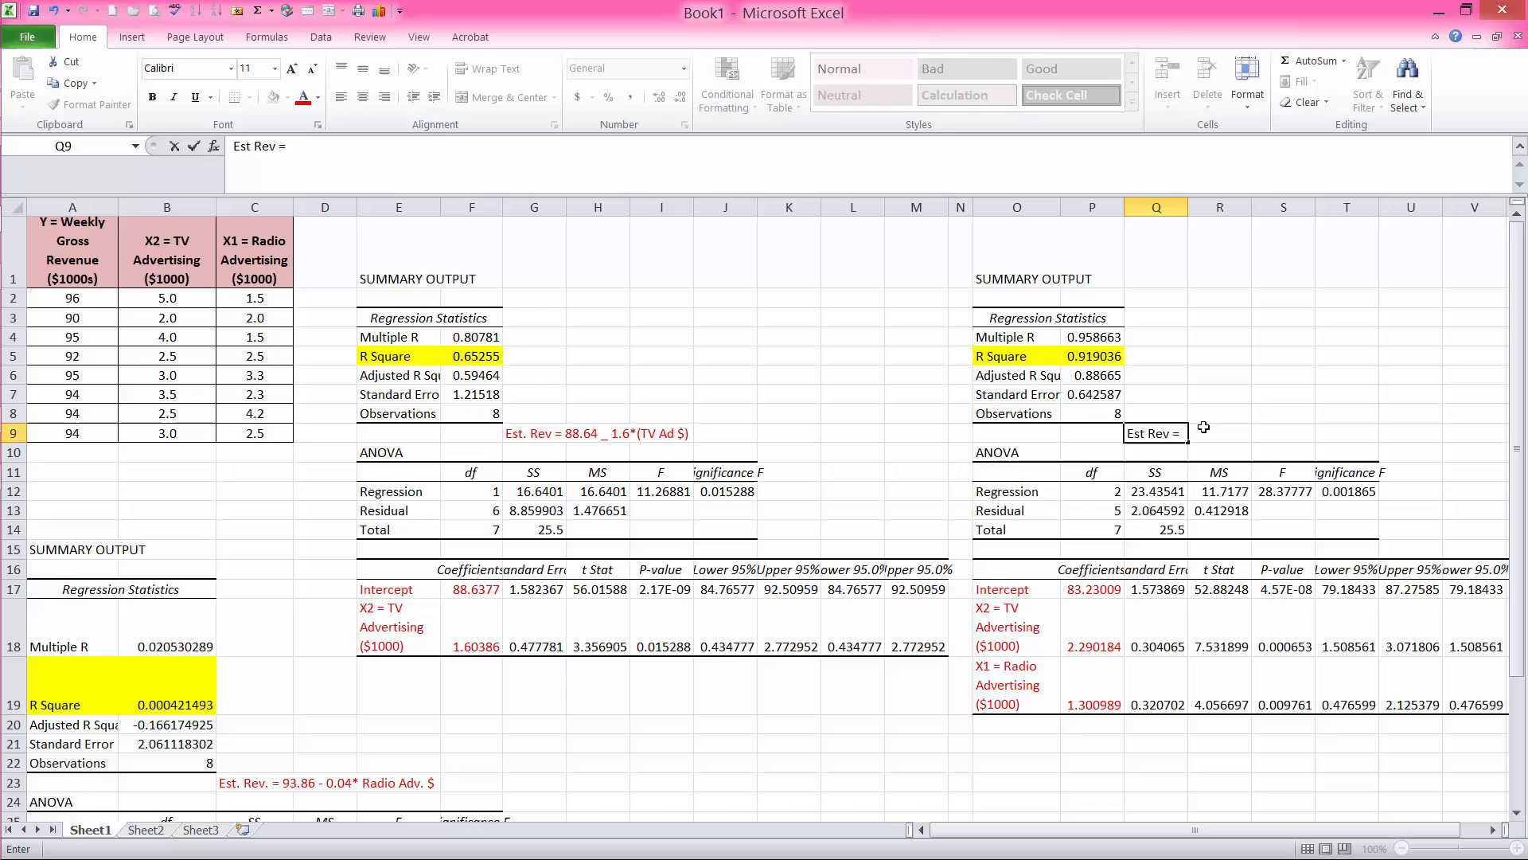
text(83)
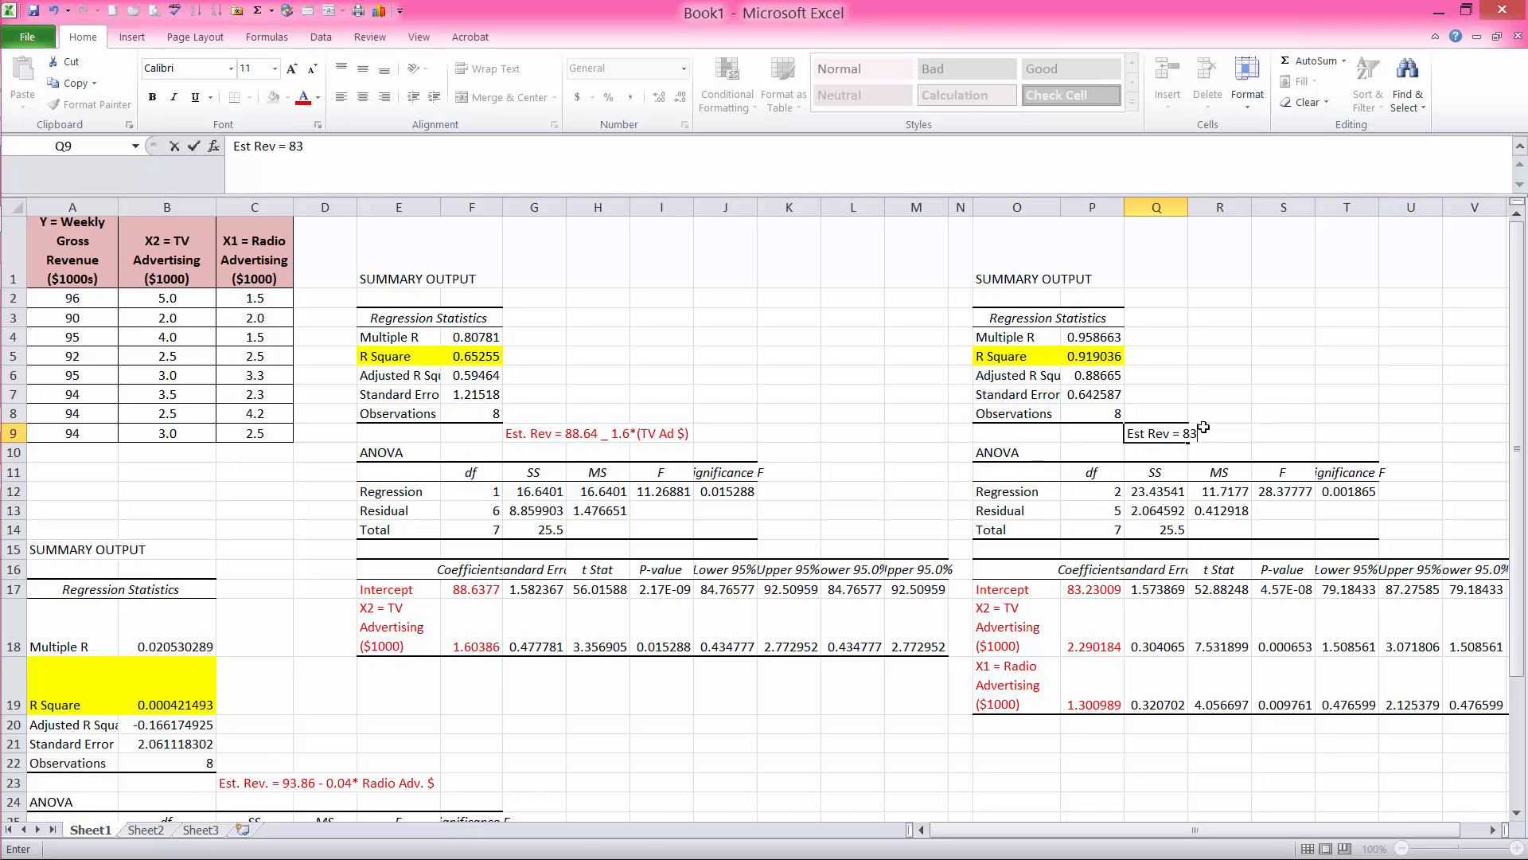
text(.2)
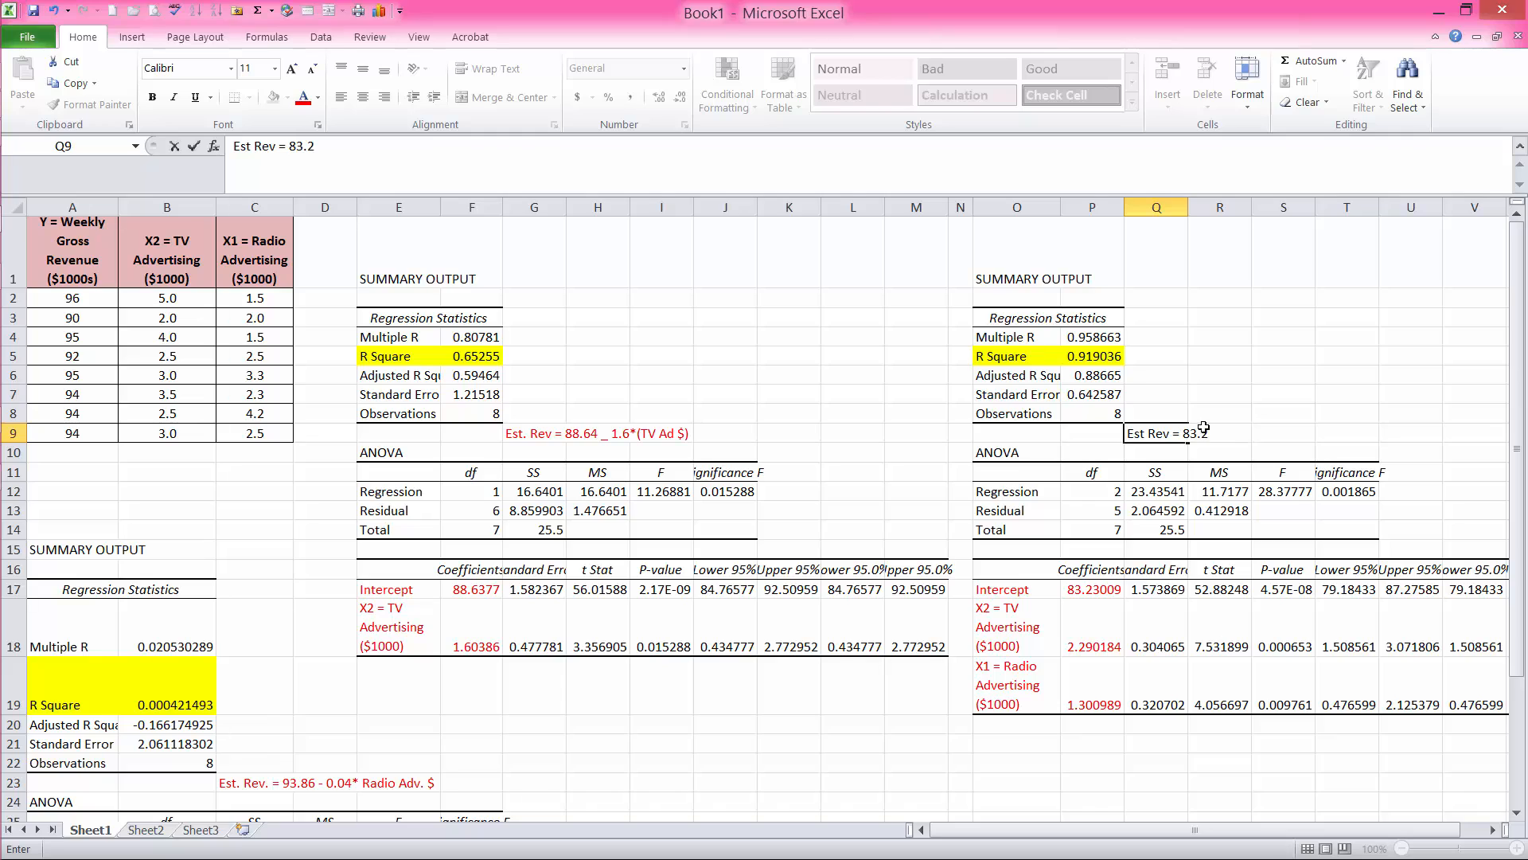
text(+)
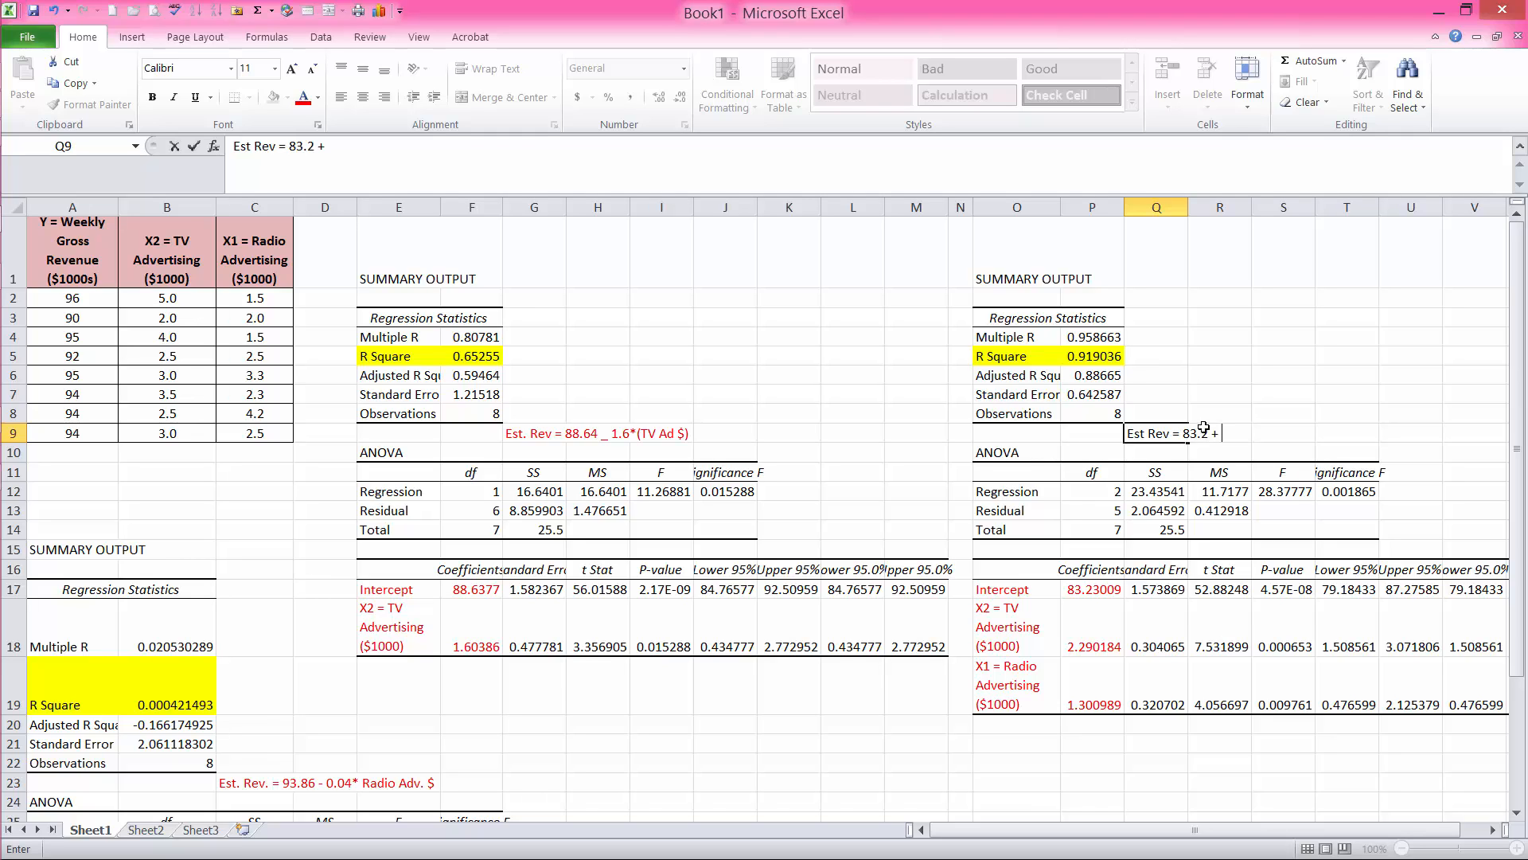
text(2.29()
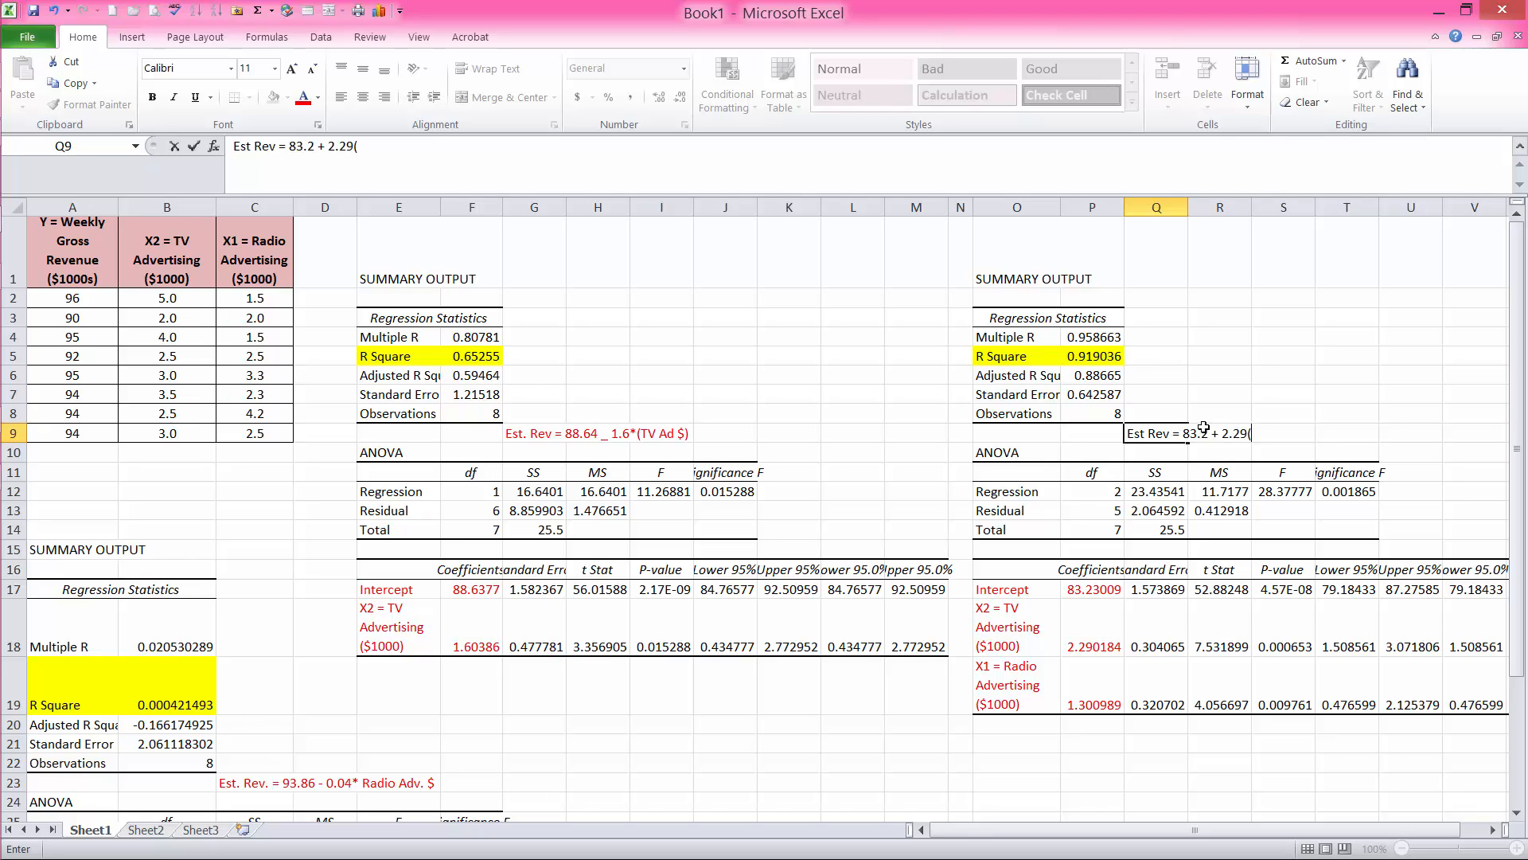
text(TV ad $)
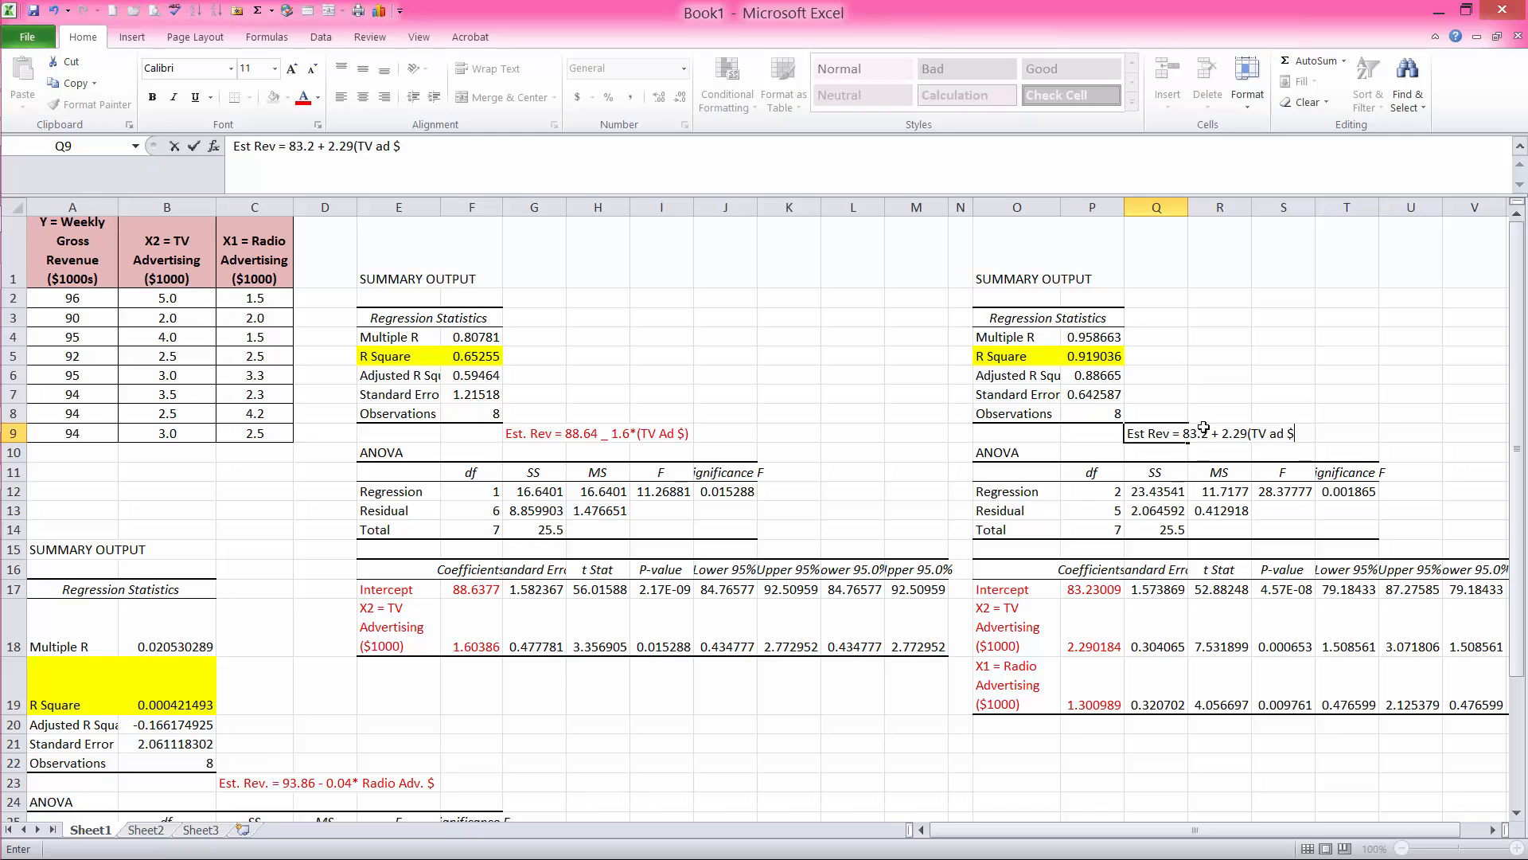
text(+ 1.30)
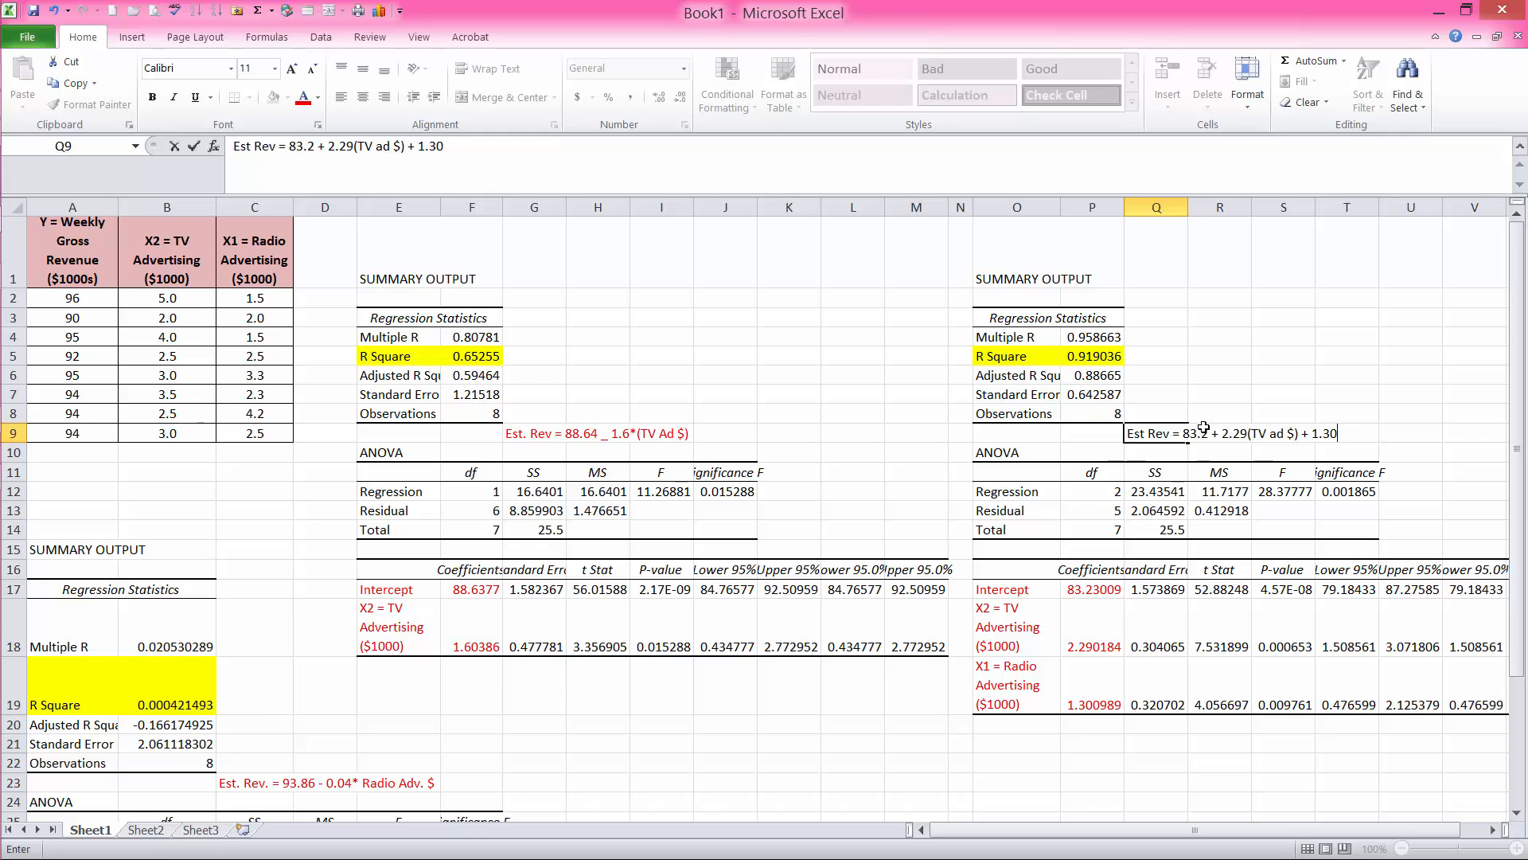
text((R)
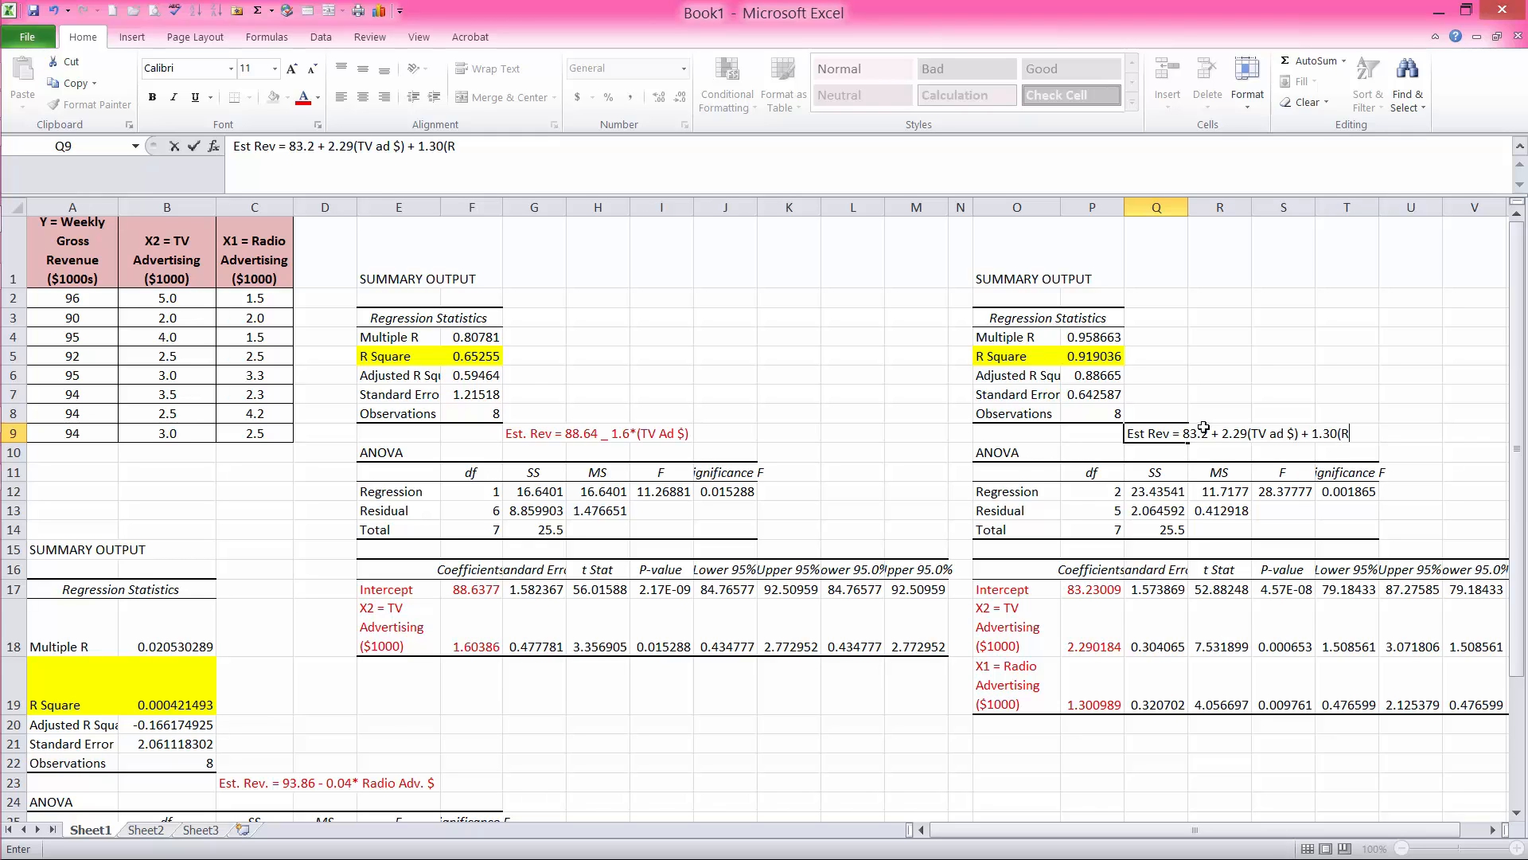
text(adi Ad)
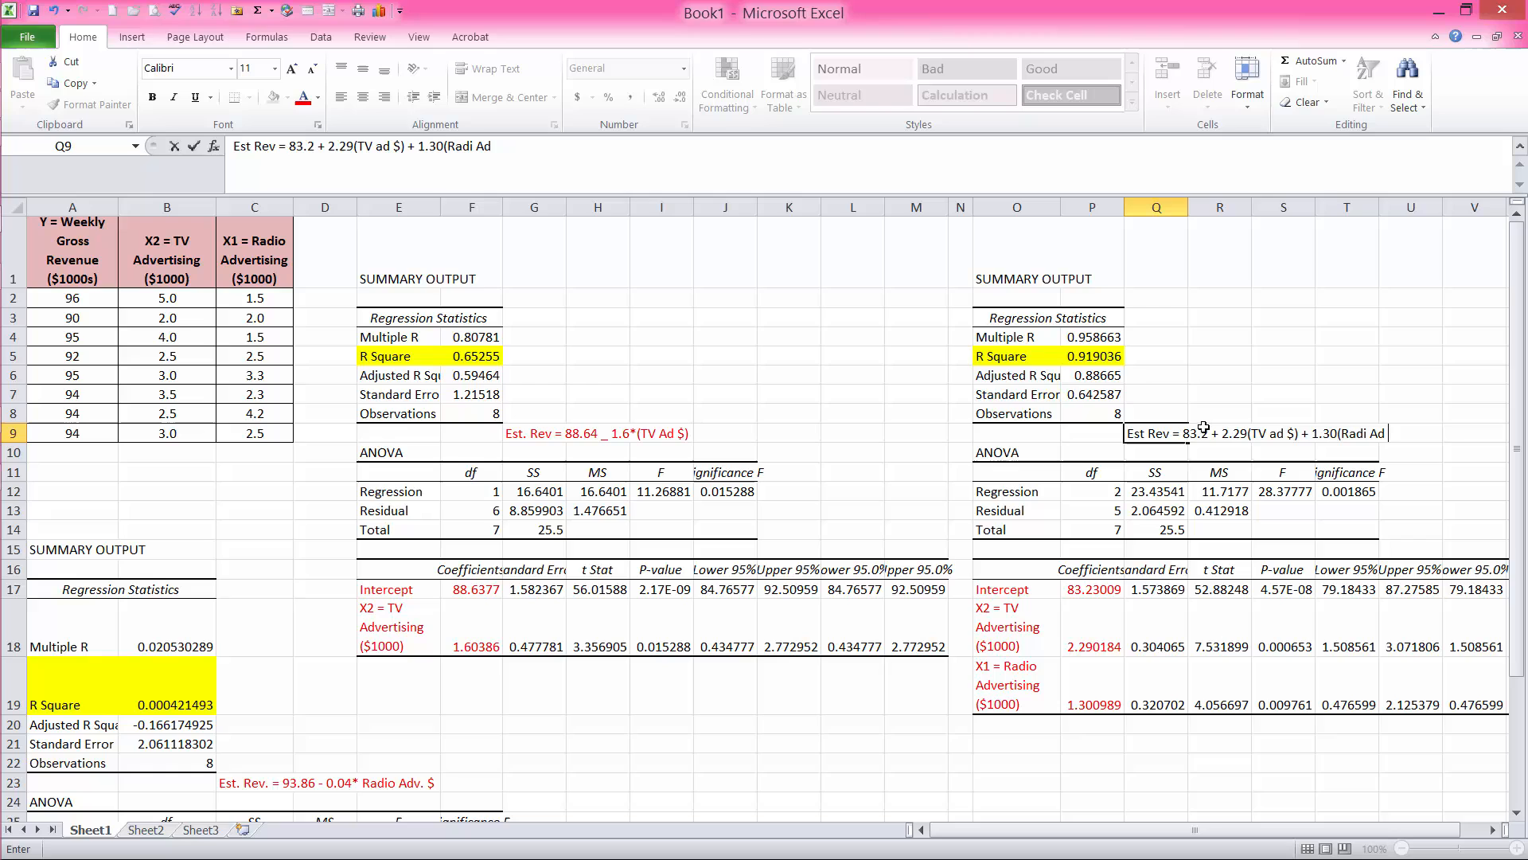
text($))
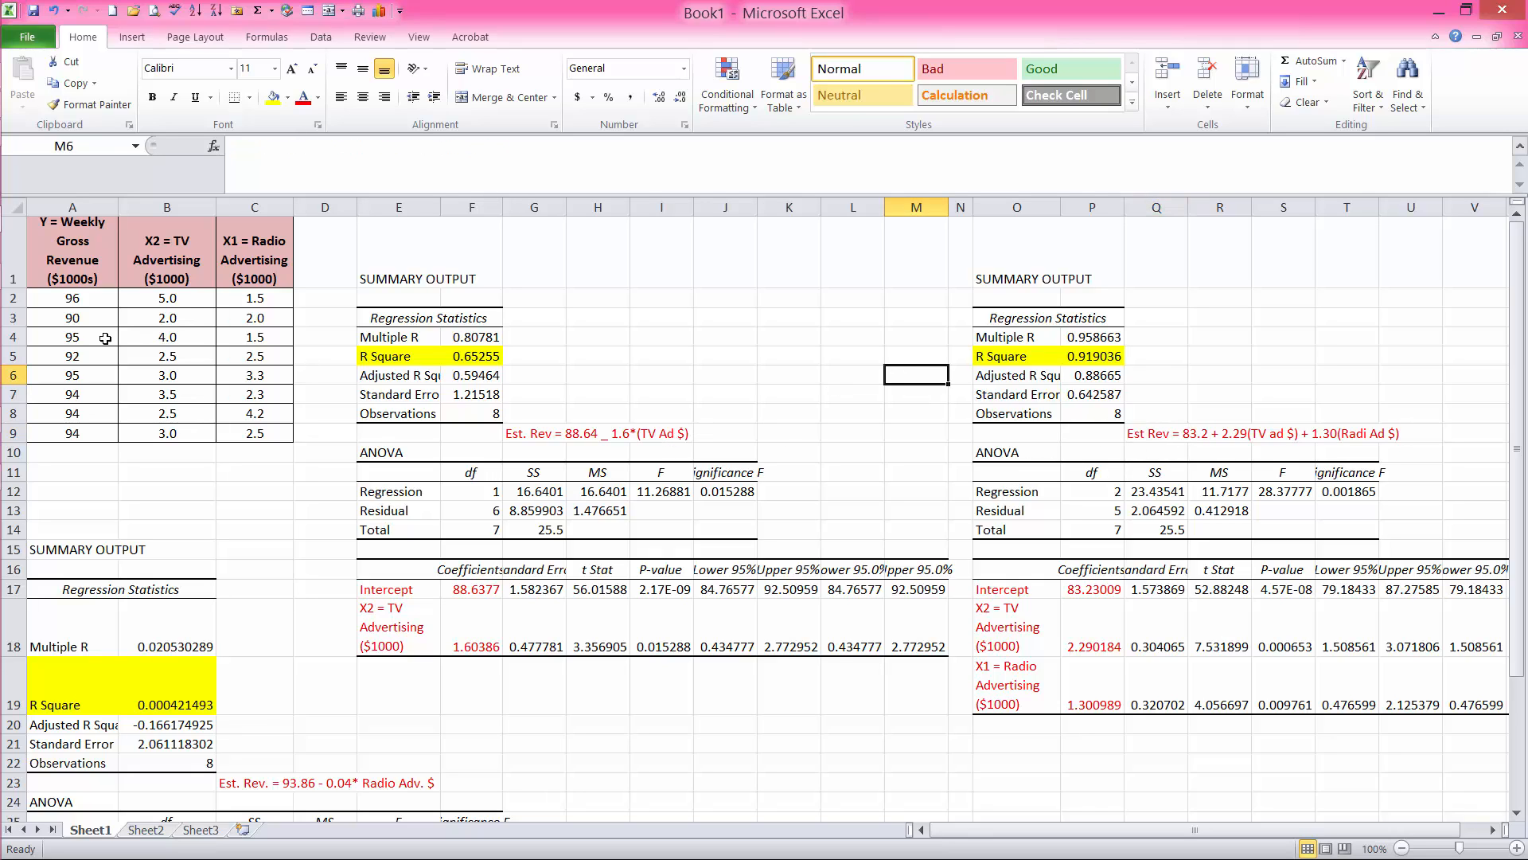
mouse_move(1082, 379)
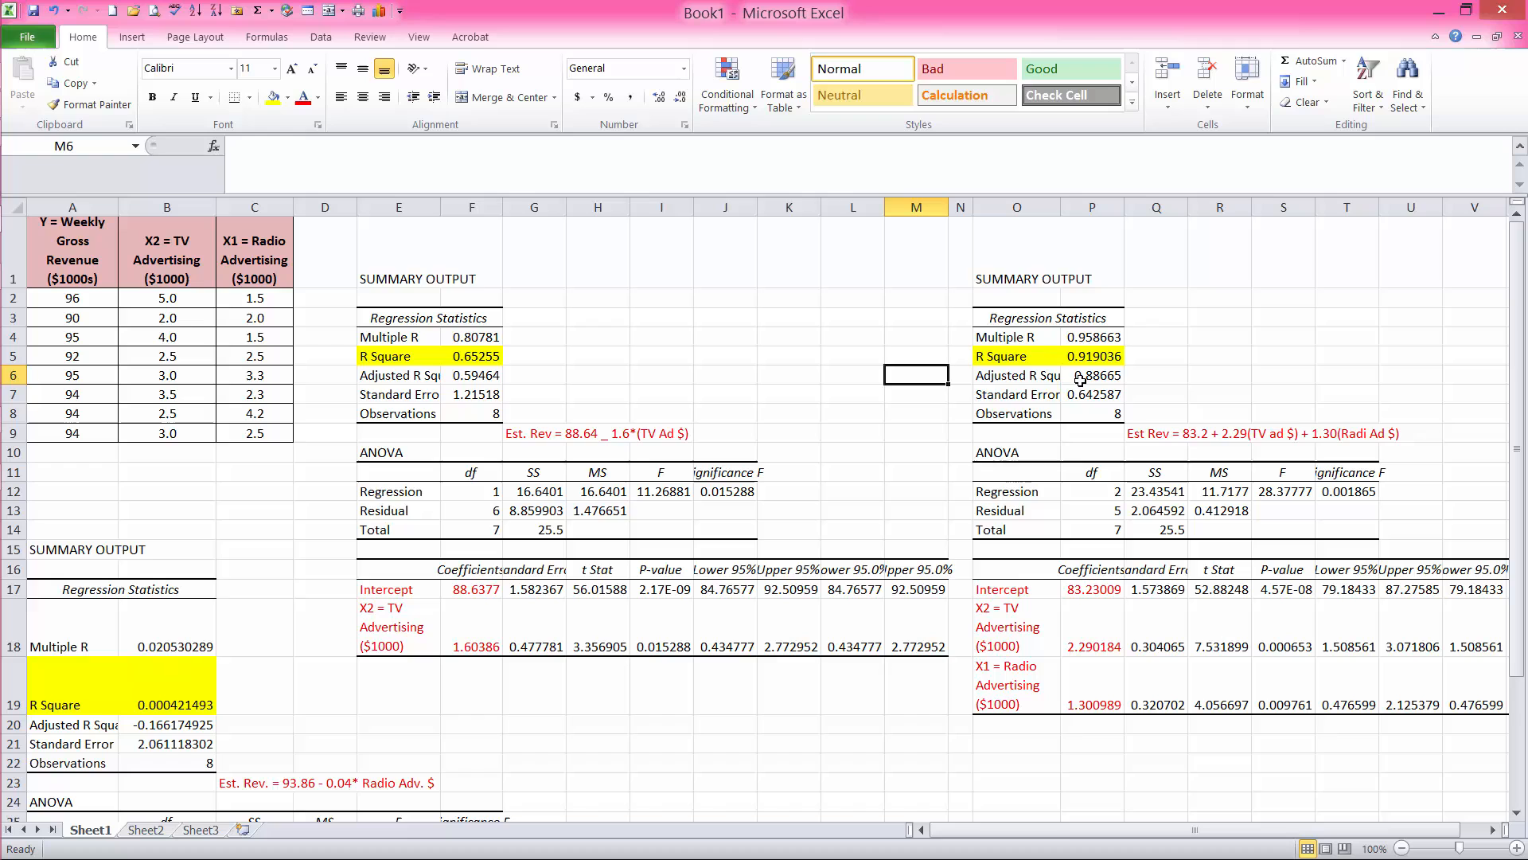